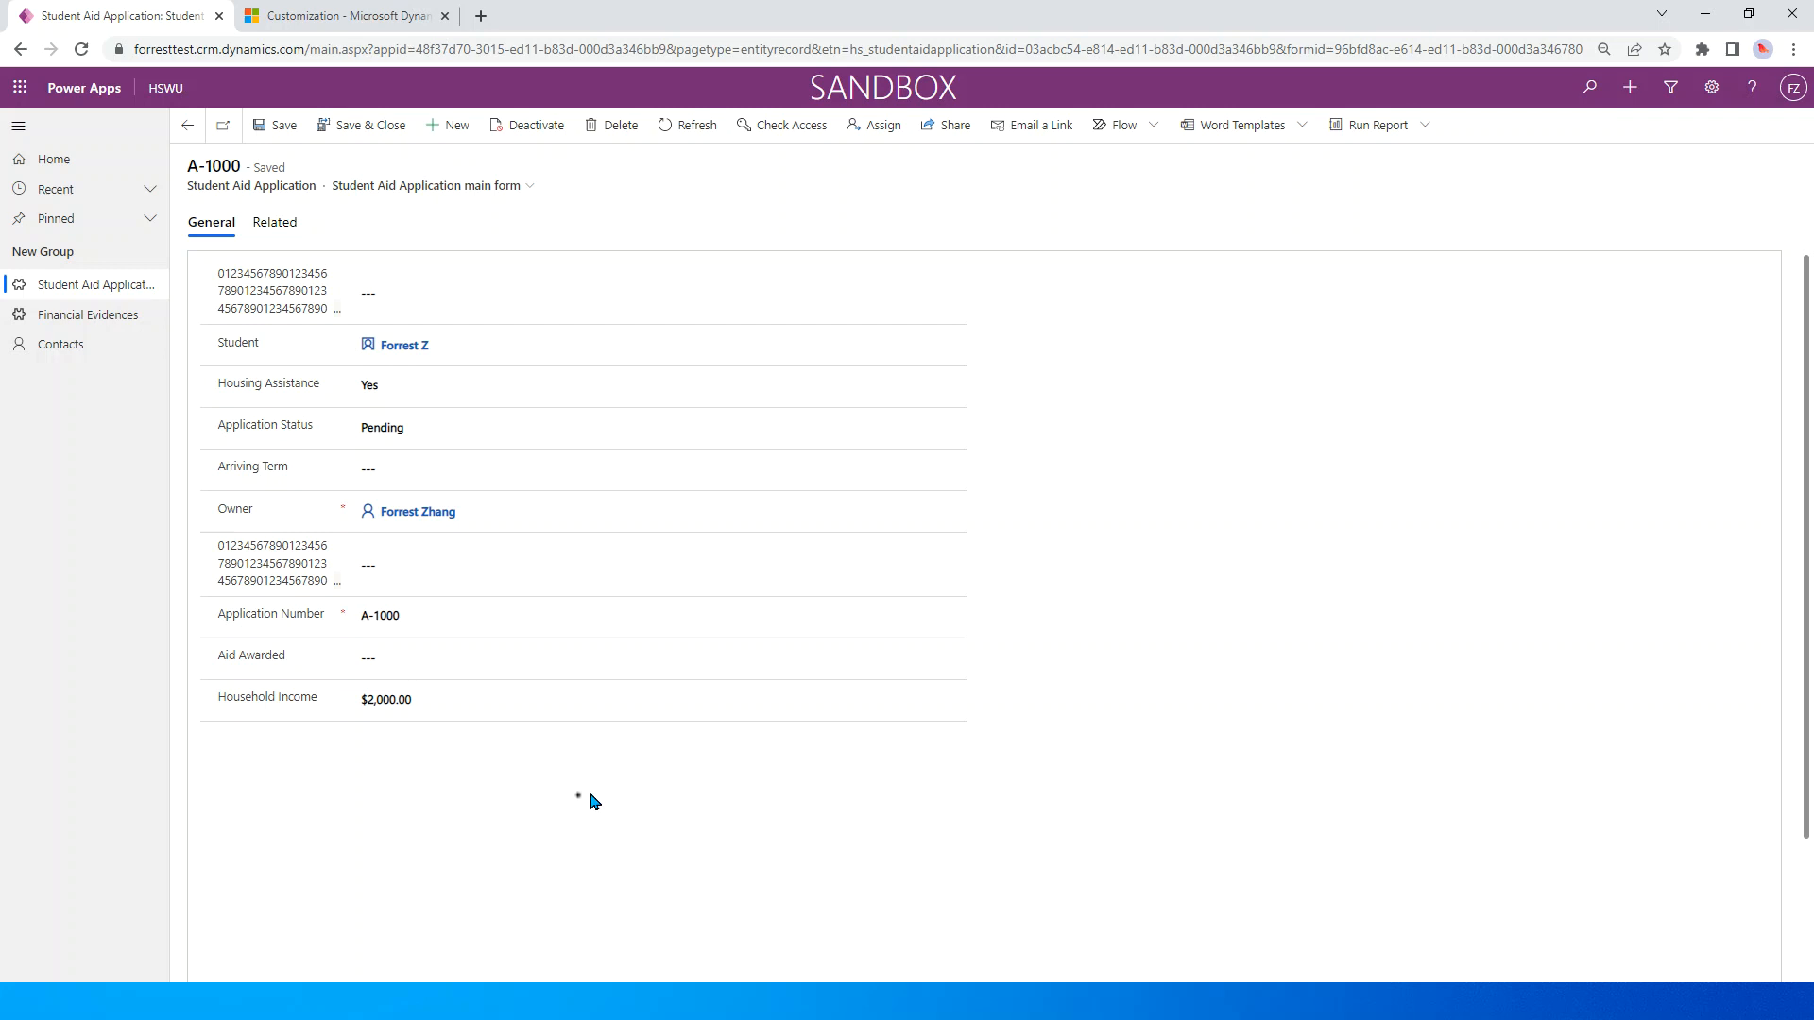
{"action": "mouse_move", "coordinate": [567, 822]}
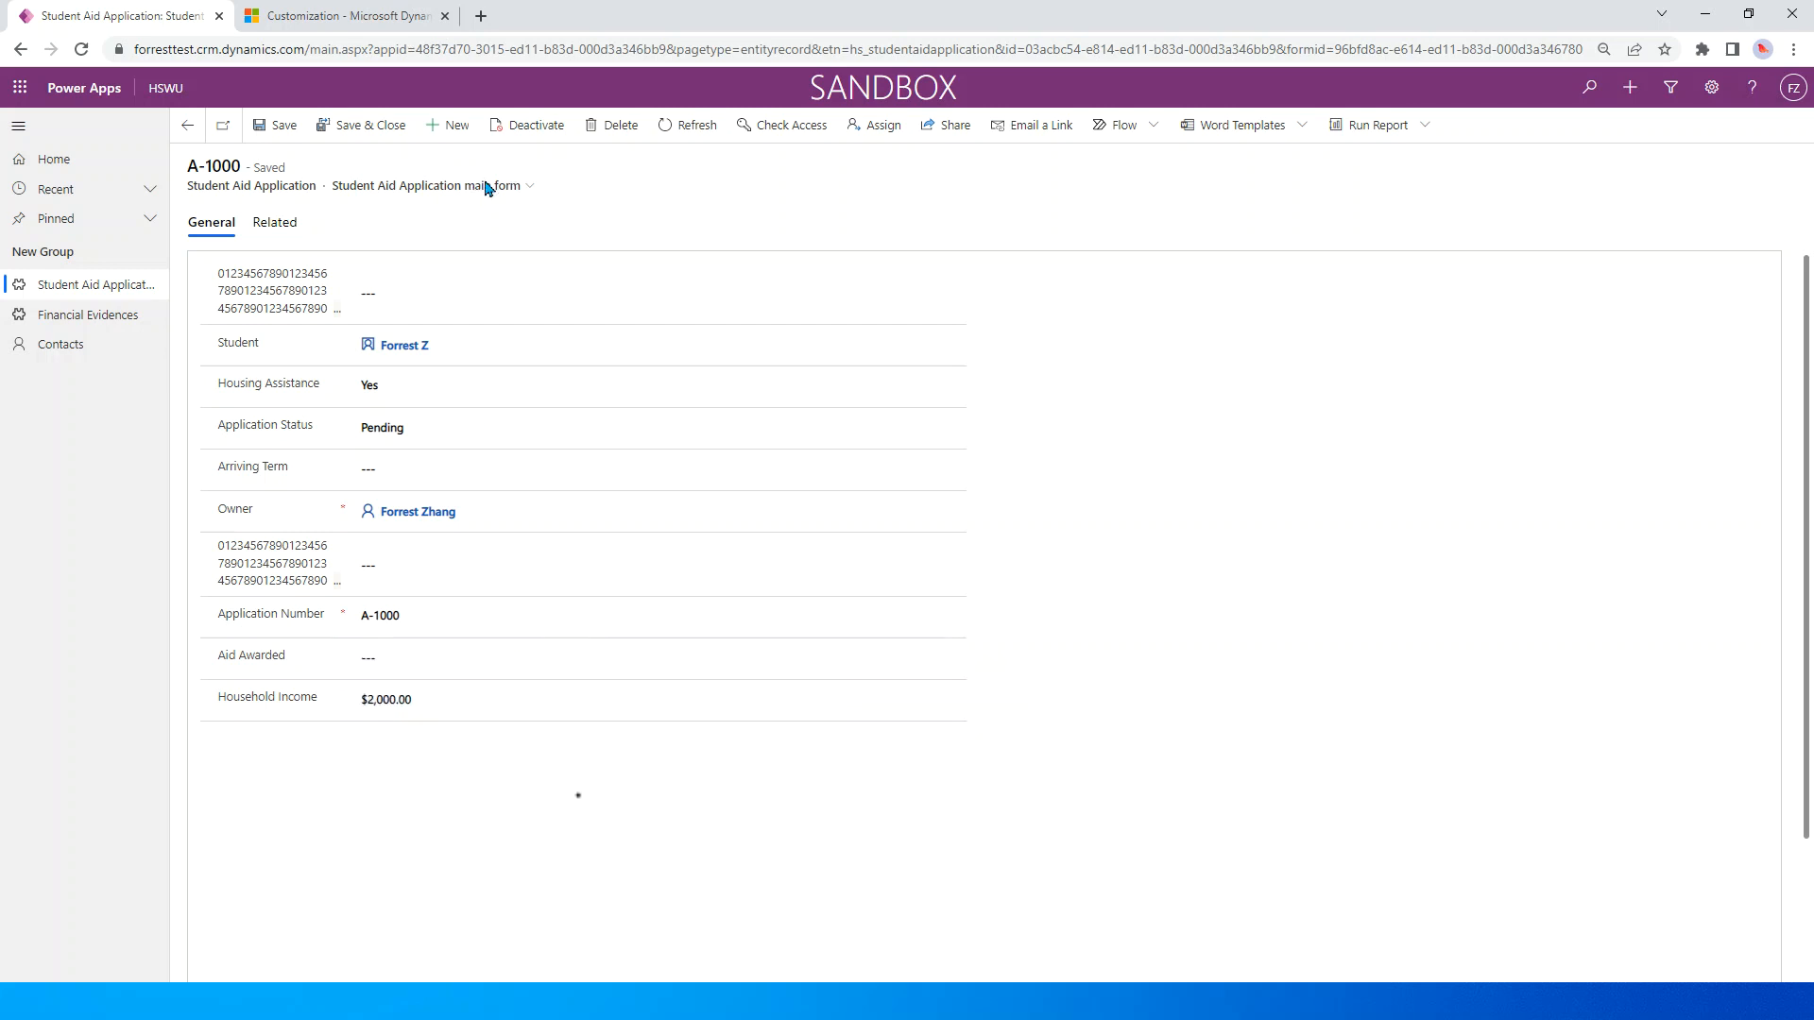
Step: Keep record A-1000 on its main form and review the Application Status choices
{"action": "left_click", "coordinate": [529, 185]}
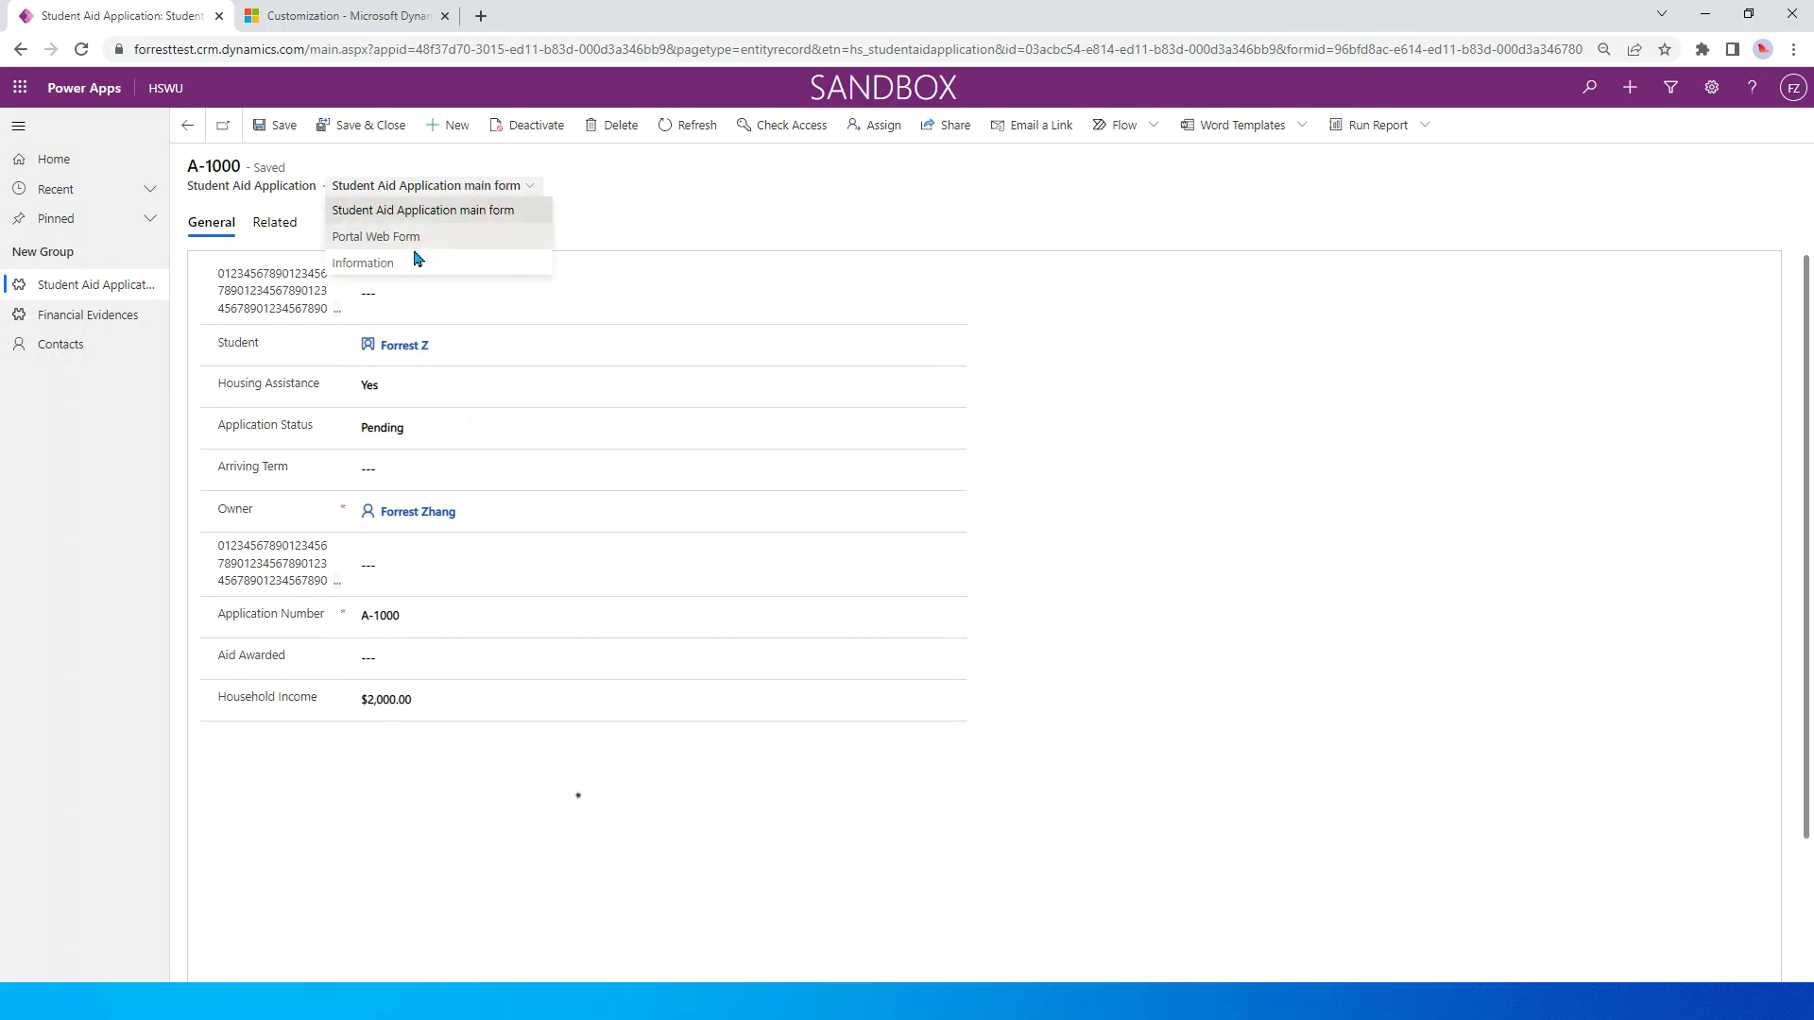
{"action": "mouse_move", "coordinate": [474, 214]}
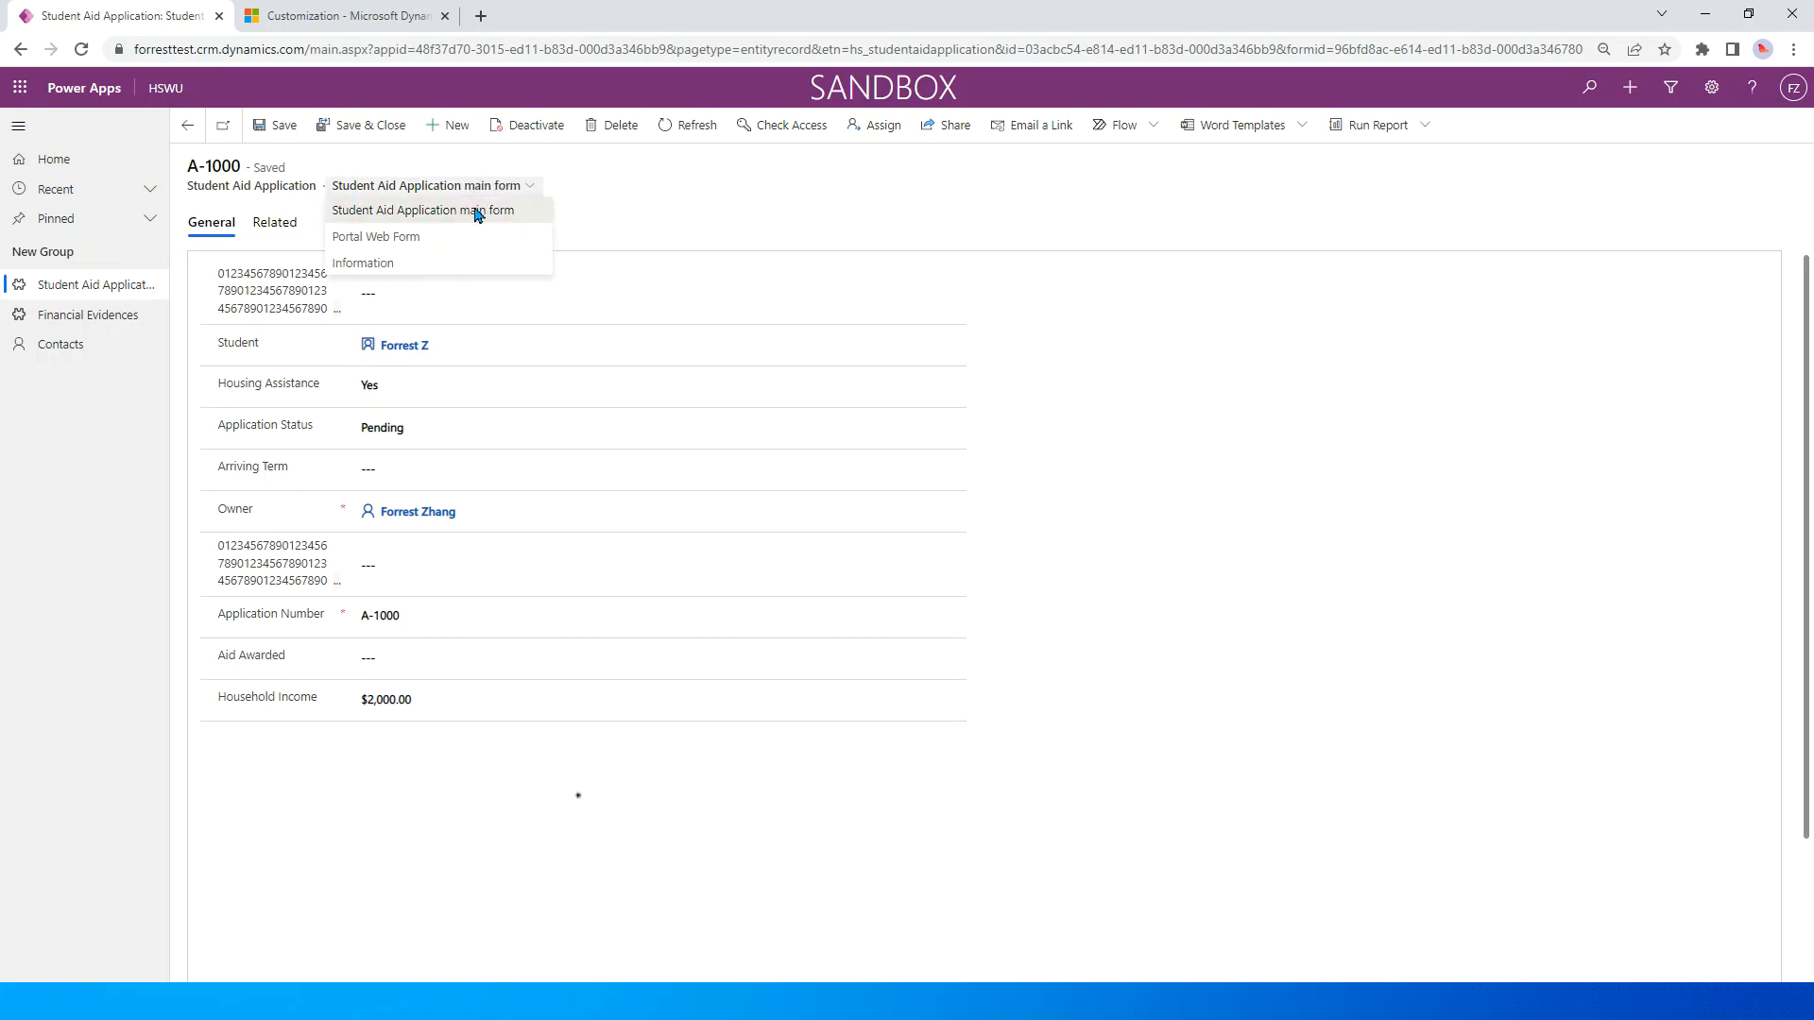
{"action": "left_click", "coordinate": [421, 210]}
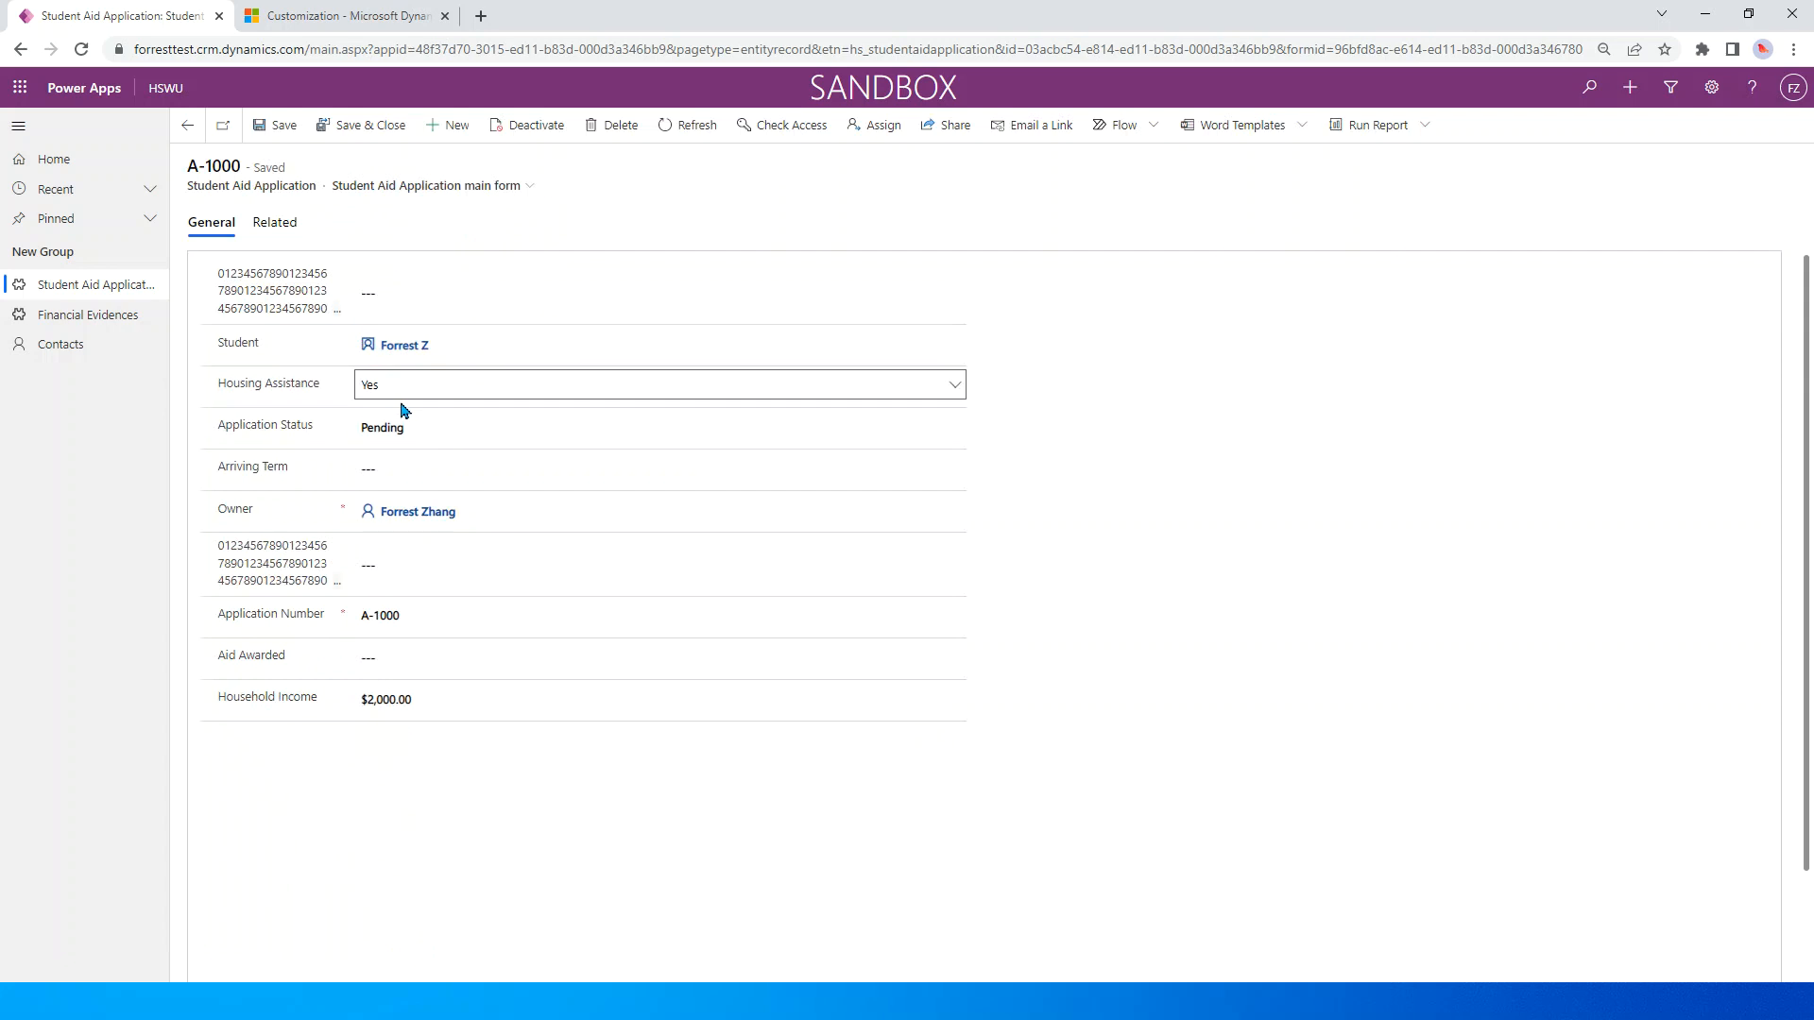
{"action": "left_click", "coordinate": [660, 425]}
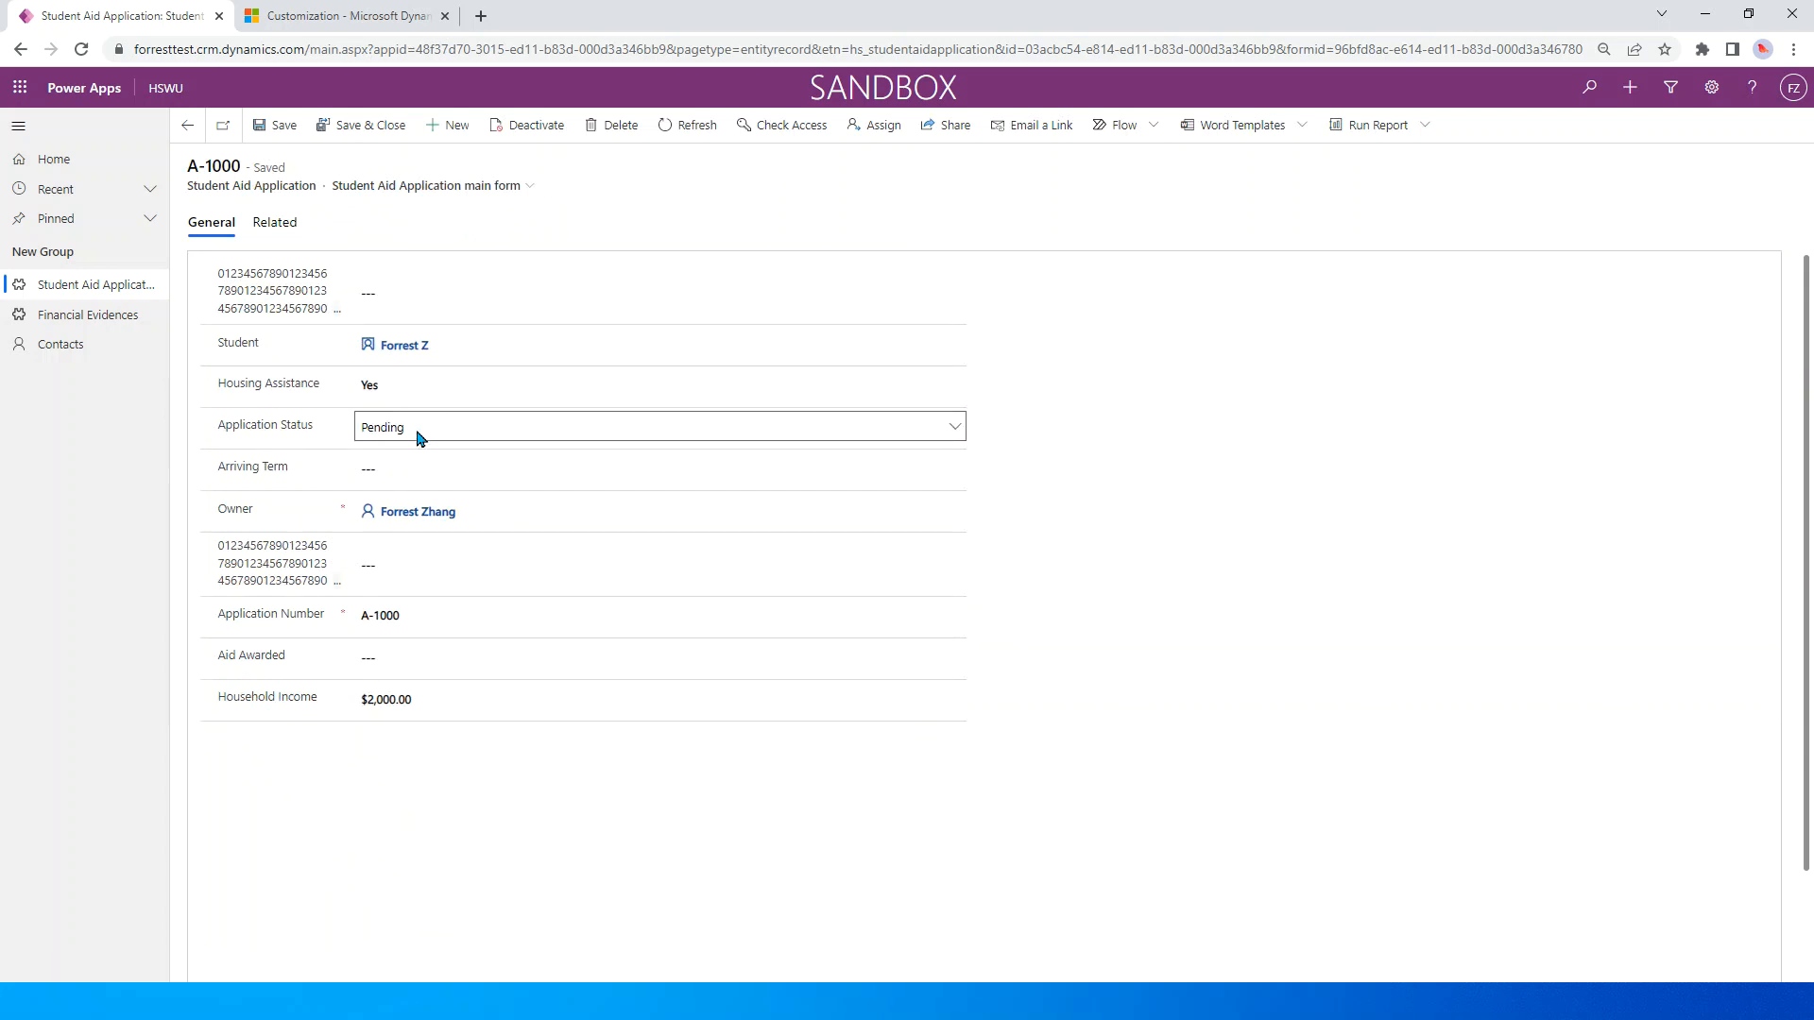
{"action": "left_click", "coordinate": [661, 425]}
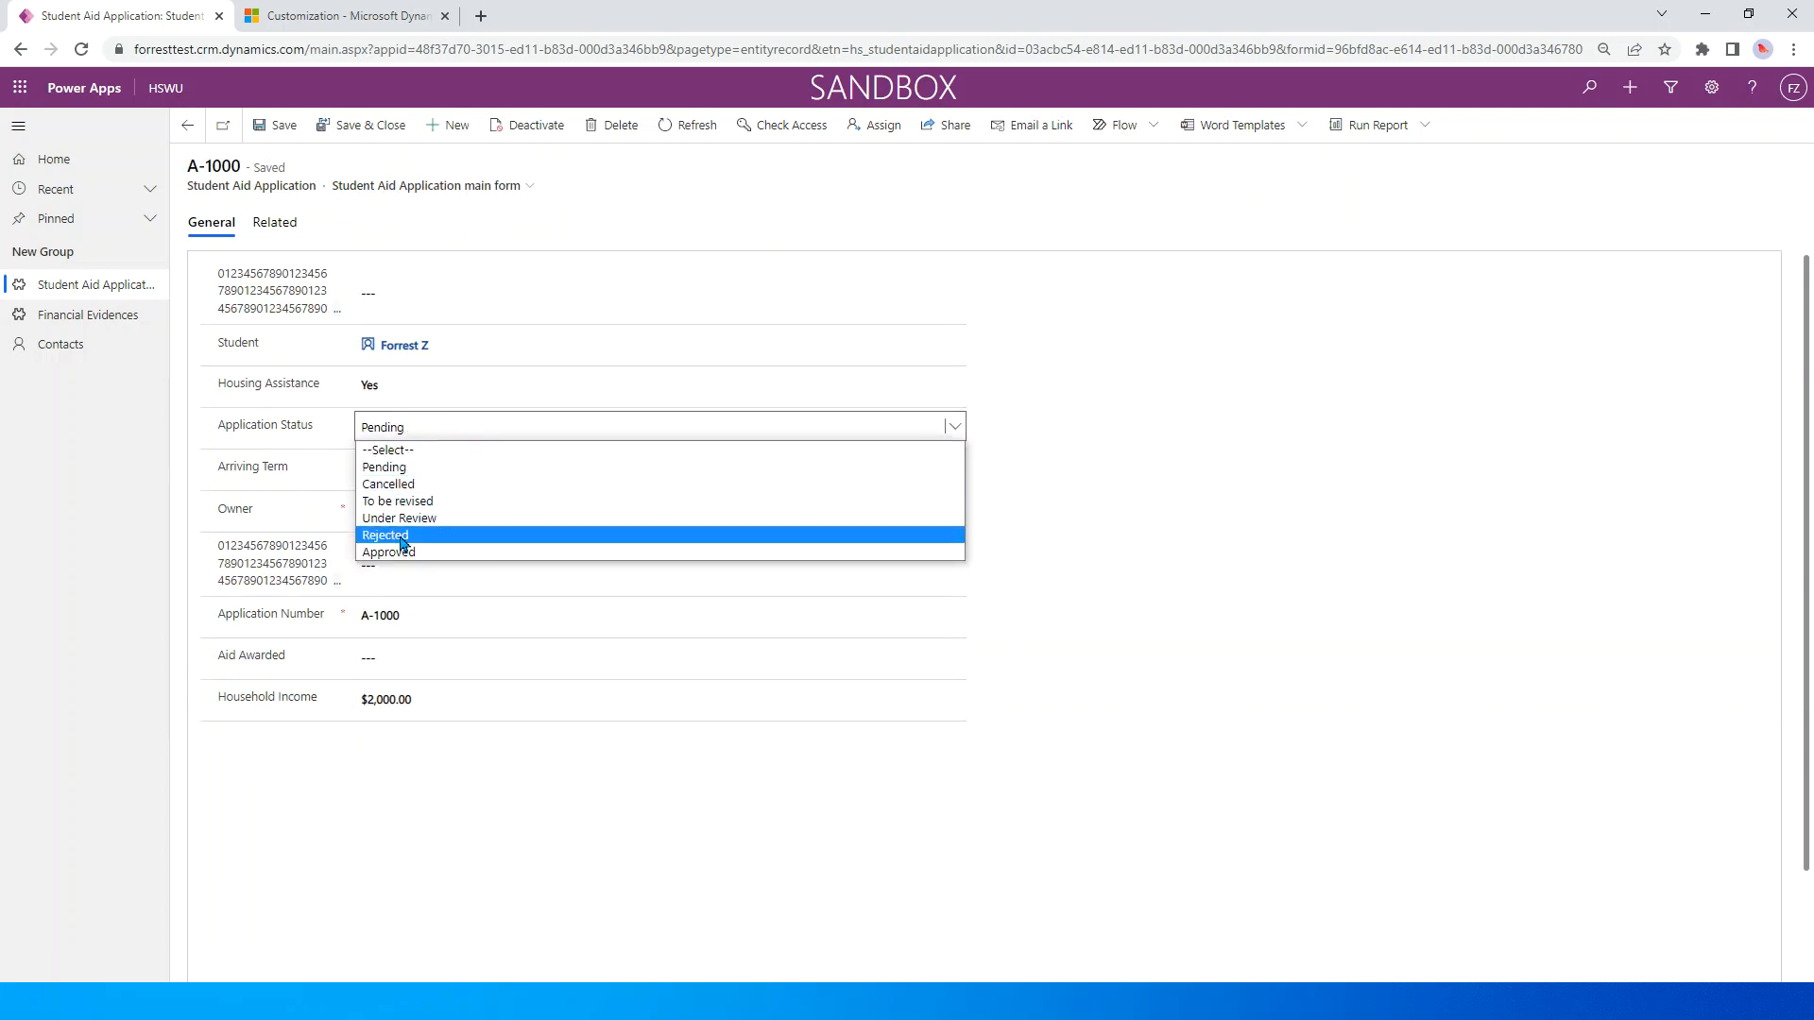
{"action": "mouse_move", "coordinate": [381, 535]}
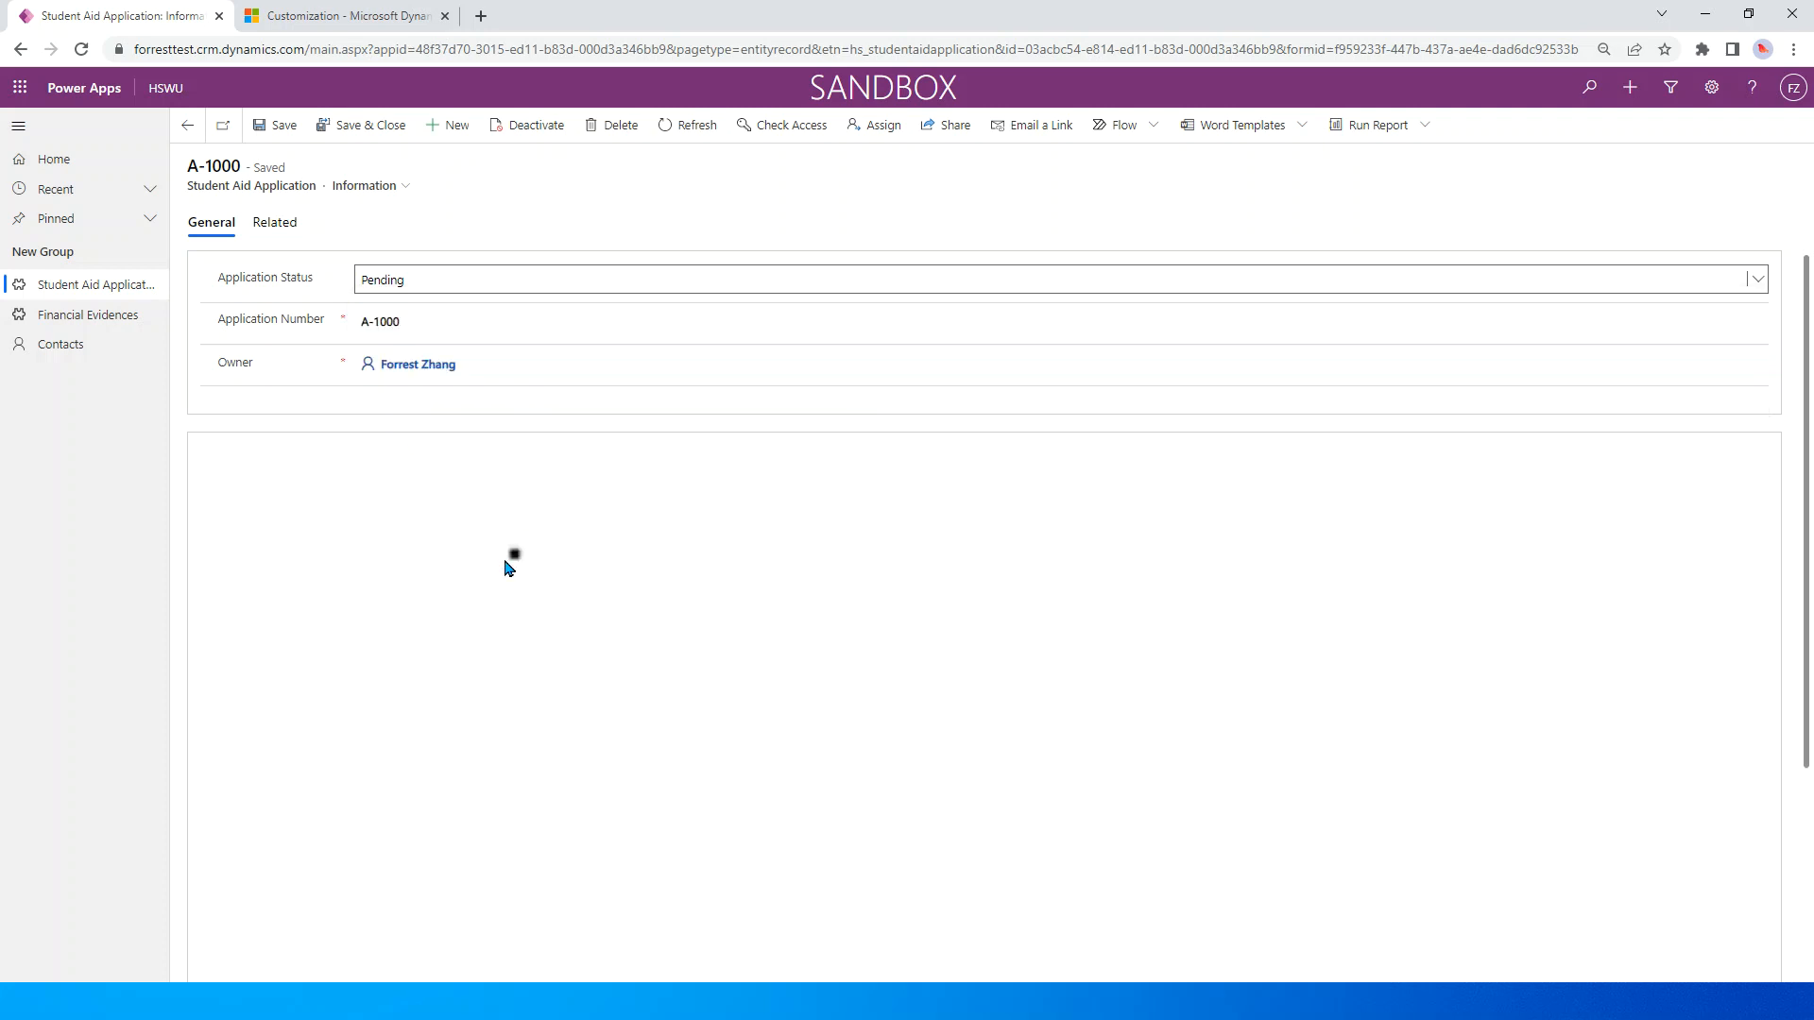
{"action": "mouse_move", "coordinate": [455, 124]}
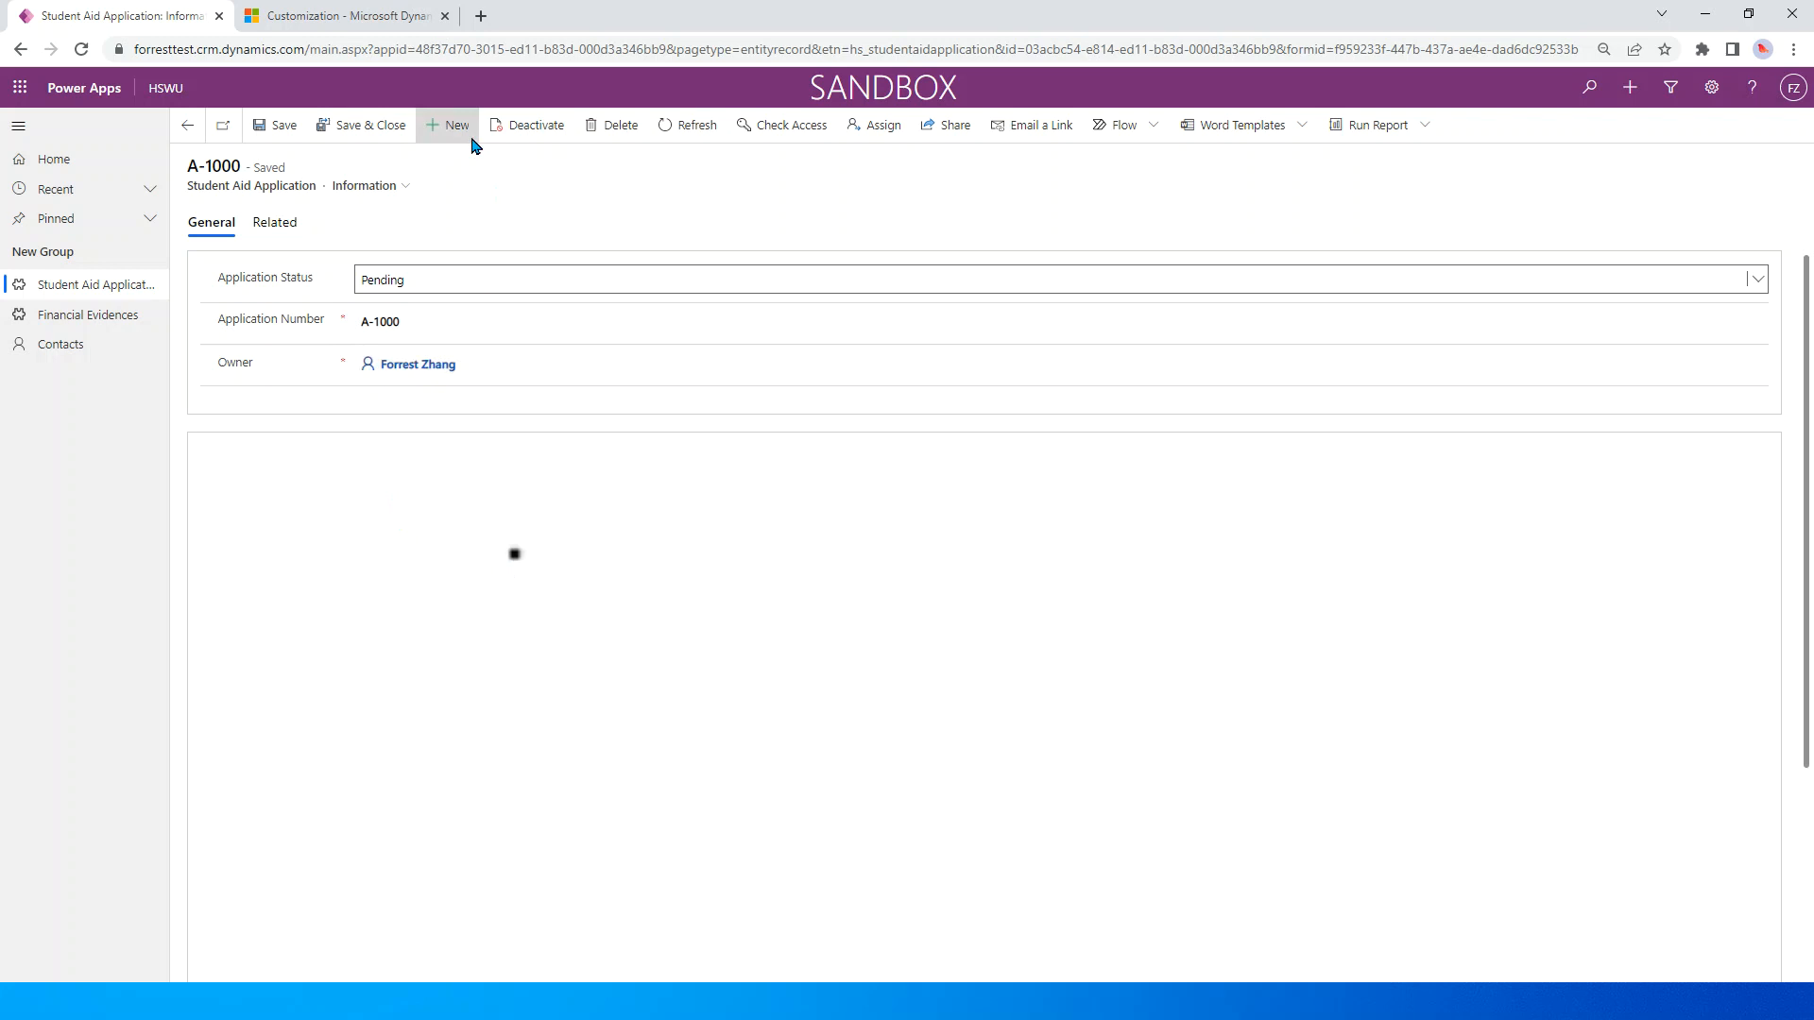
{"action": "mouse_move", "coordinate": [472, 174]}
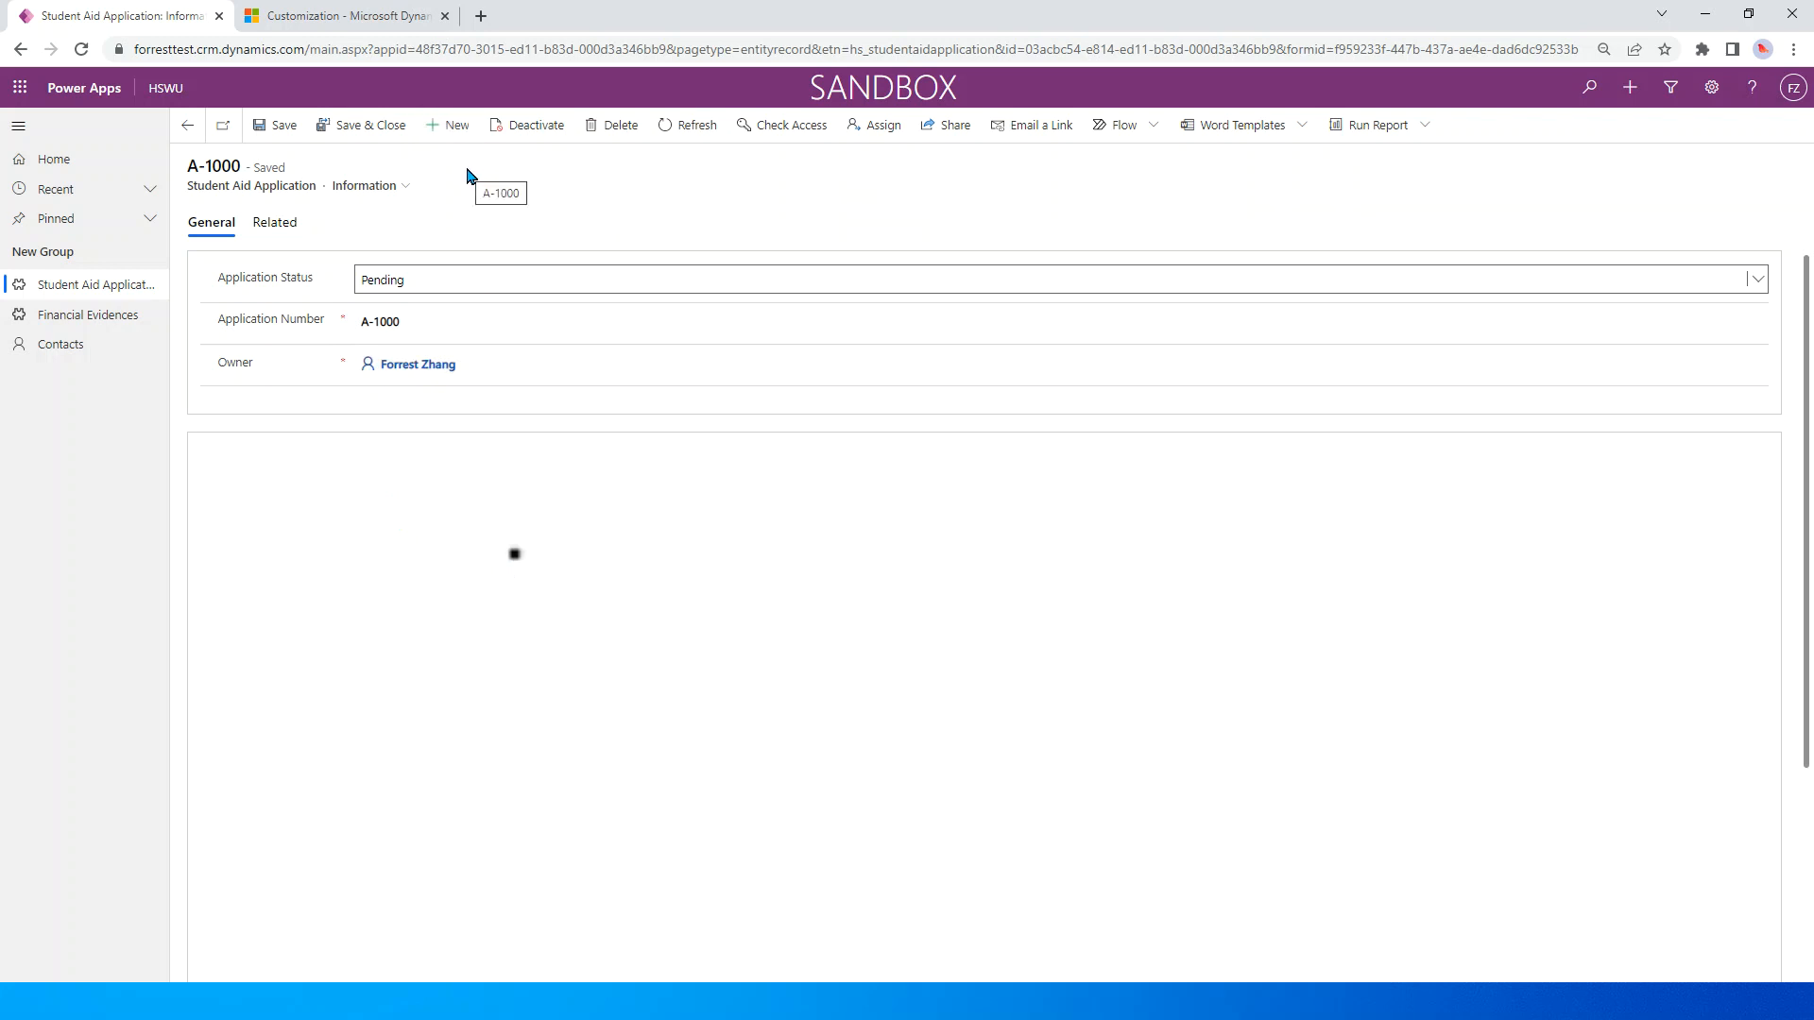
{"action": "mouse_move", "coordinate": [338, 184]}
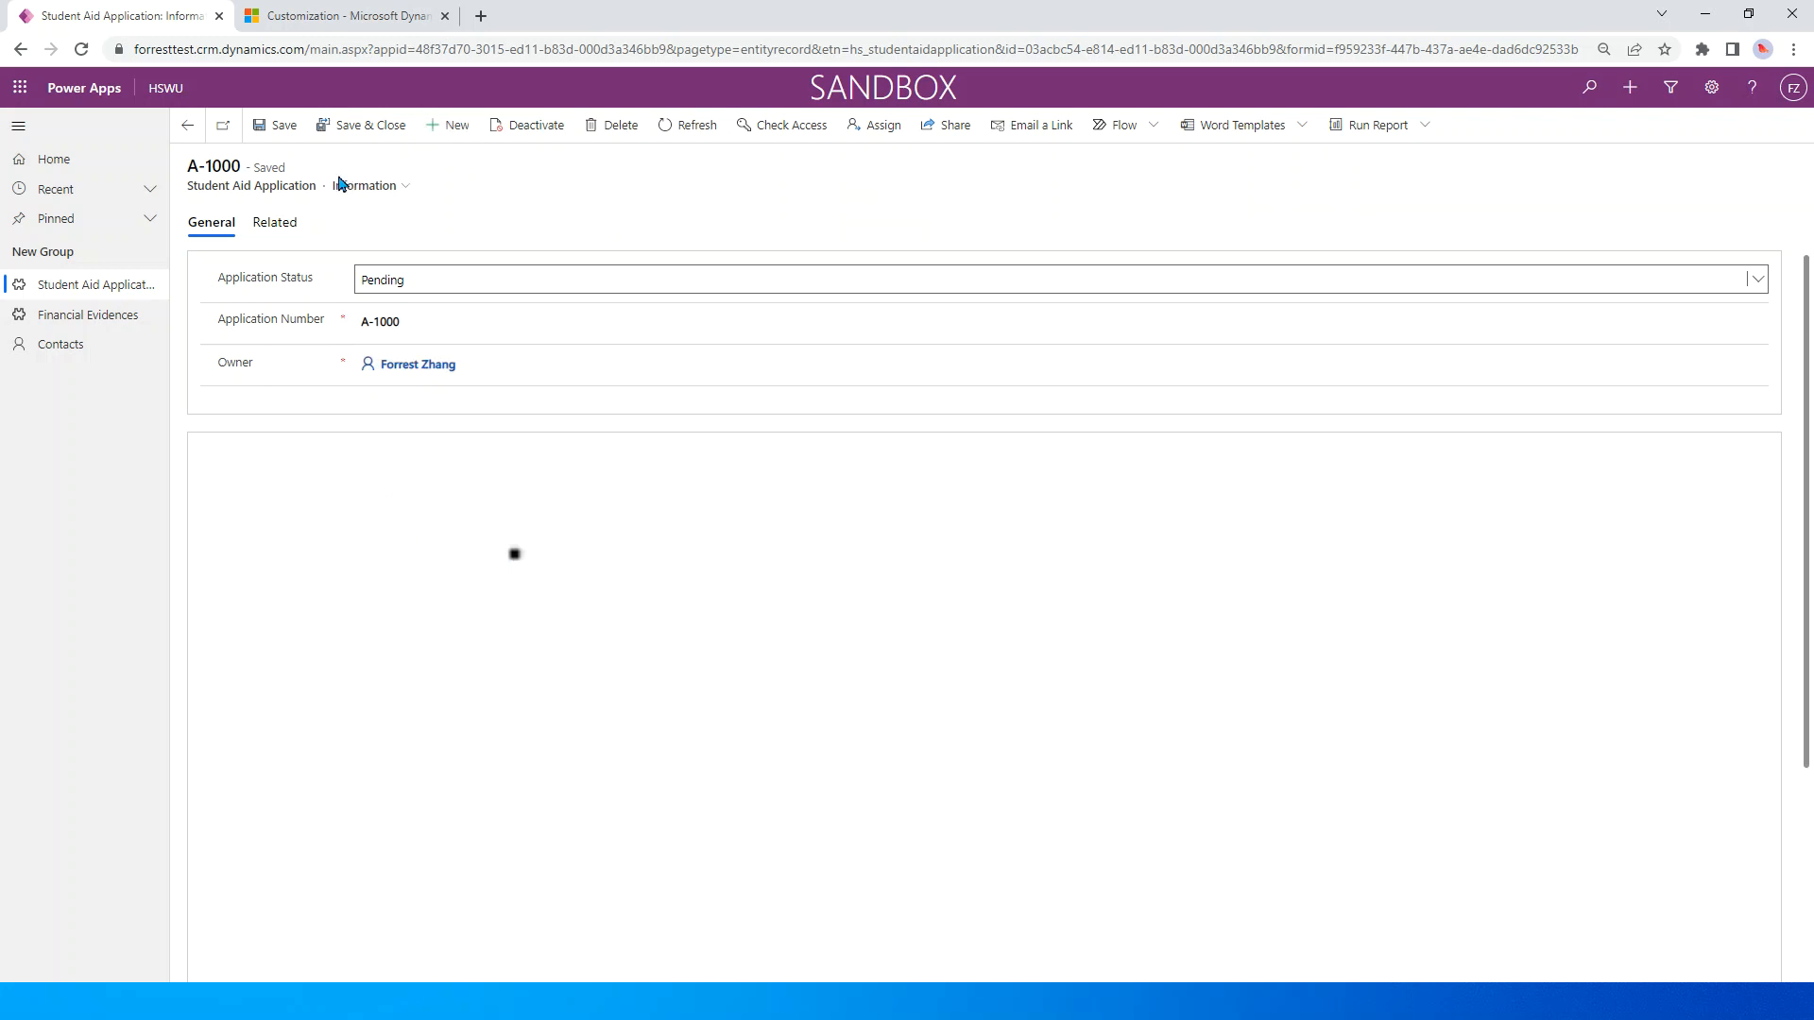
{"action": "mouse_move", "coordinate": [429, 235]}
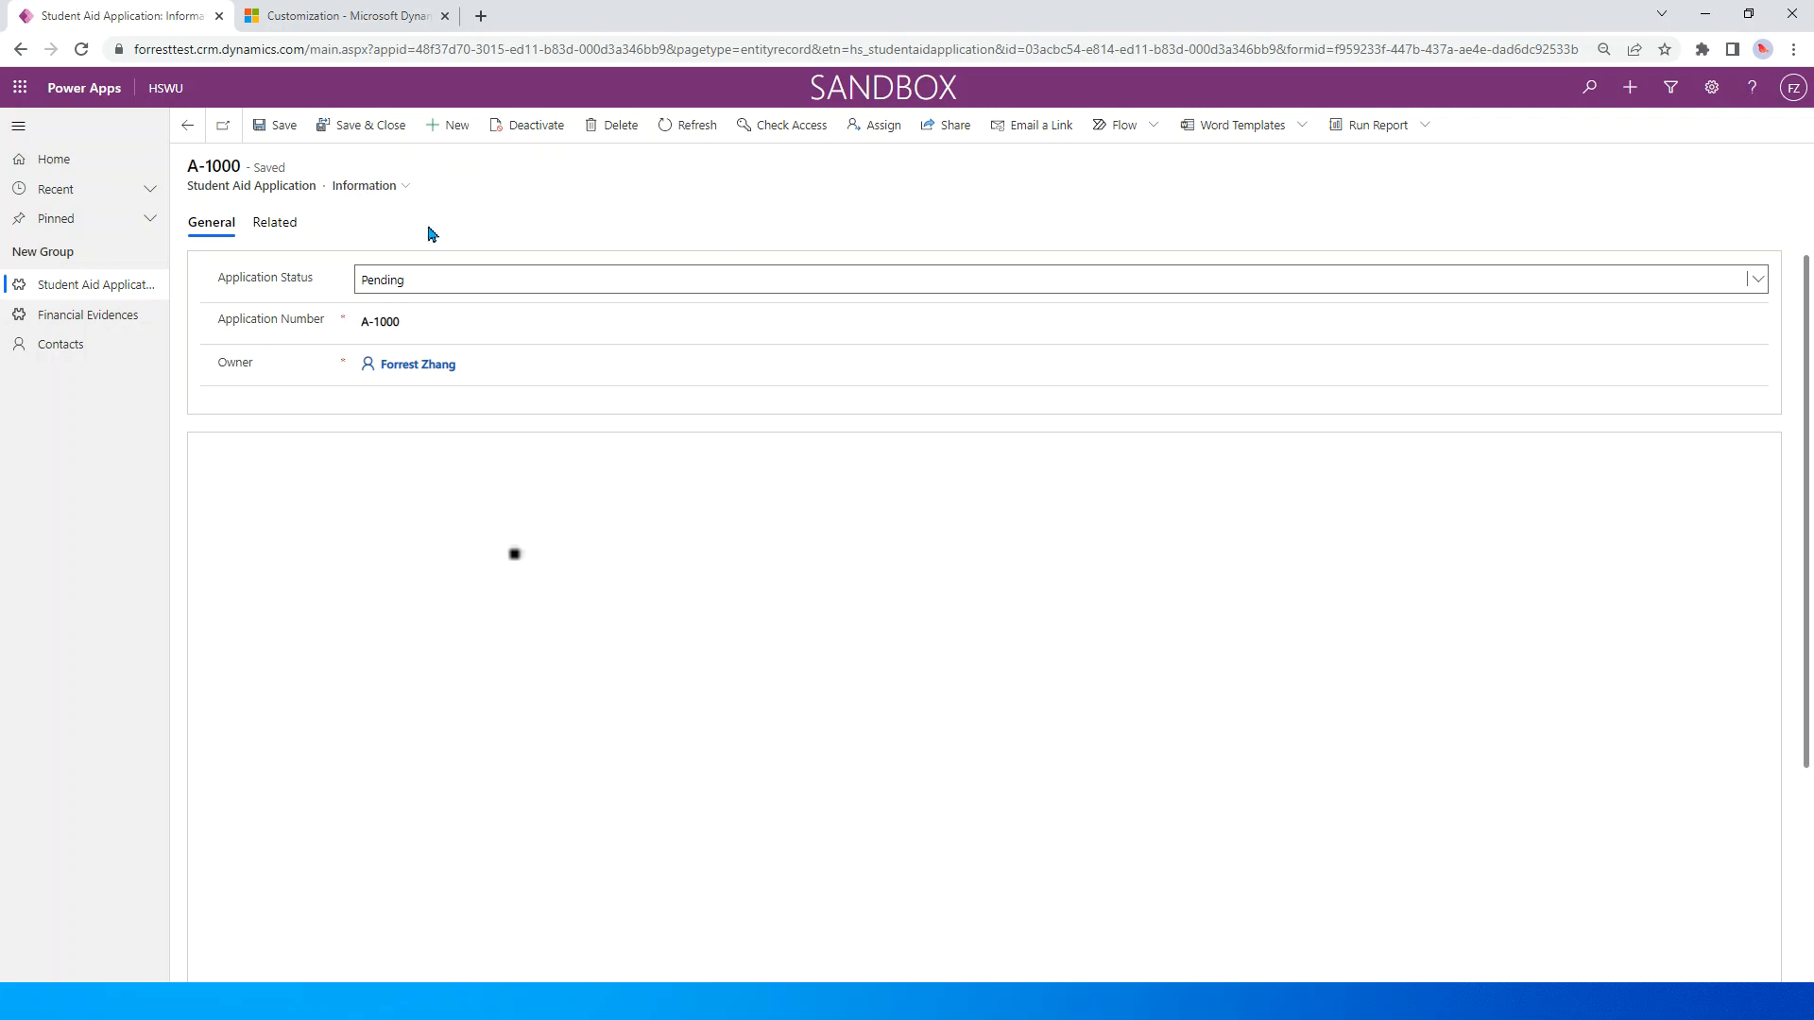
Step: Bring up the Student Aid Application form editor and its Form Properties
{"action": "key", "text": "alt+tab"}
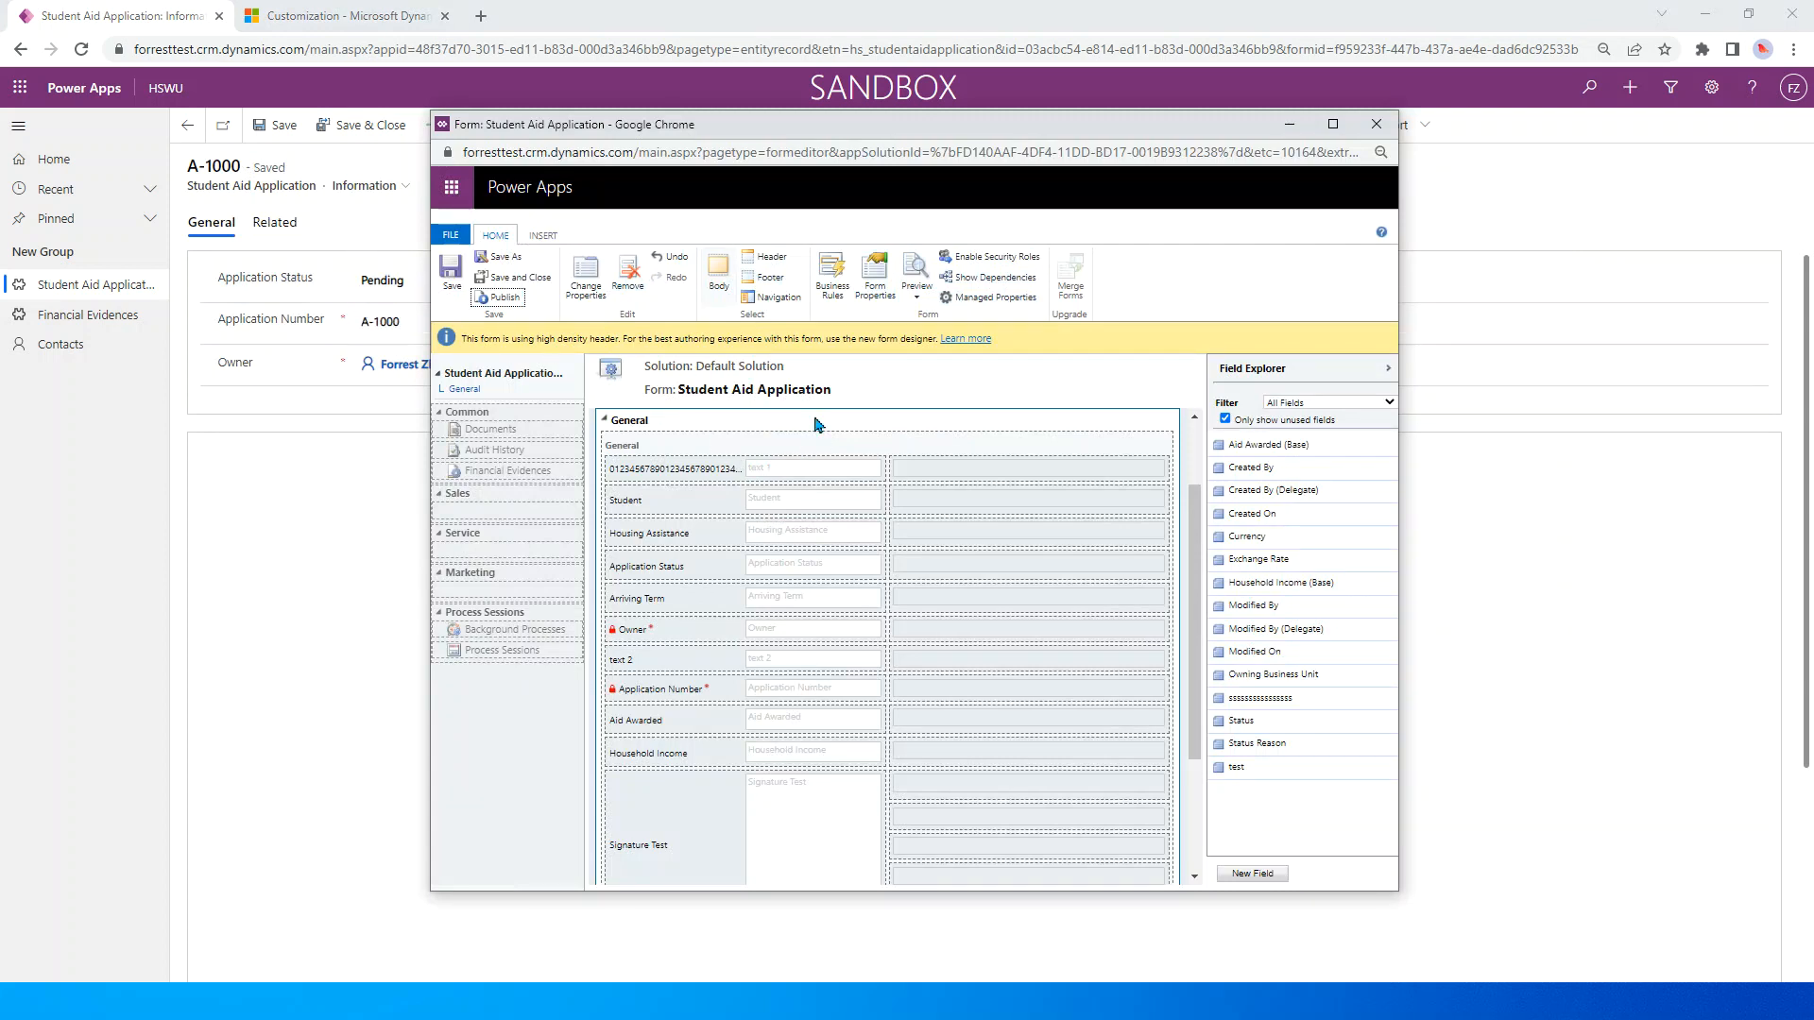
{"action": "mouse_move", "coordinate": [861, 365]}
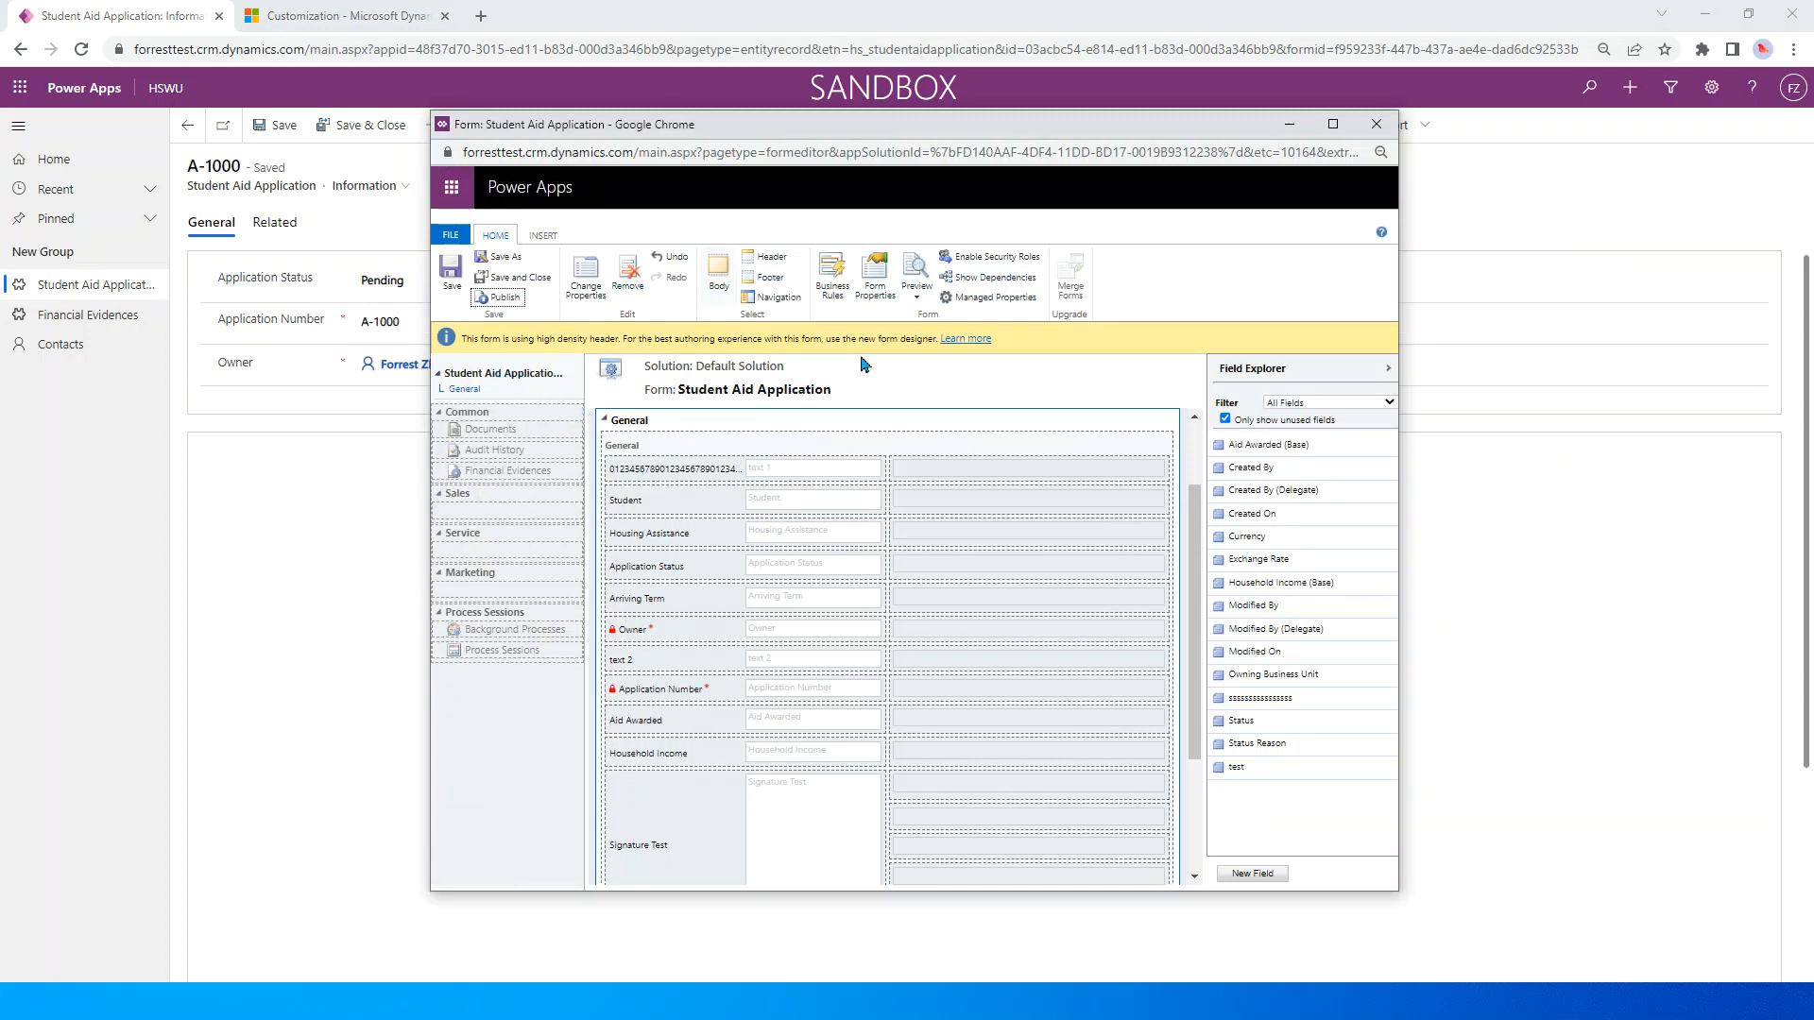
{"action": "mouse_move", "coordinate": [915, 278]}
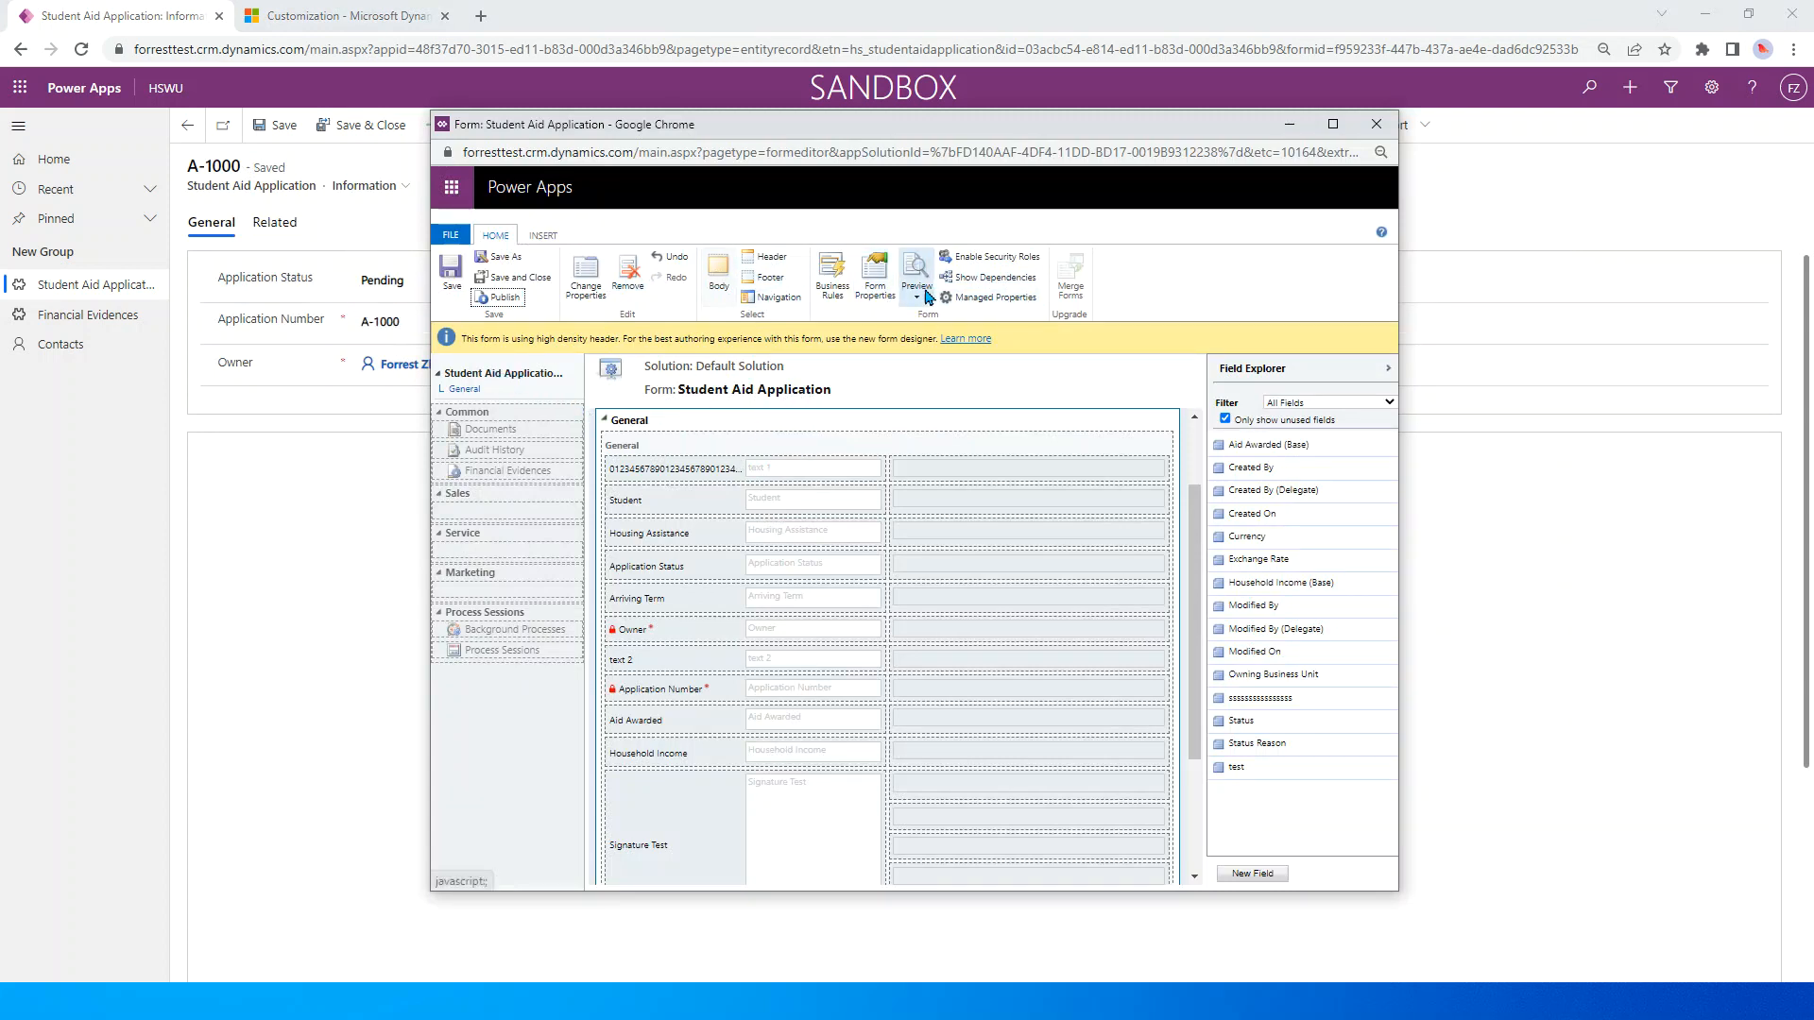
{"action": "mouse_move", "coordinate": [875, 278]}
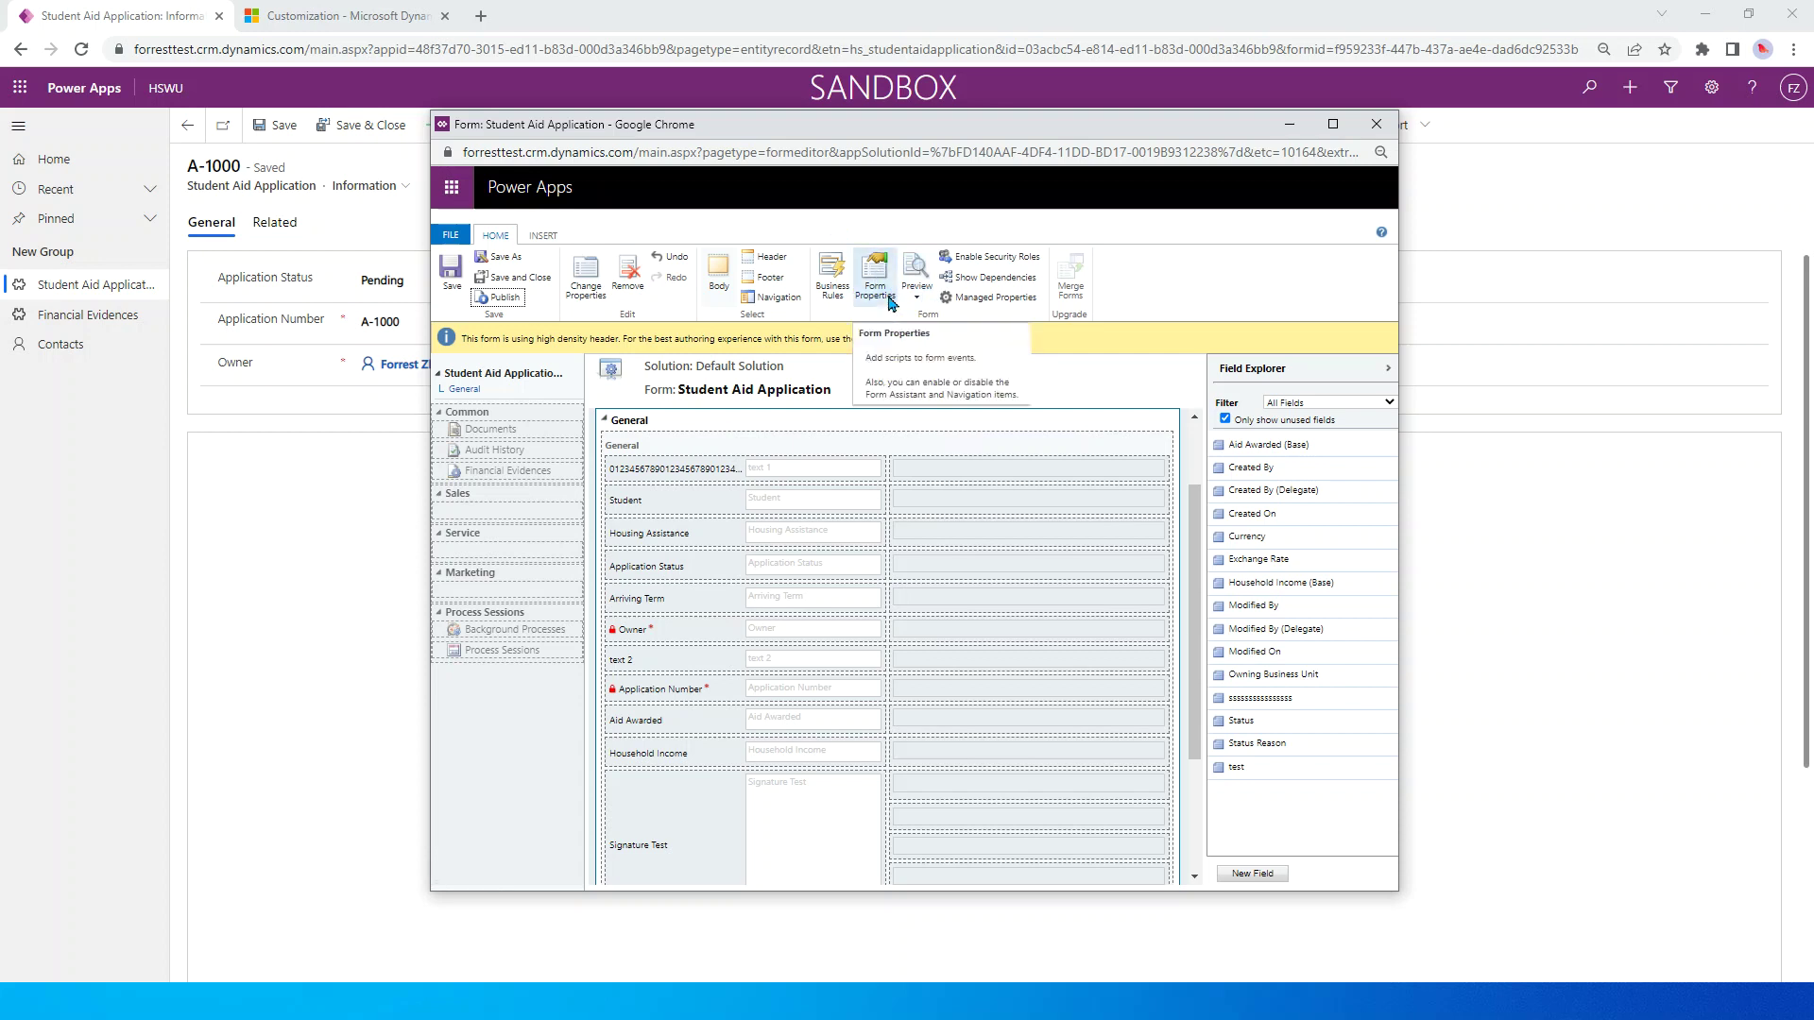
{"action": "left_click", "coordinate": [872, 277]}
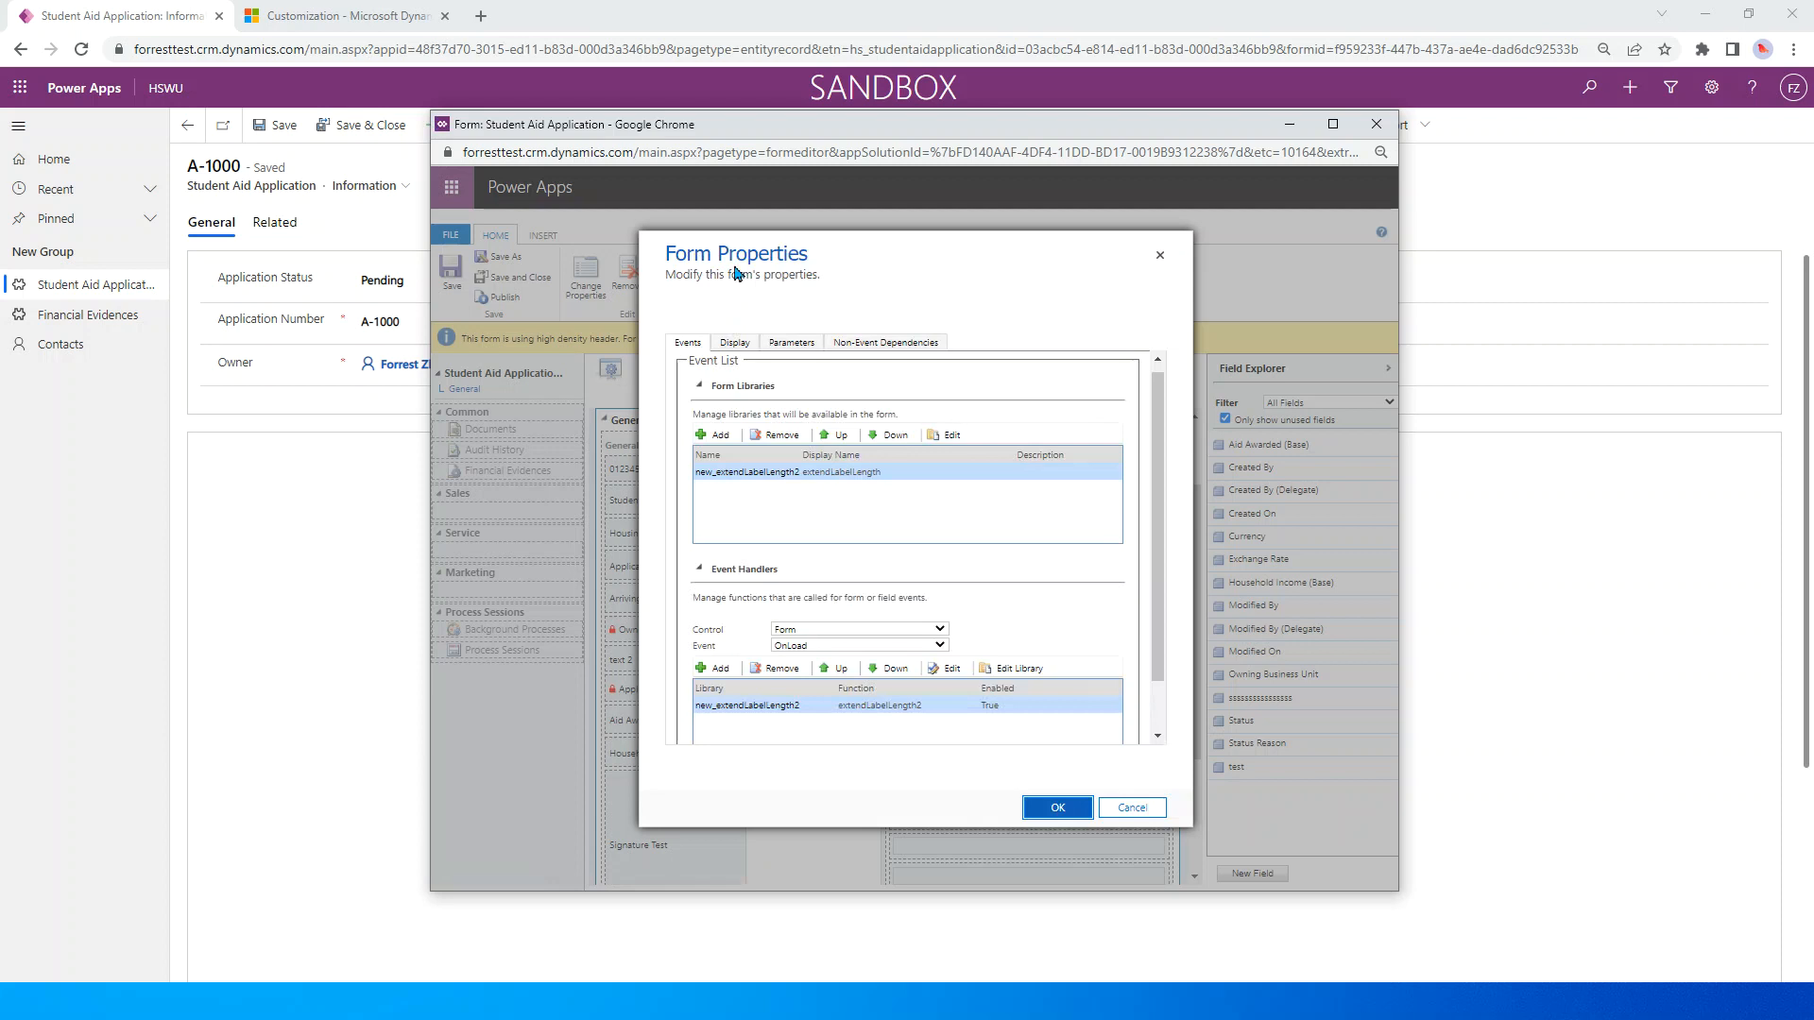
{"action": "mouse_move", "coordinate": [722, 466]}
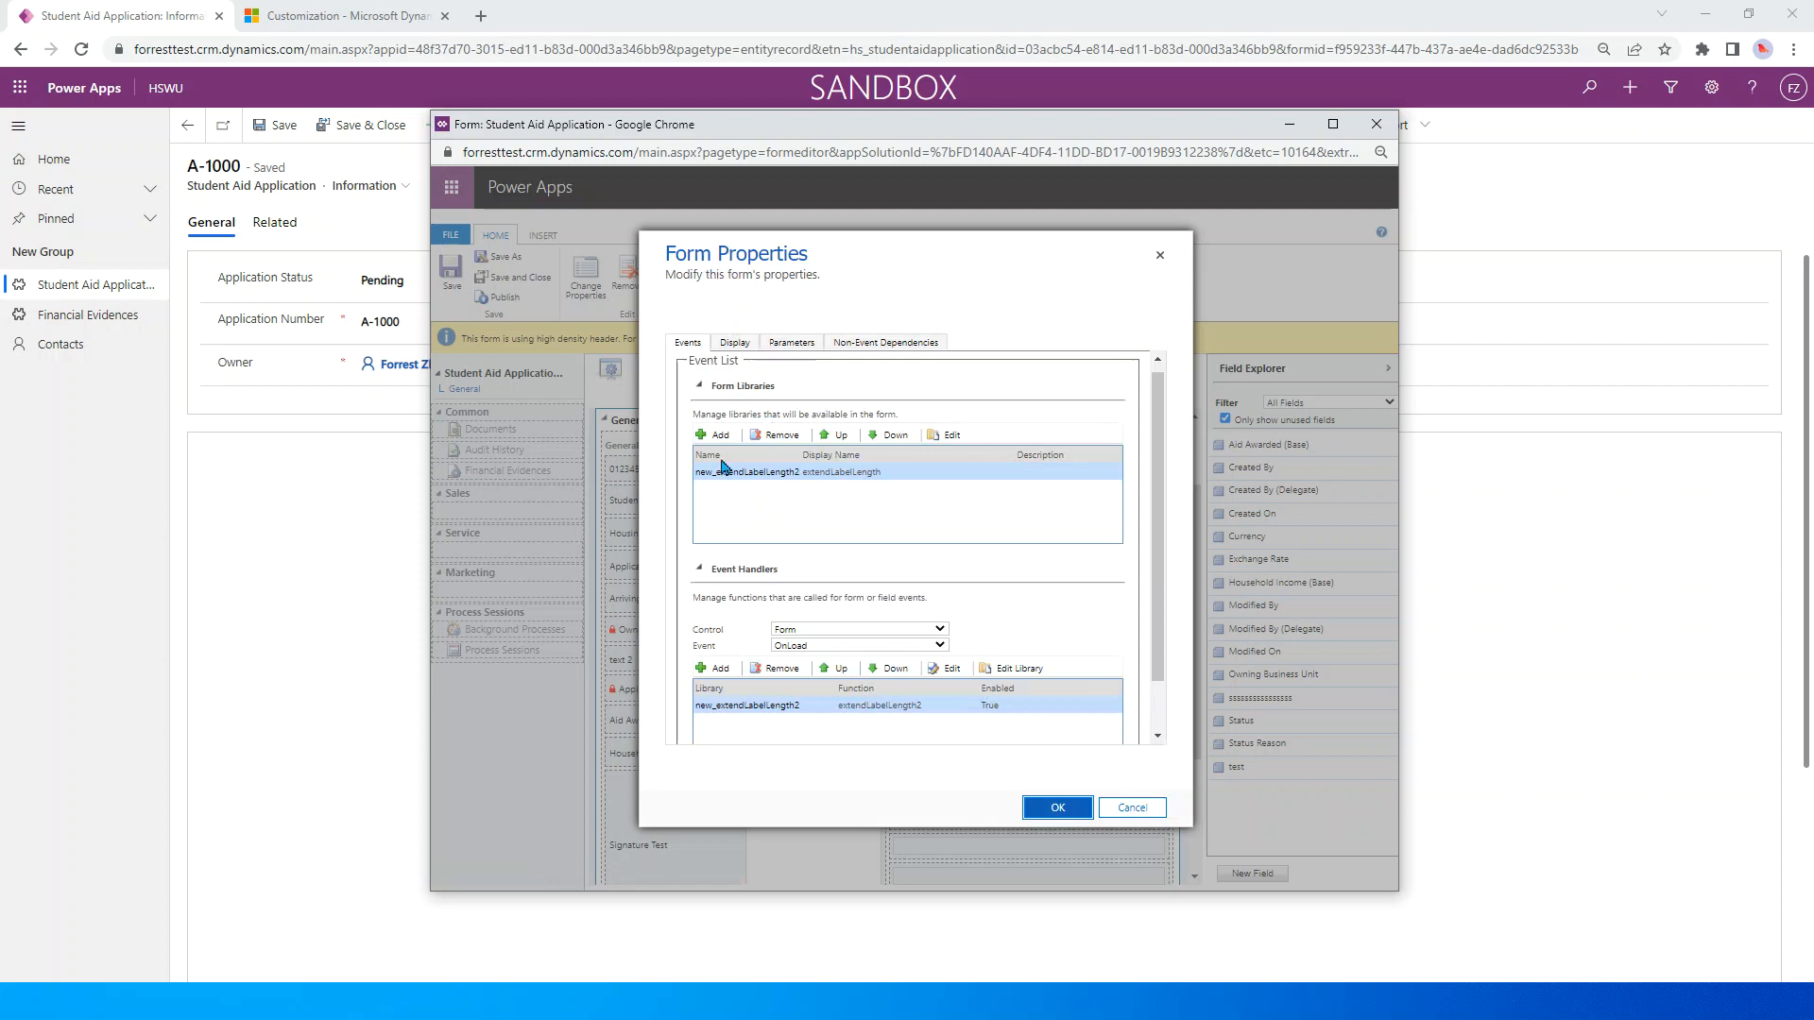
Step: Create web resource filterOptionSetValues, display name 'filter Option Set Values', of type Script (JScript)
{"action": "left_click", "coordinate": [712, 434]}
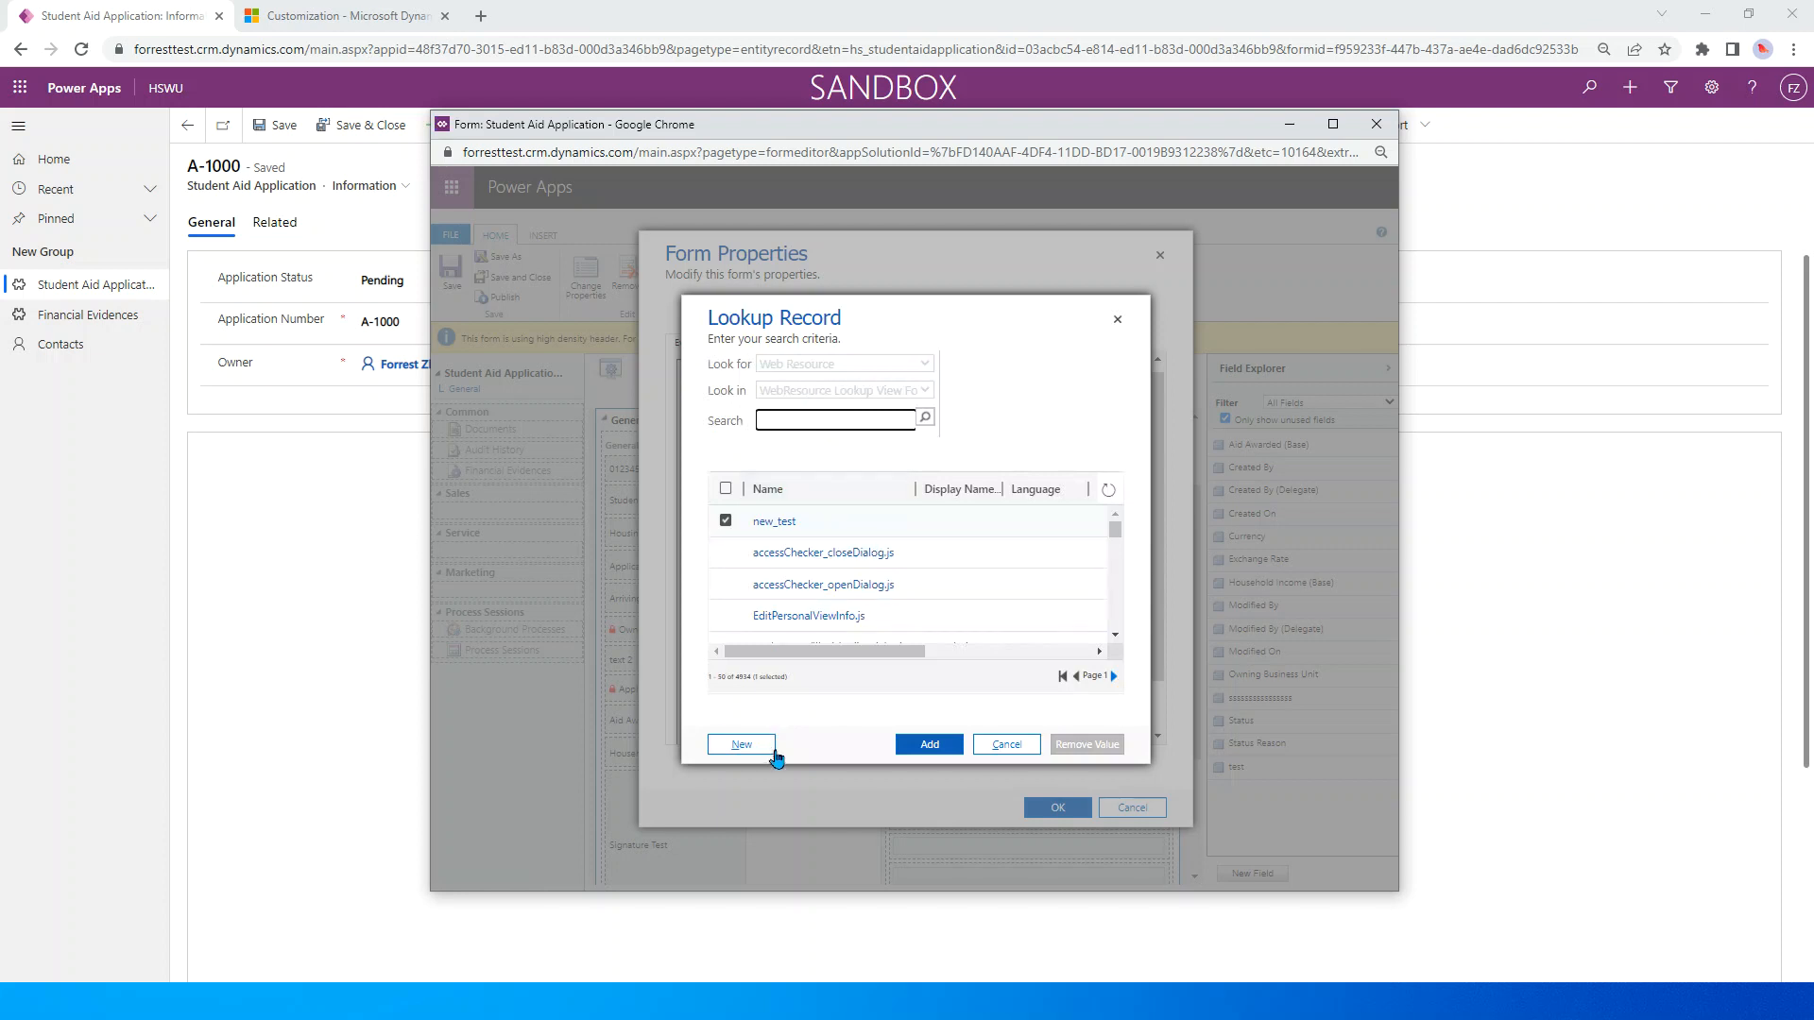
{"action": "left_click", "coordinate": [741, 744]}
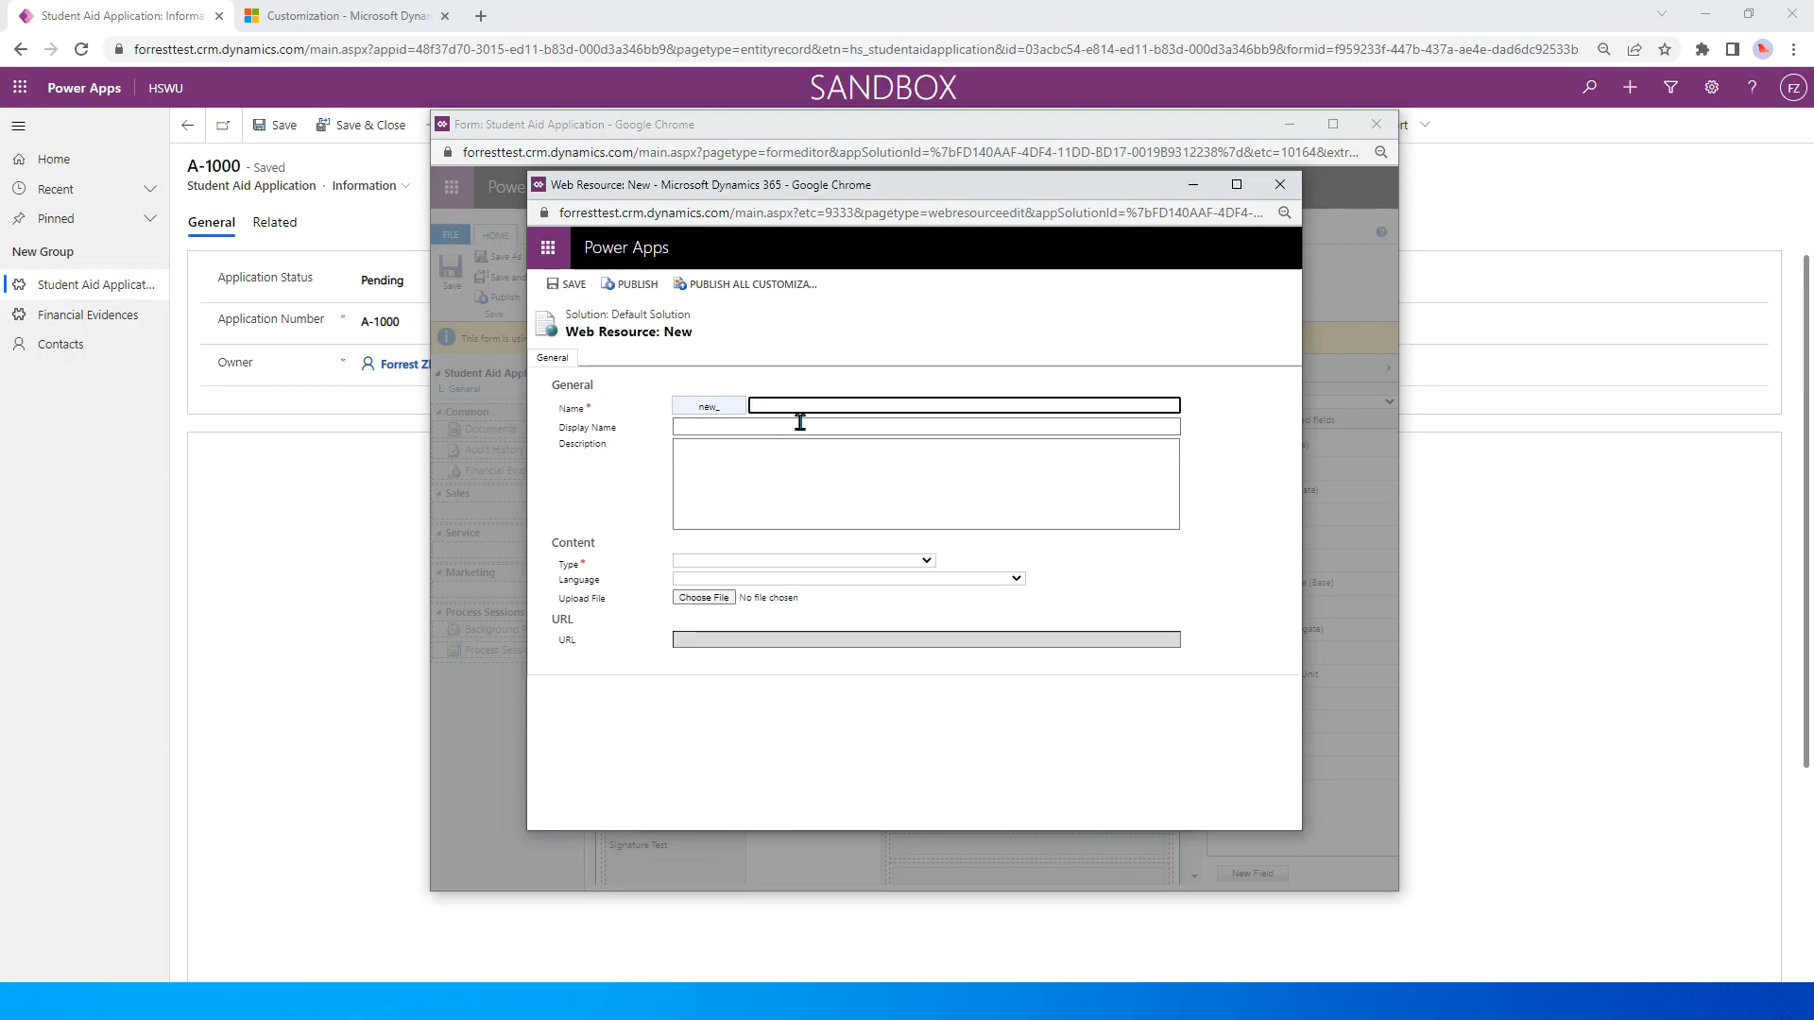
{"action": "type", "text": "filet"}
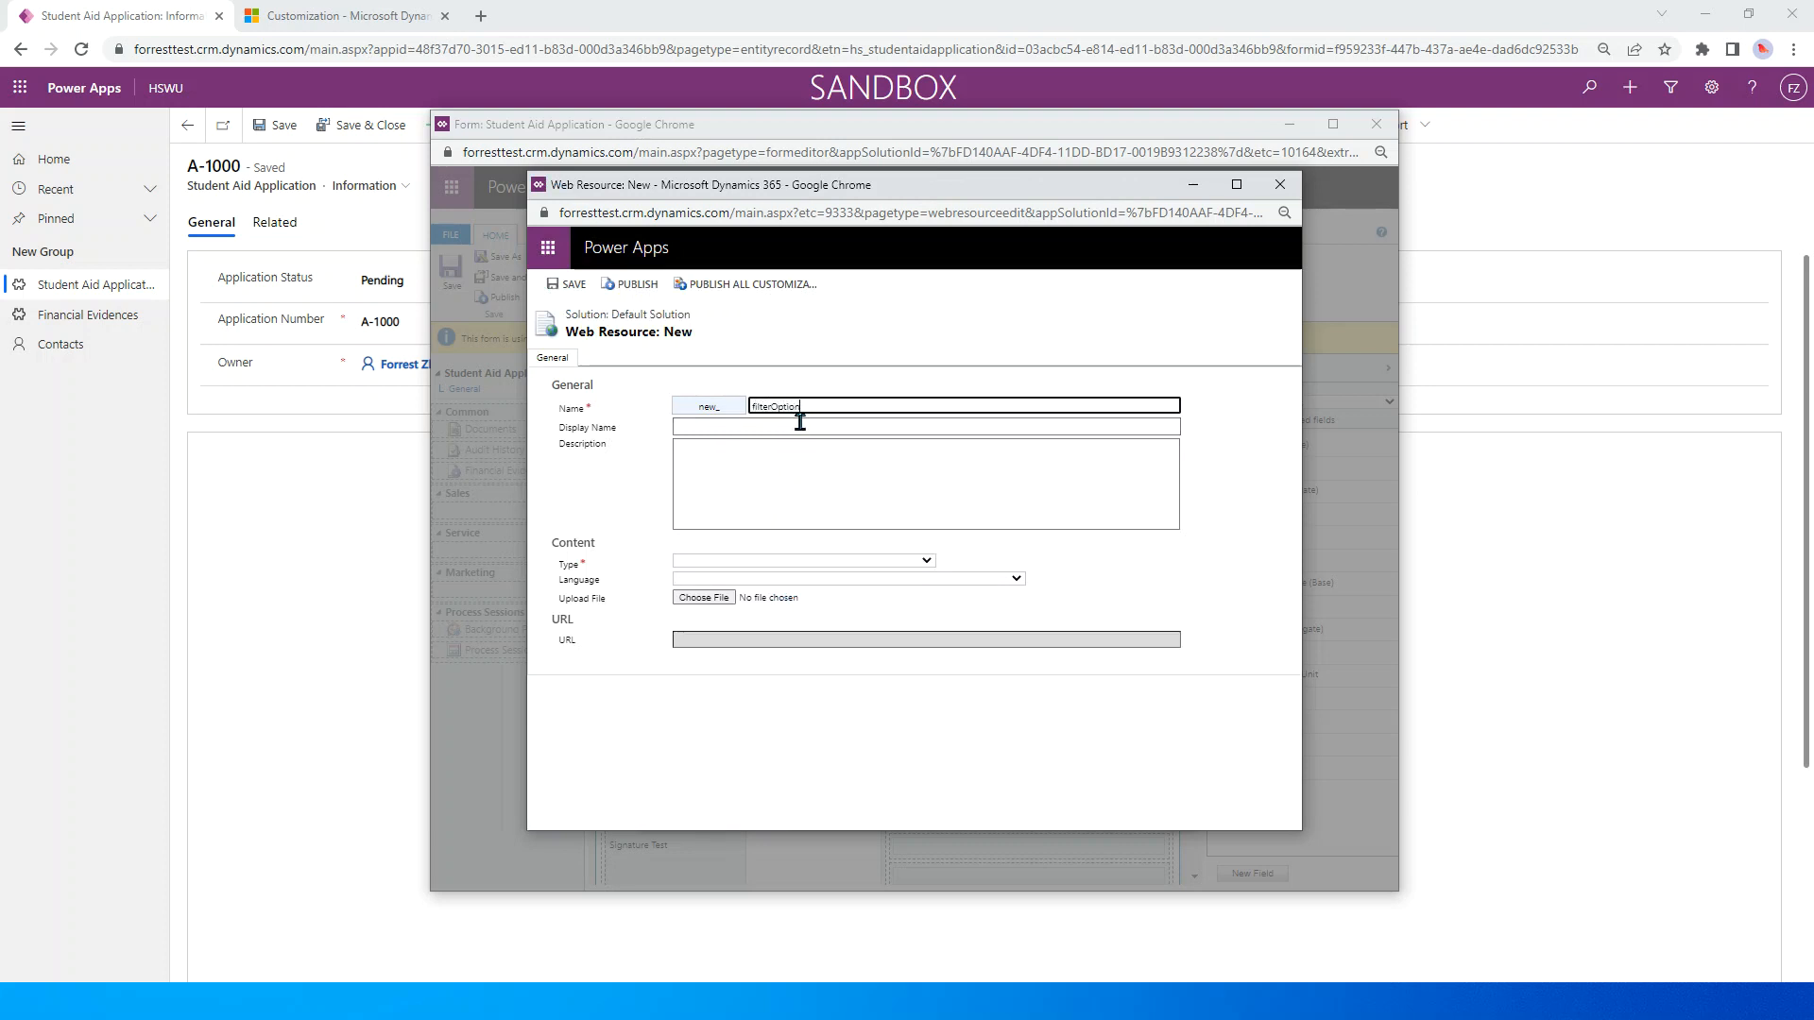
{"action": "type", "text": "Set"}
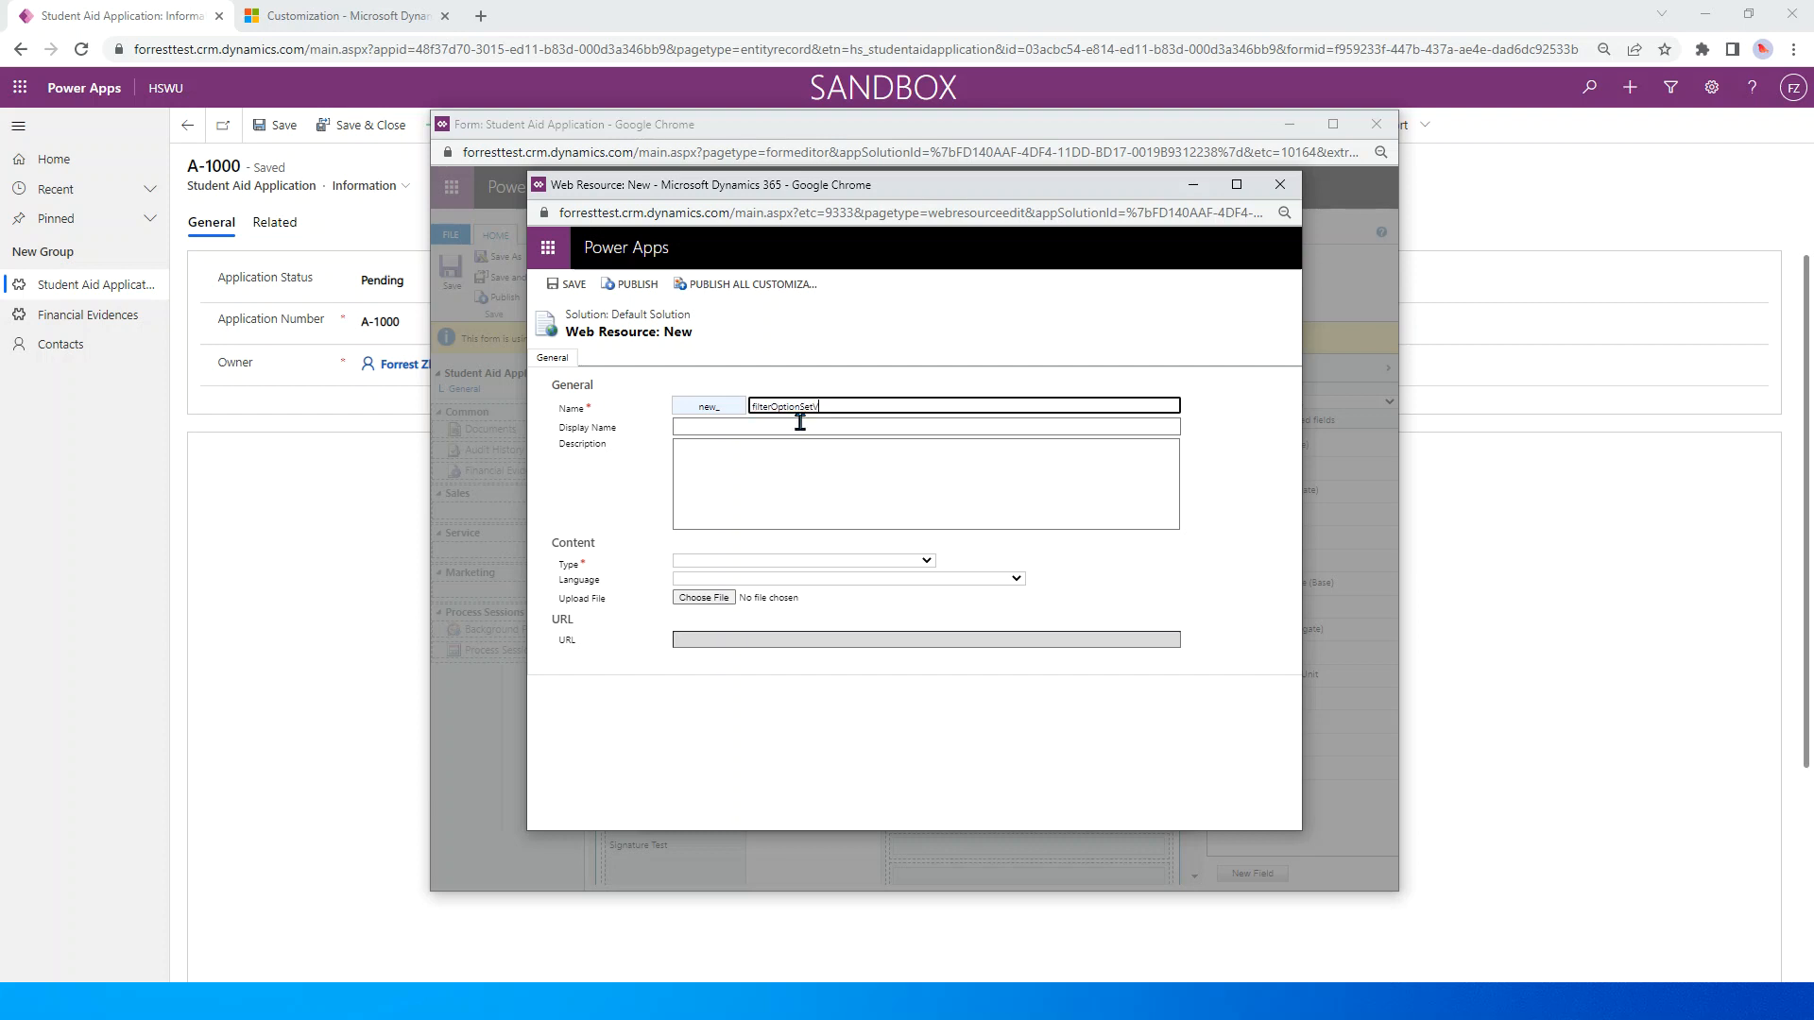
{"action": "type", "text": "Values"}
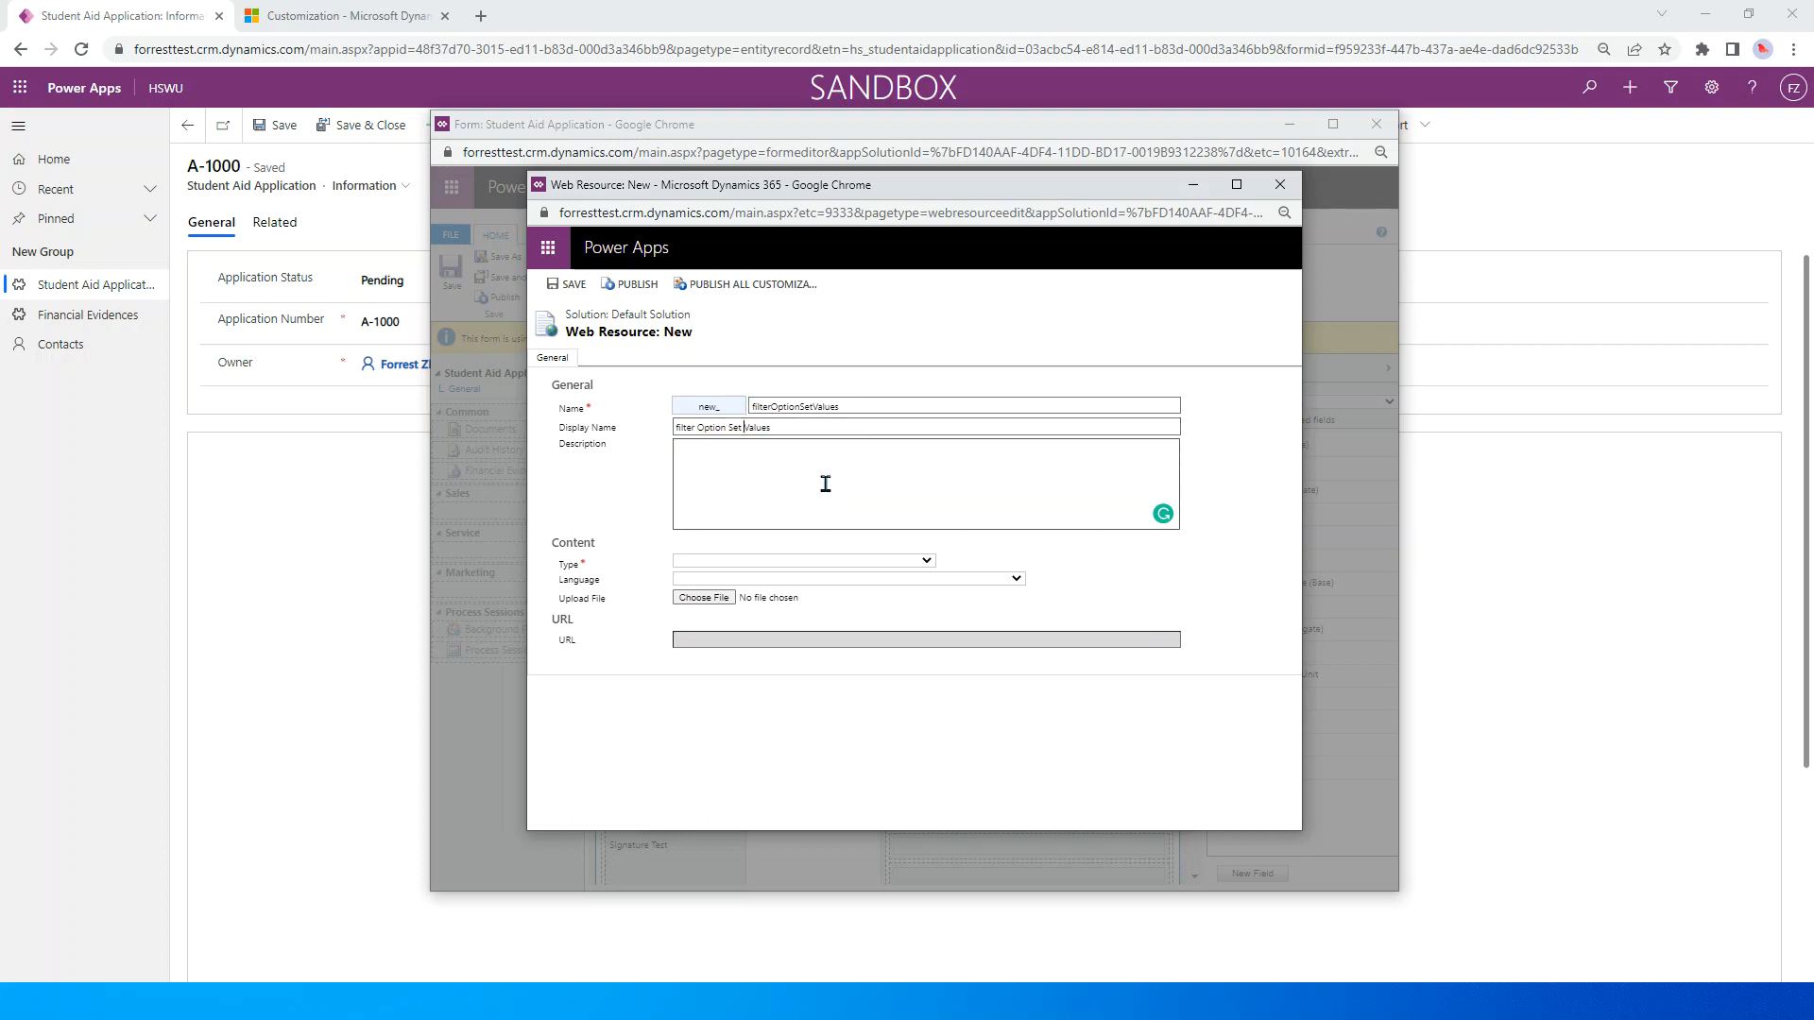
{"action": "left_click", "coordinate": [803, 559]}
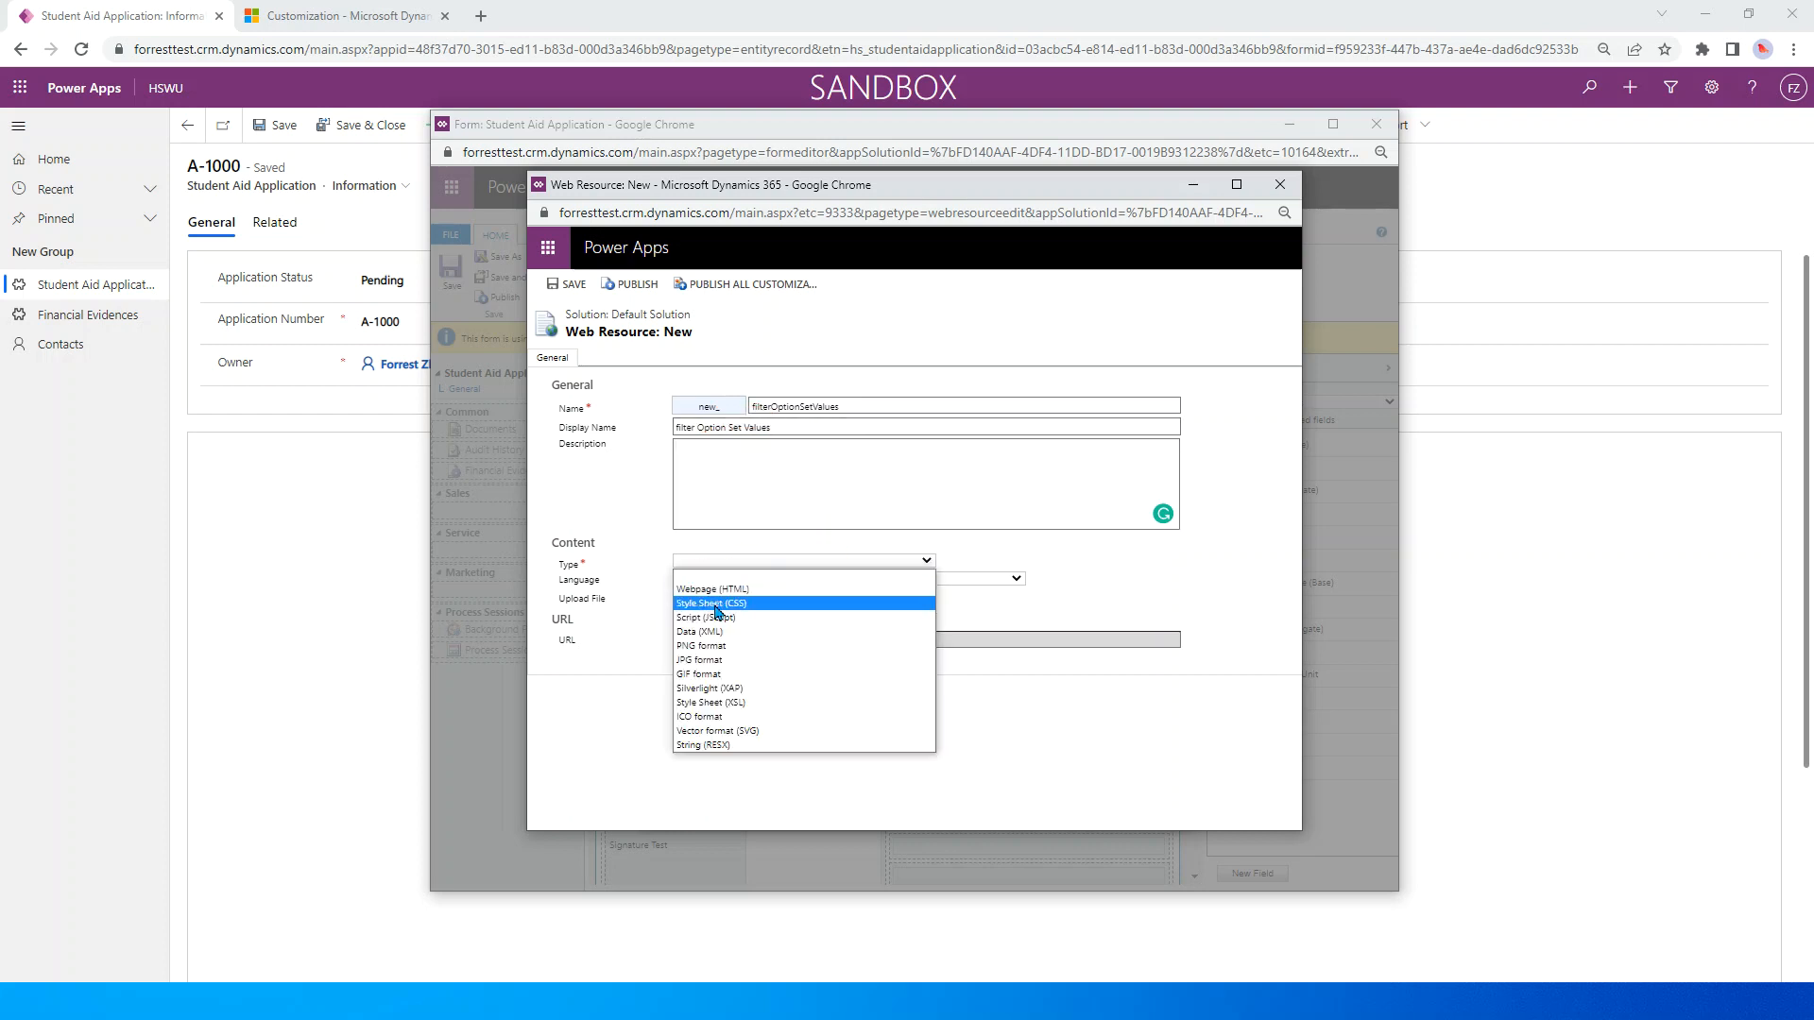
{"action": "left_click", "coordinate": [703, 616]}
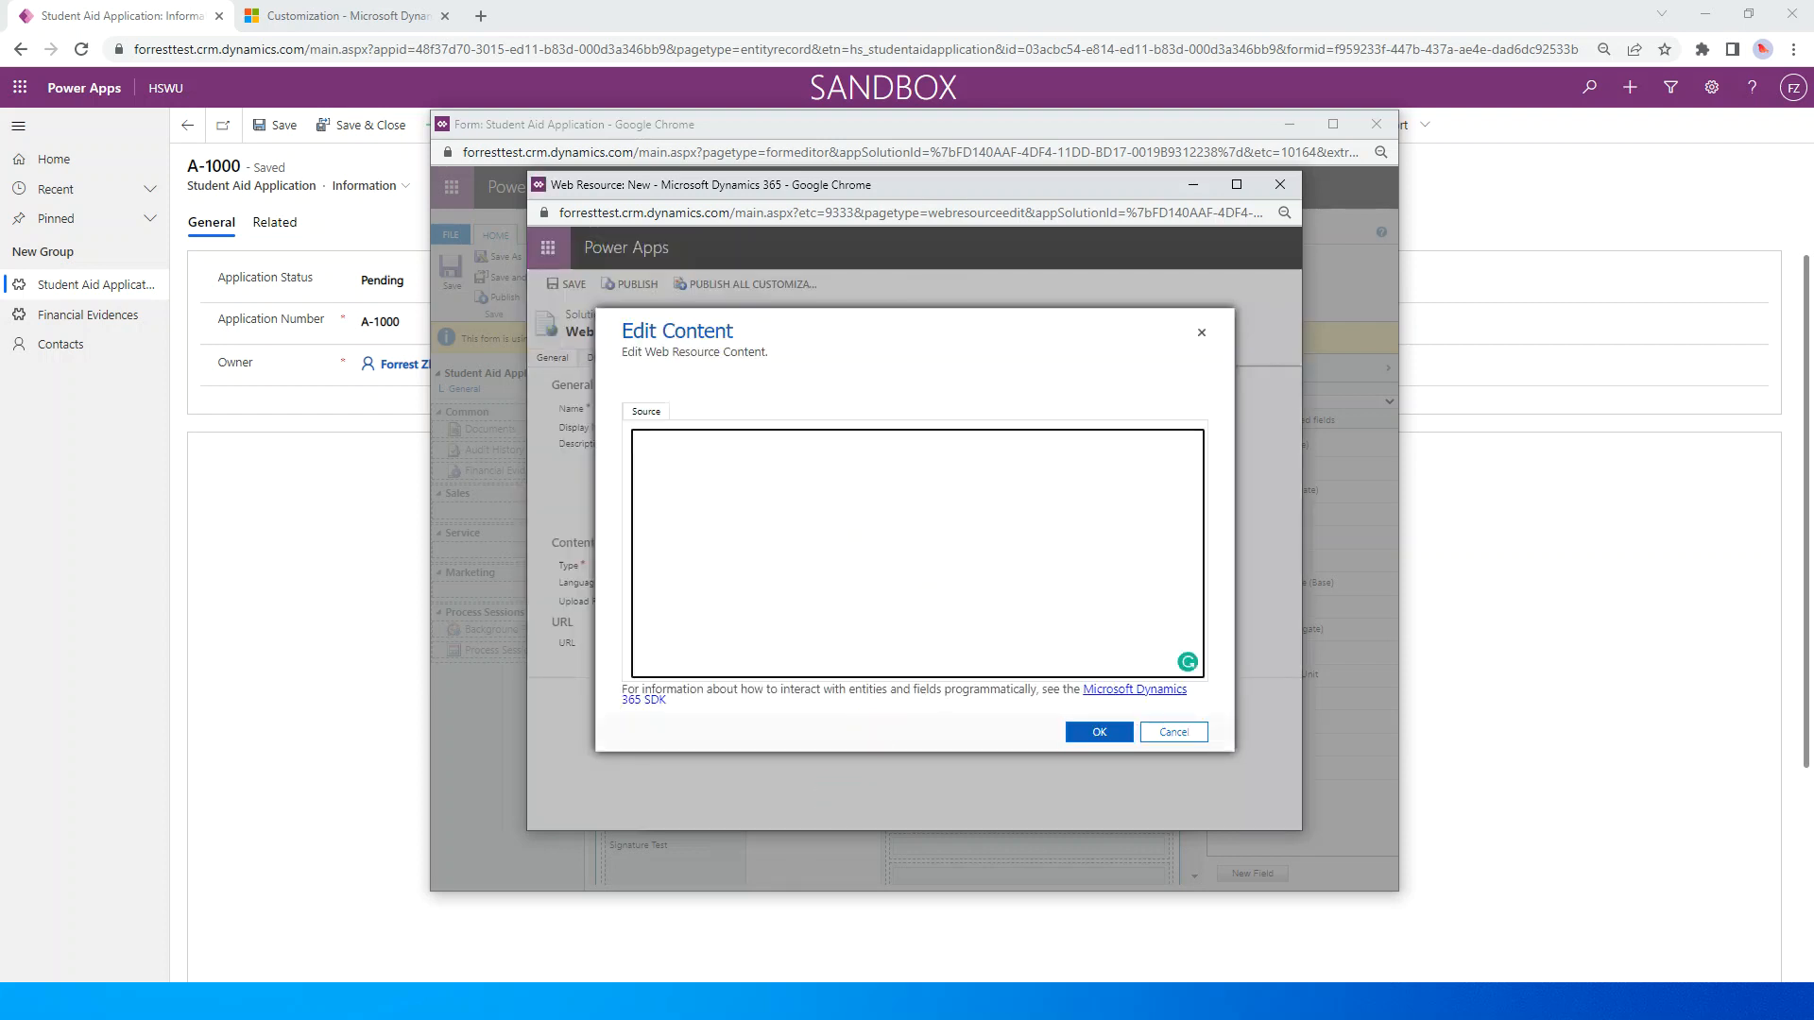
Step: Copy the filterStatusValues function from VS Code into the web resource content editor
{"action": "key", "text": "alt+tab"}
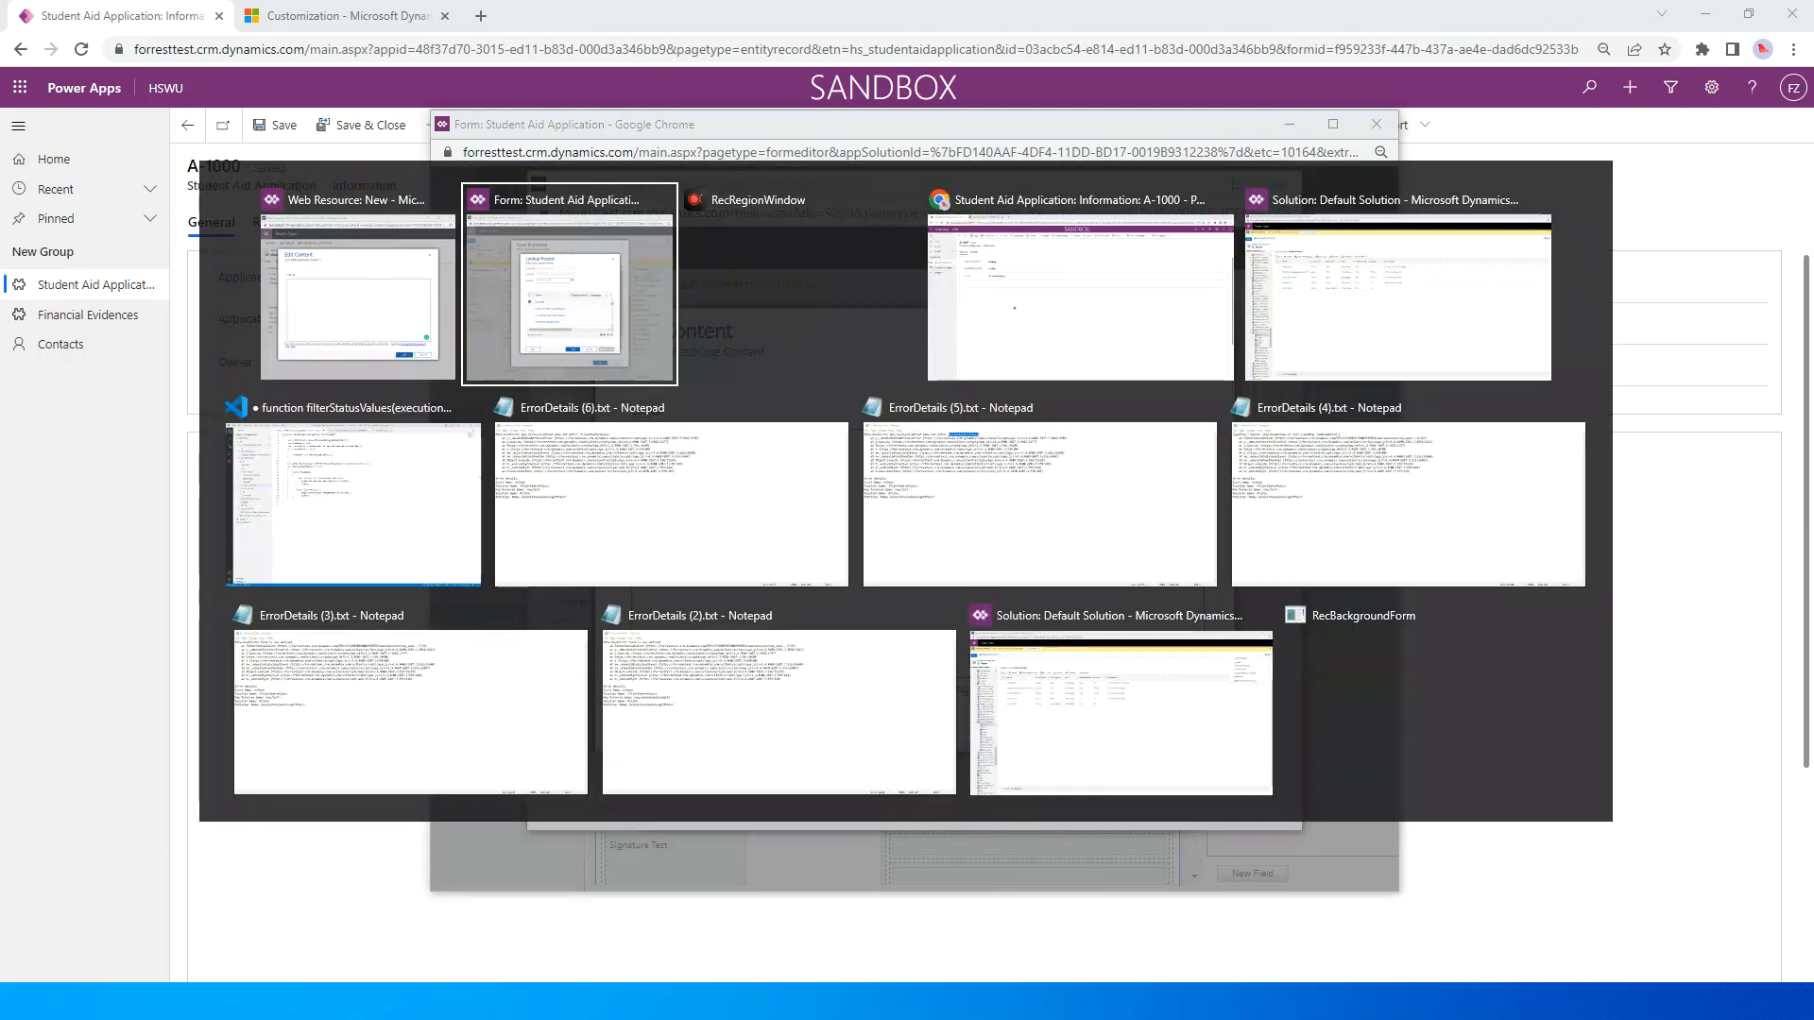
{"action": "mouse_move", "coordinate": [408, 708]}
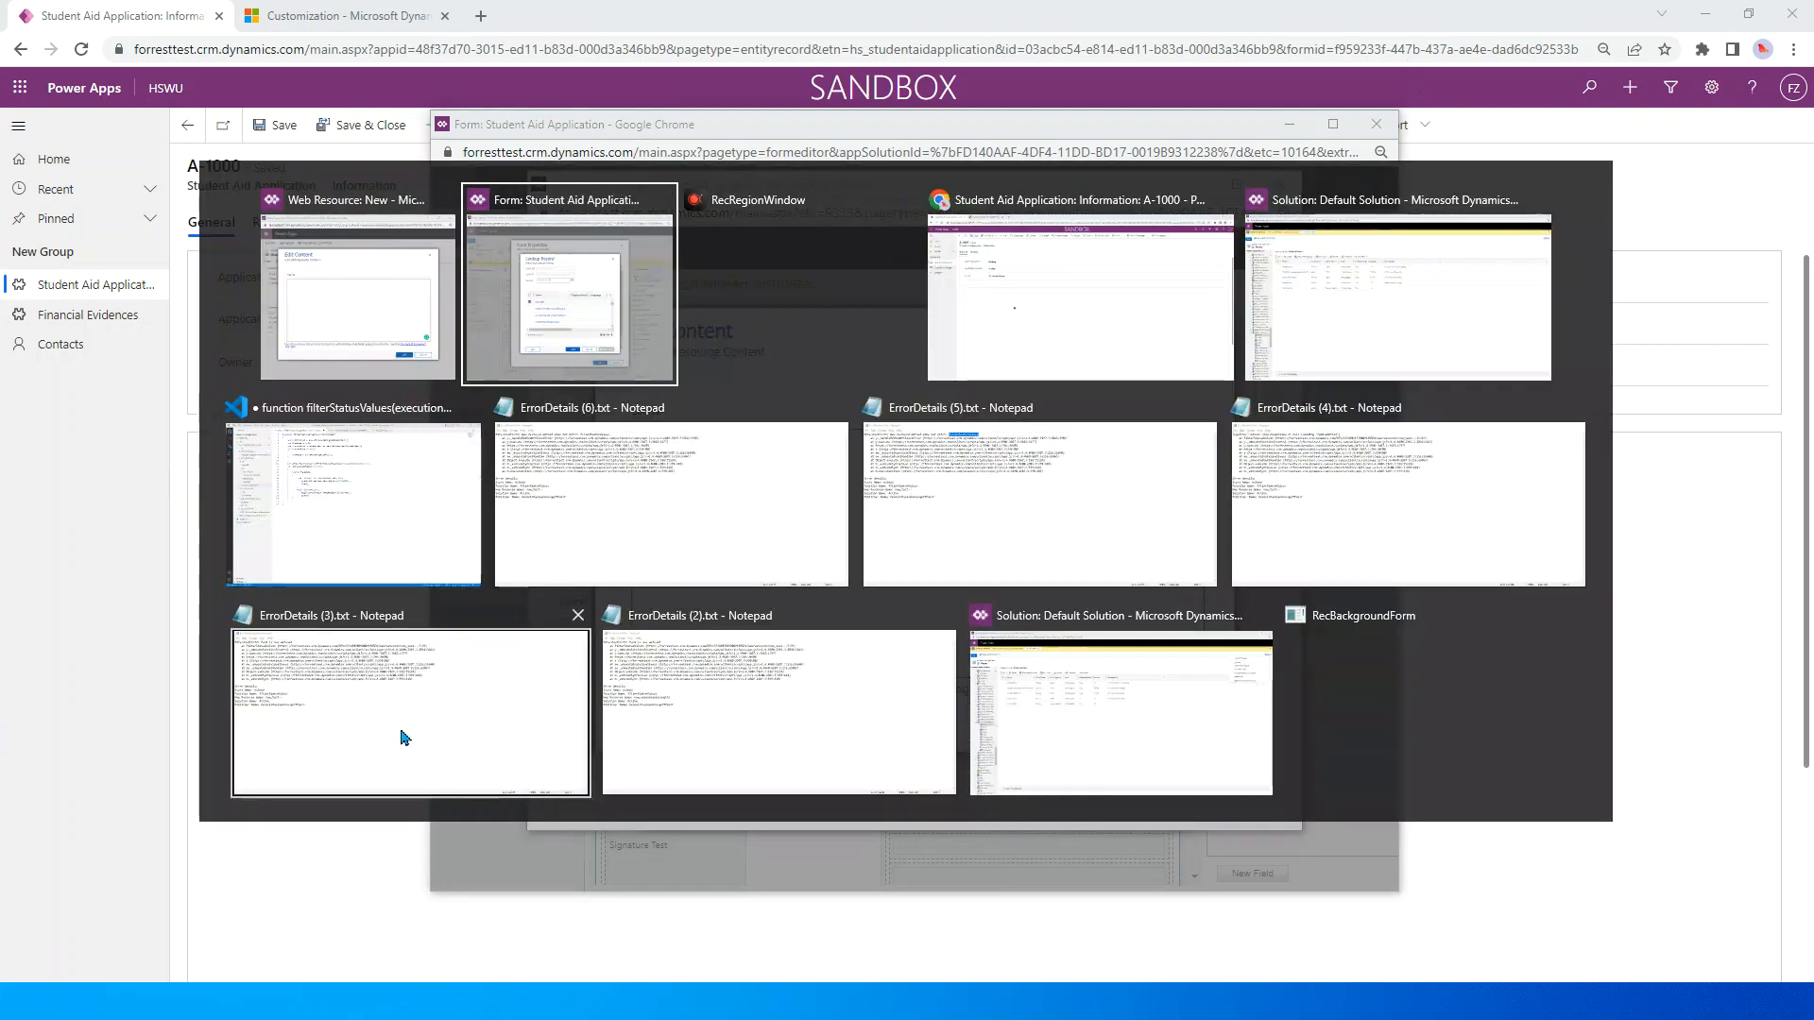
{"action": "left_click", "coordinate": [355, 289]}
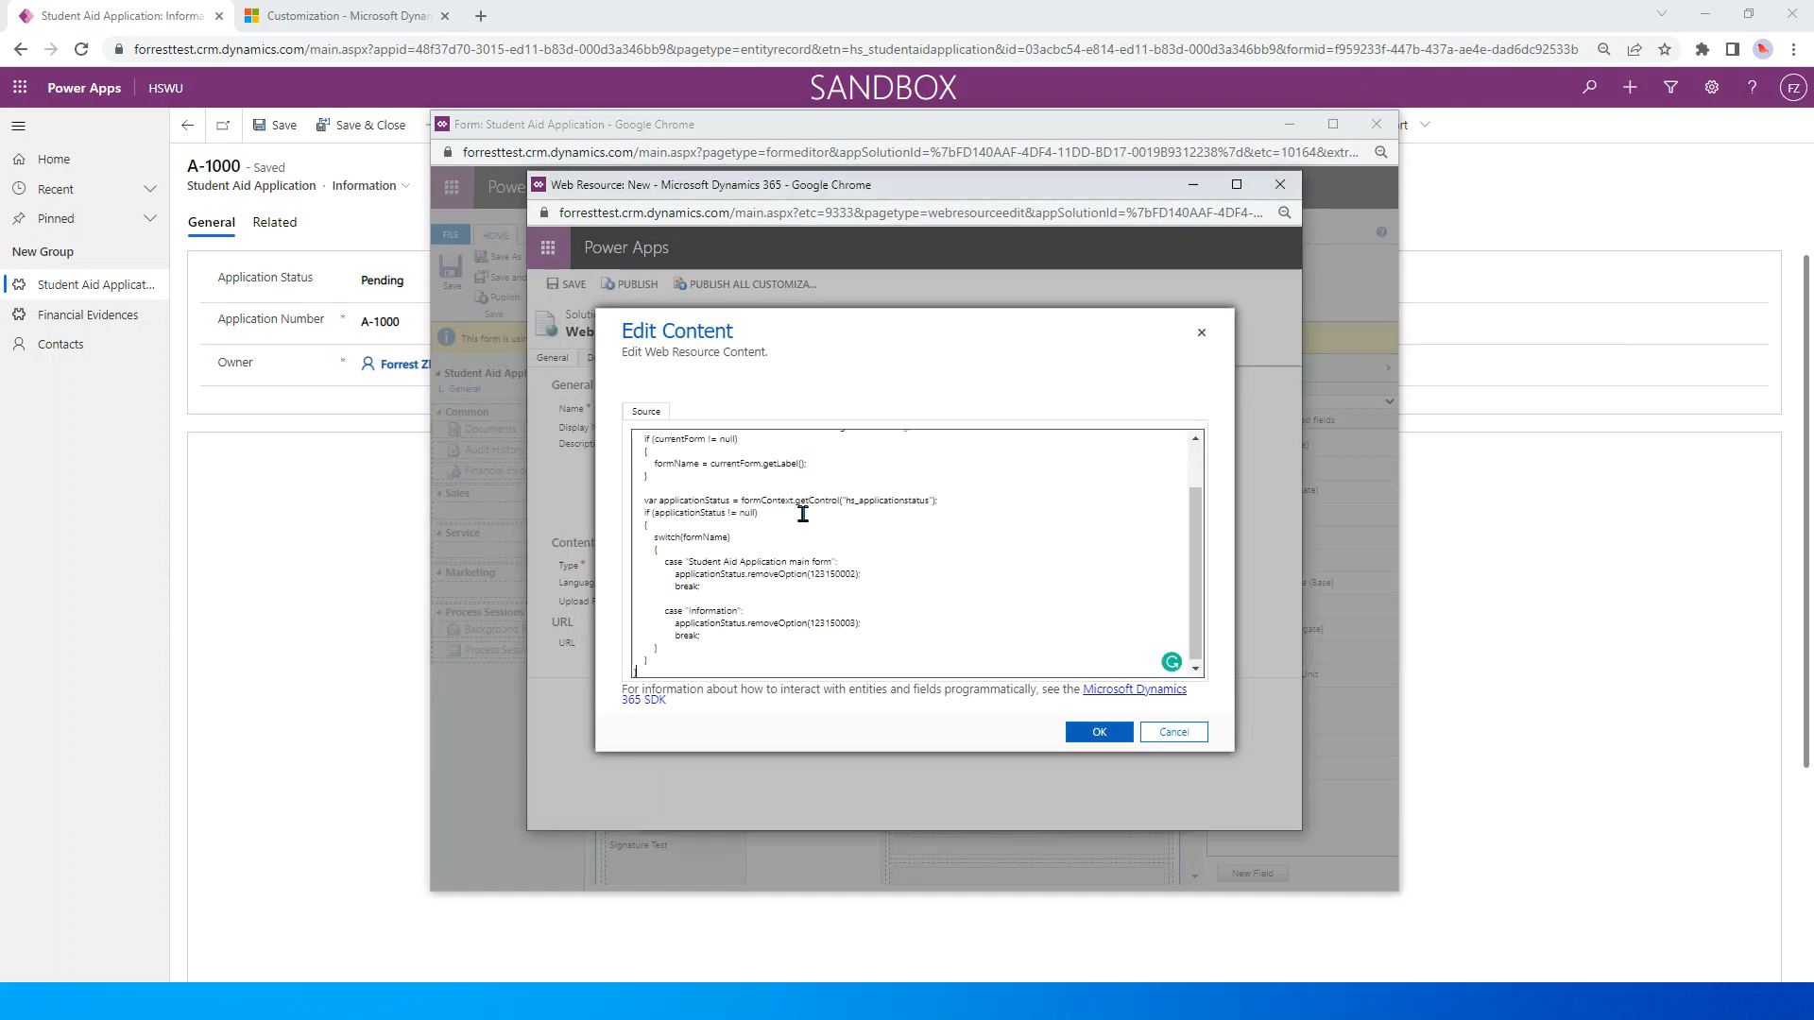
{"action": "scroll", "scroll_direction": "up", "scroll_amount": 3}
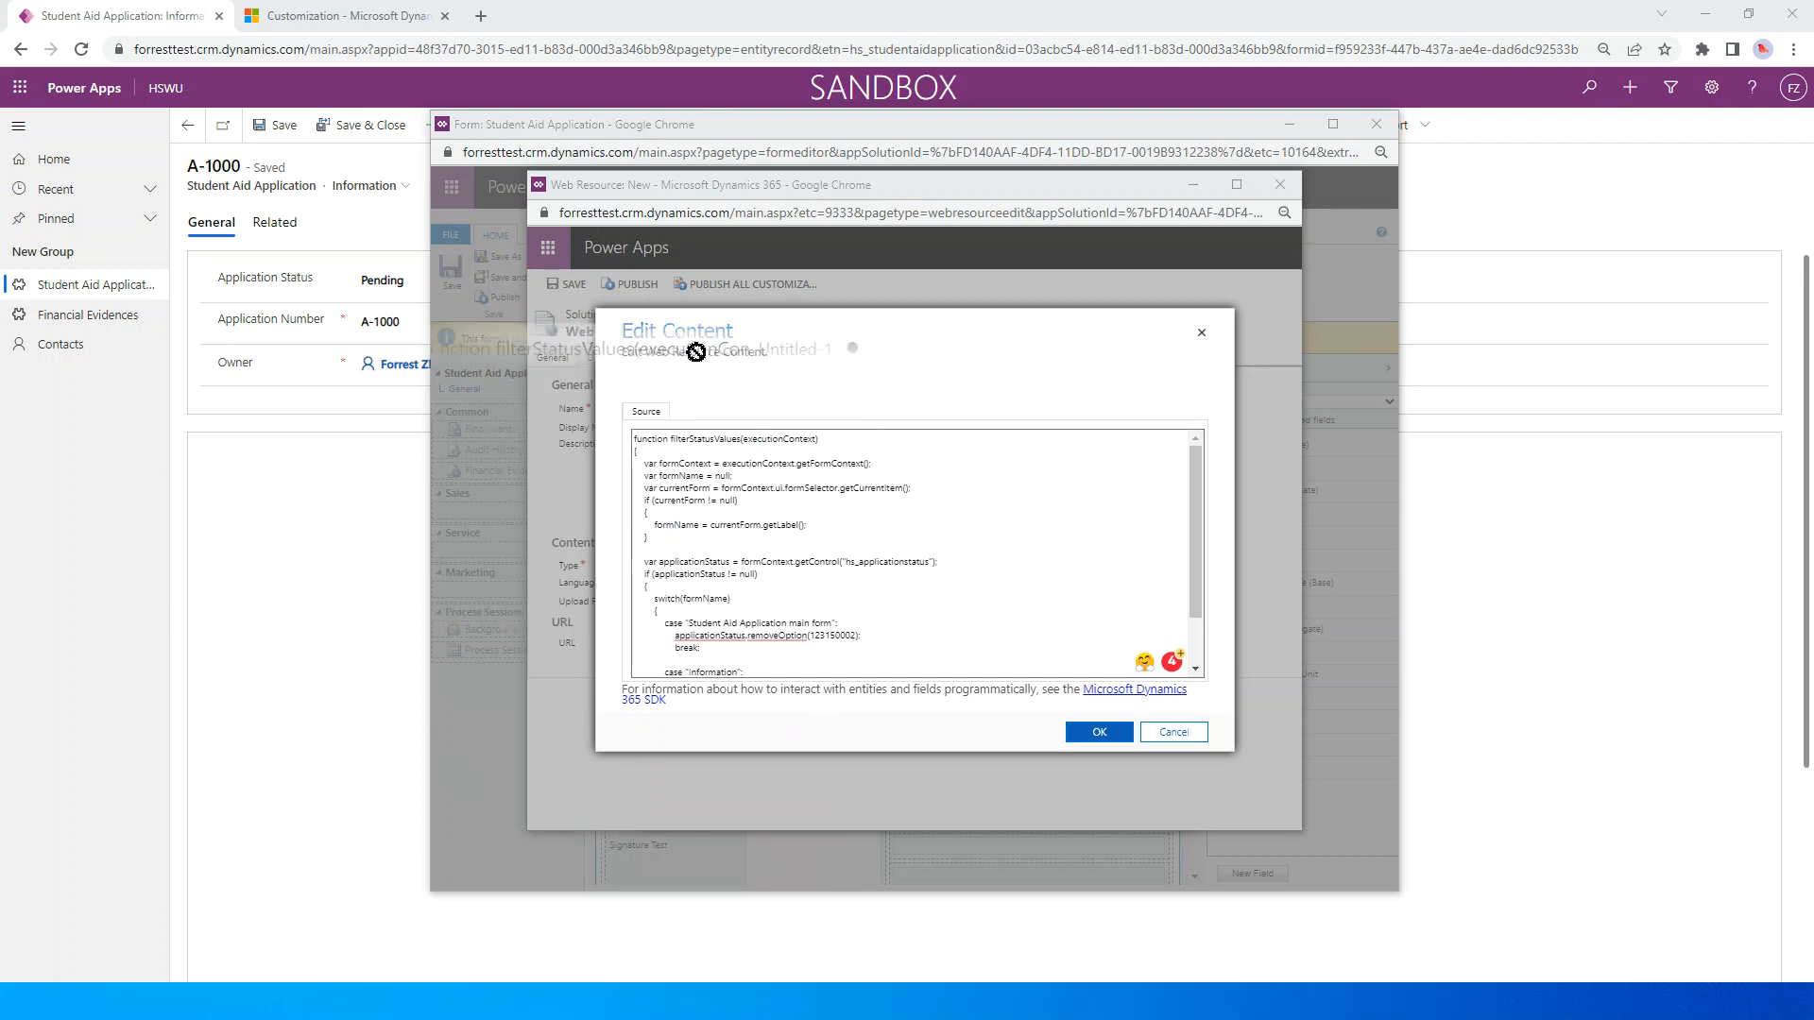
{"action": "mouse_move", "coordinate": [895, 514]}
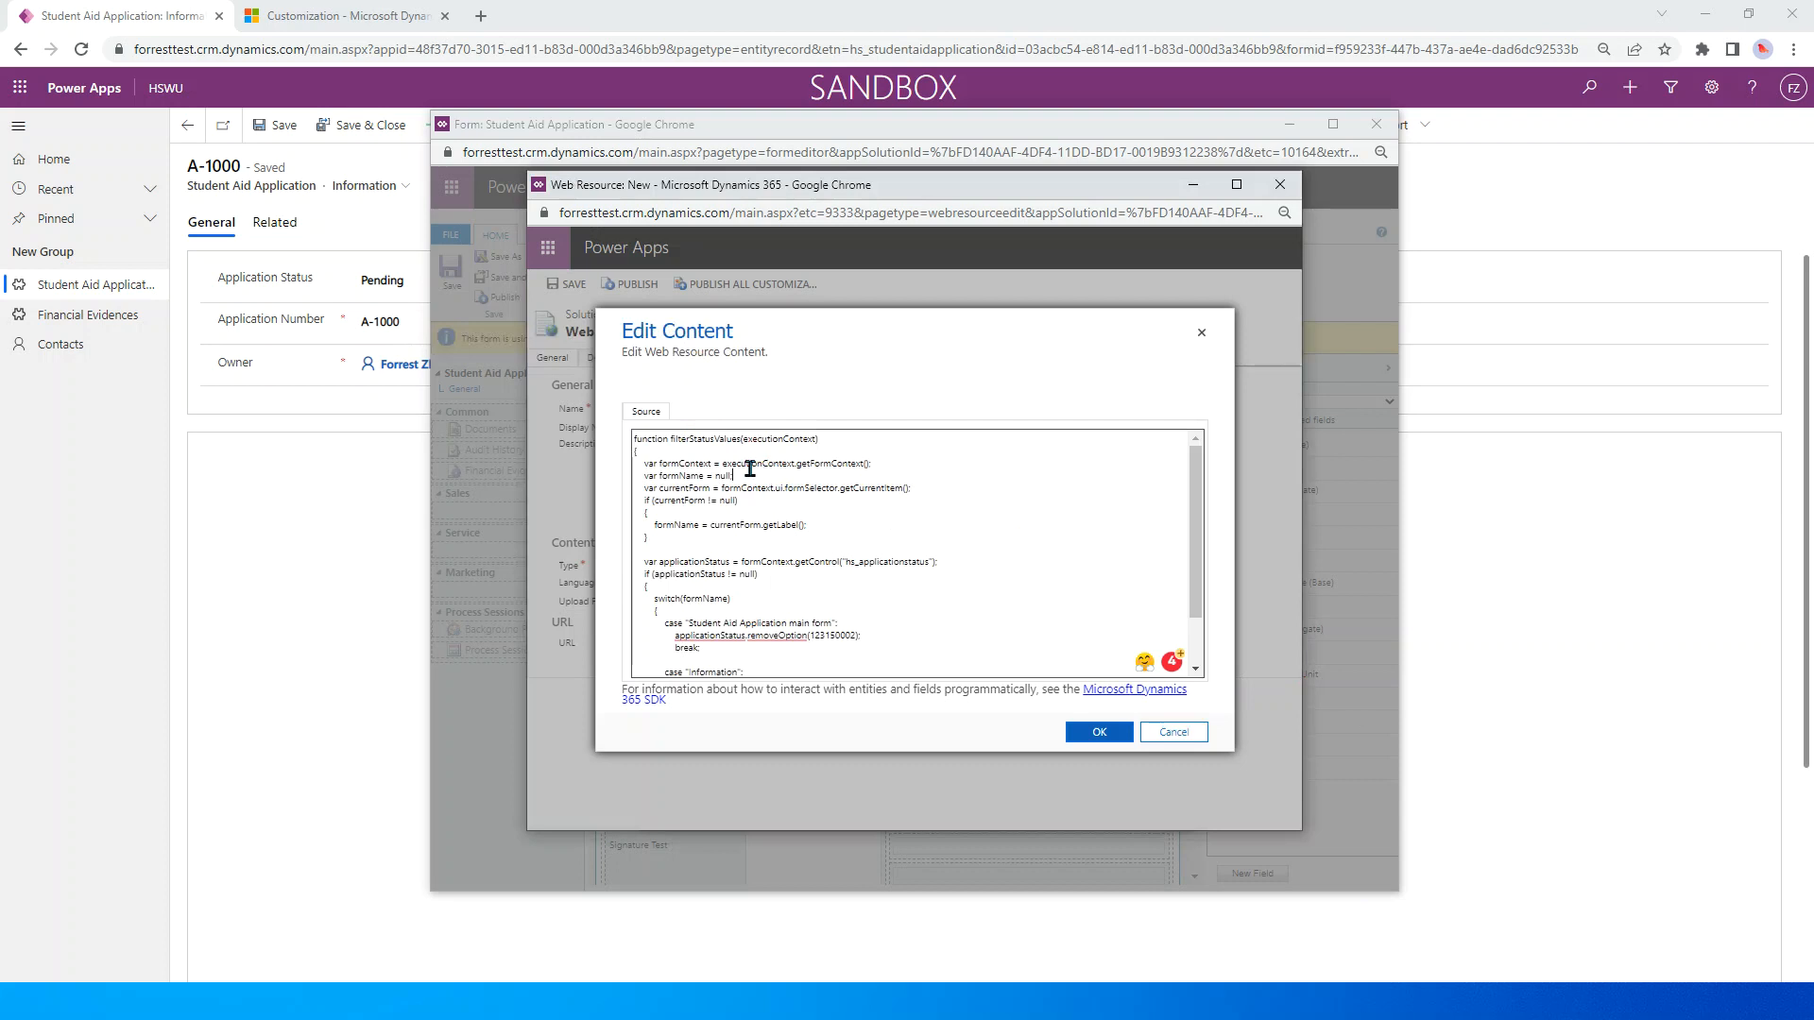
{"action": "mouse_move", "coordinate": [669, 487]}
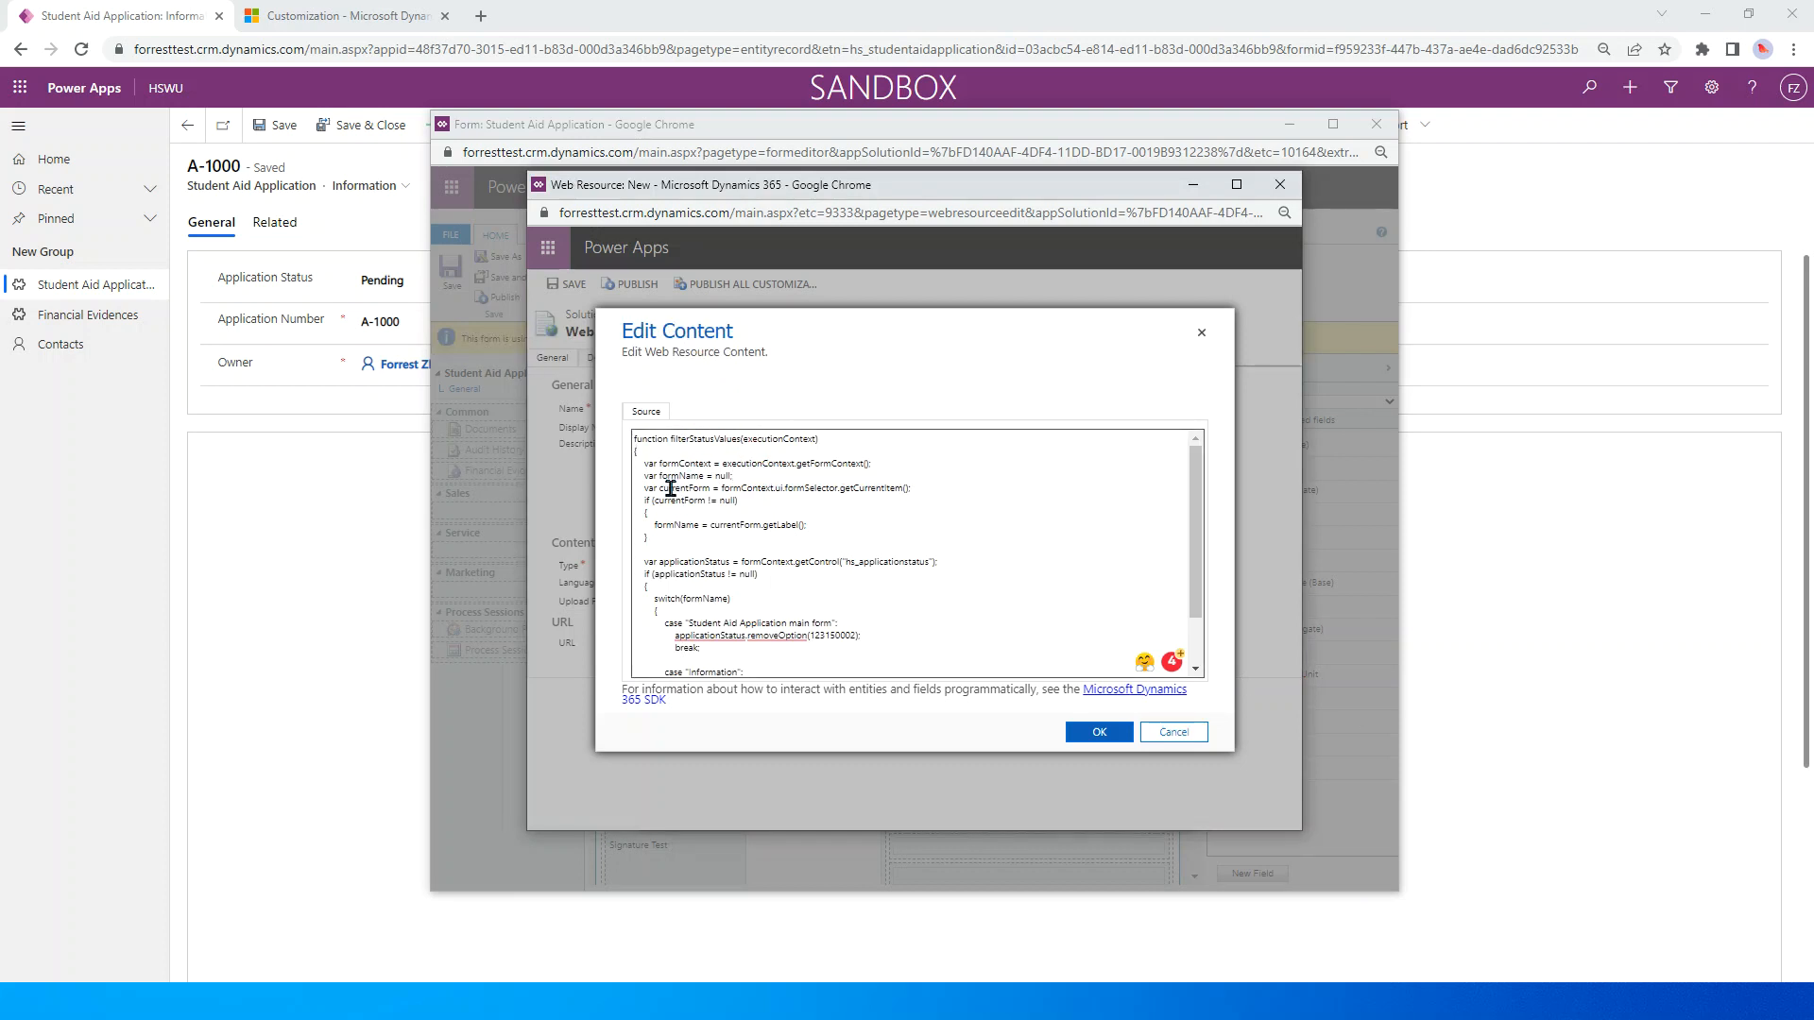
{"action": "double_click", "coordinate": [655, 462]}
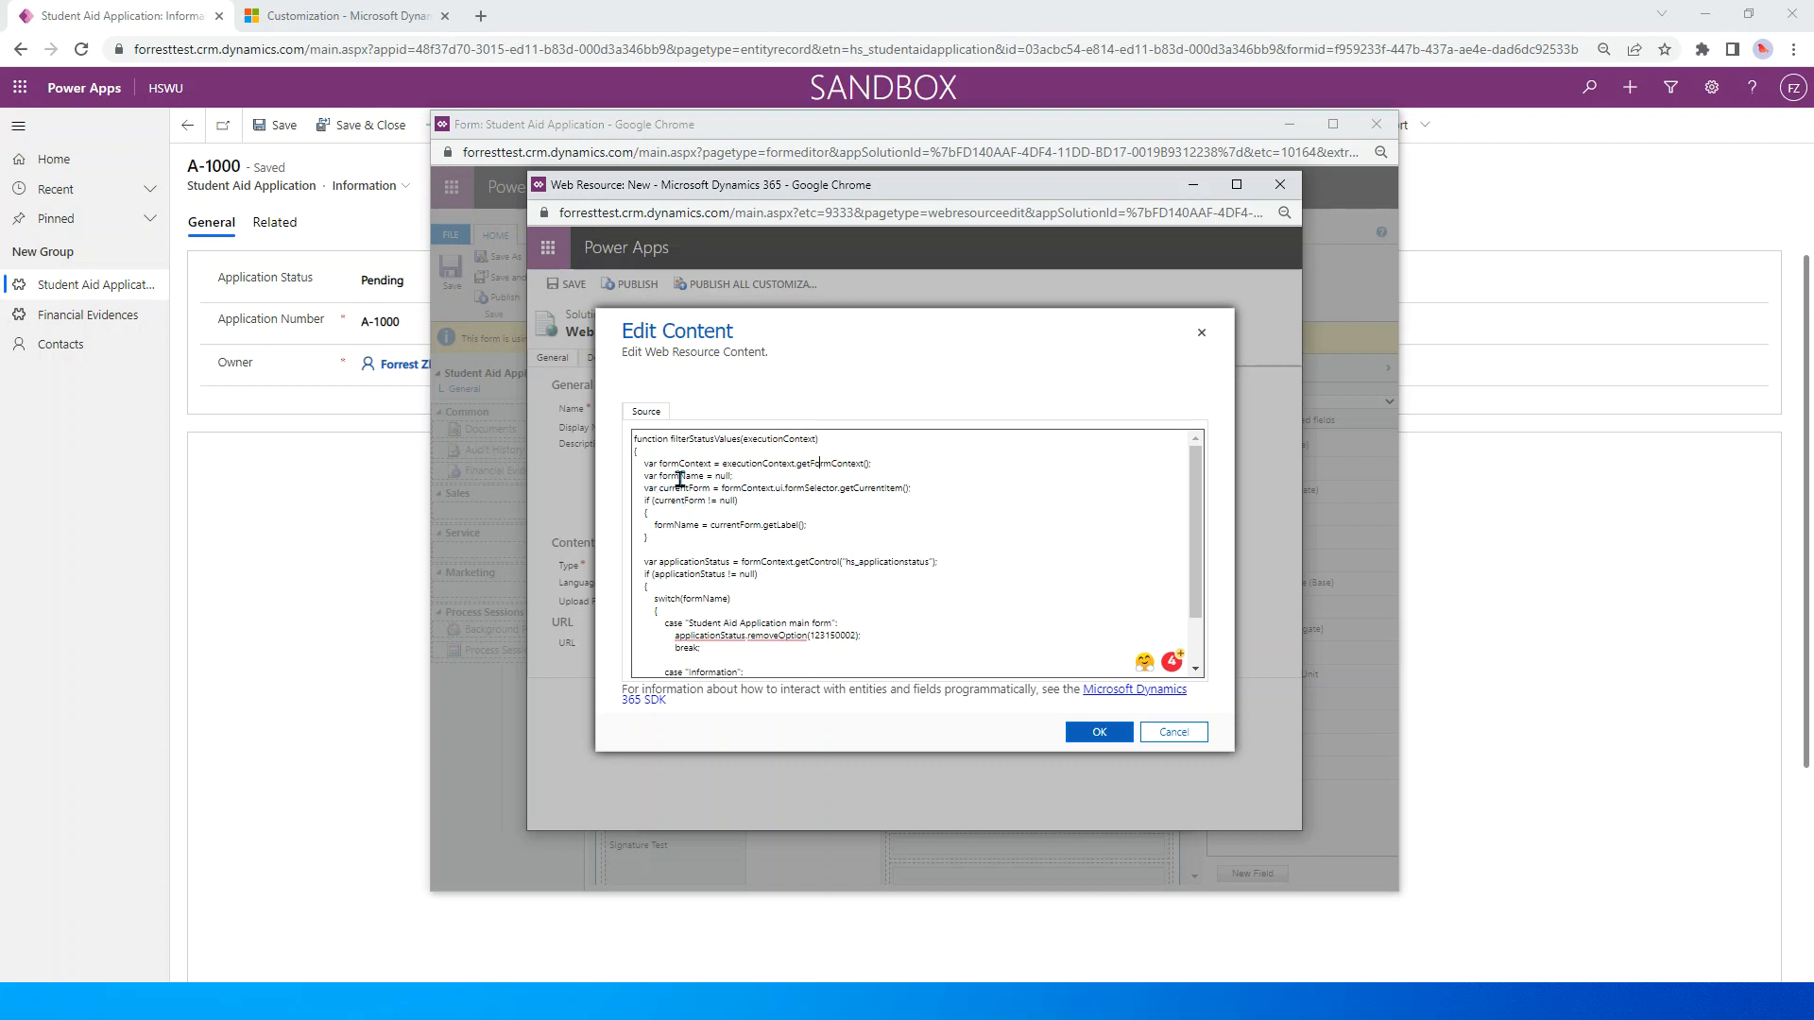
{"action": "mouse_move", "coordinate": [771, 483]}
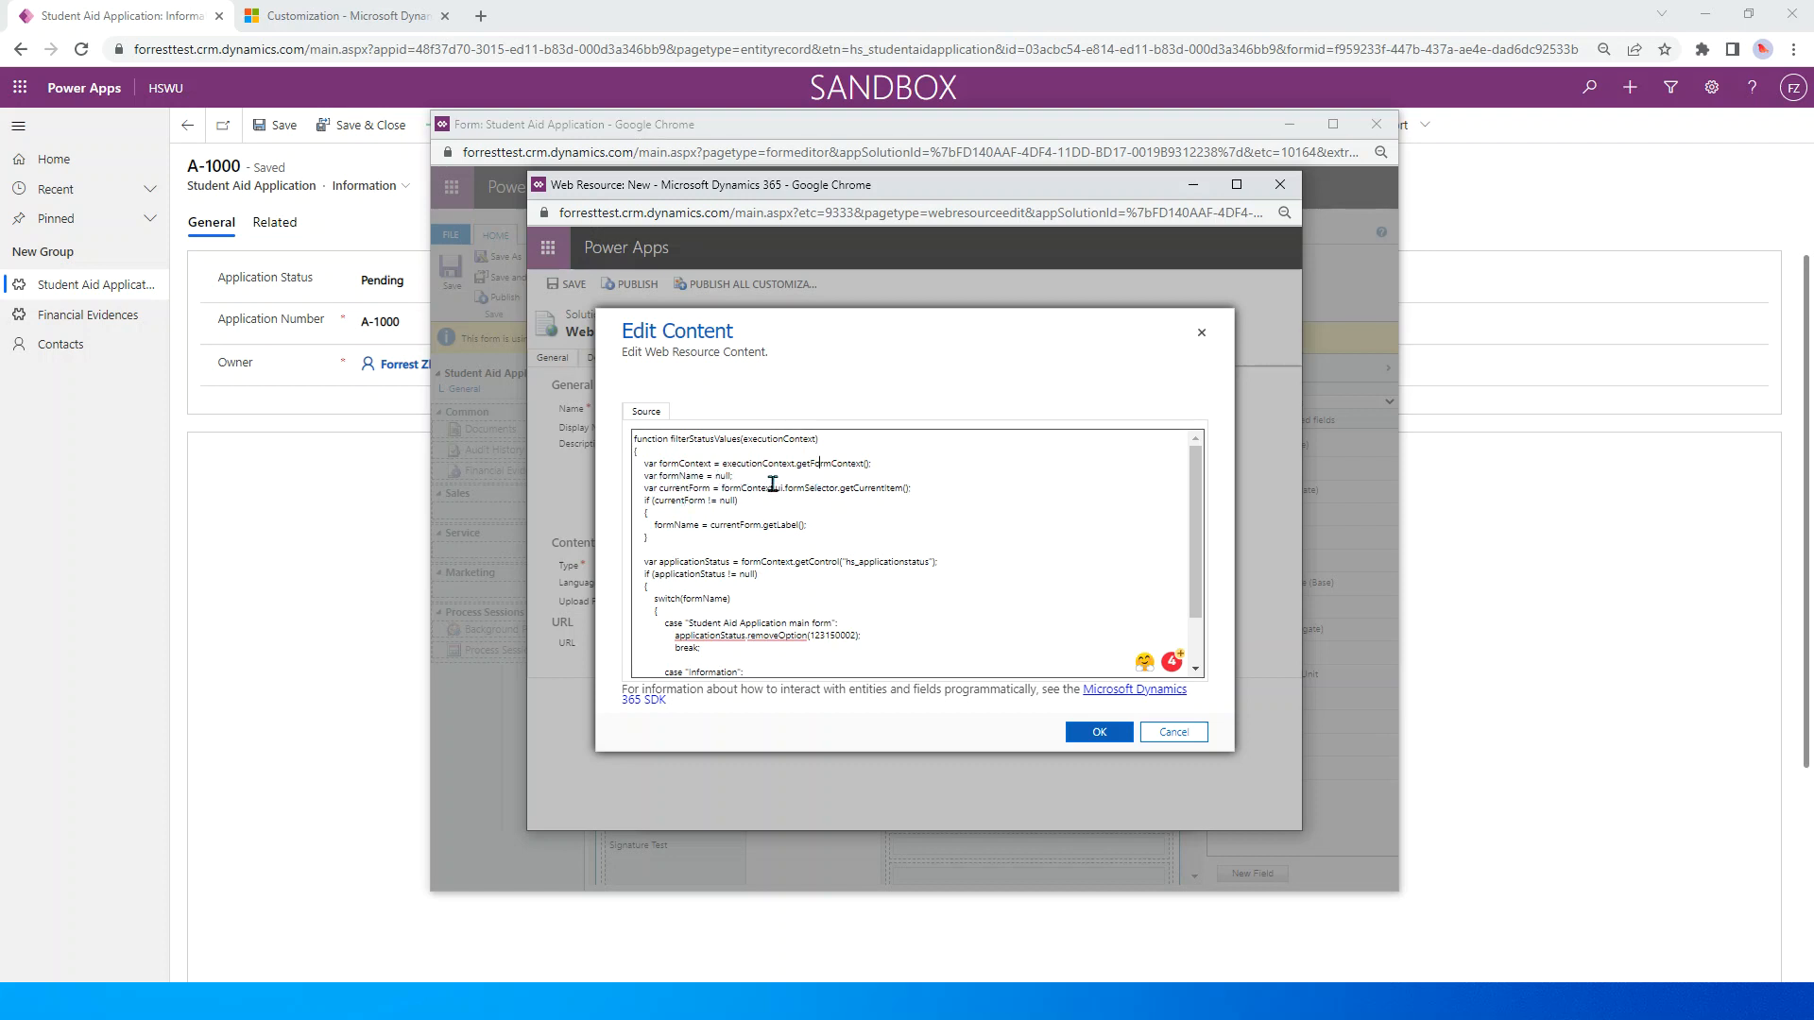
{"action": "double_click", "coordinate": [826, 465]}
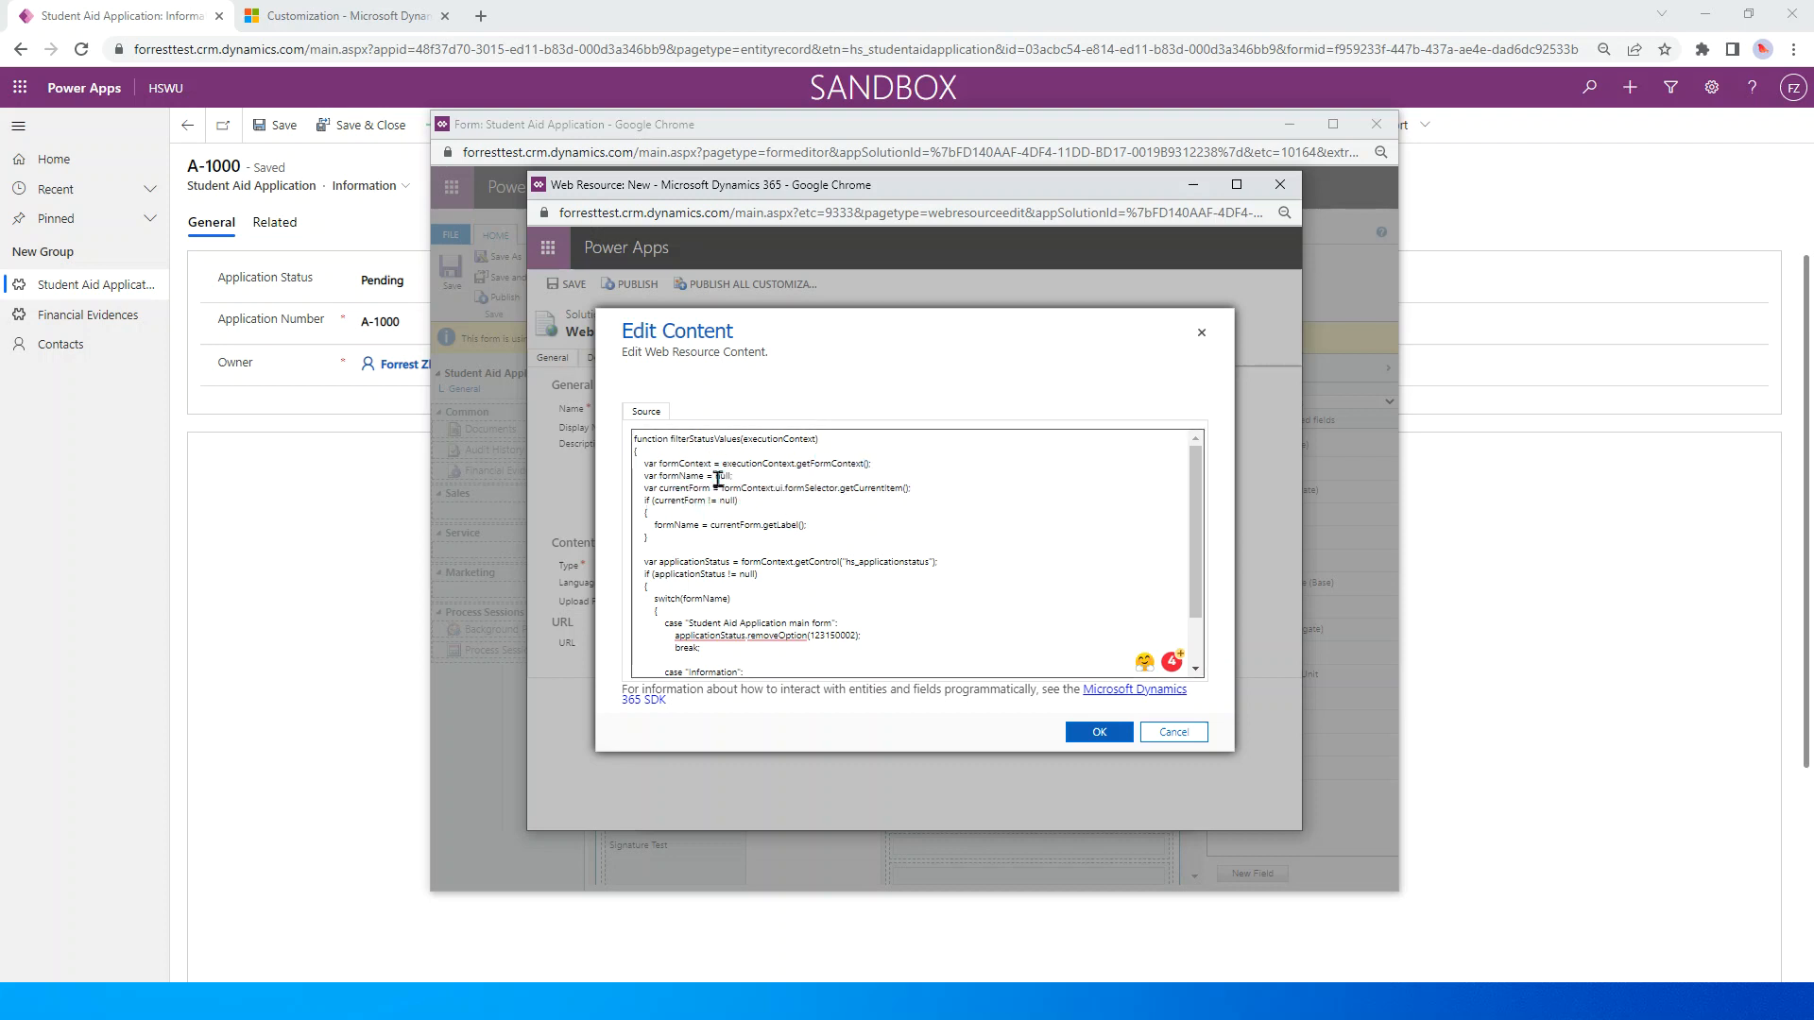
{"action": "double_click", "coordinate": [682, 477]}
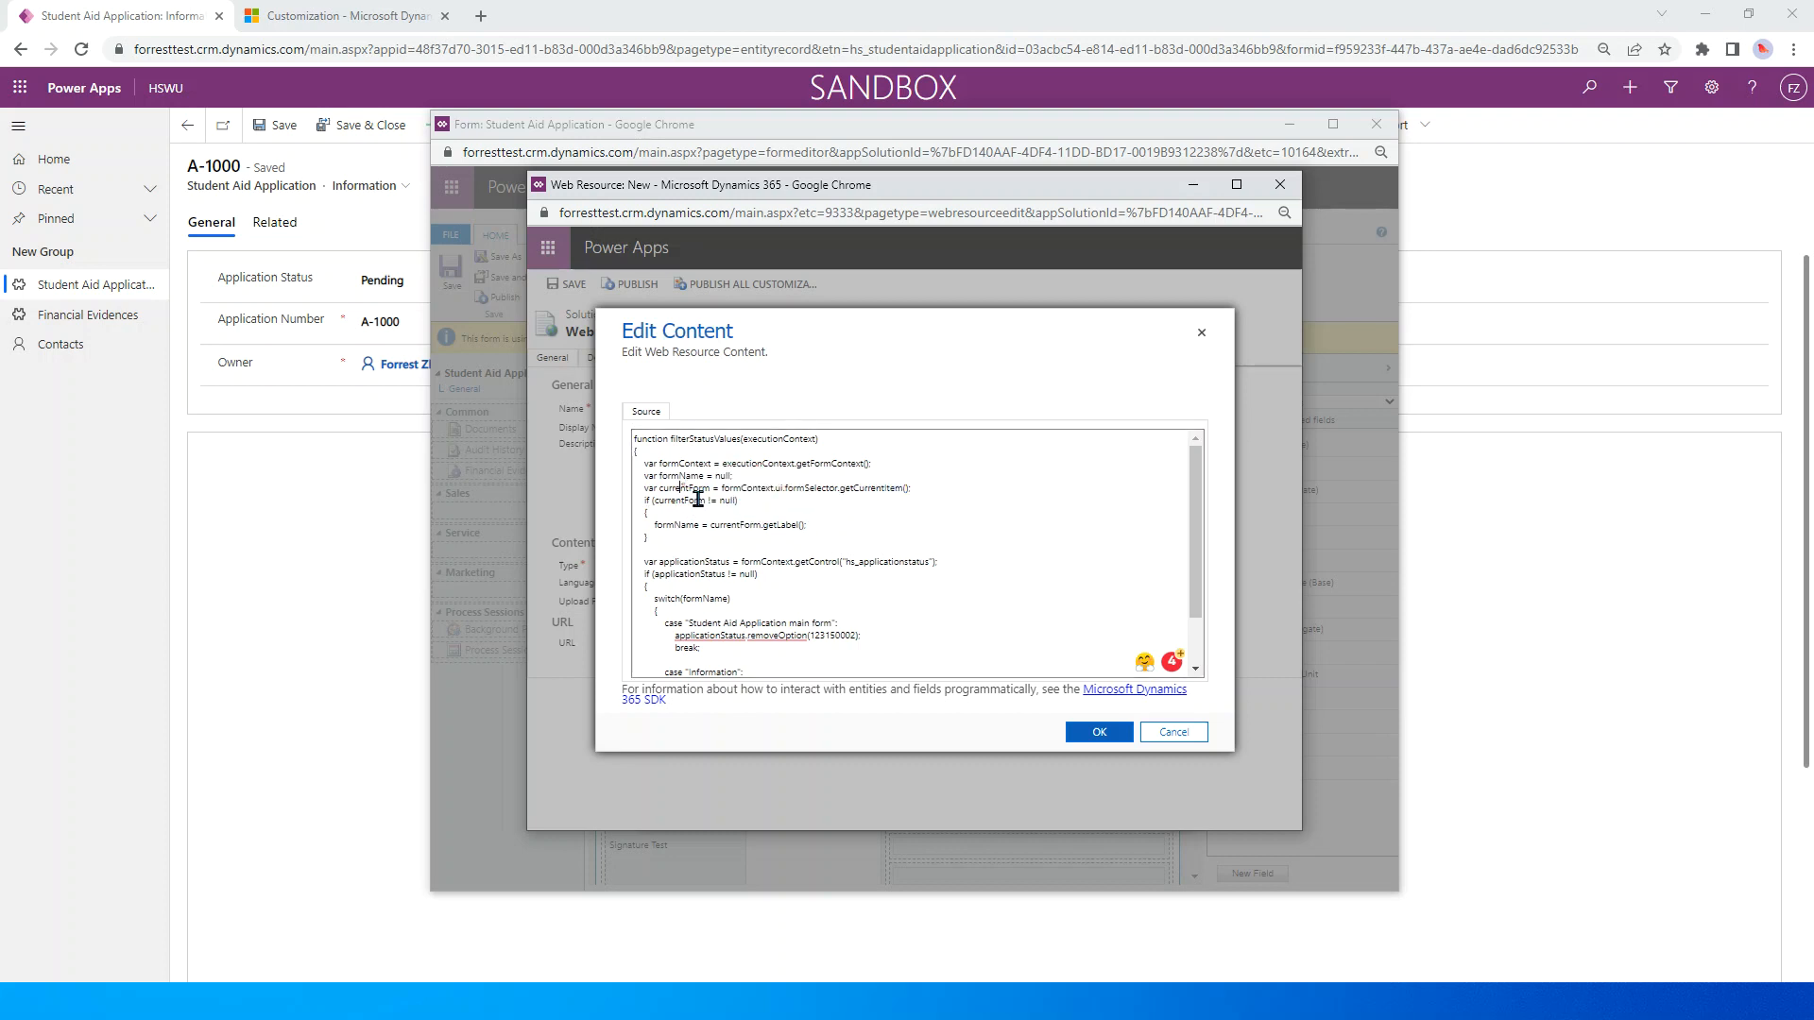
{"action": "double_click", "coordinate": [684, 488]}
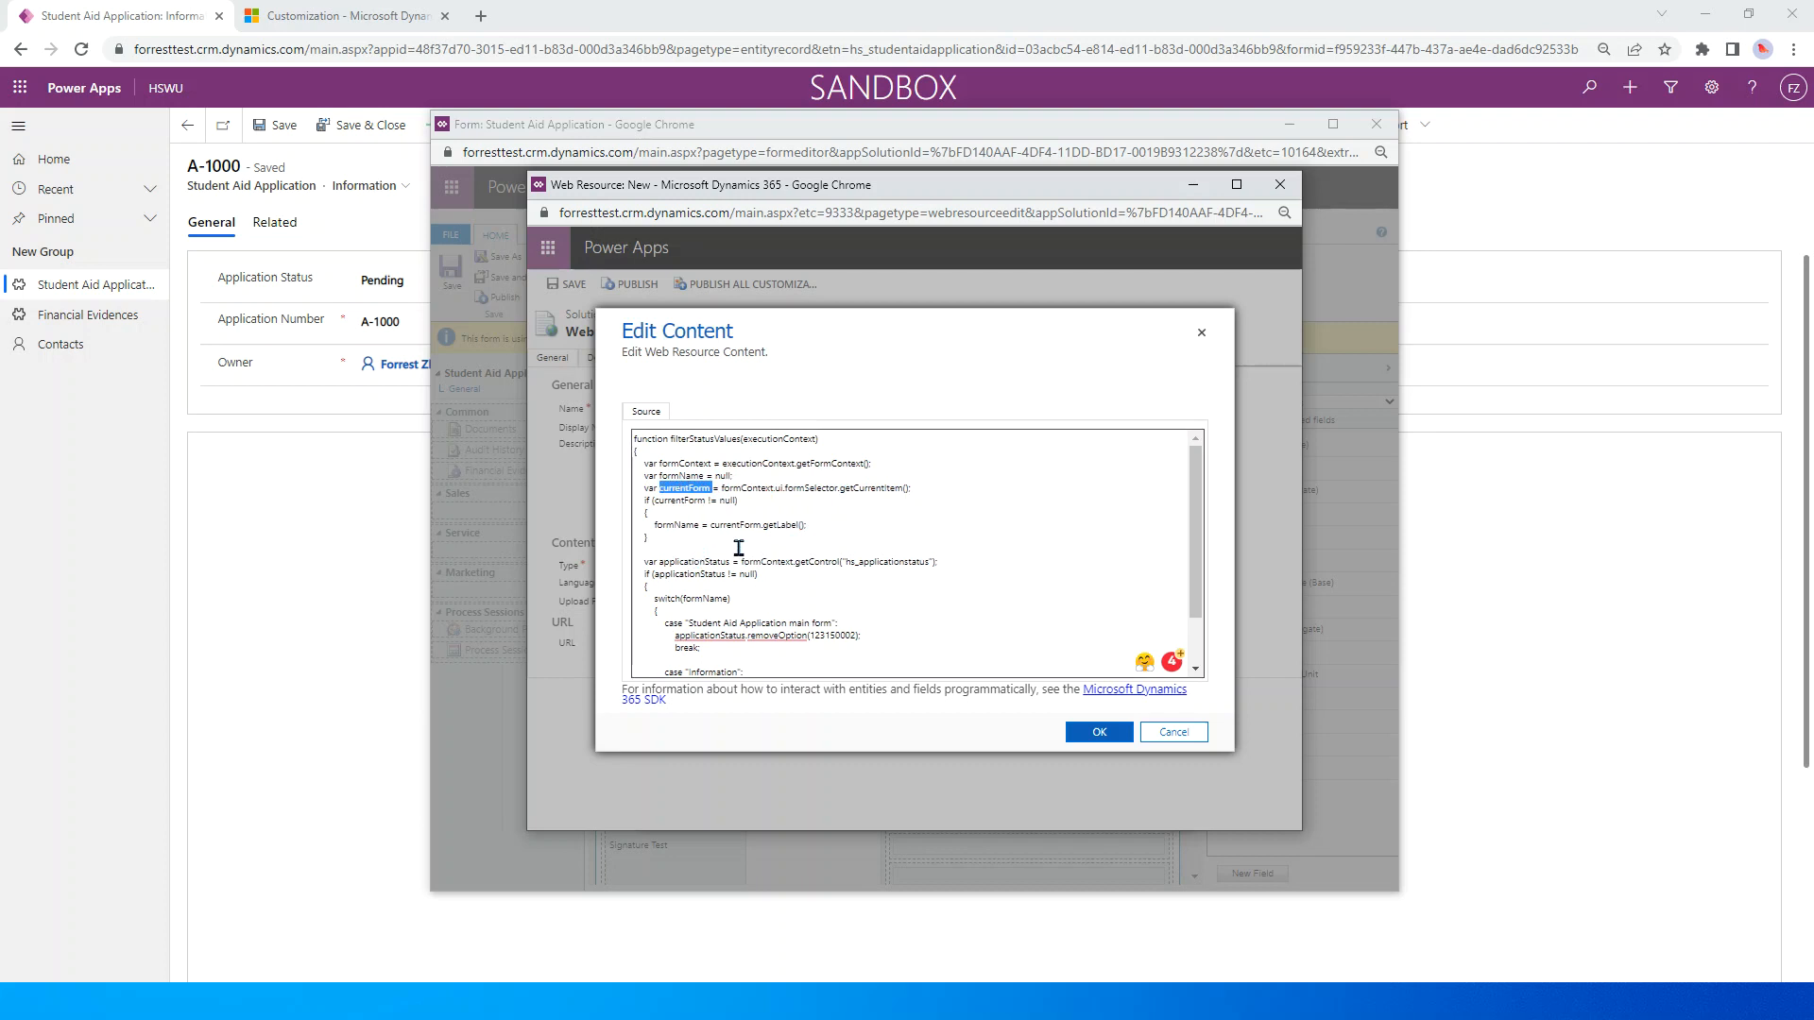
{"action": "mouse_move", "coordinate": [658, 514]}
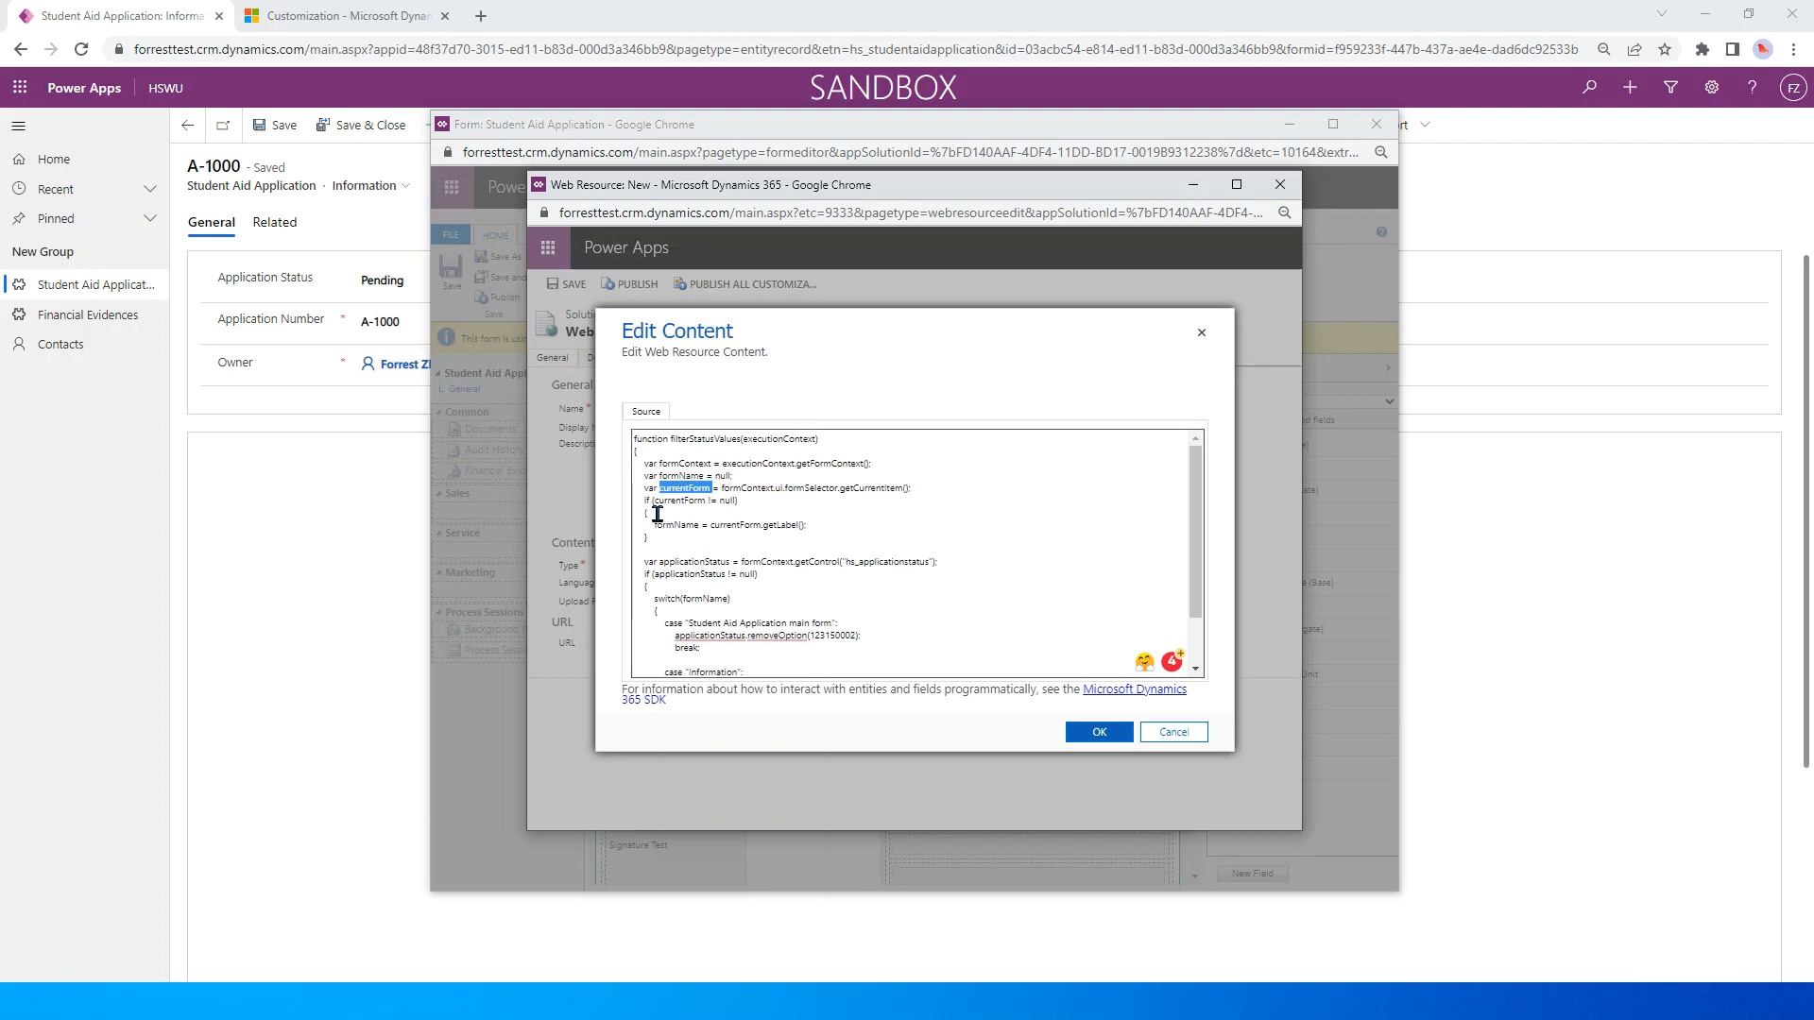
{"action": "mouse_move", "coordinate": [804, 546]}
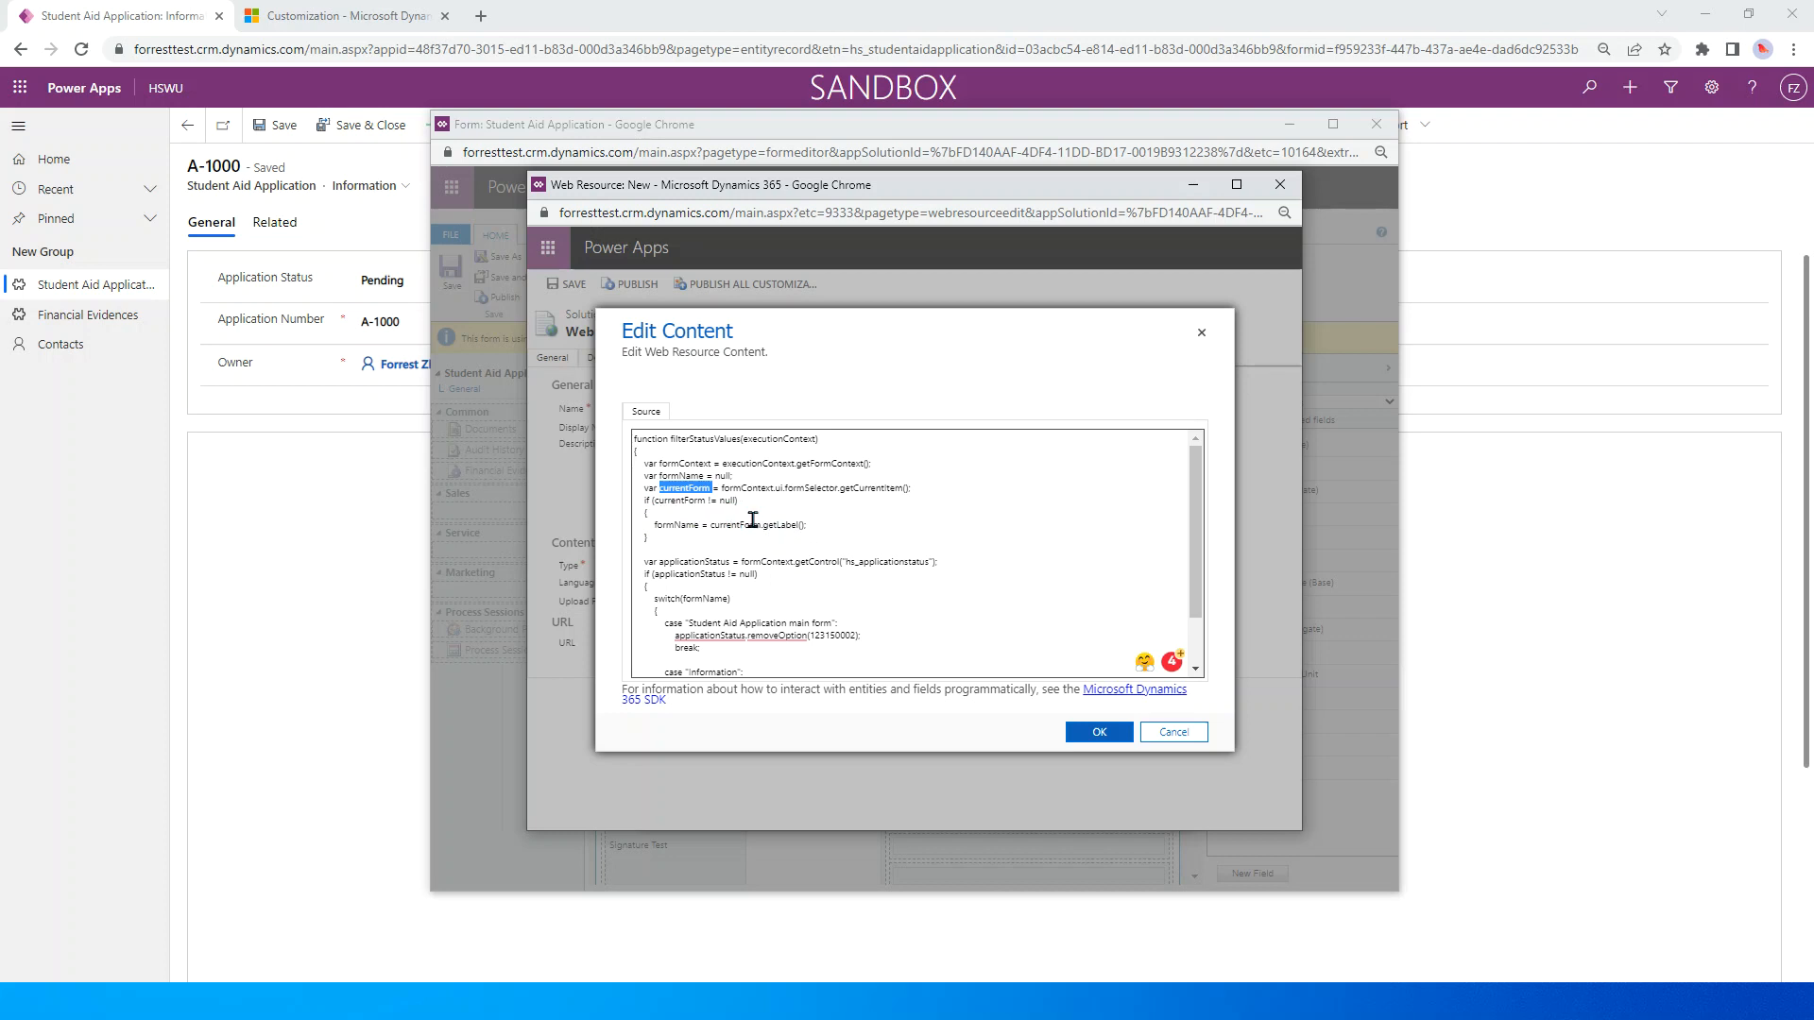
{"action": "mouse_move", "coordinate": [832, 538]}
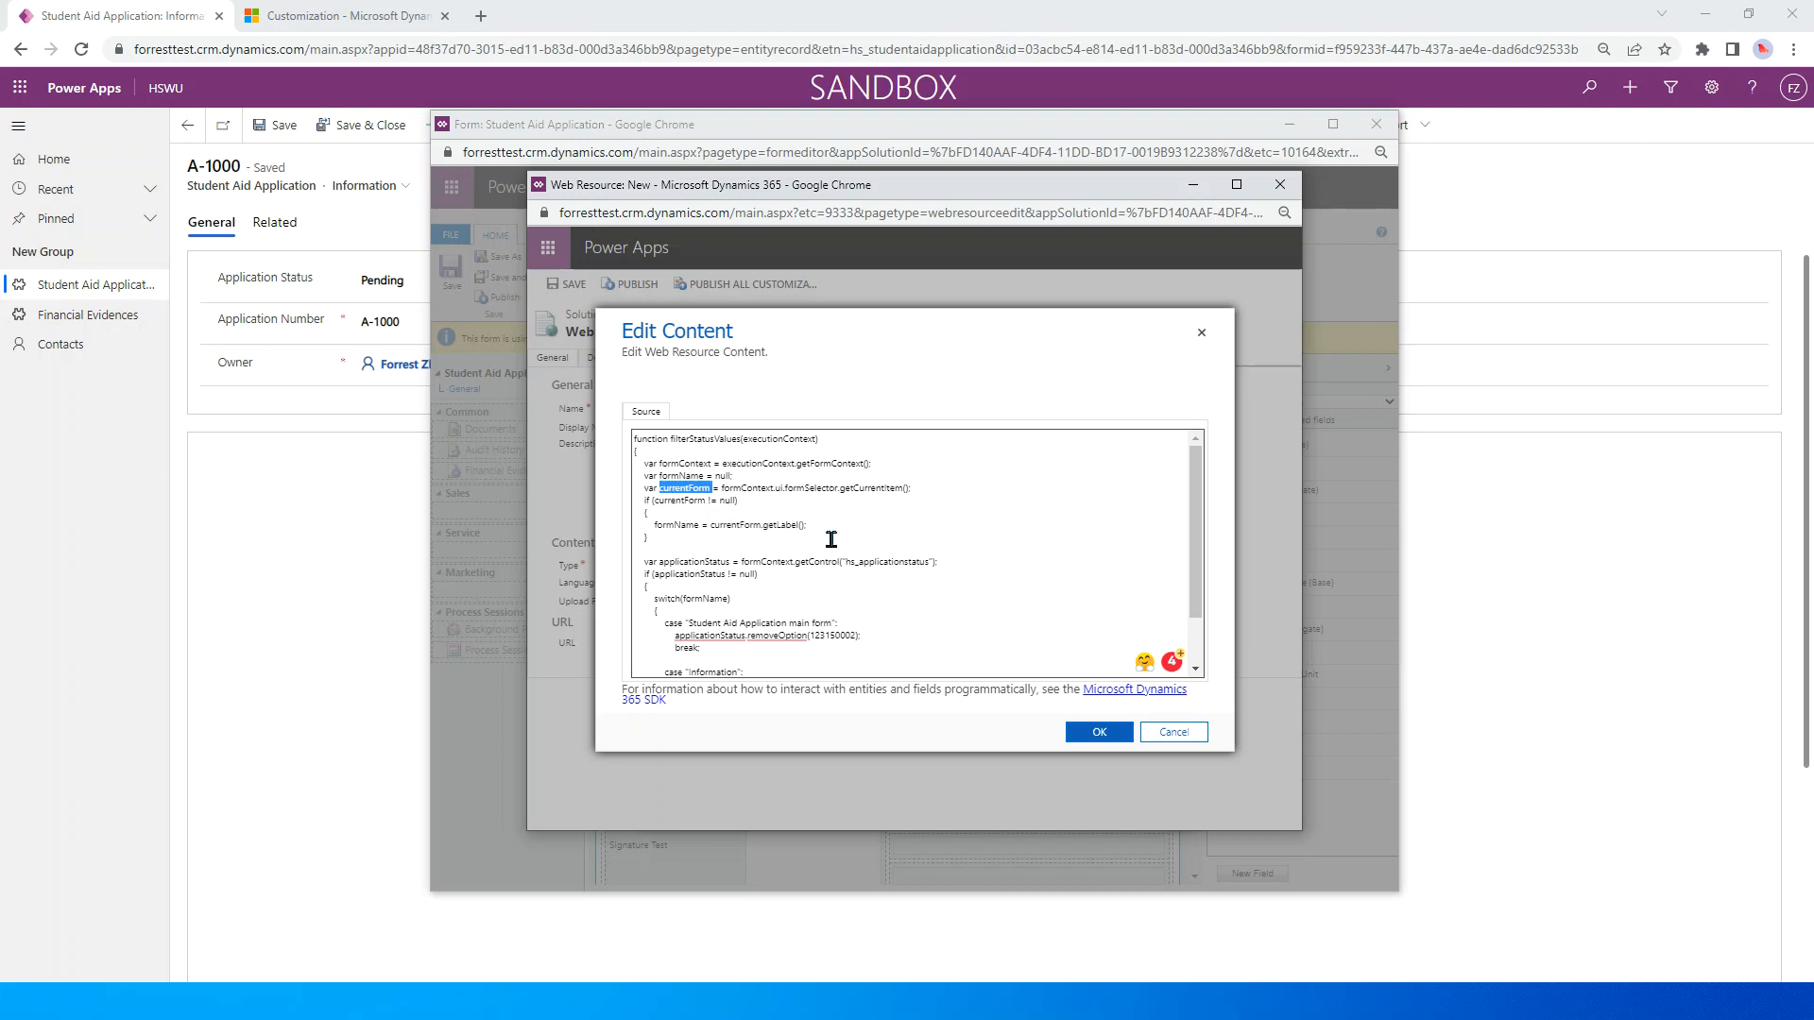
{"action": "left_click", "coordinate": [677, 547]}
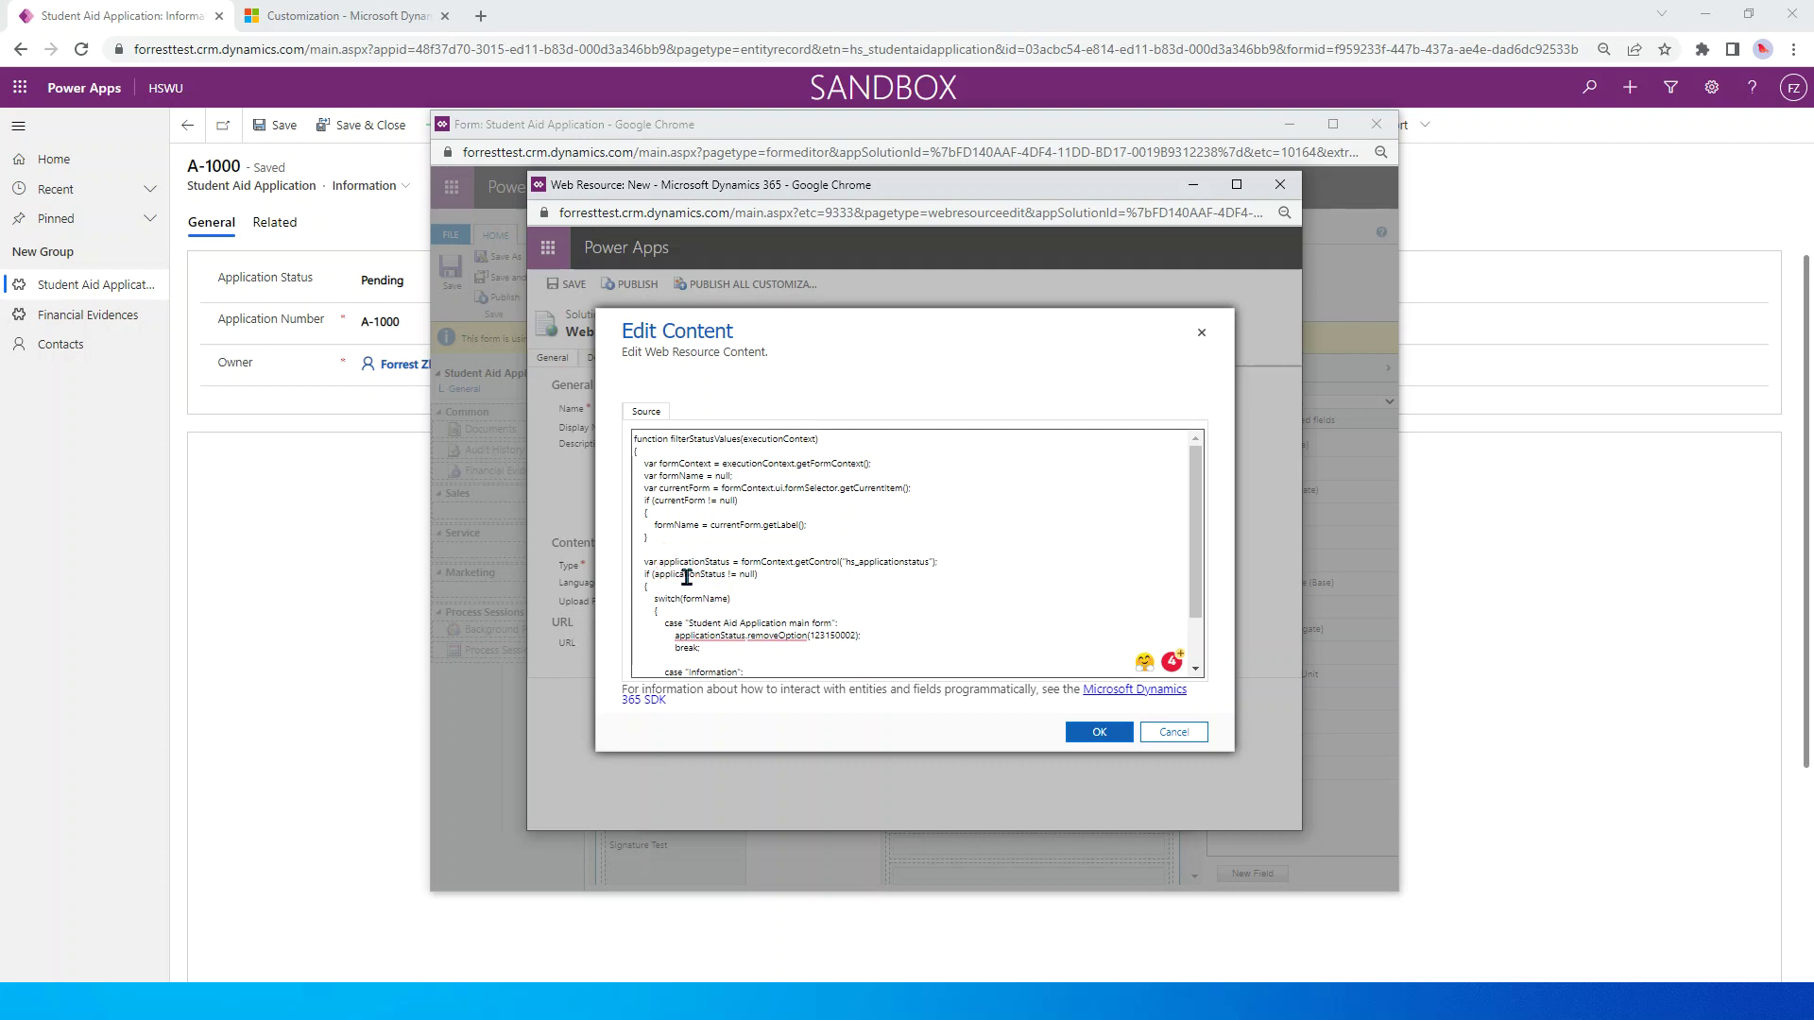
{"action": "double_click", "coordinate": [693, 562]}
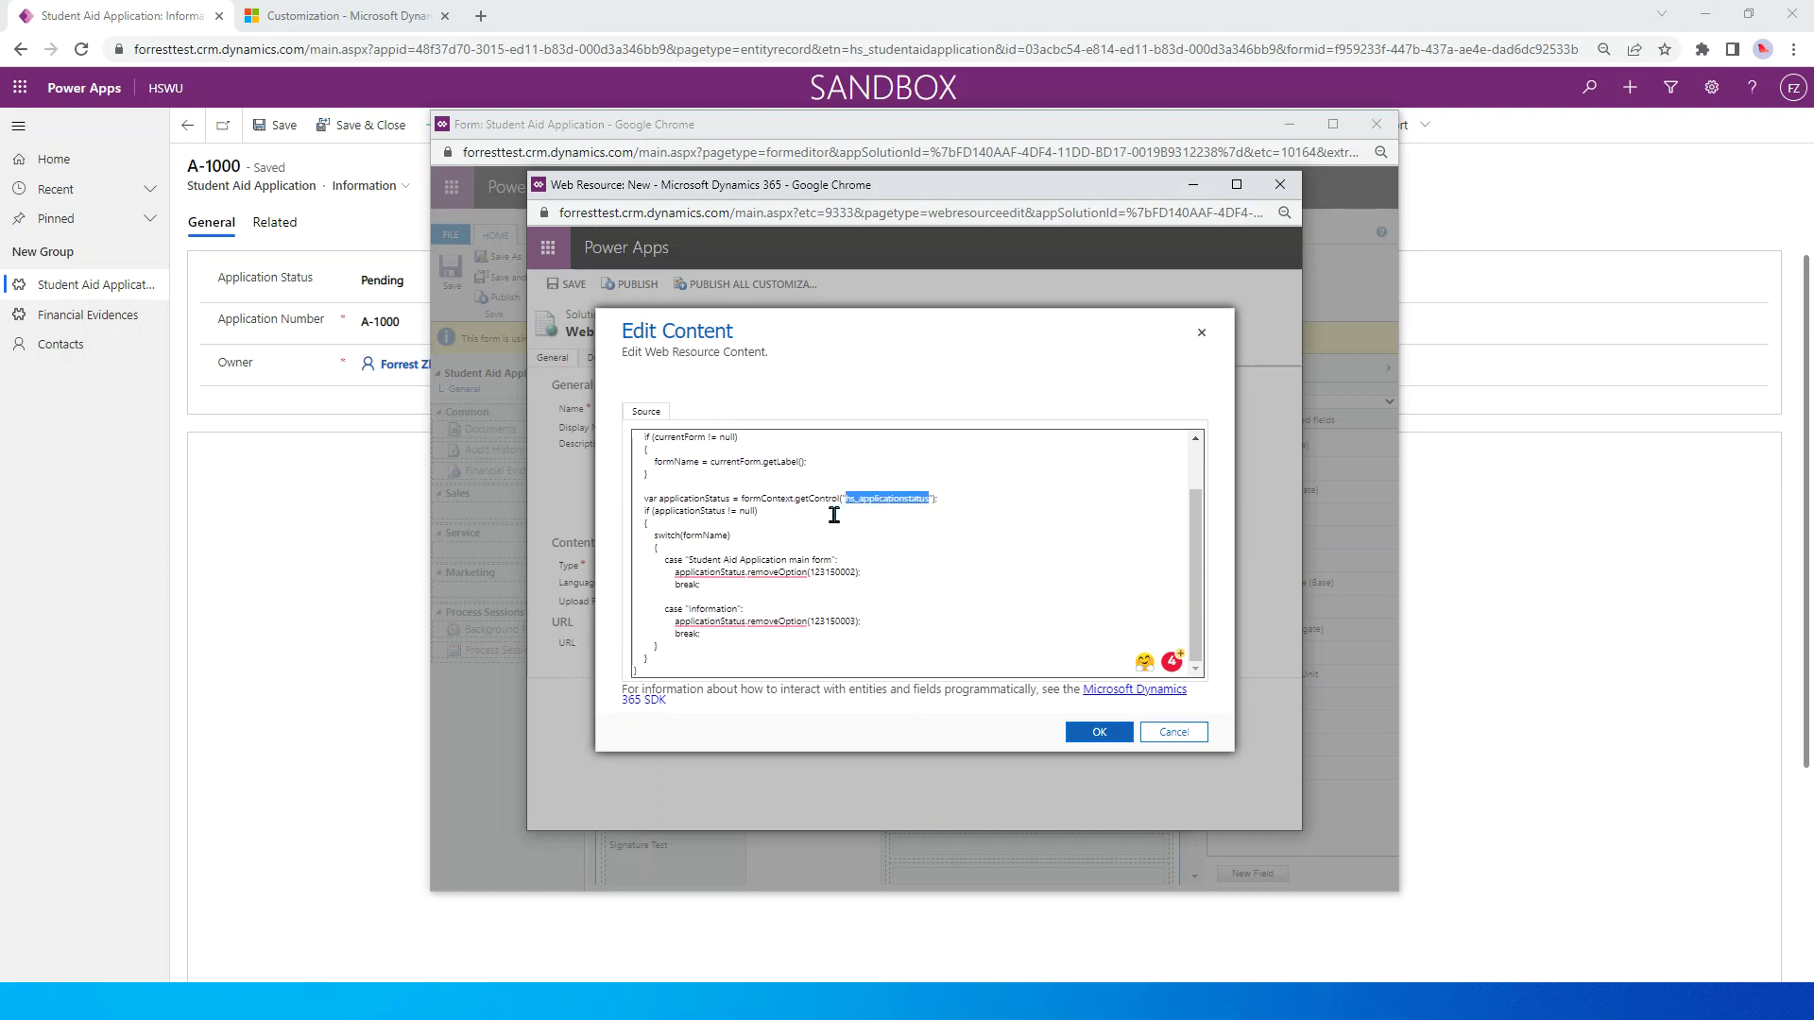
{"action": "mouse_move", "coordinate": [890, 514]}
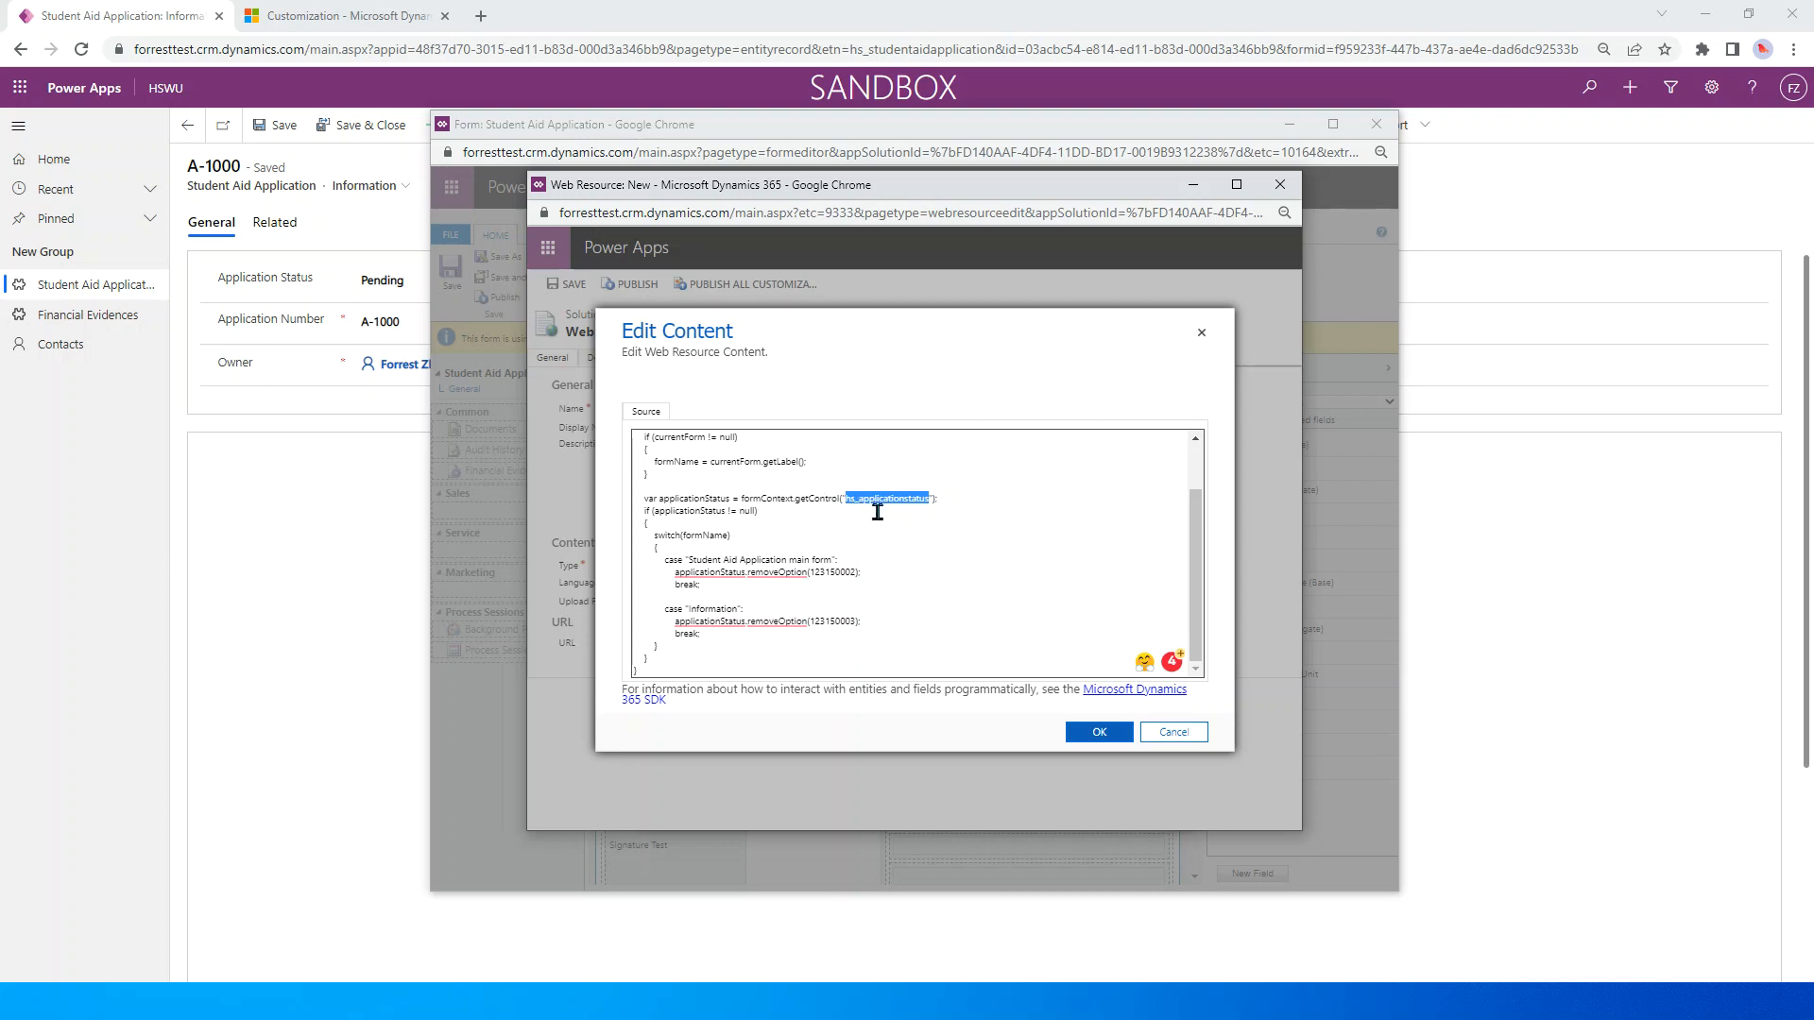
{"action": "left_click", "coordinate": [815, 520]}
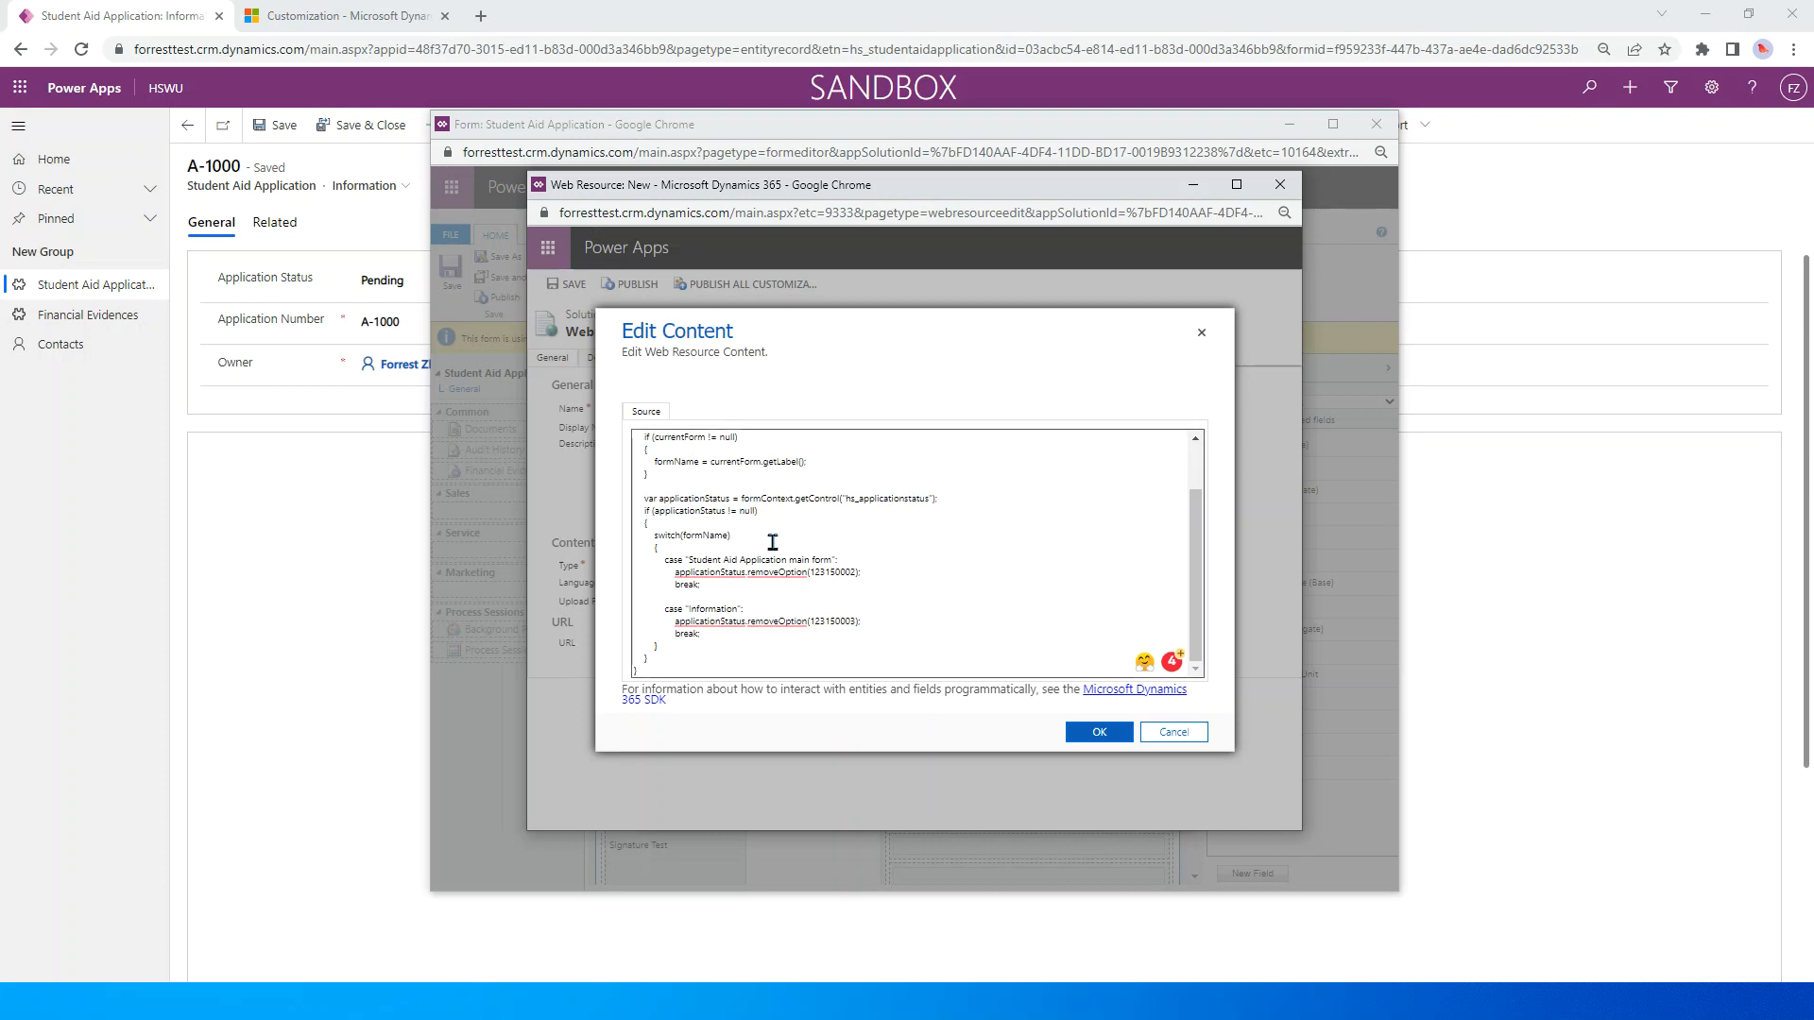
{"action": "mouse_move", "coordinate": [748, 514]}
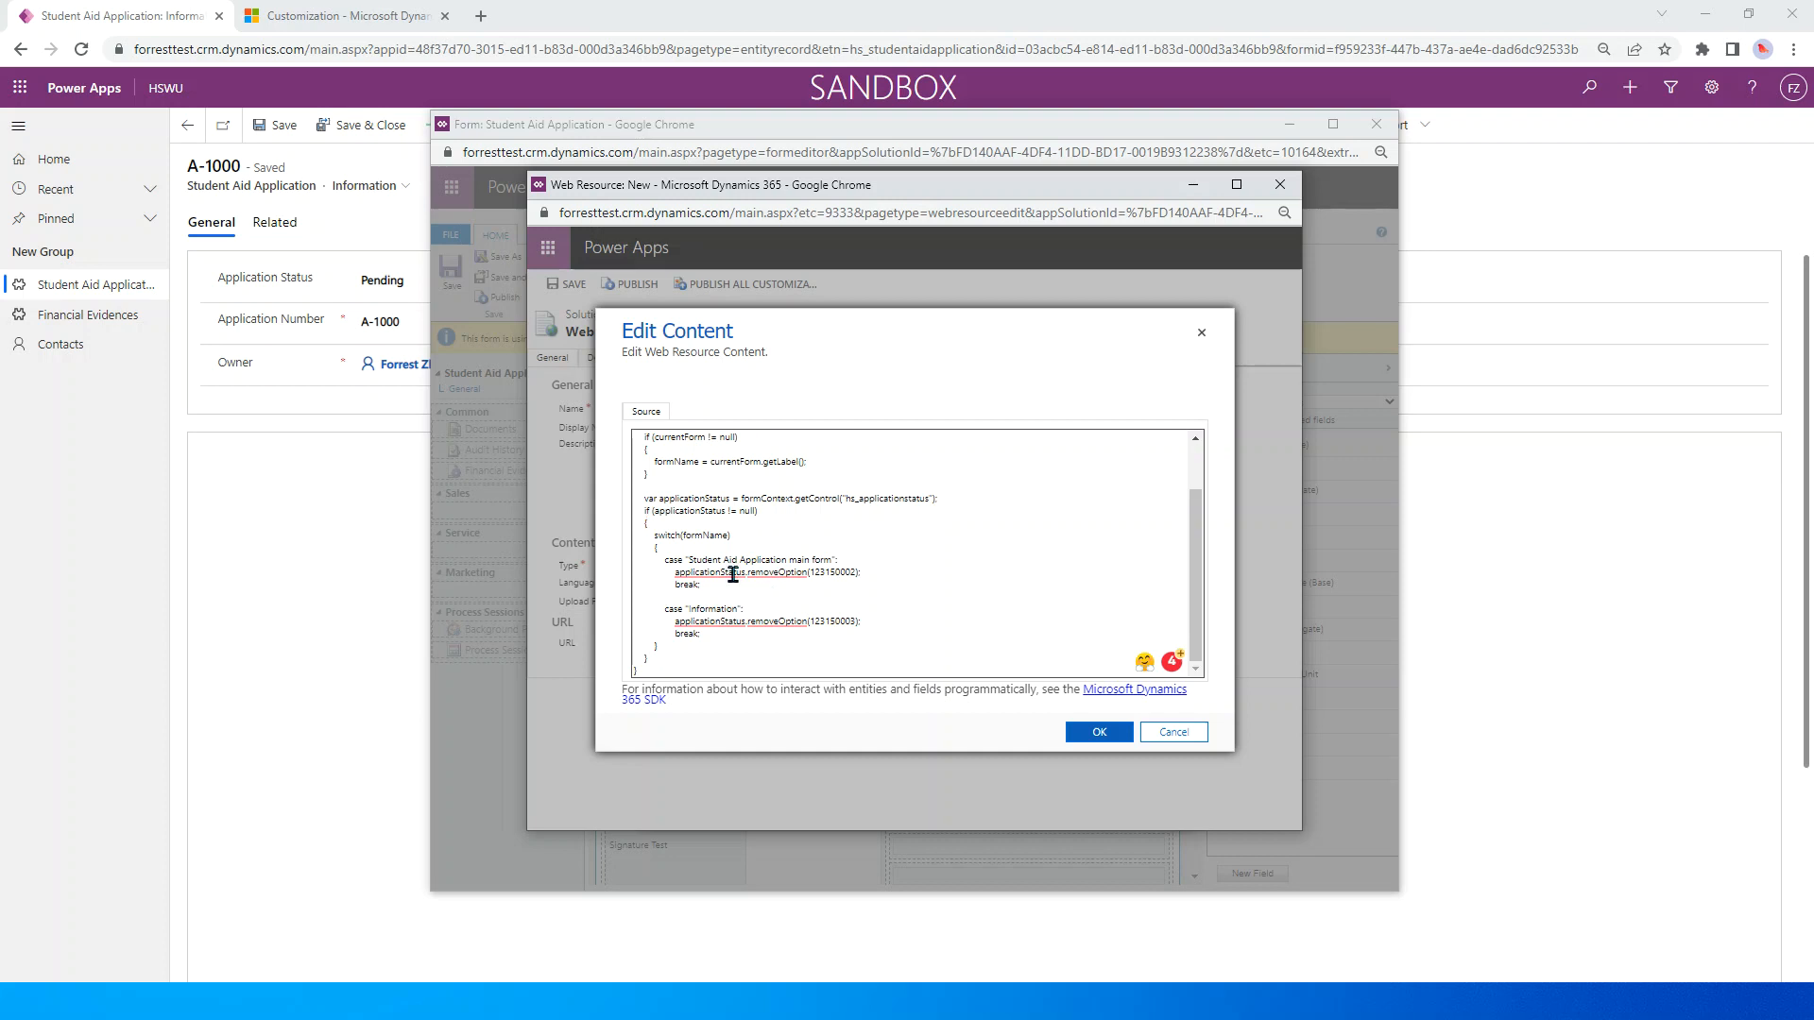
{"action": "double_click", "coordinate": [703, 534]}
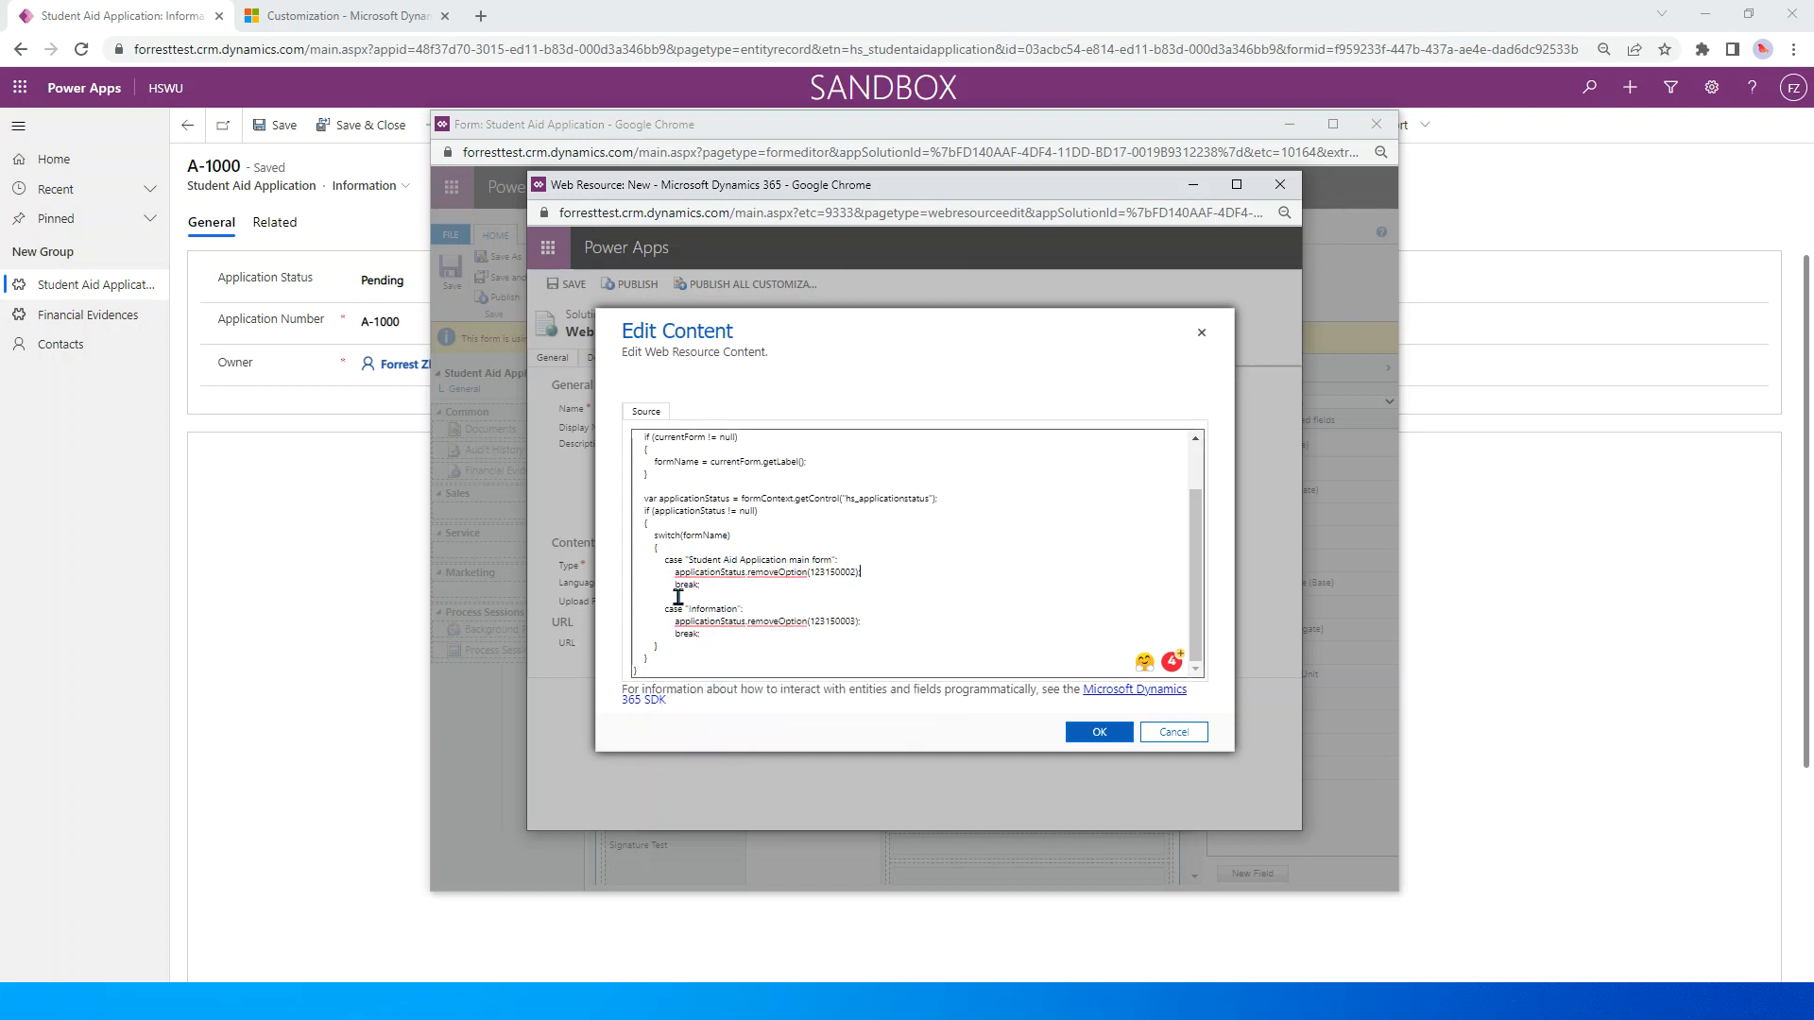
{"action": "scroll", "scroll_direction": "up", "scroll_amount": 3}
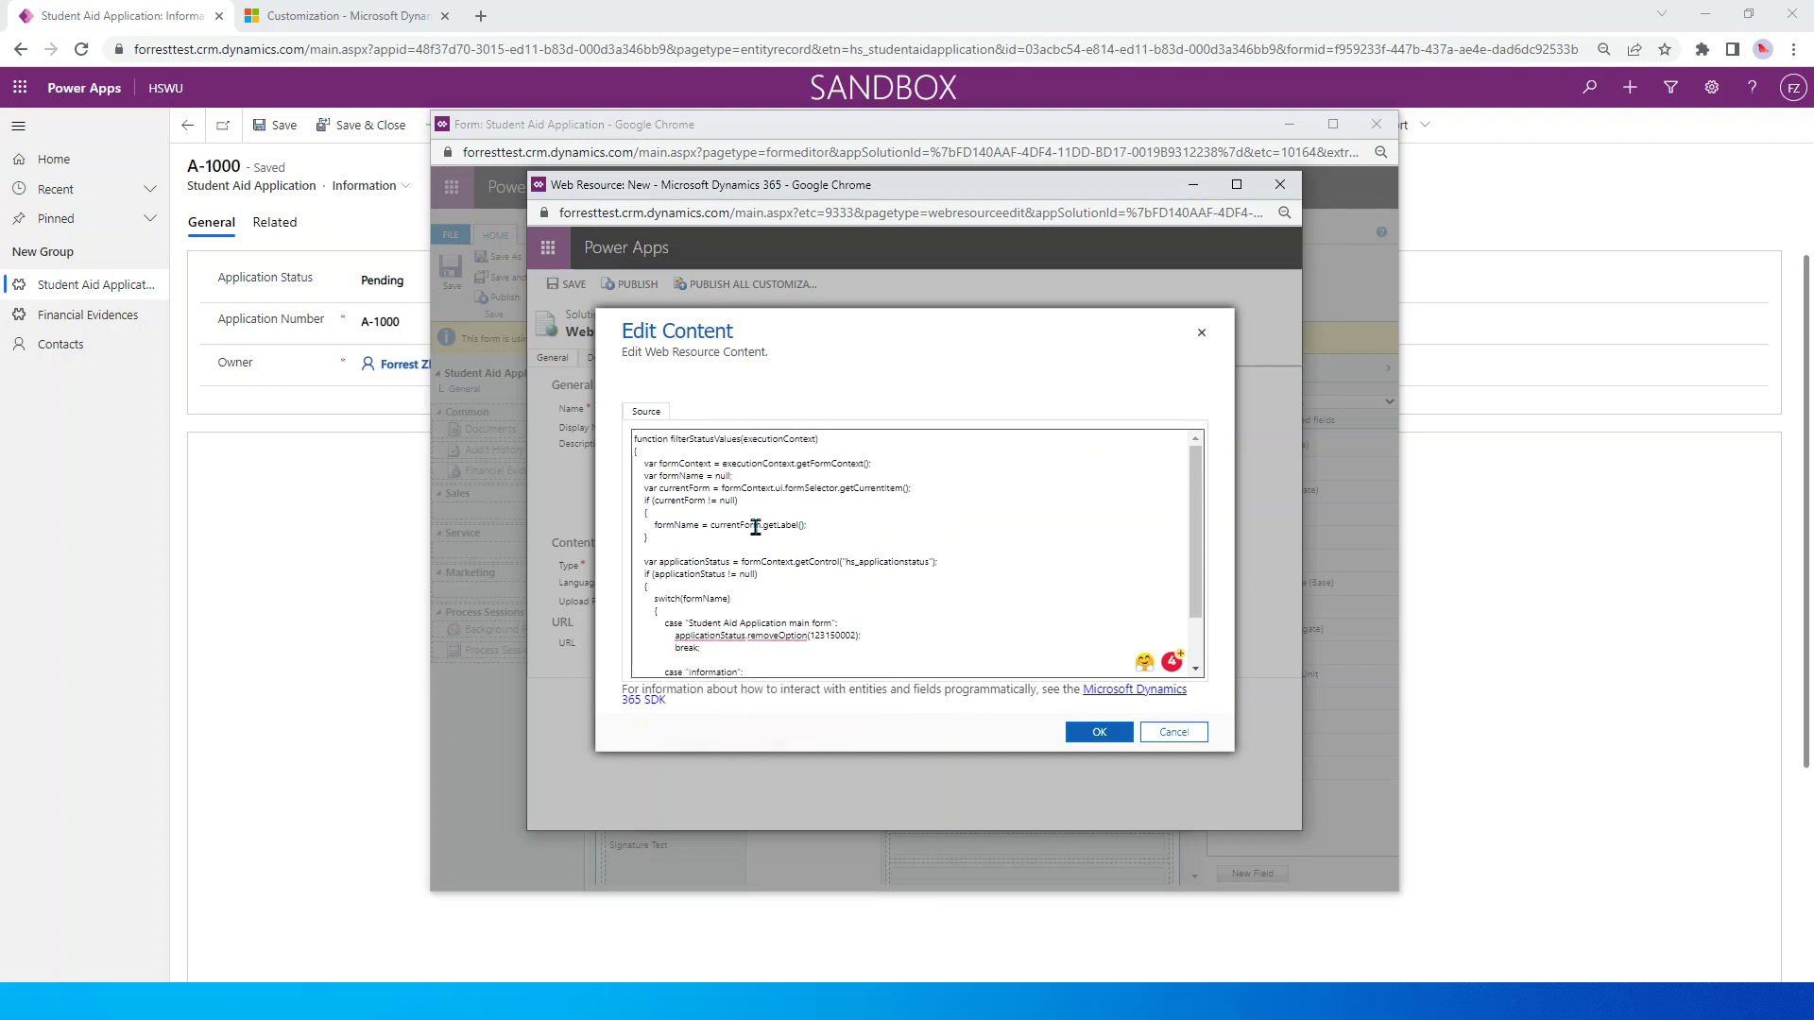
{"action": "mouse_move", "coordinate": [899, 570]}
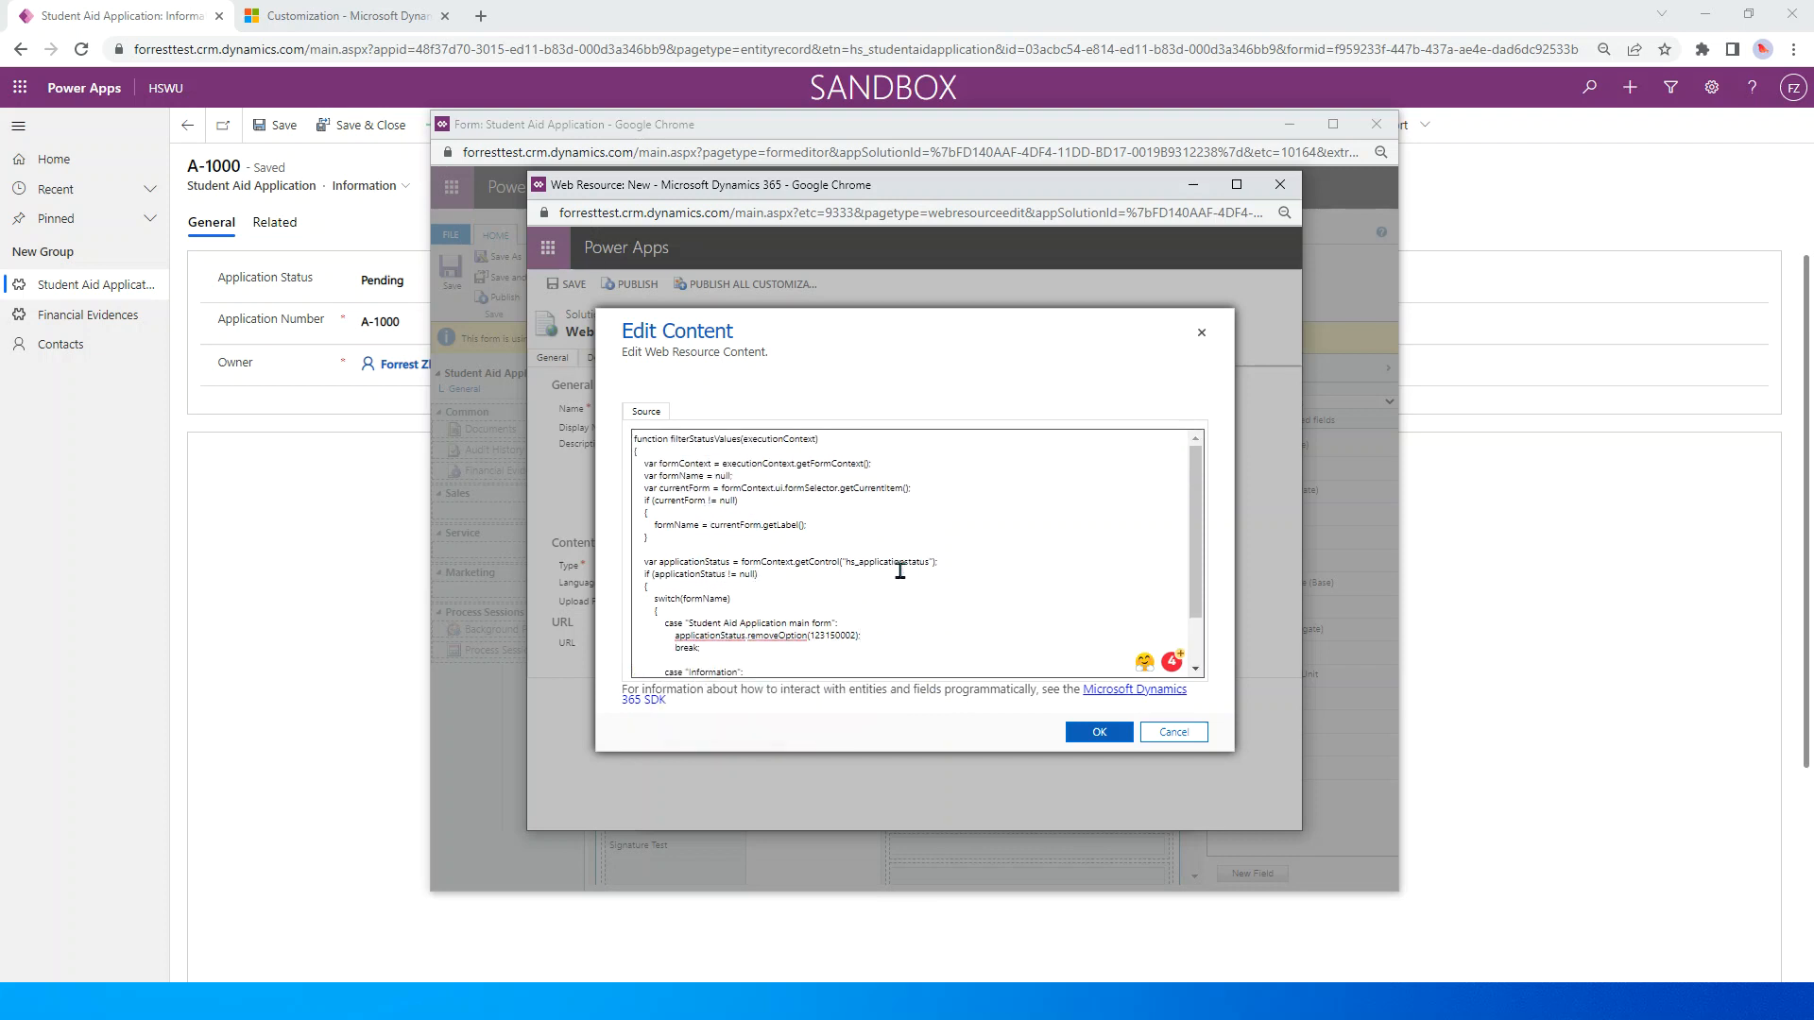
{"action": "scroll", "scroll_direction": "down", "scroll_amount": 3}
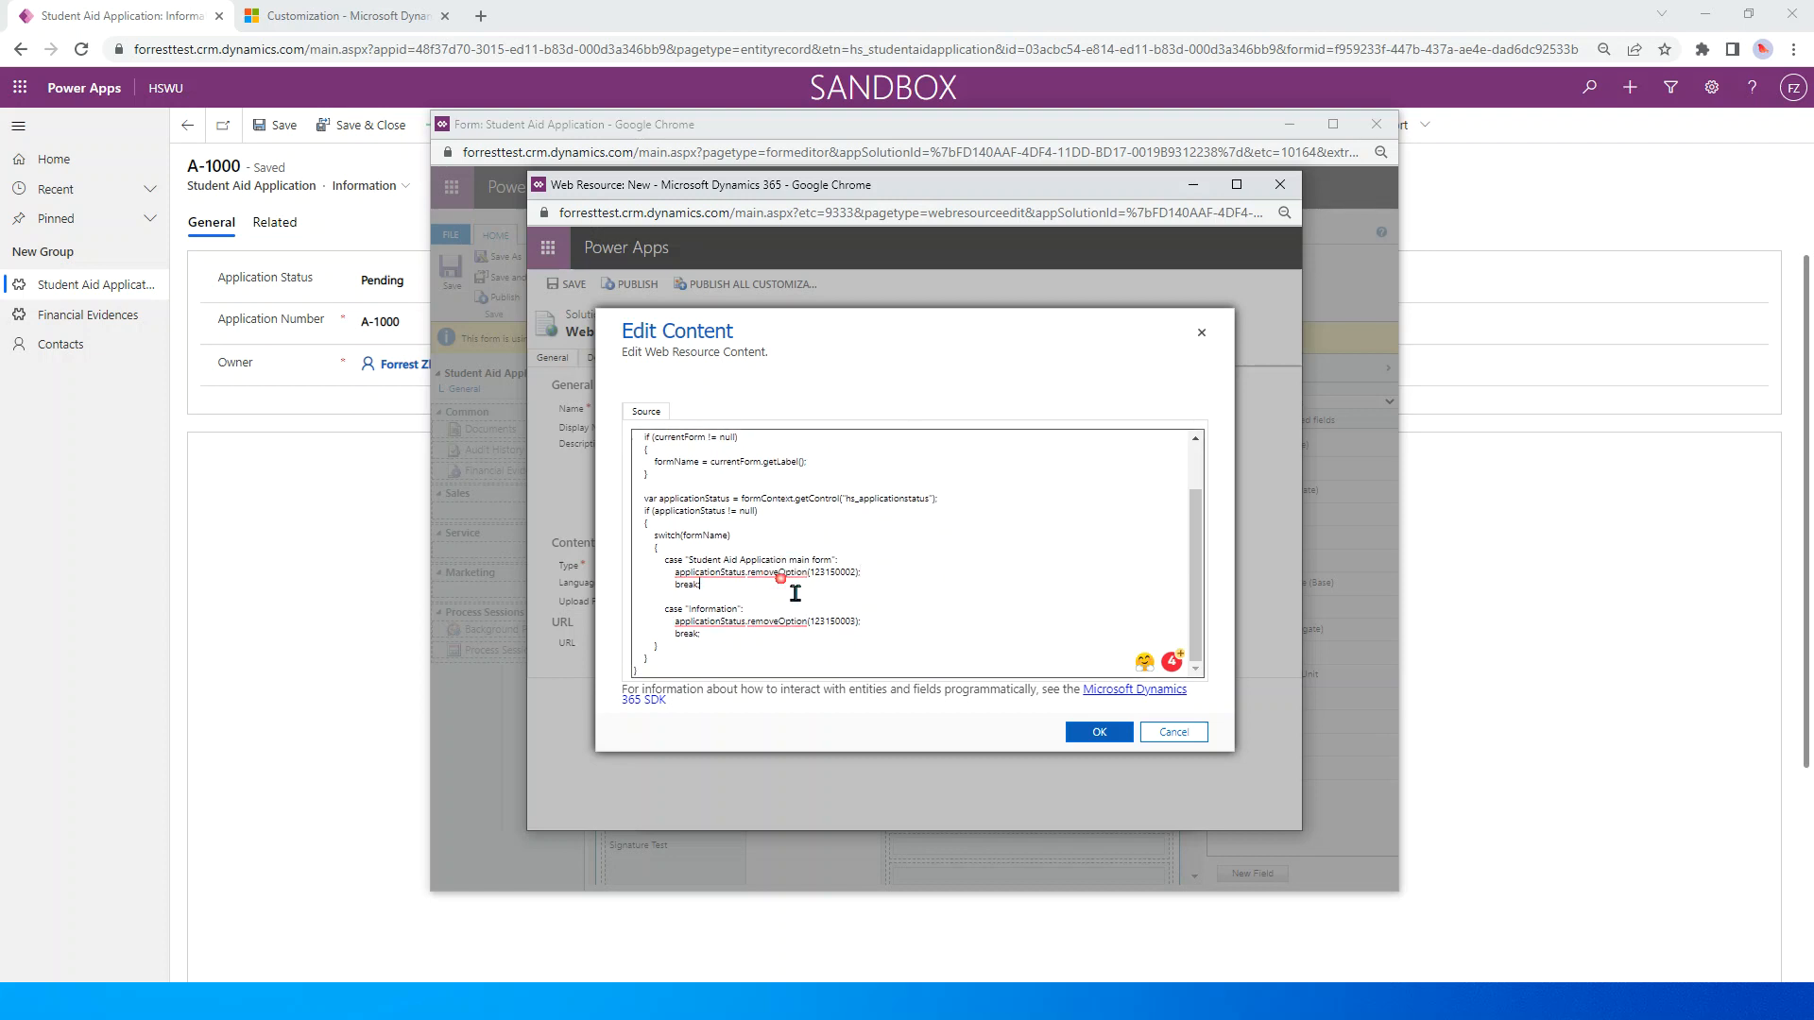
{"action": "double_click", "coordinate": [780, 571]}
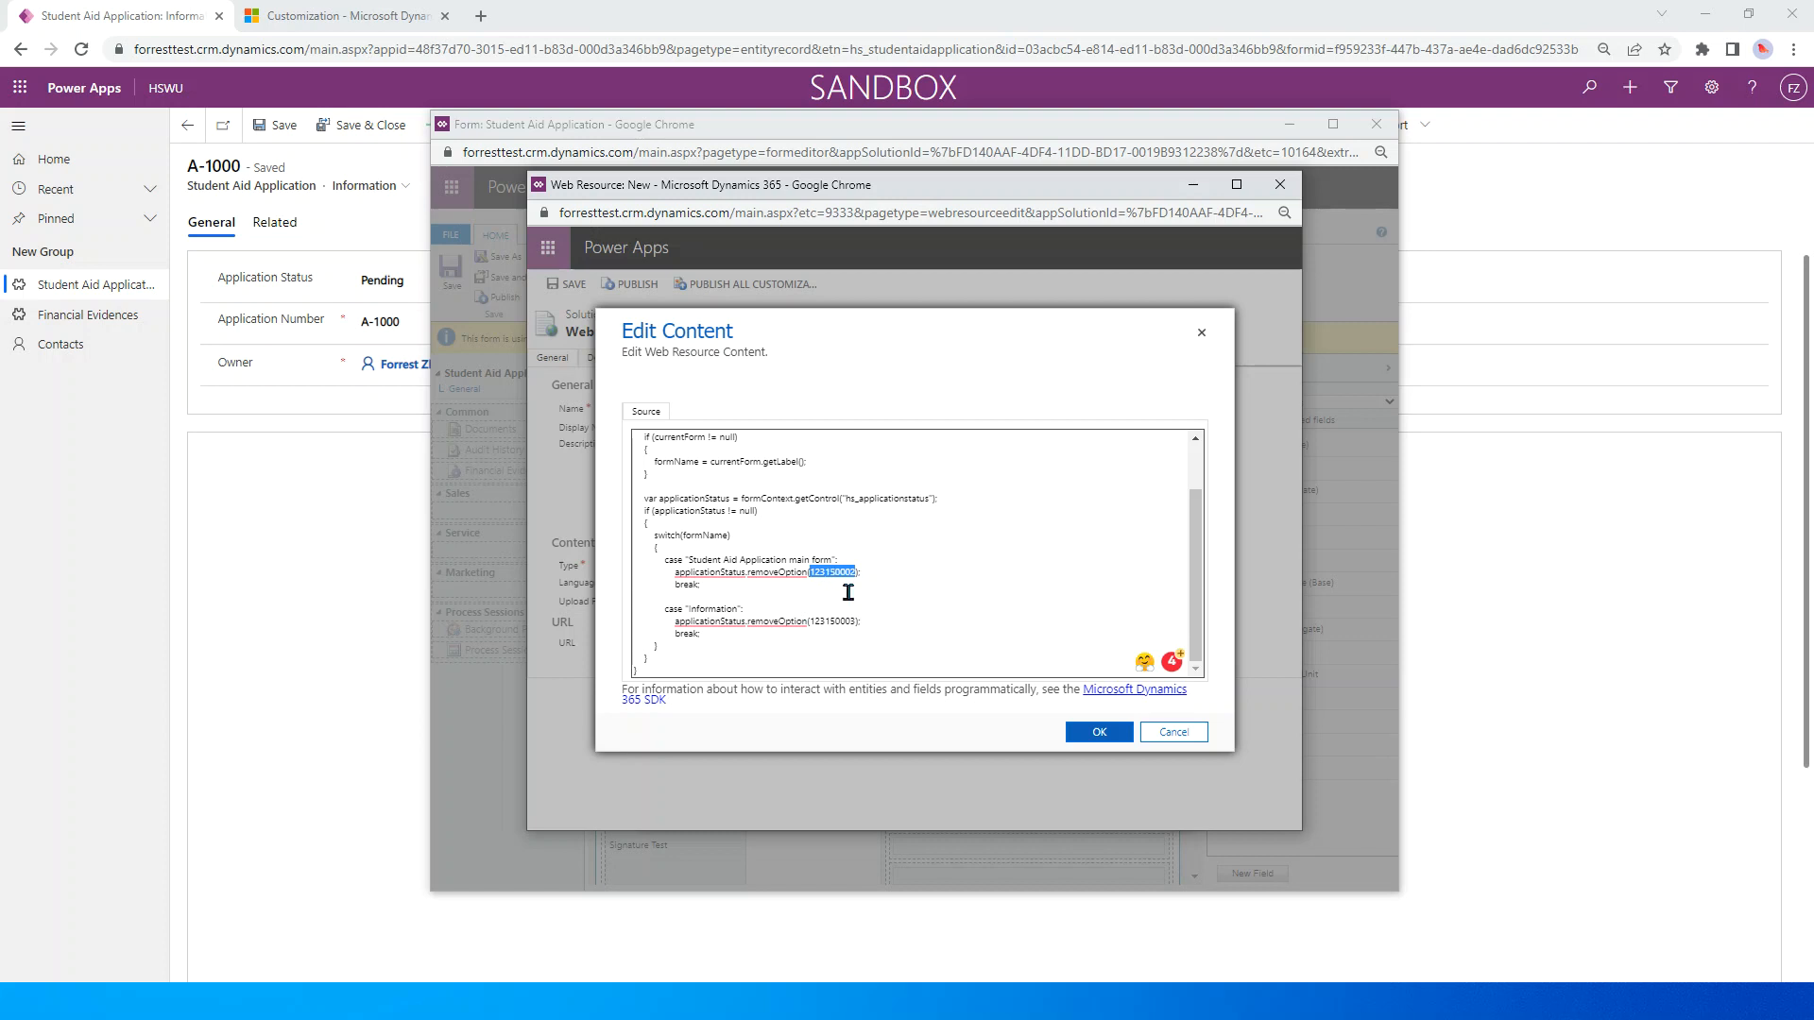
{"action": "mouse_move", "coordinate": [308, 621]}
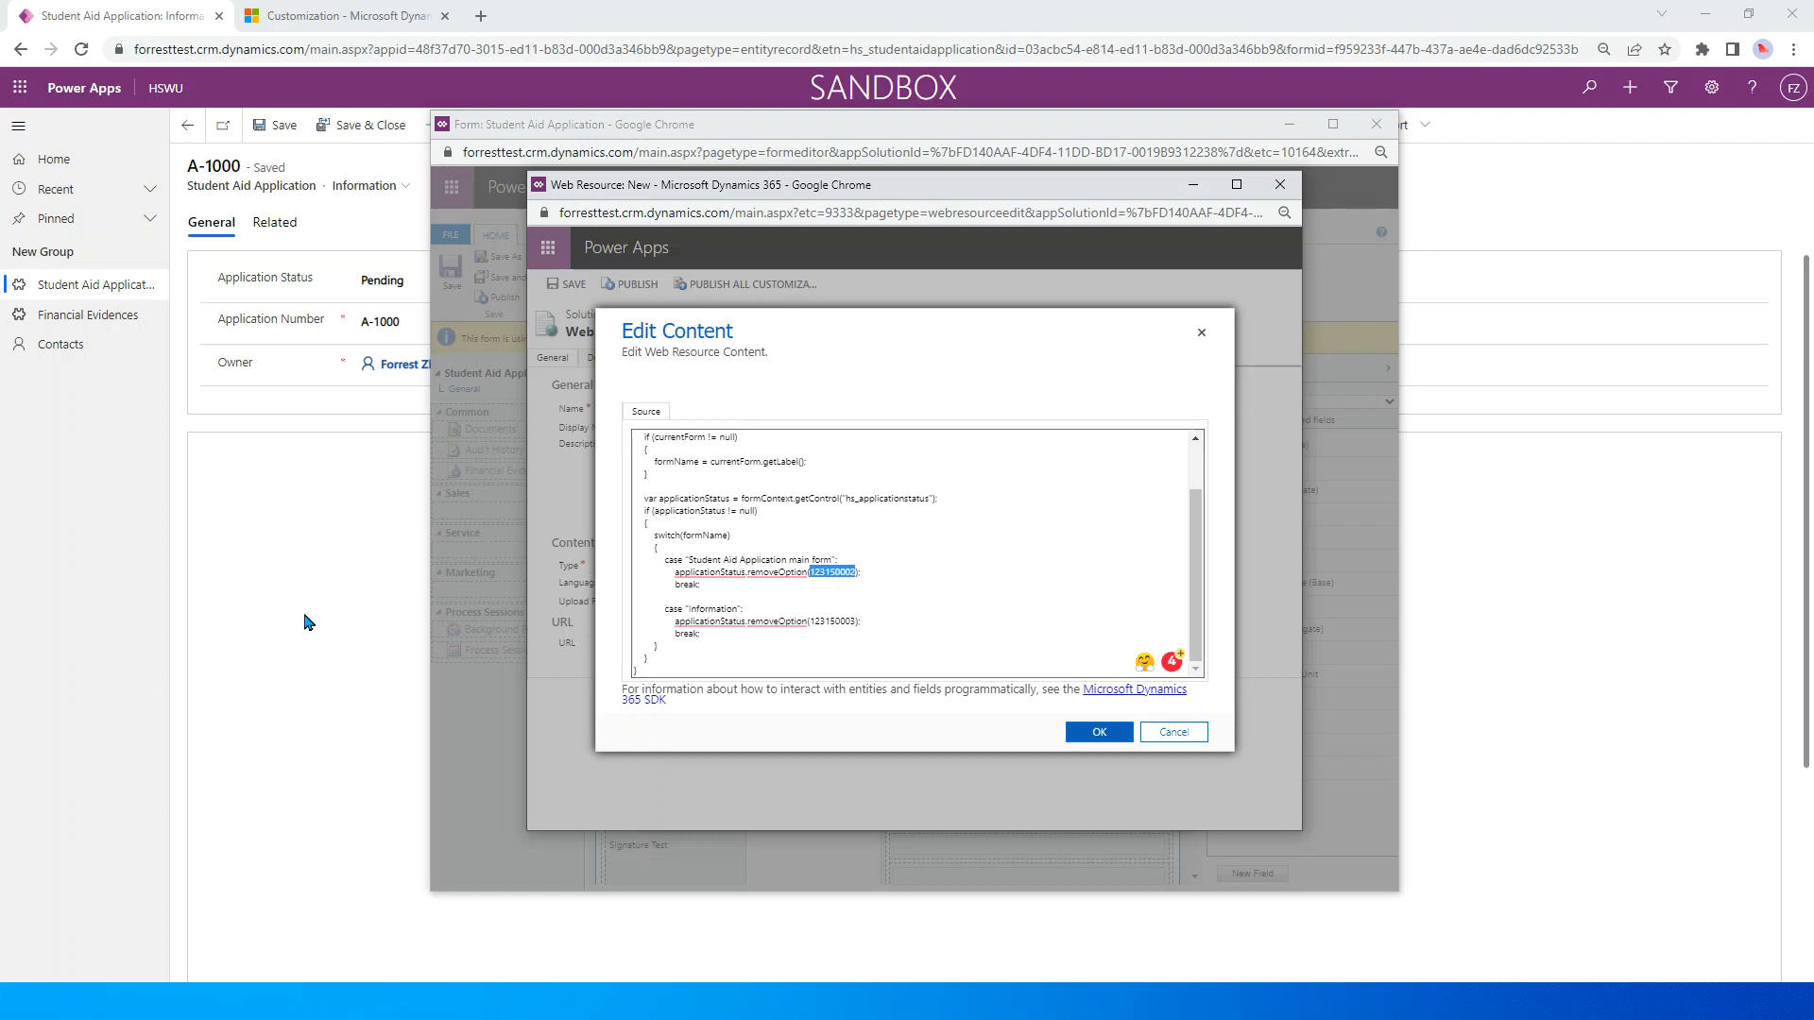
{"action": "key", "text": "Alt+Tab"}
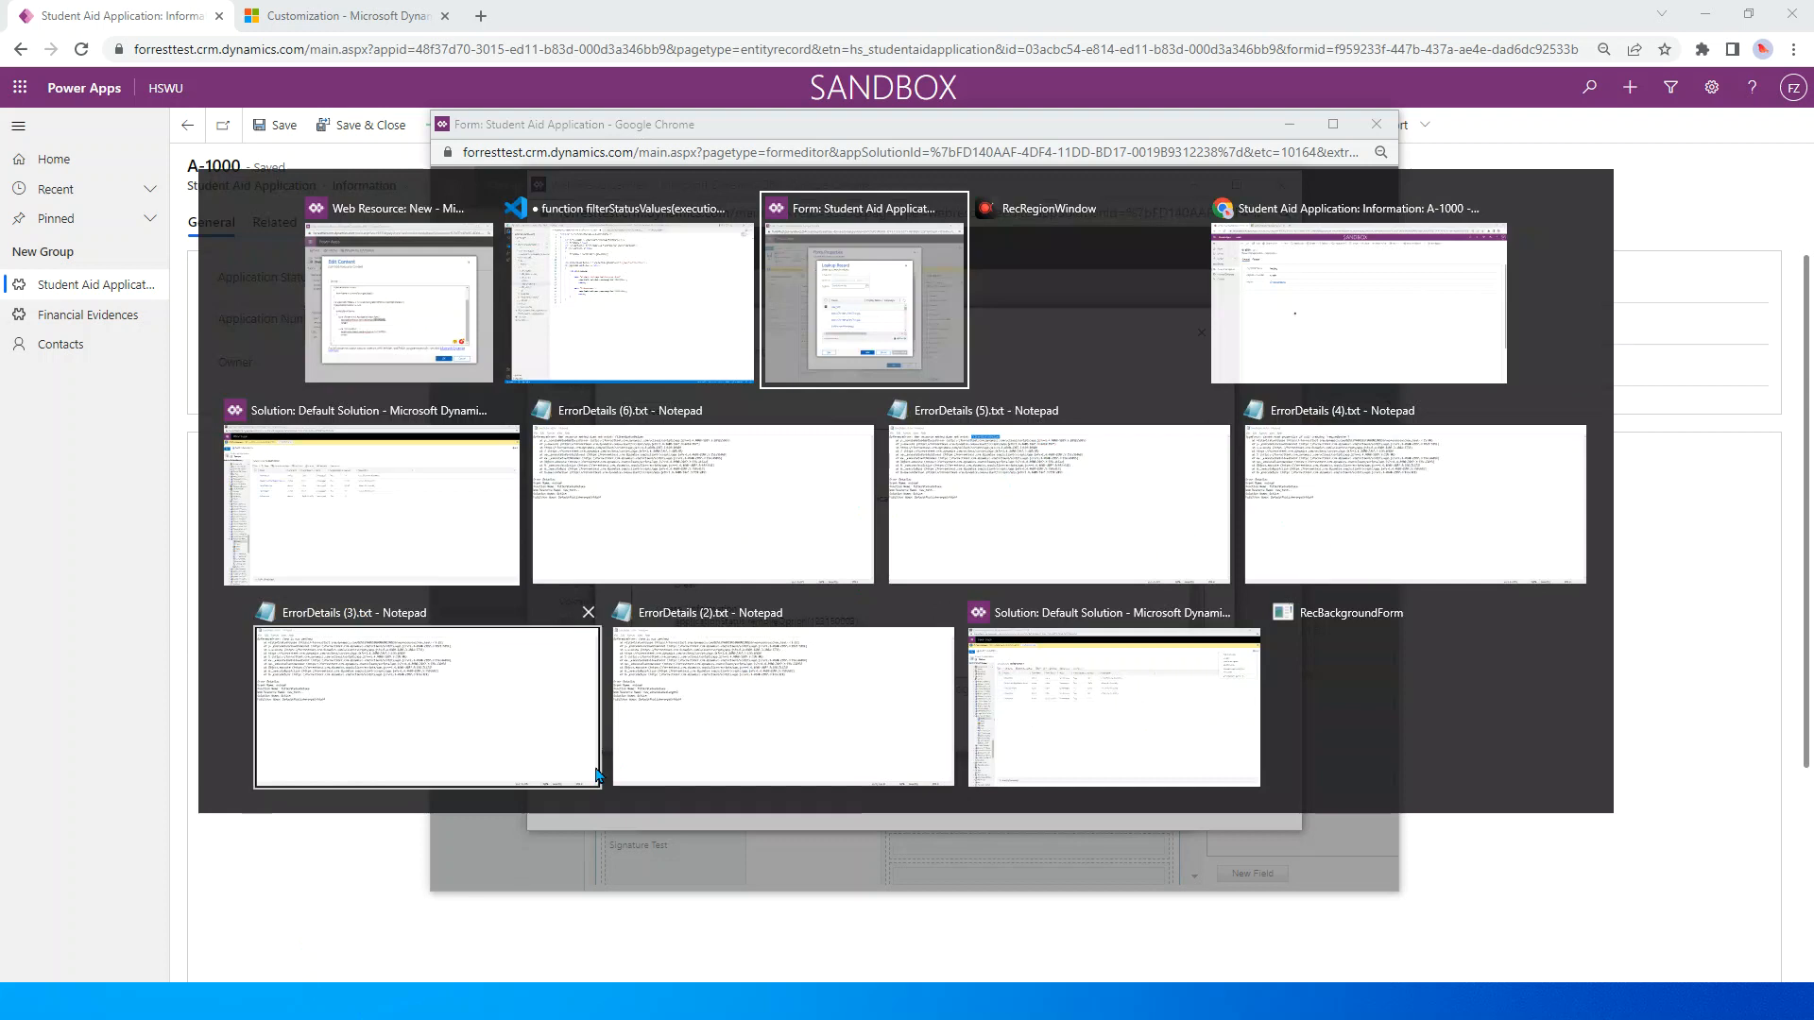
{"action": "mouse_move", "coordinate": [374, 316]}
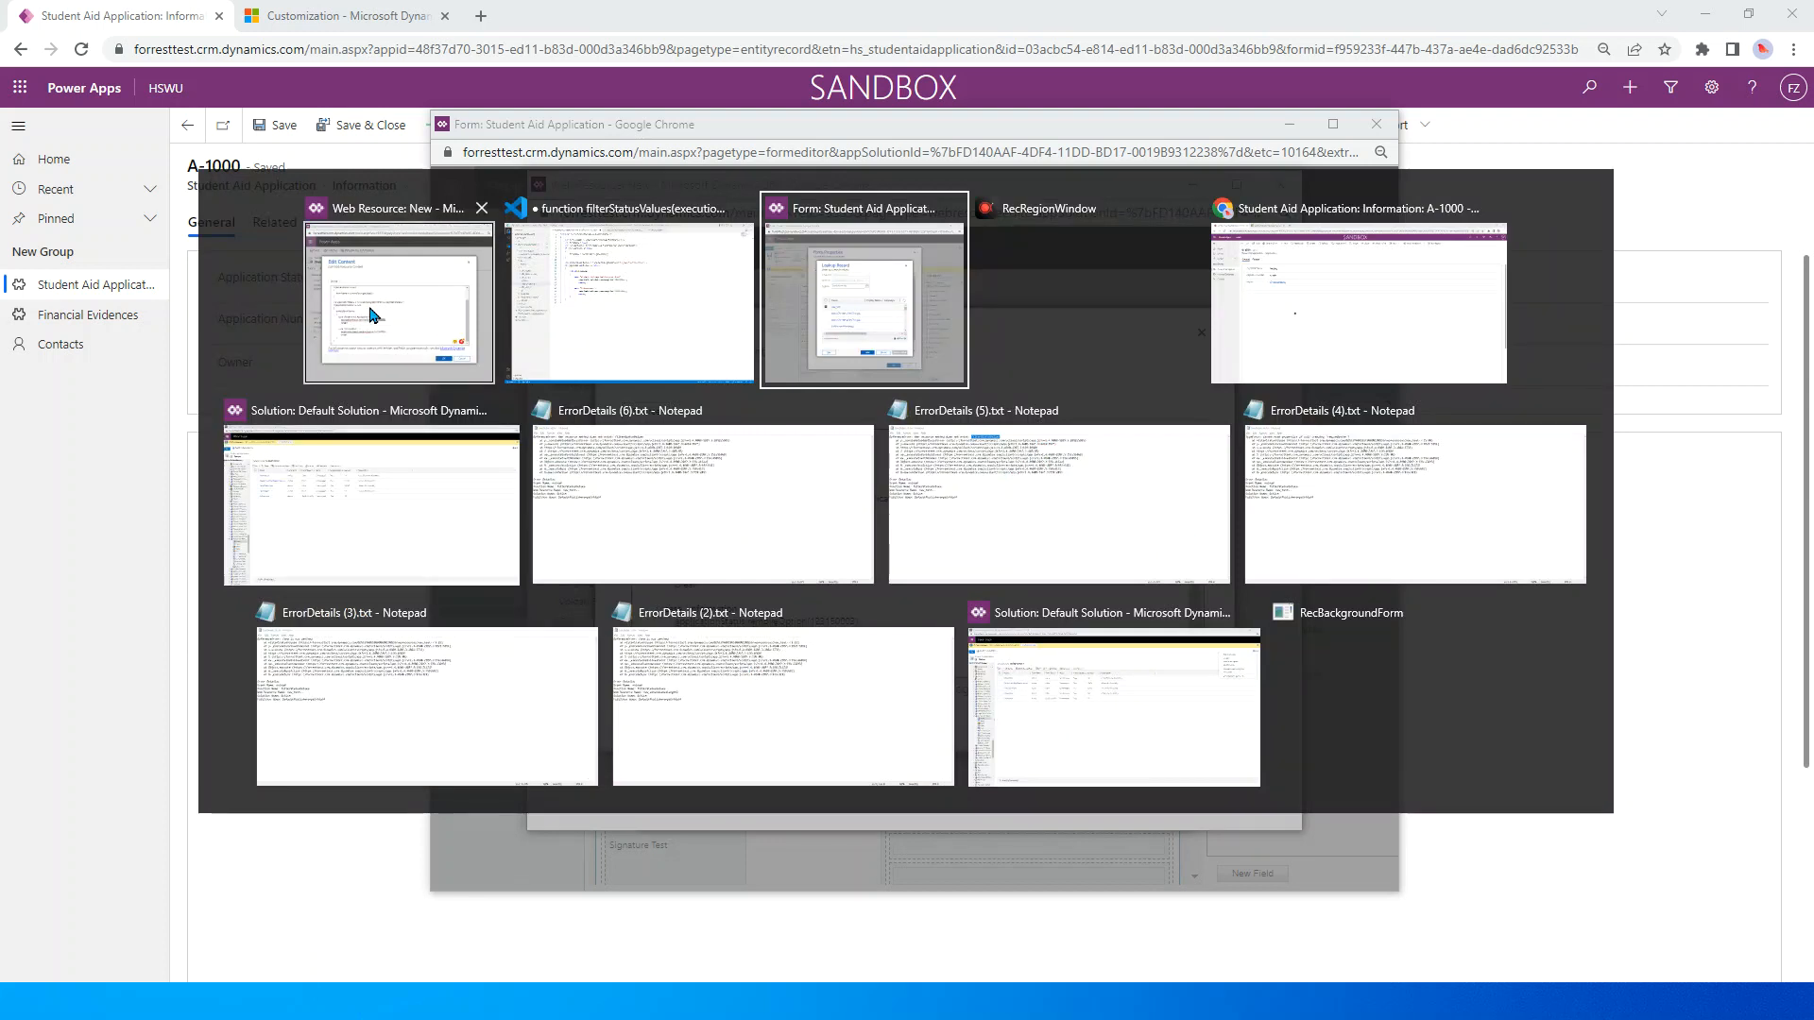
Step: From the Default Solution, reach the Application Status option set of Student Aid Application
{"action": "left_click", "coordinate": [372, 507]}
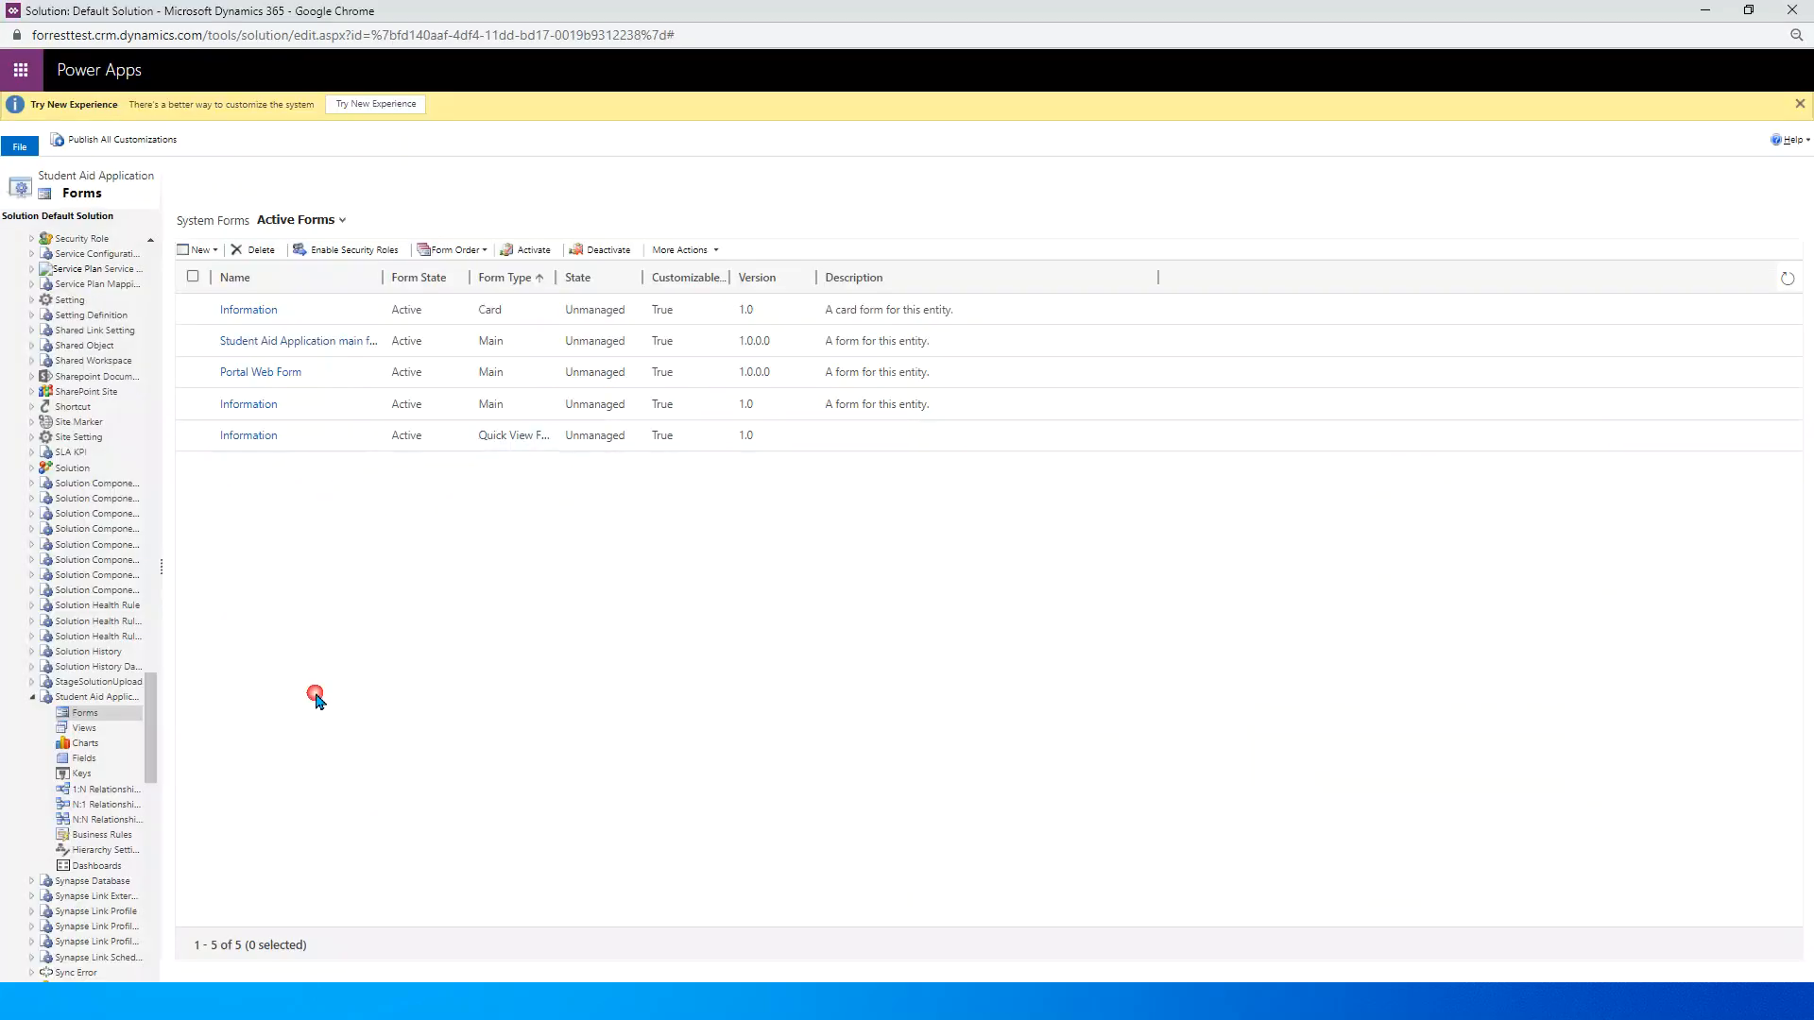
{"action": "left_click", "coordinate": [81, 758]}
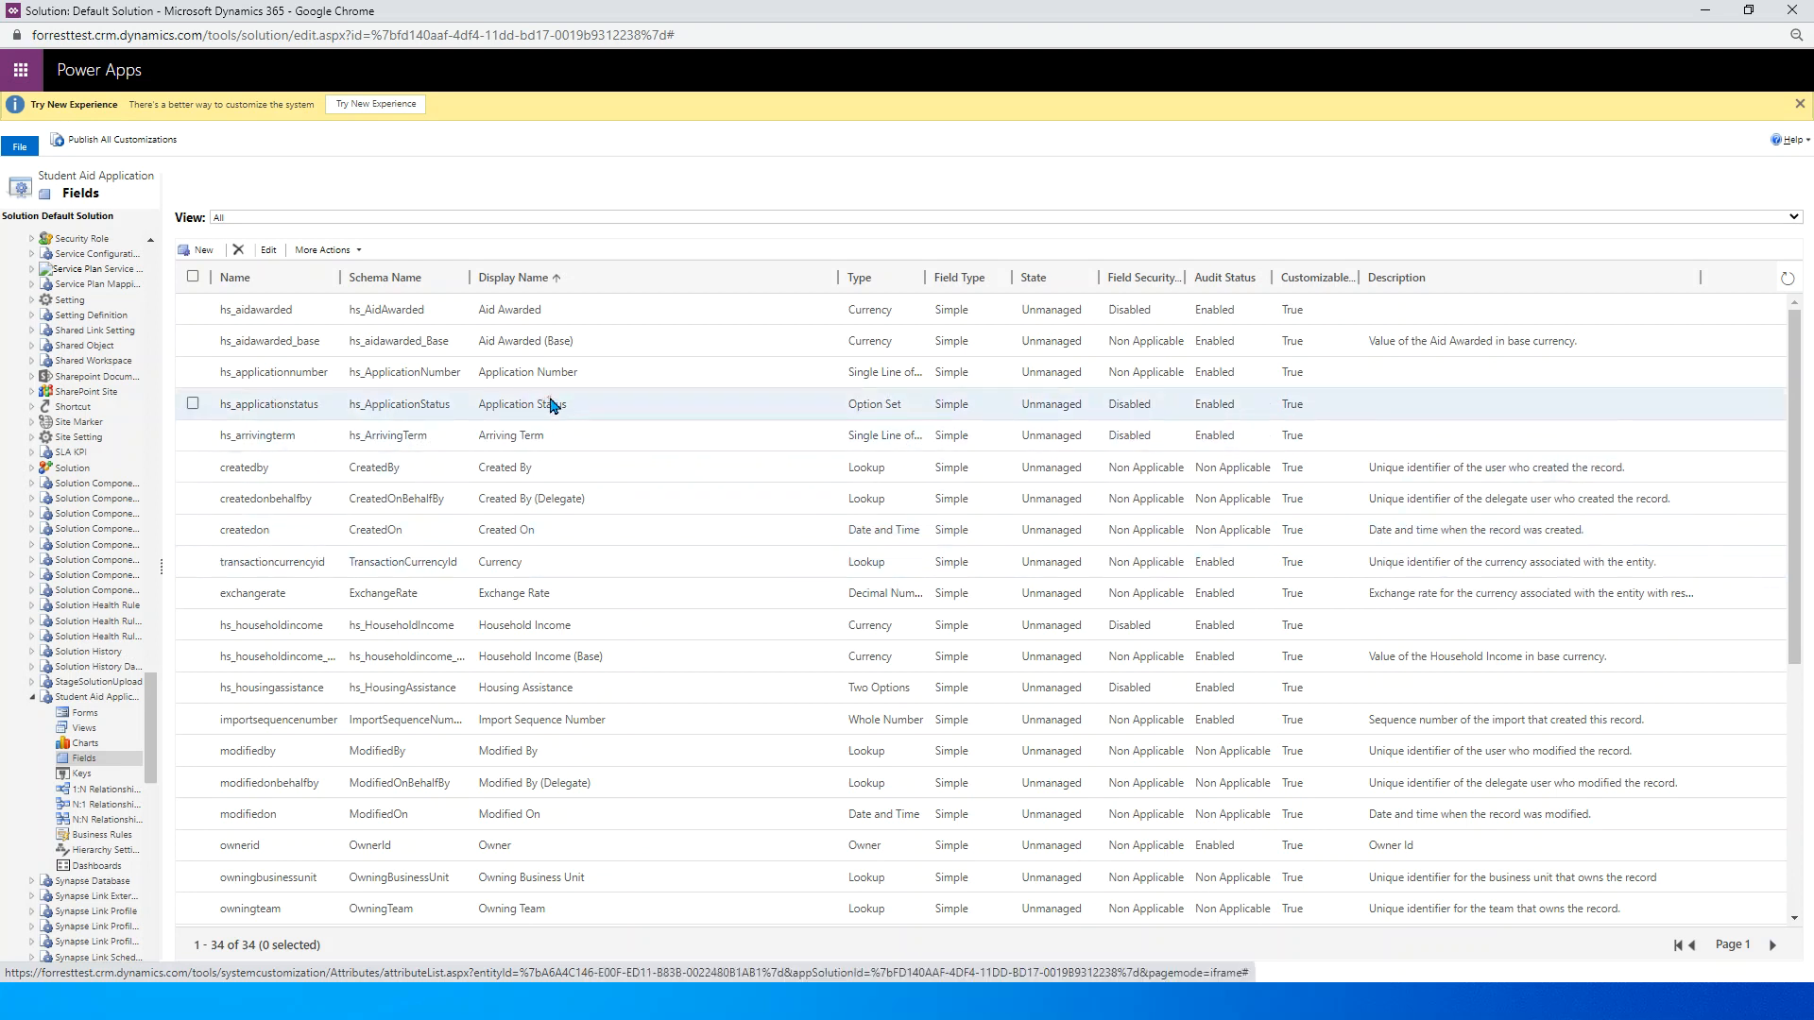
{"action": "double_click", "coordinate": [521, 405]}
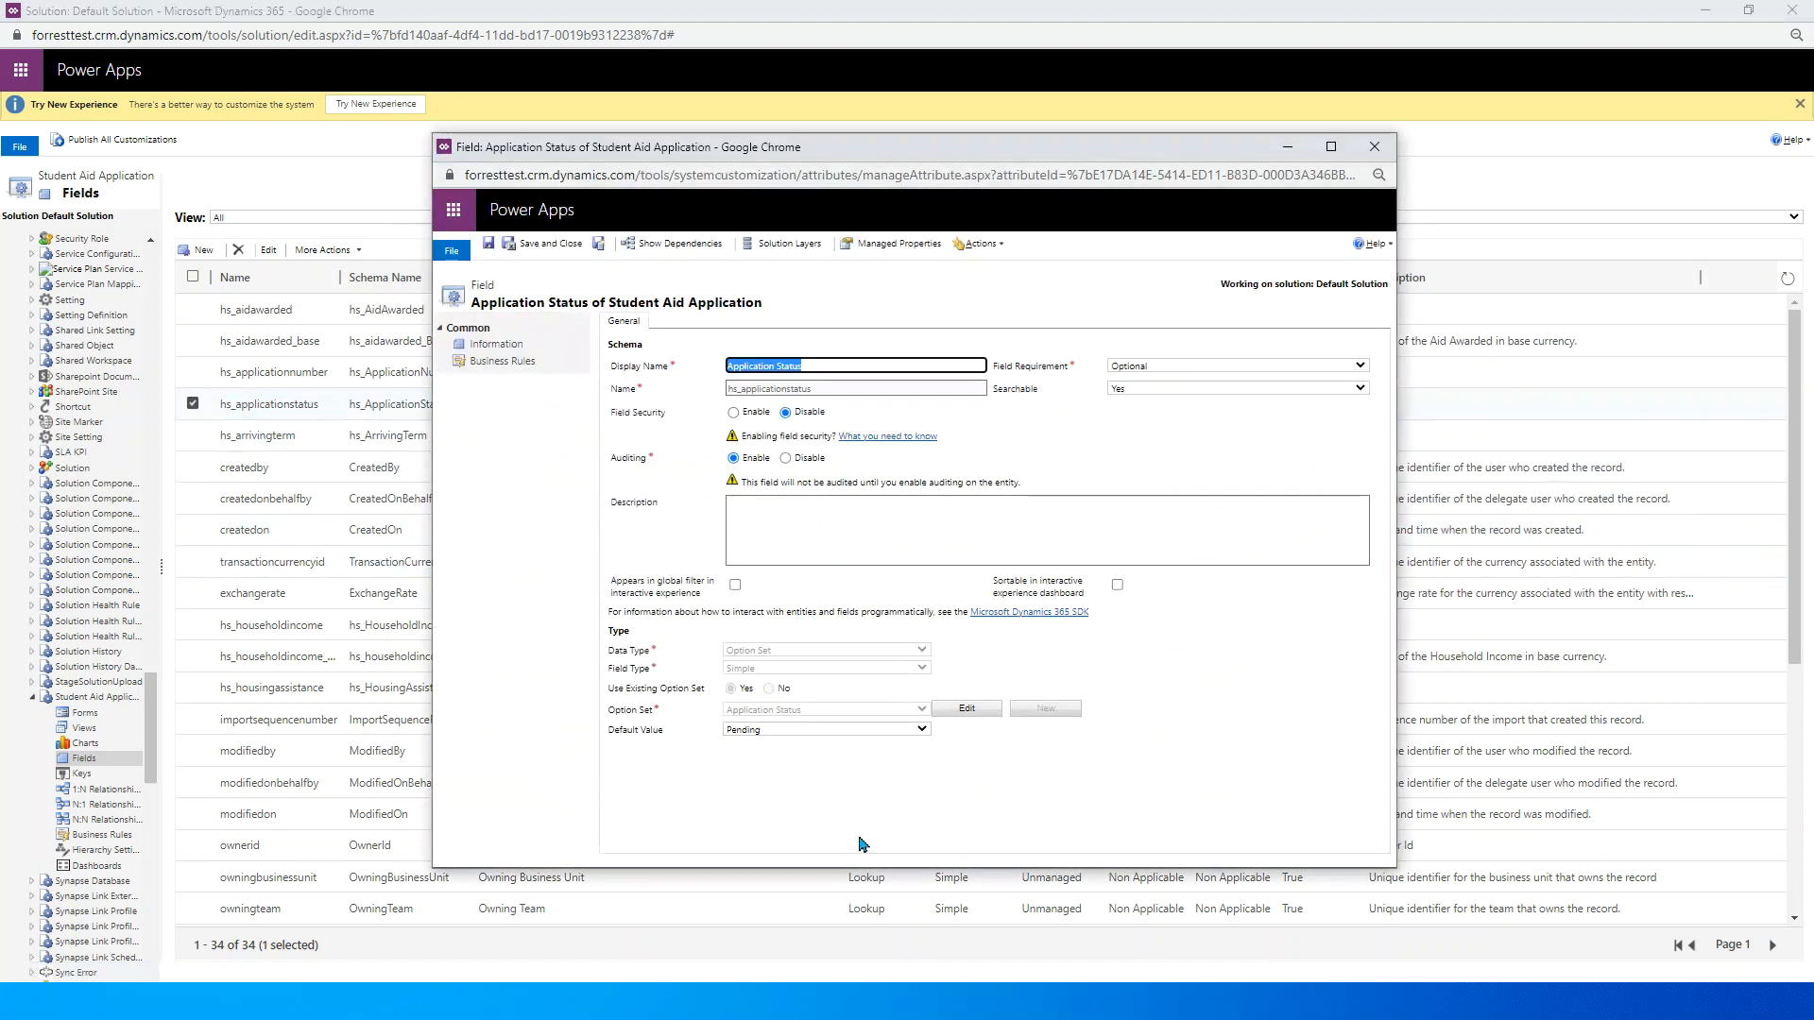
{"action": "left_click", "coordinate": [965, 707]}
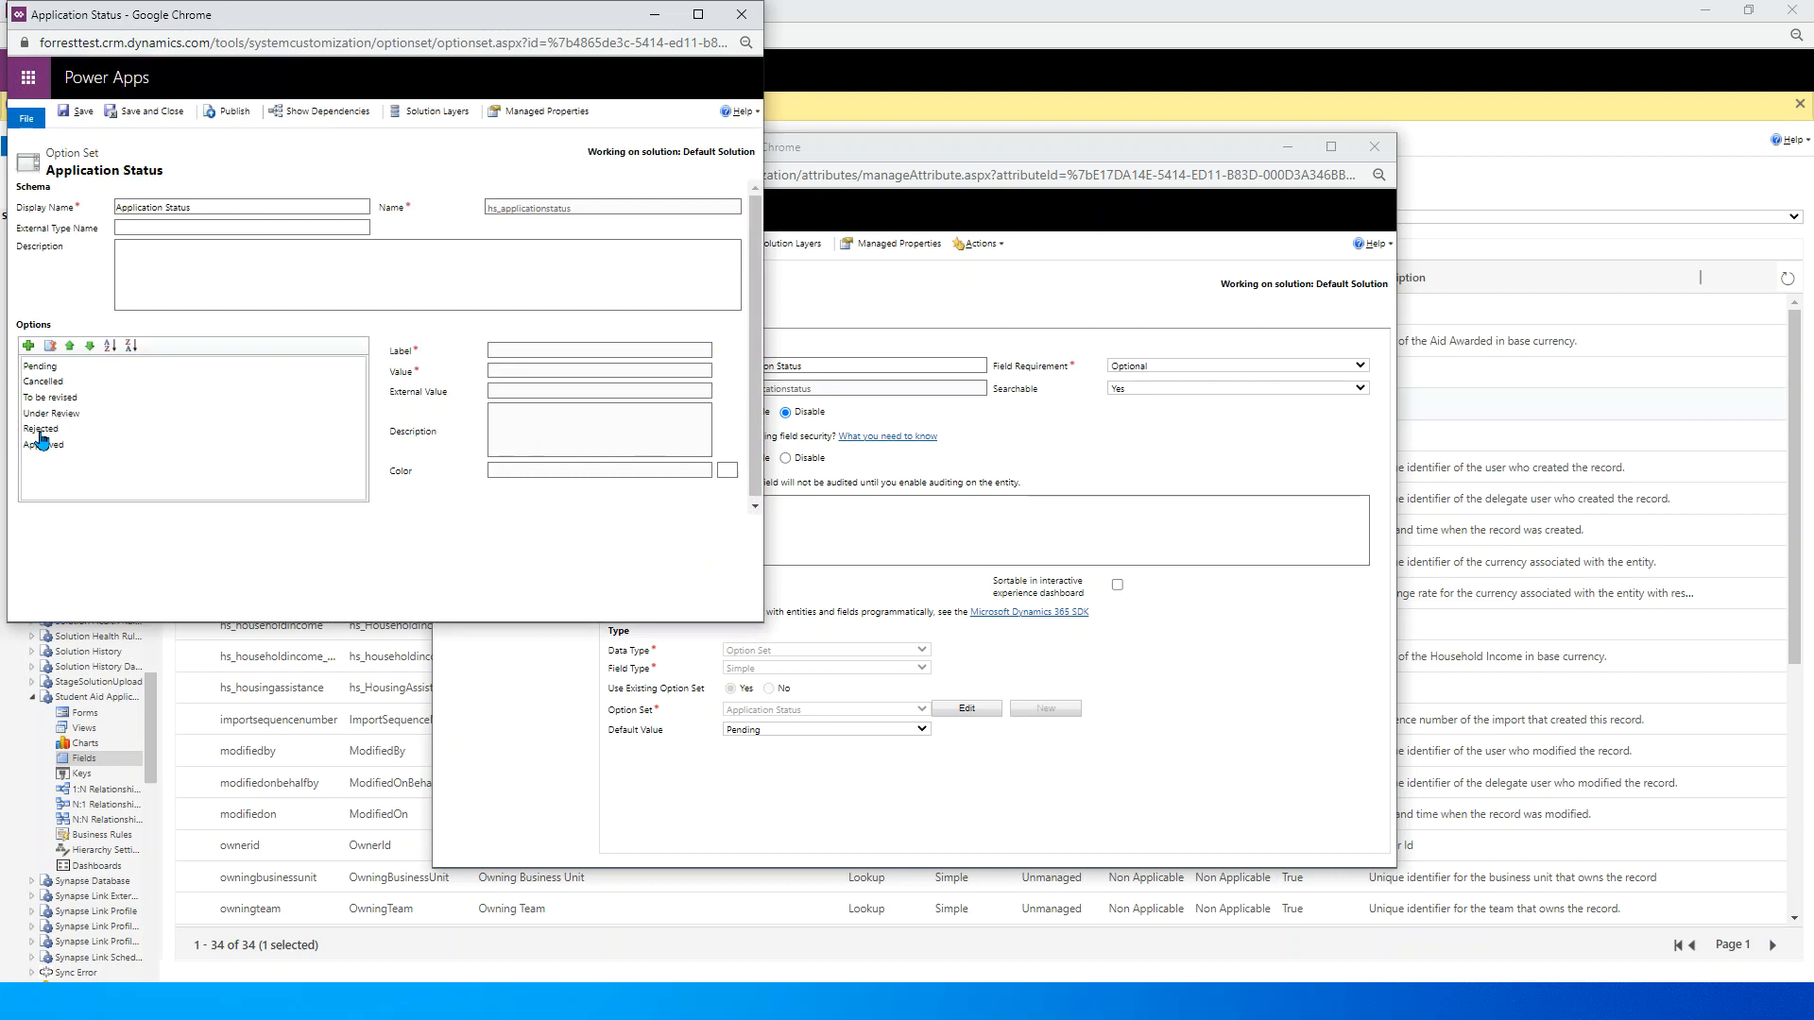
Step: Confirm Rejected is 123150002 and Approved 123150003, then return to the script editor
{"action": "left_click", "coordinate": [39, 429]}
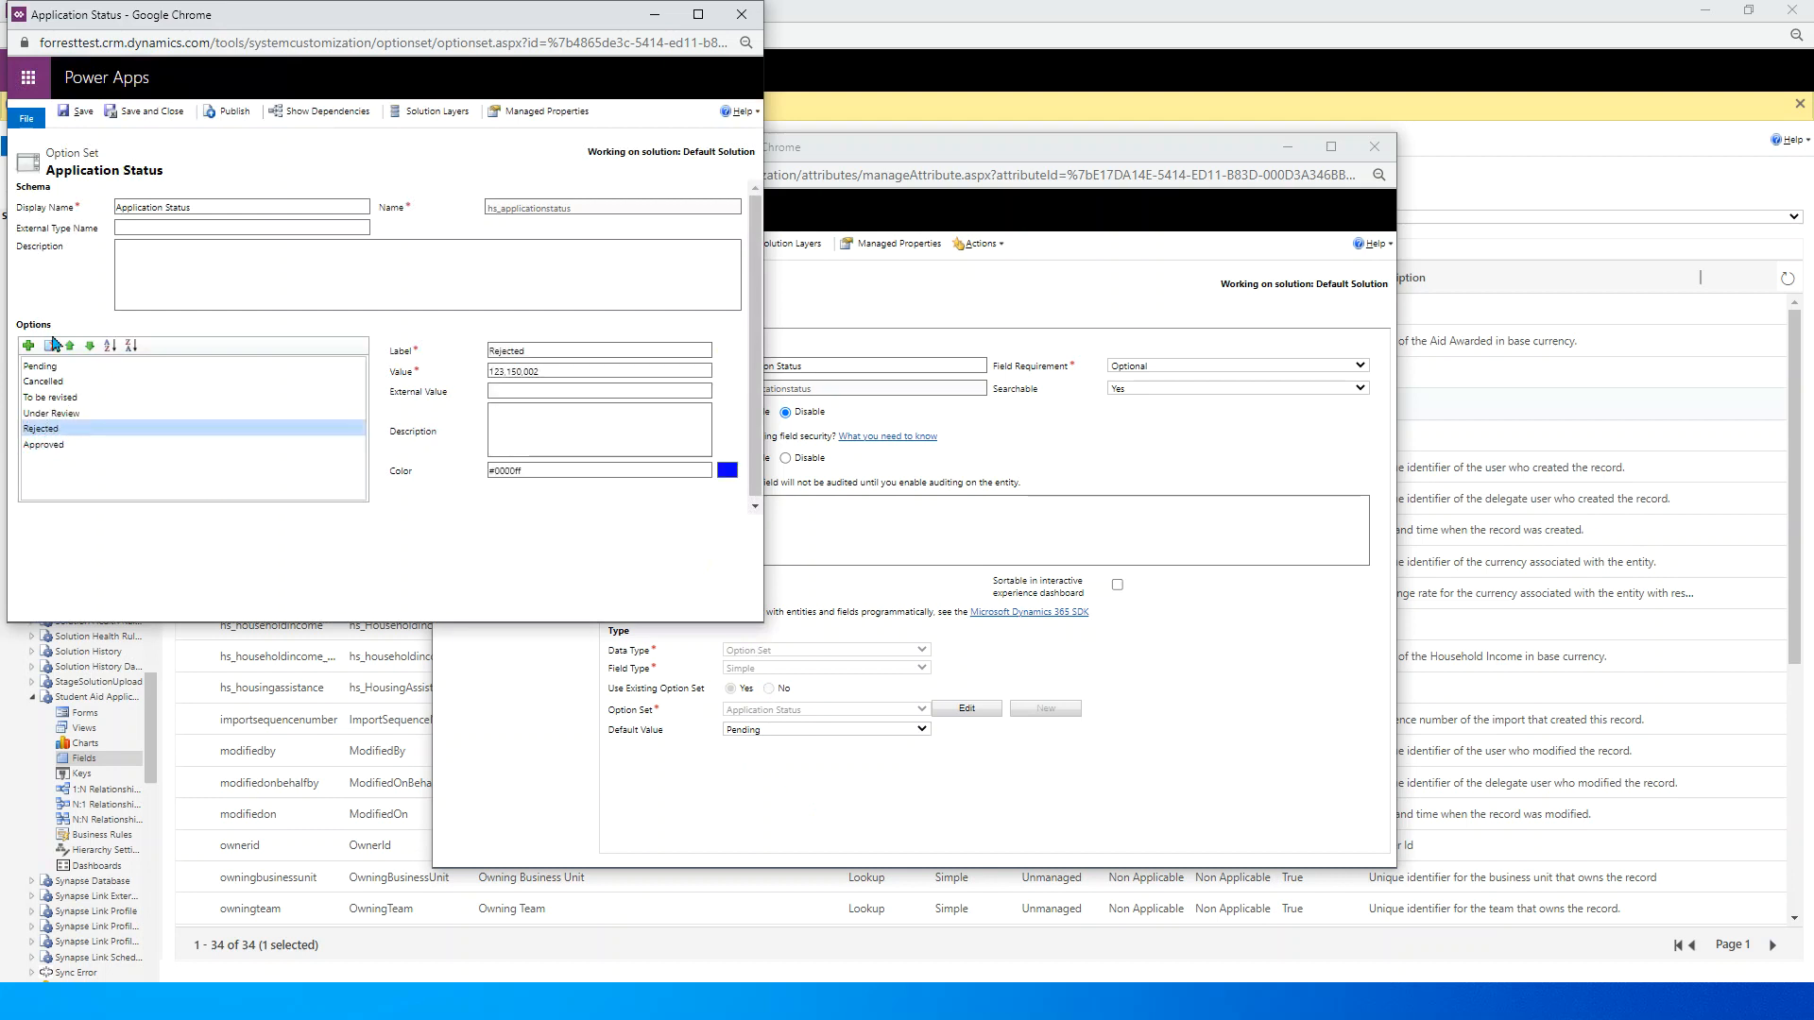
{"action": "mouse_move", "coordinate": [46, 440]}
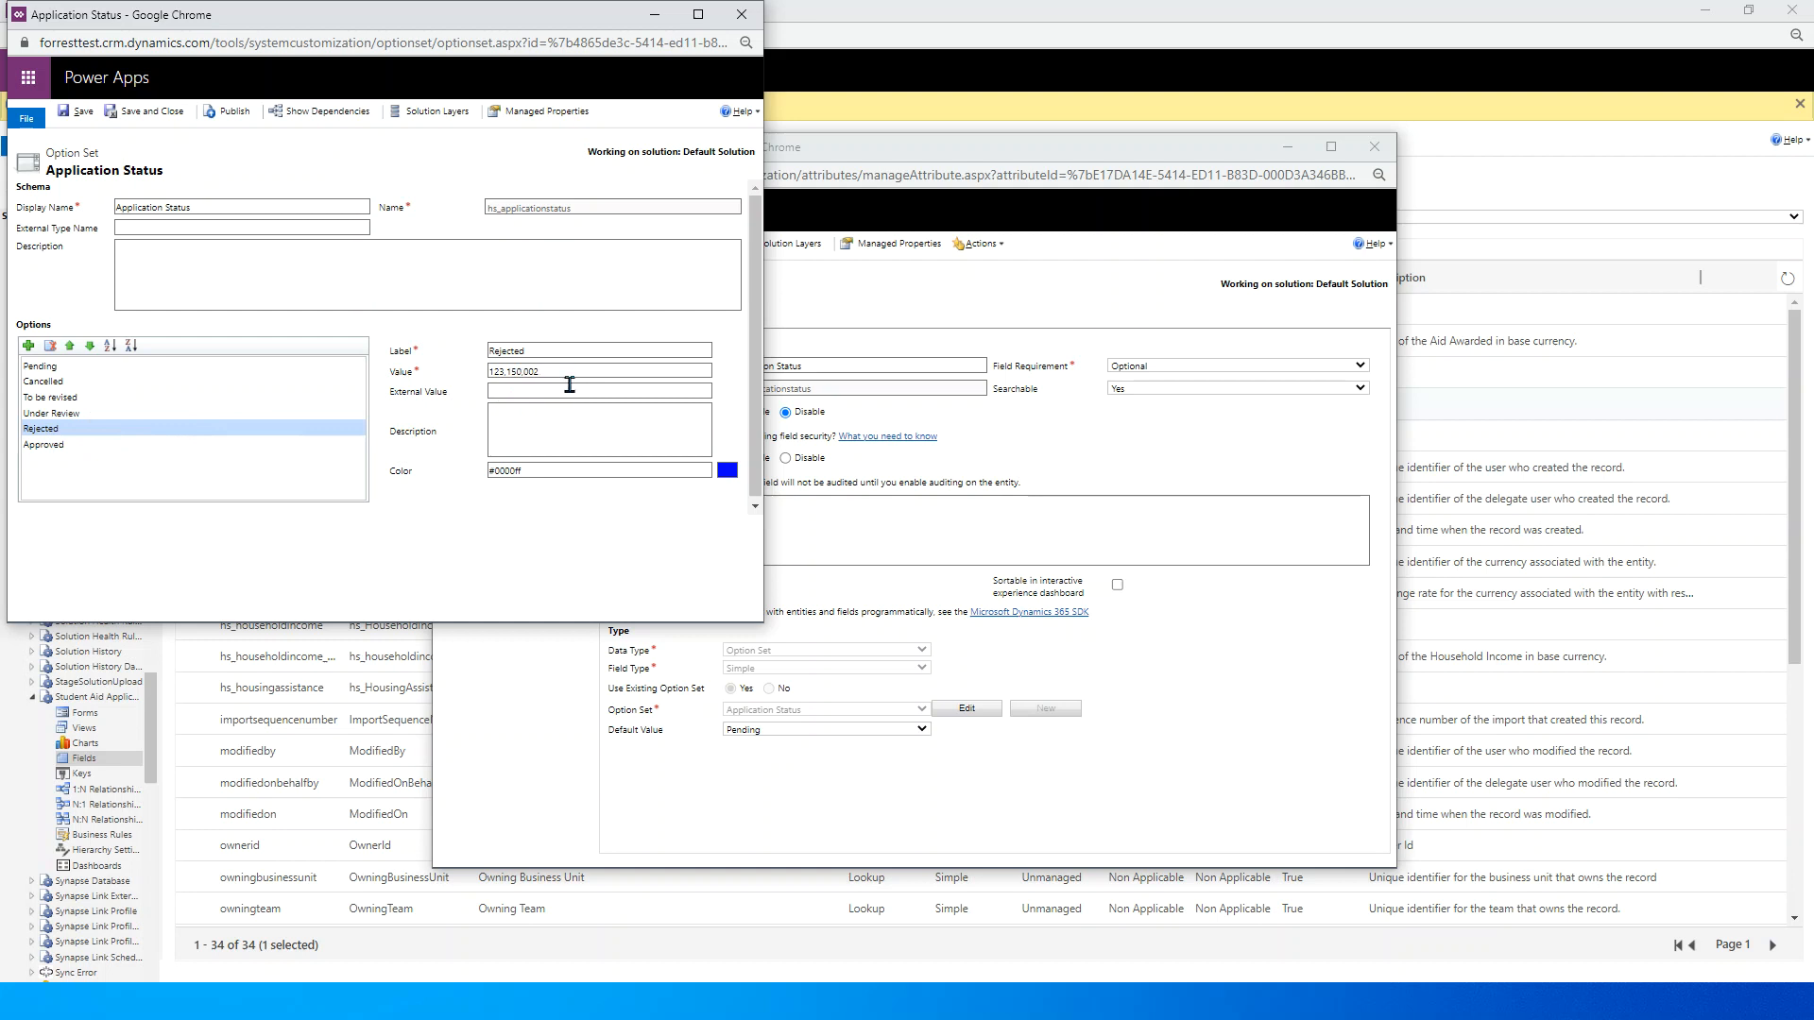
{"action": "left_click", "coordinate": [43, 444]}
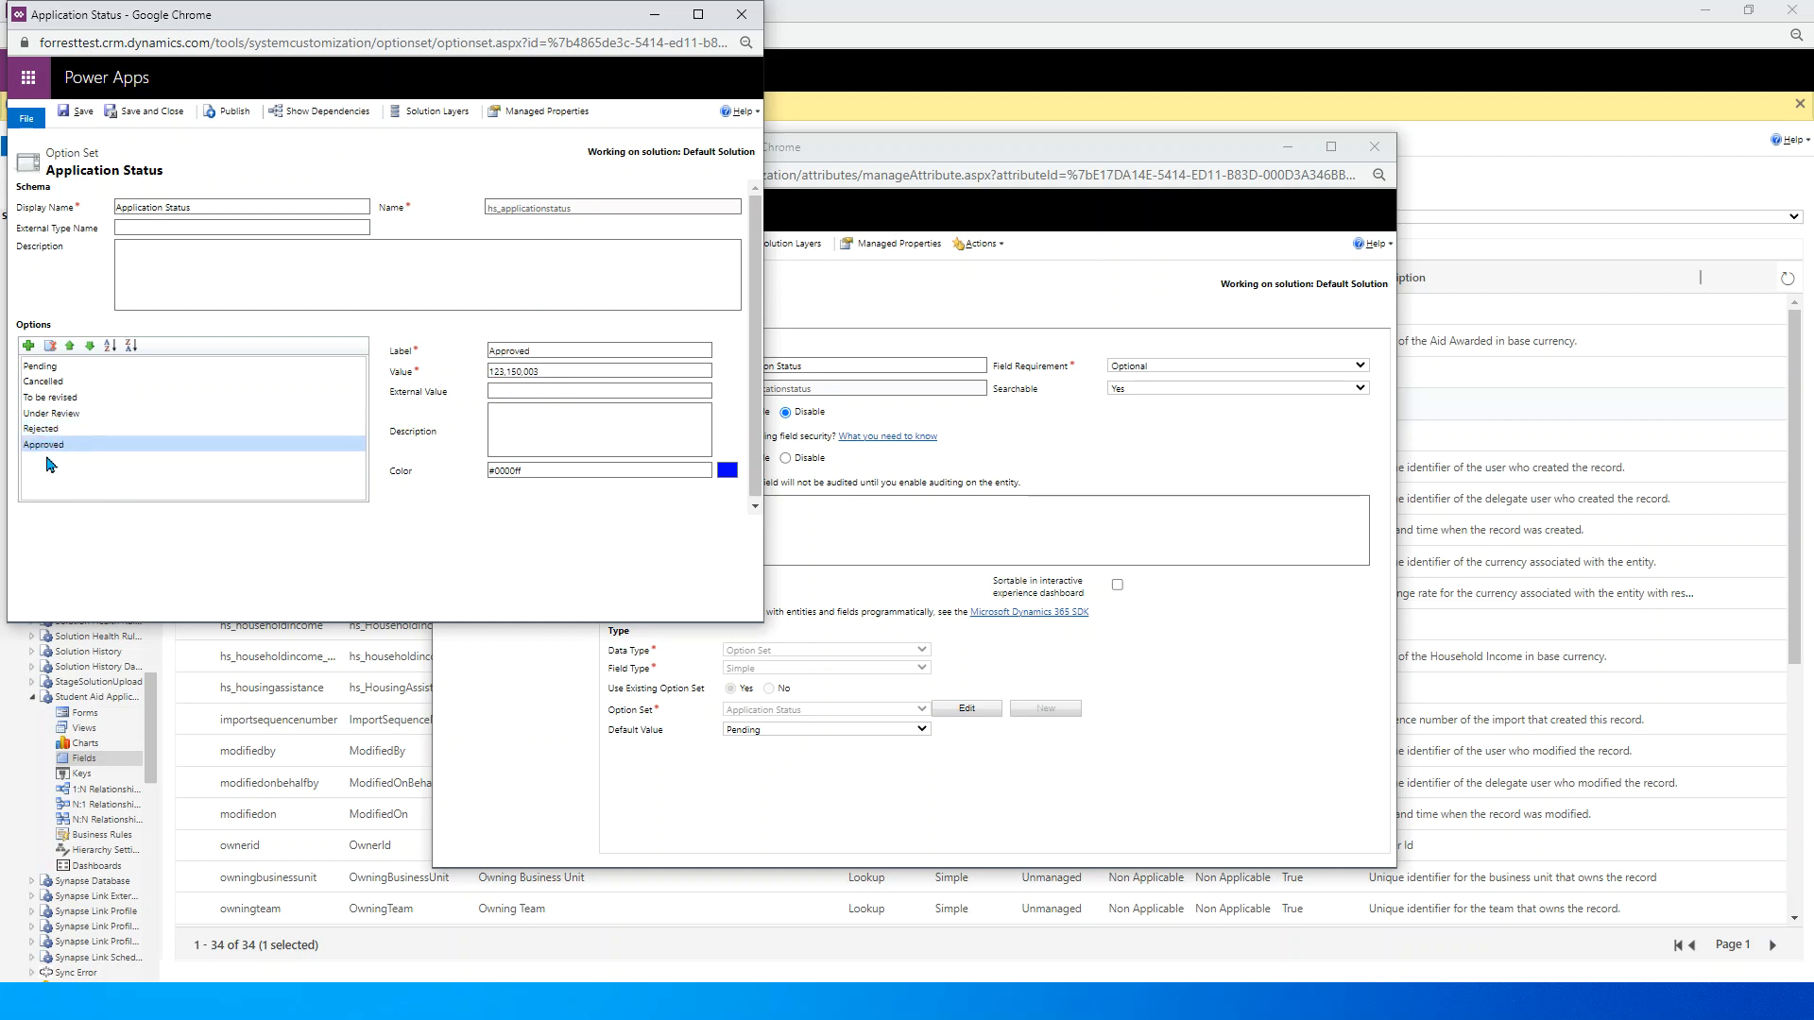
{"action": "triple_click", "coordinate": [599, 371]}
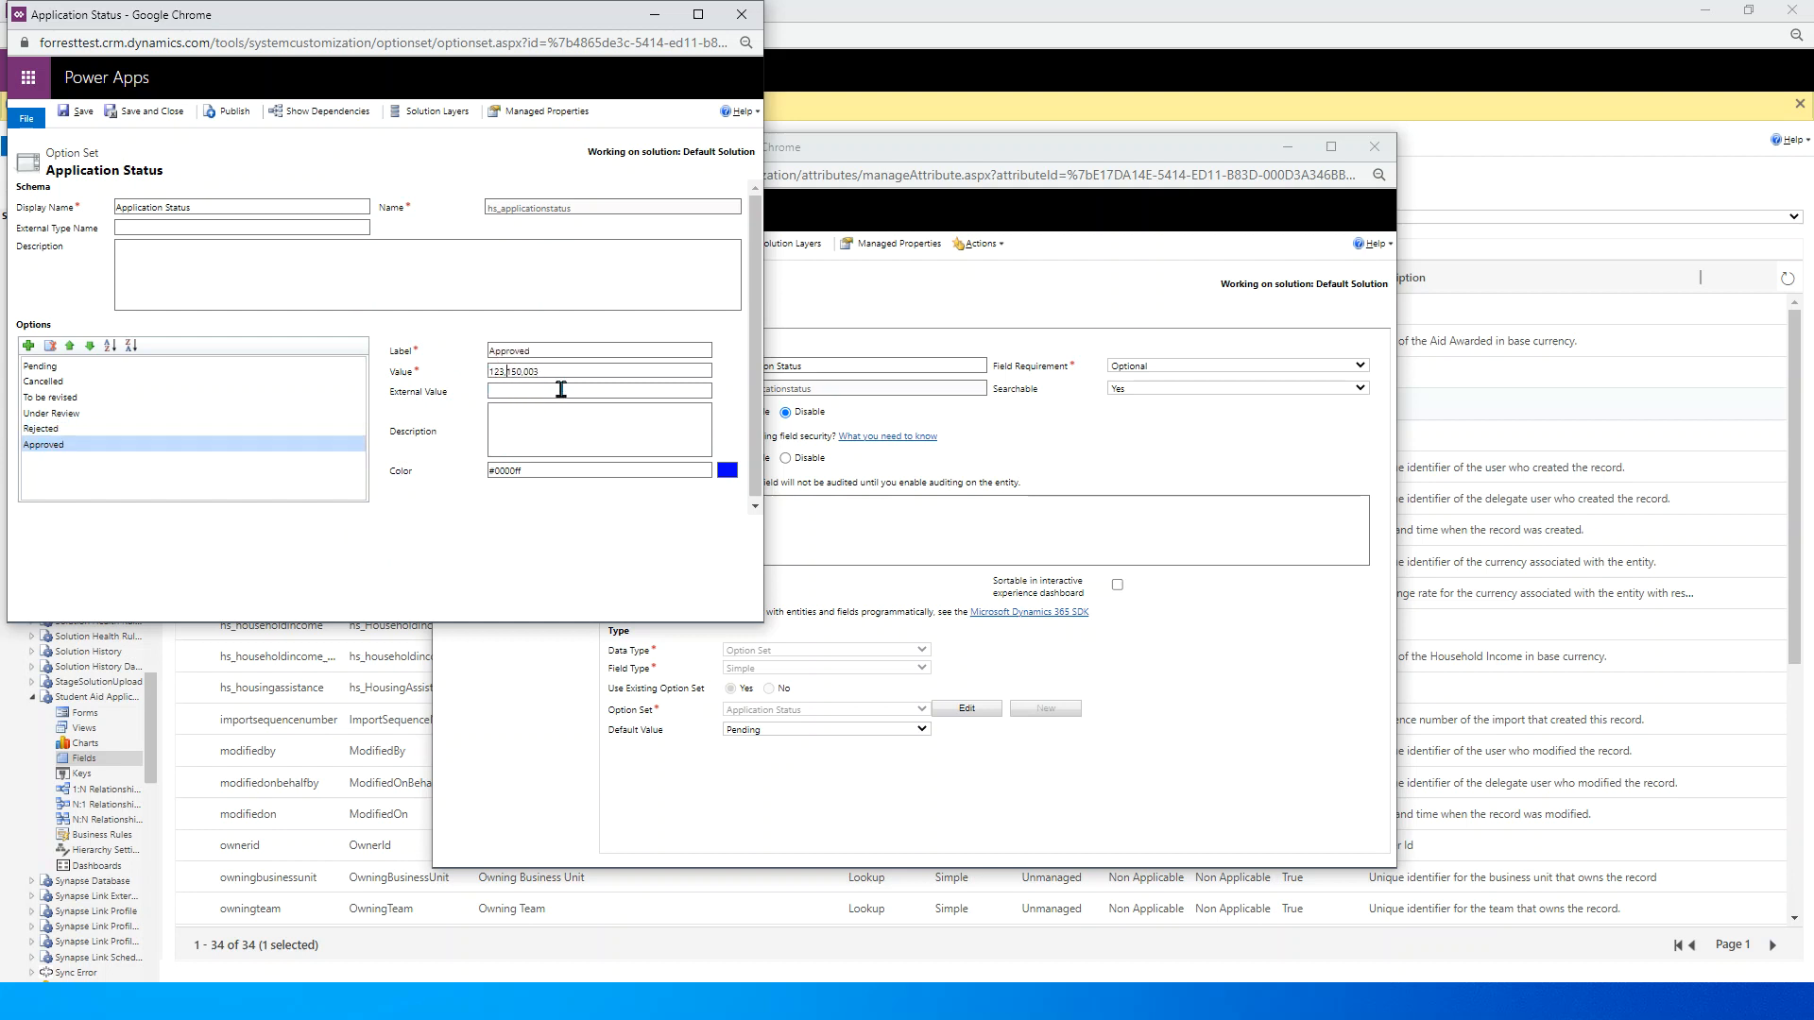
{"action": "type", "text": "123,150,003"}
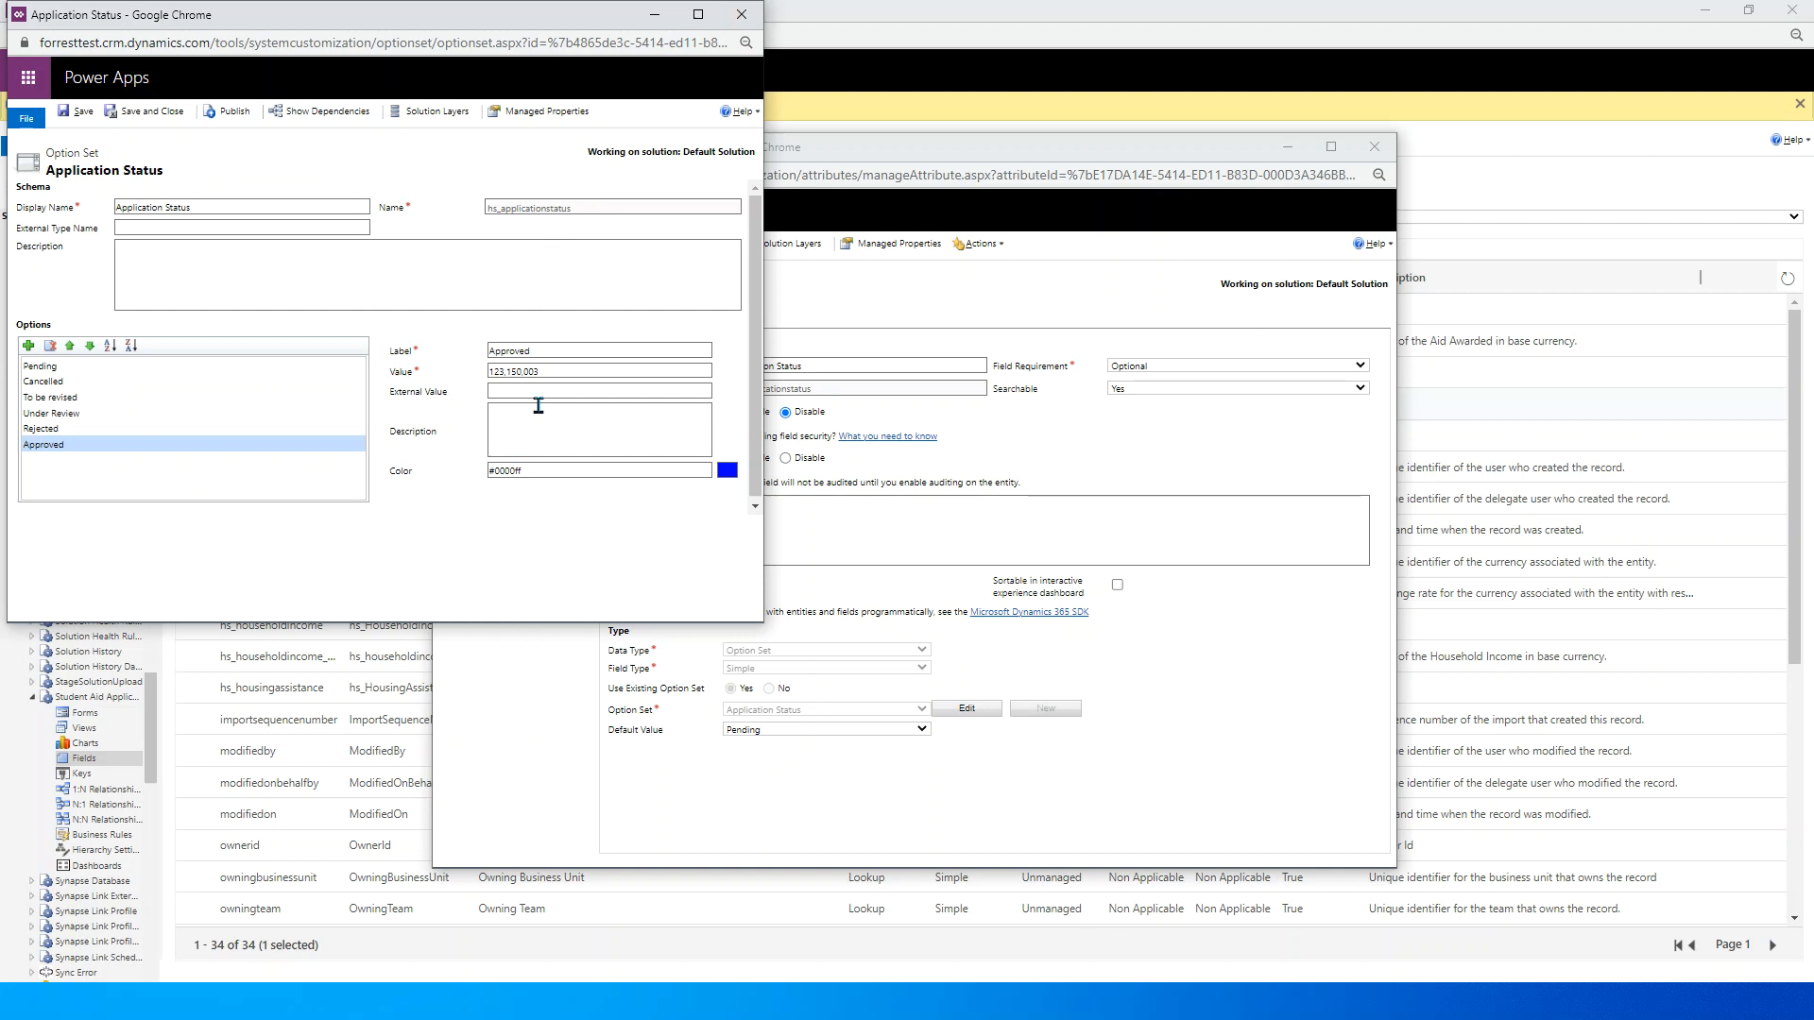
{"action": "key", "text": "alt+tab"}
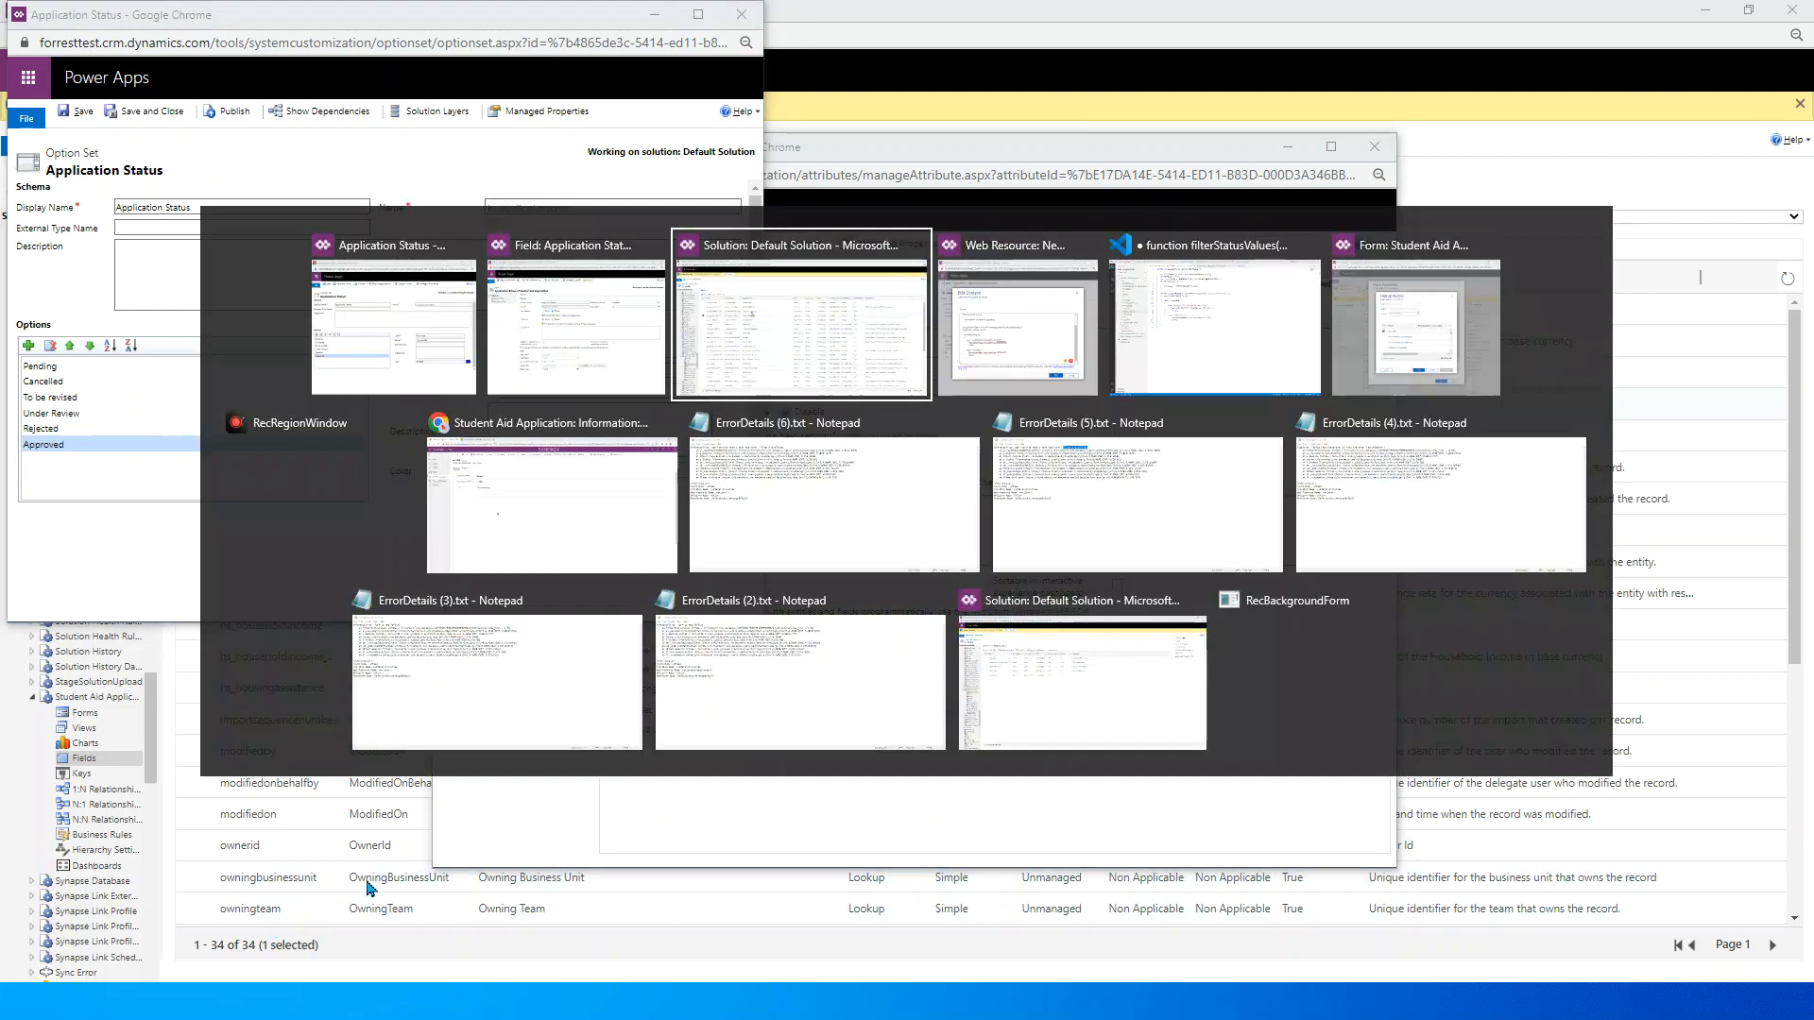
{"action": "left_click", "coordinate": [1017, 323]}
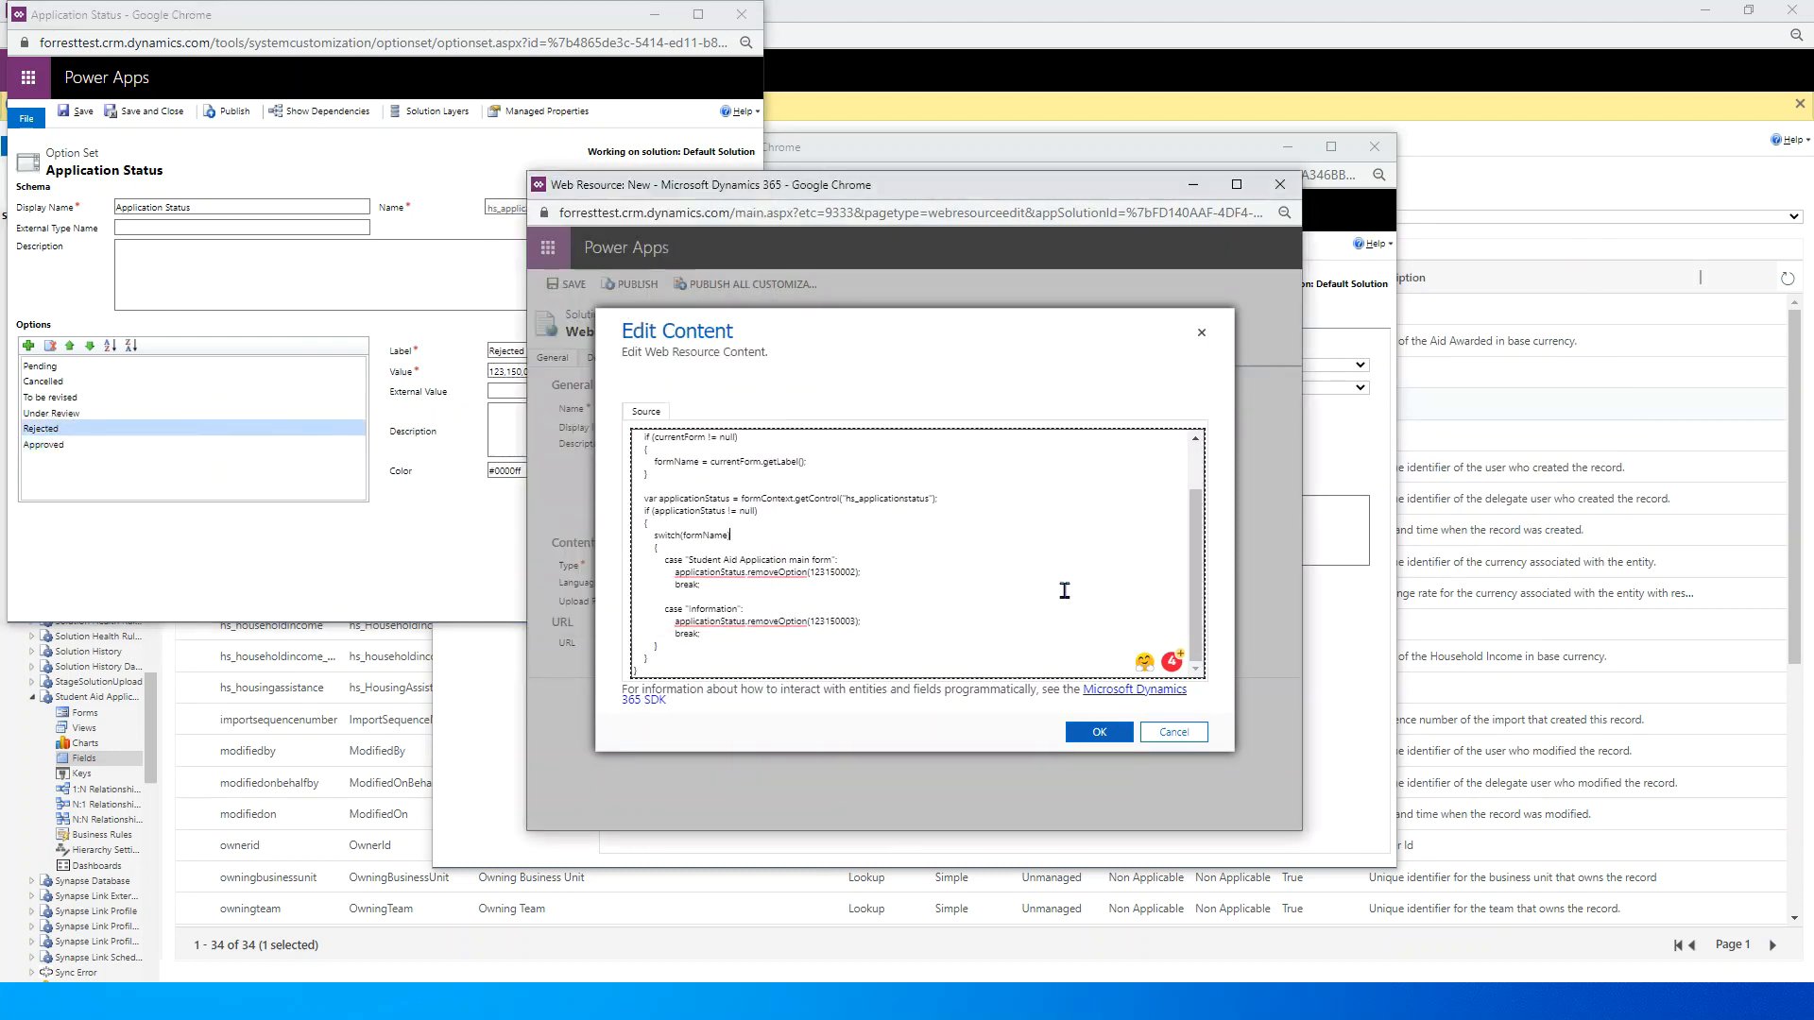
Step: Review the script, select the function name filterStatusValues and confirm the content
{"action": "right_click", "coordinate": [714, 571]}
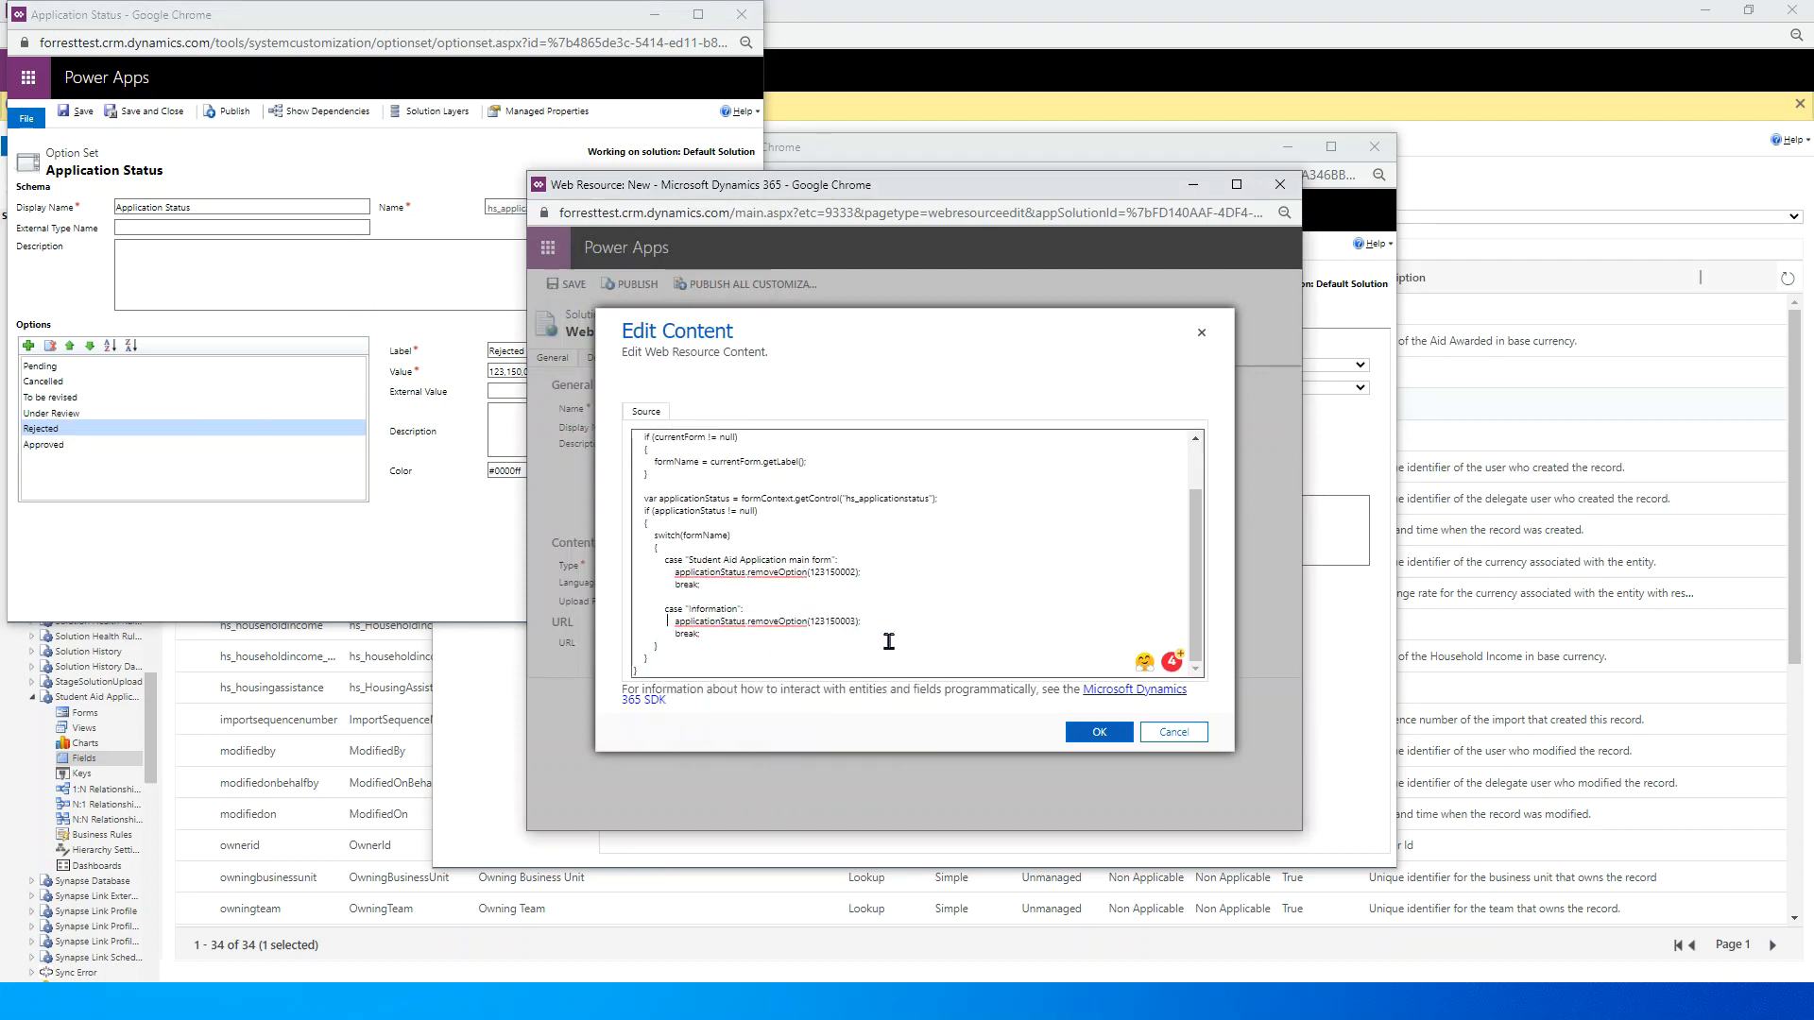
{"action": "mouse_move", "coordinate": [847, 641]}
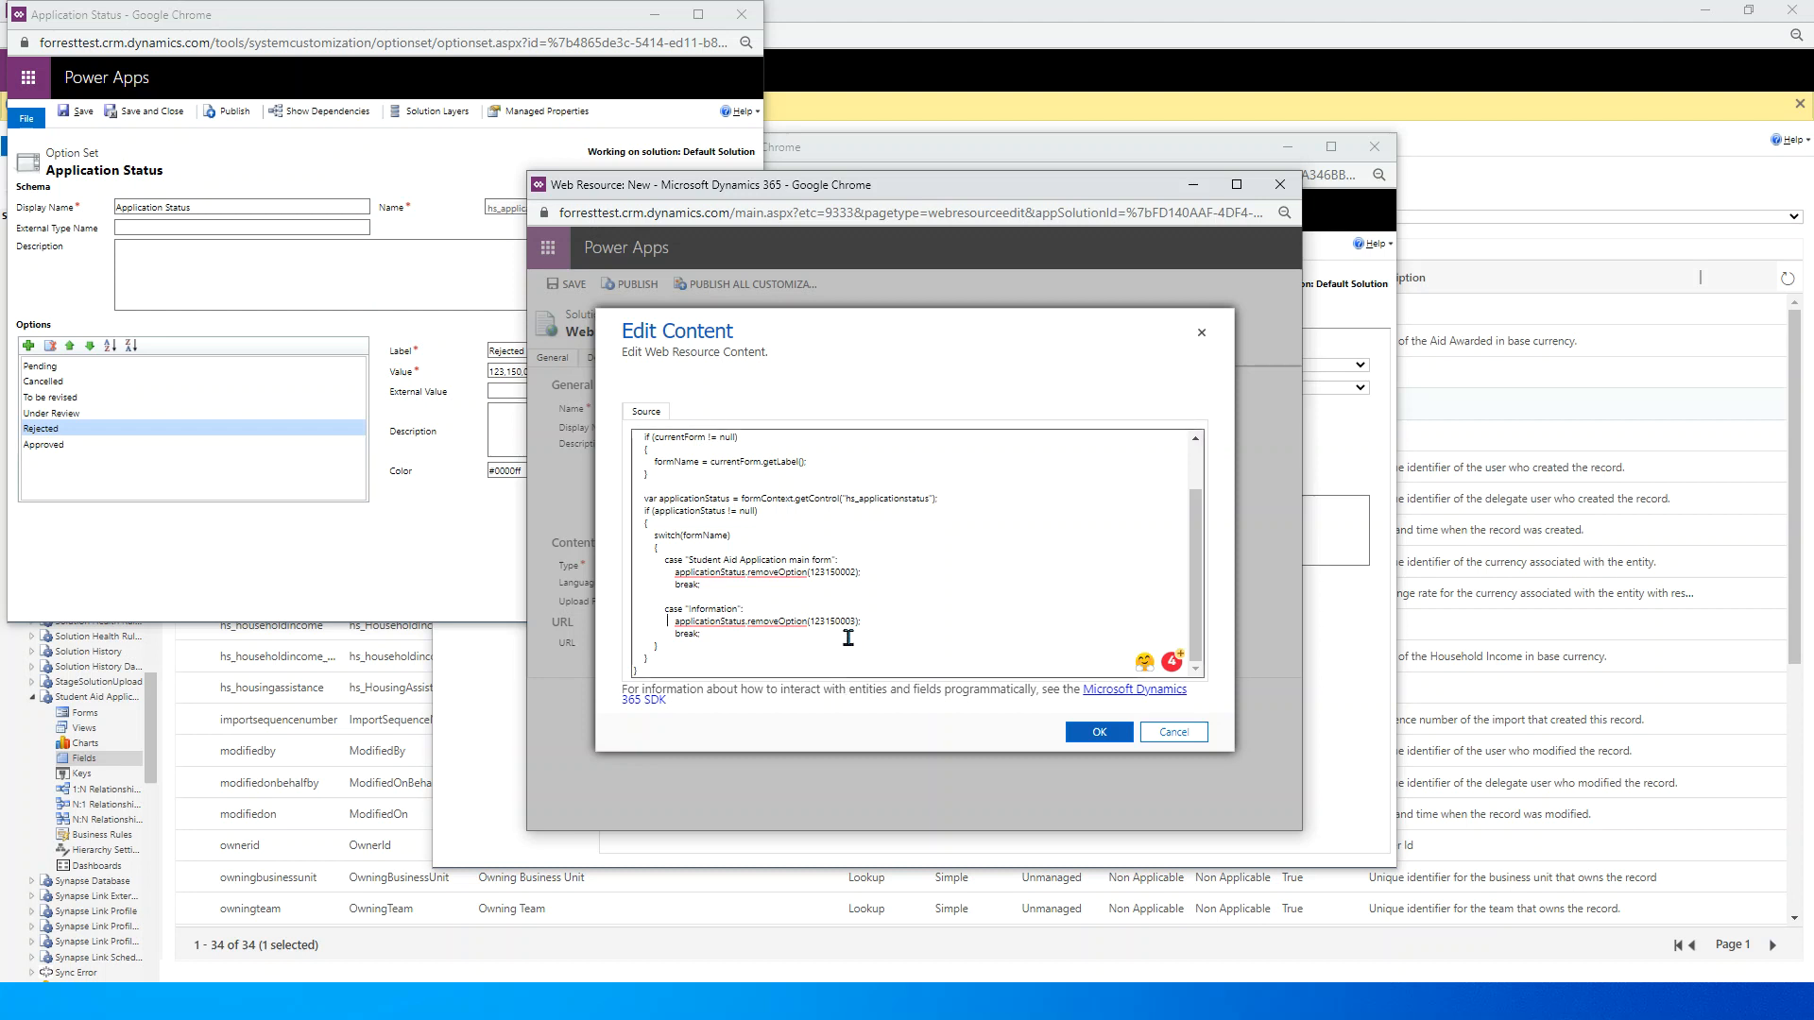
{"action": "mouse_move", "coordinate": [875, 523]}
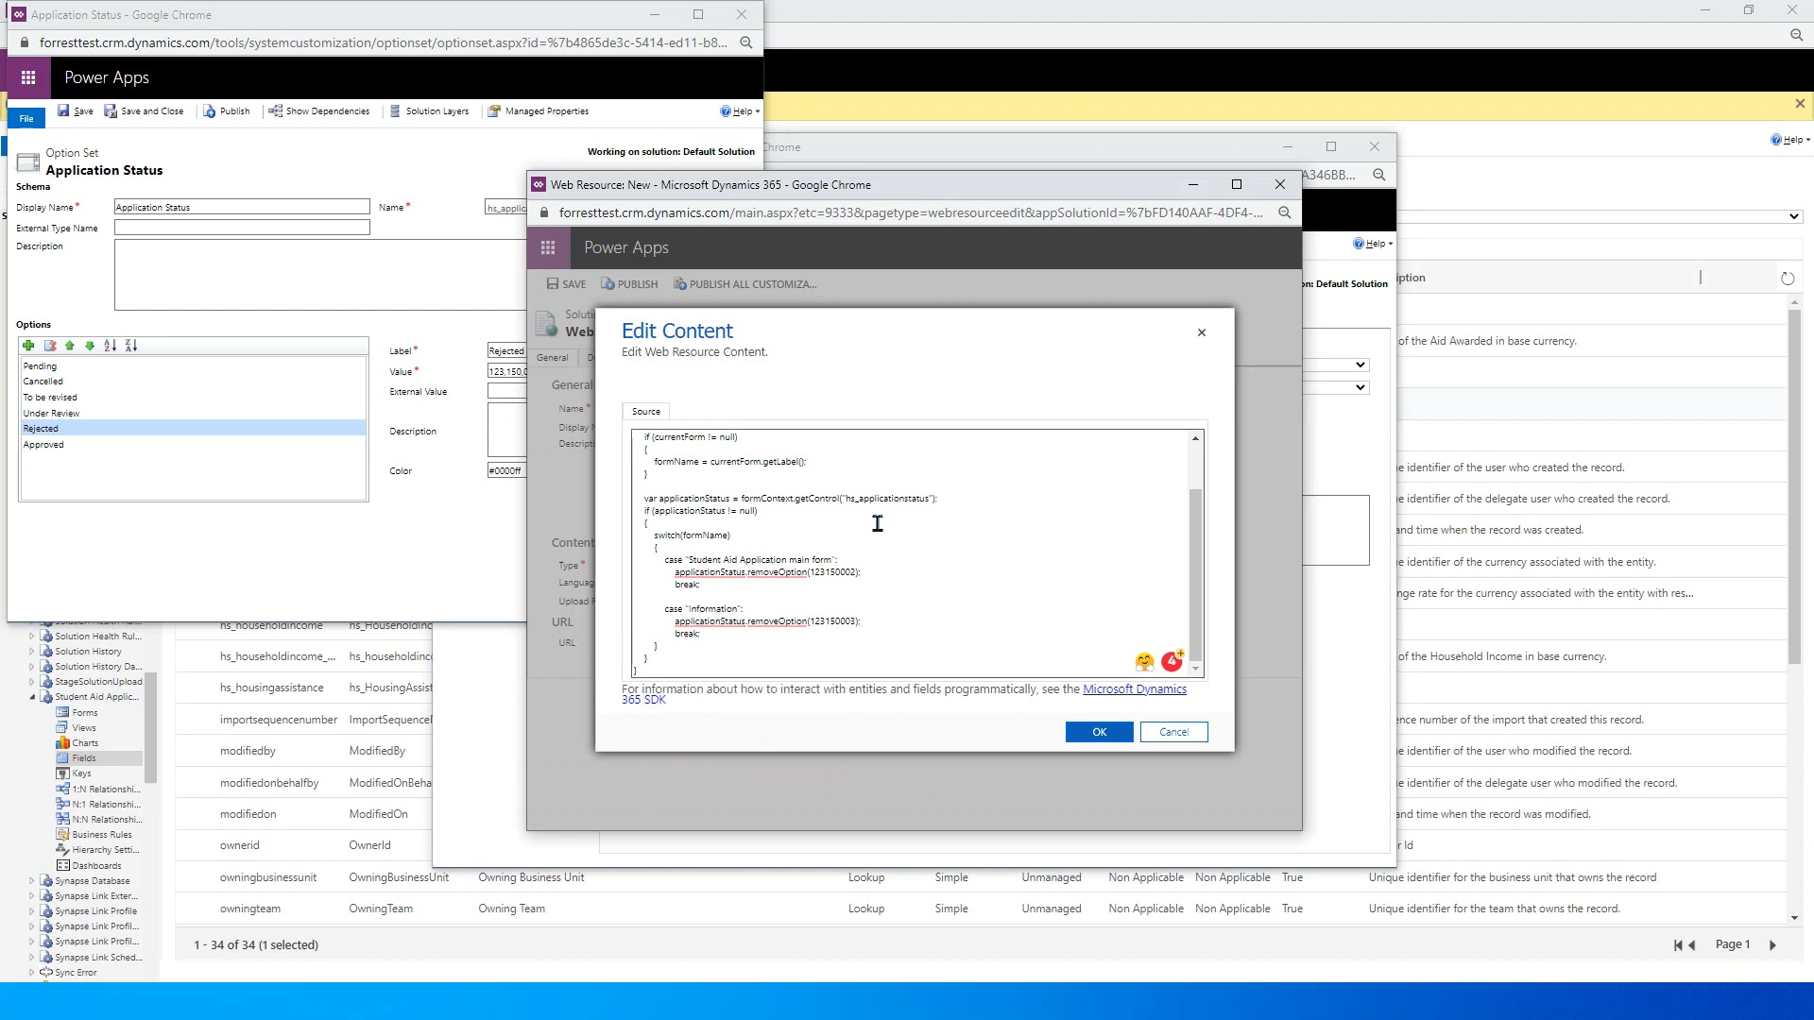
{"action": "scroll", "scroll_direction": "up", "scroll_amount": 3}
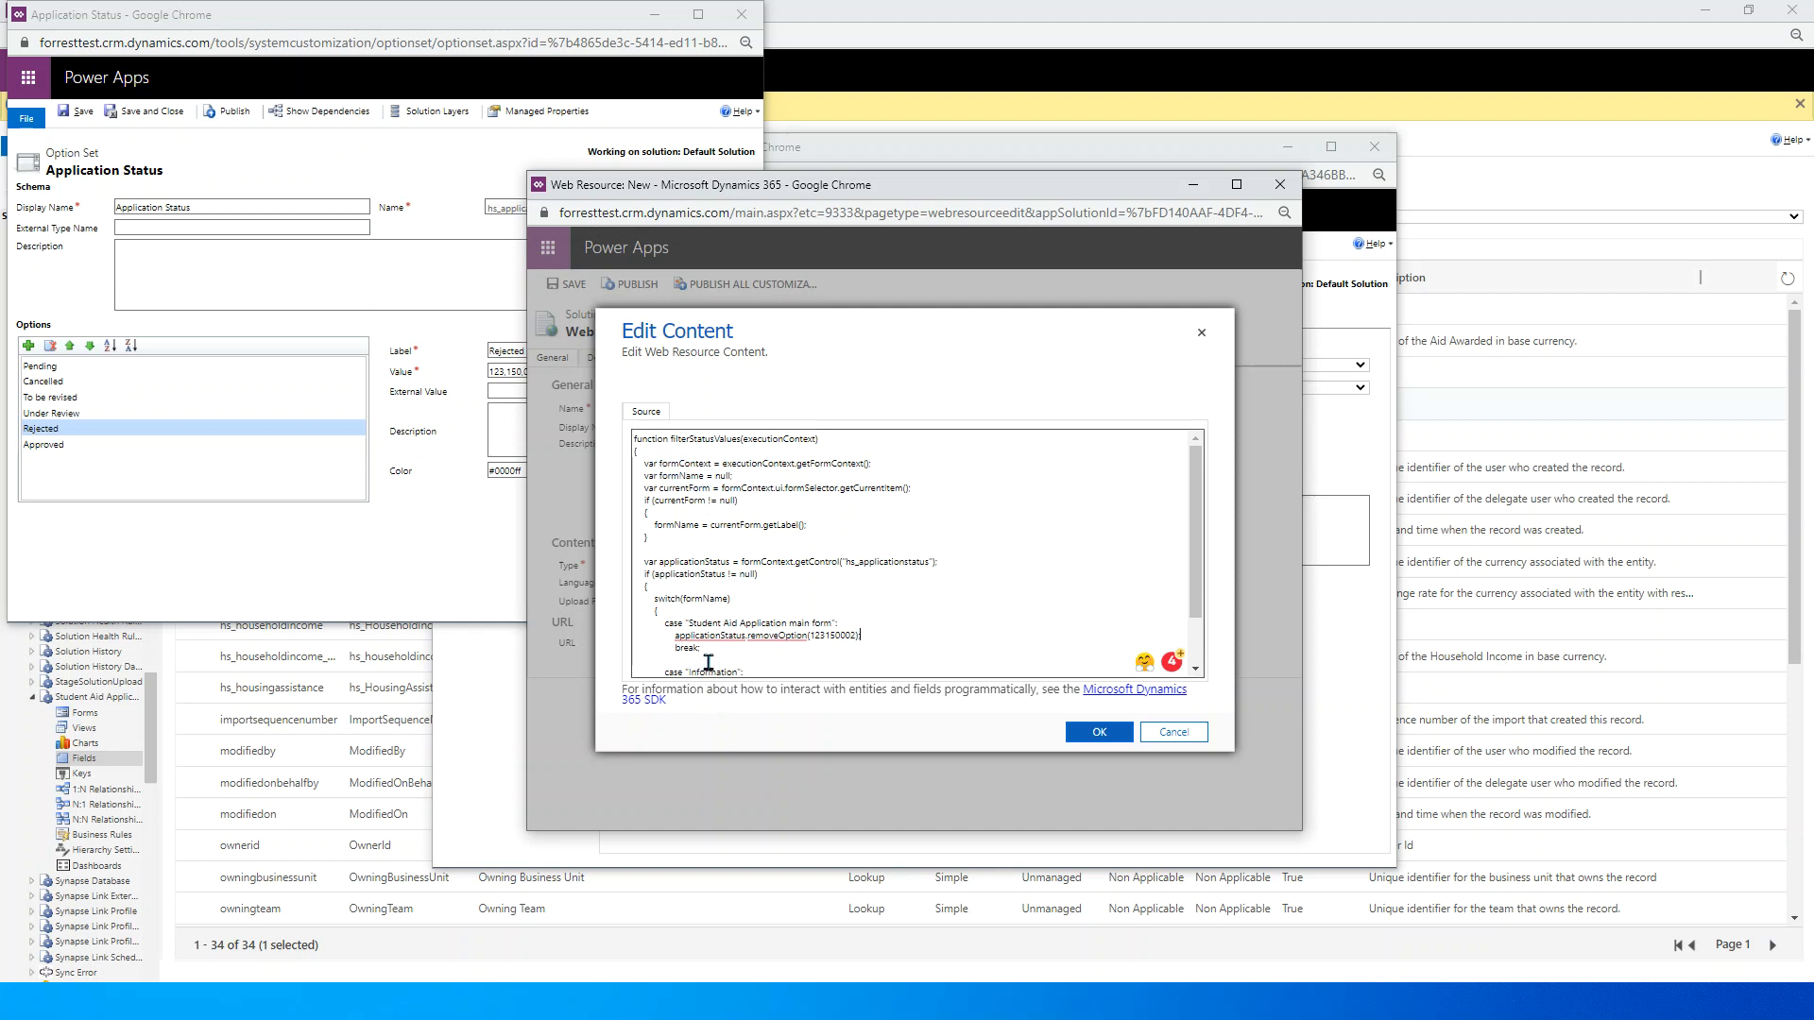
{"action": "mouse_move", "coordinate": [992, 676]}
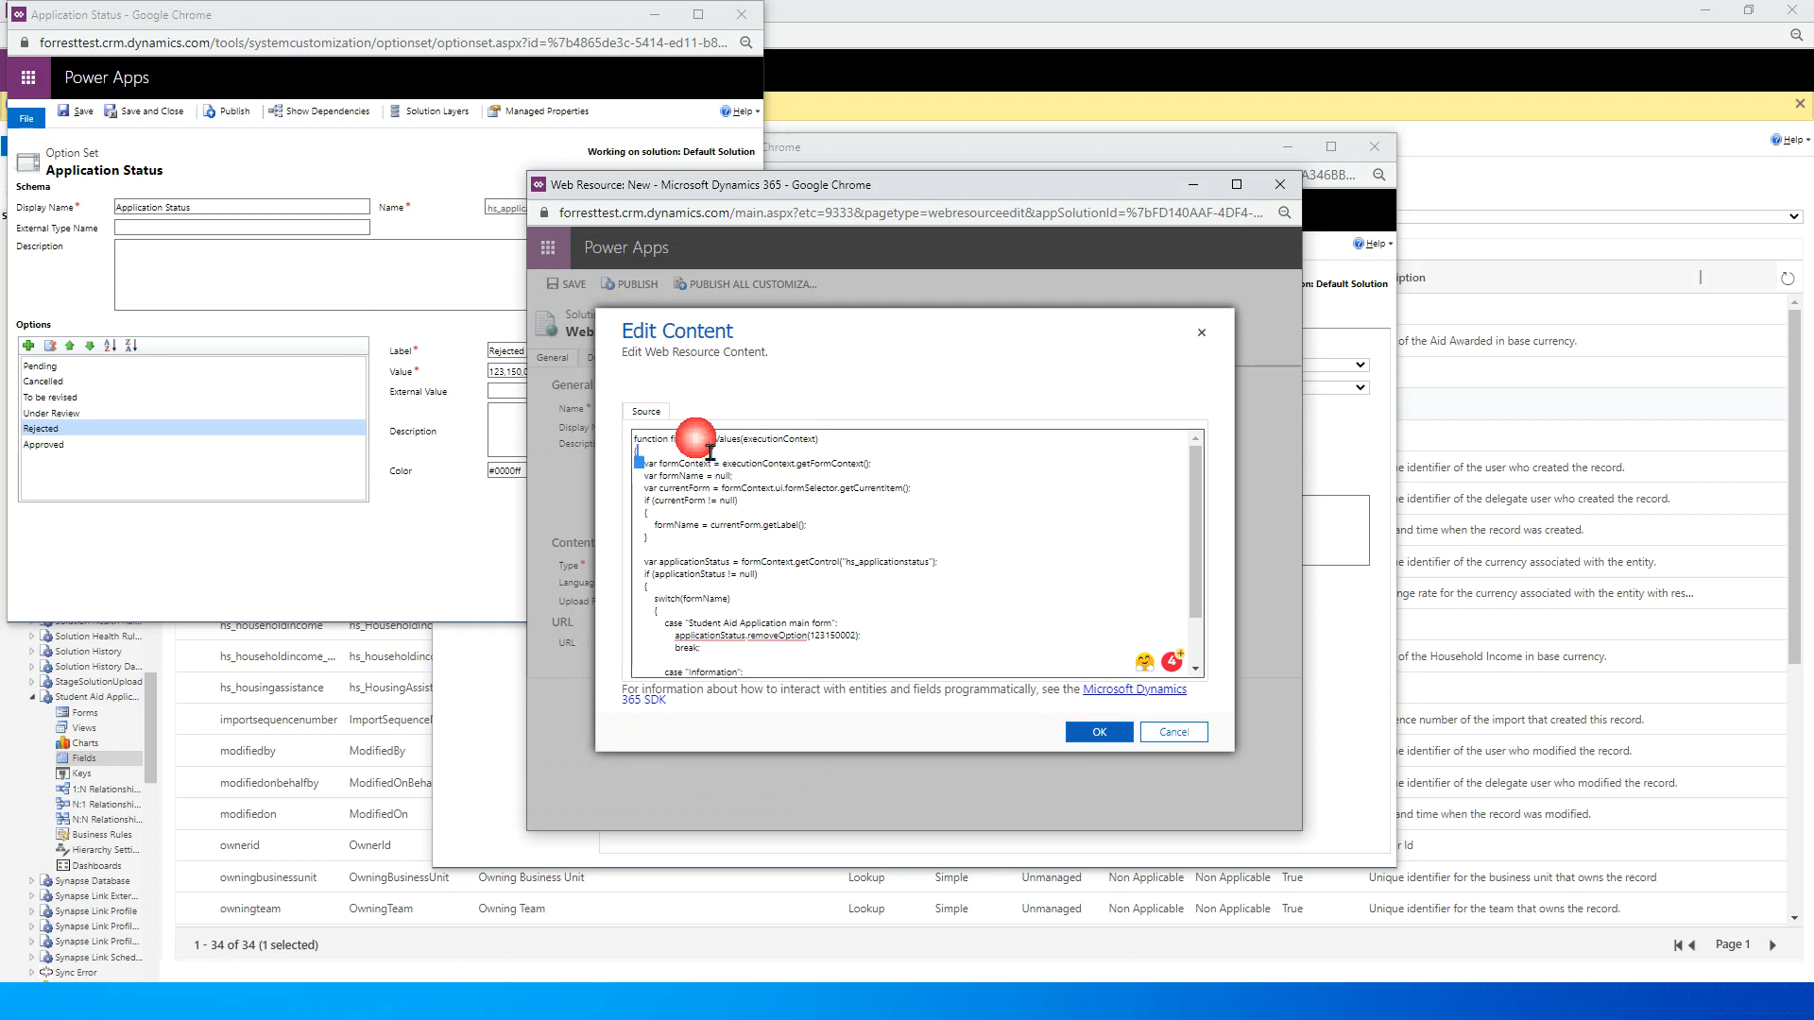
{"action": "double_click", "coordinate": [699, 438]}
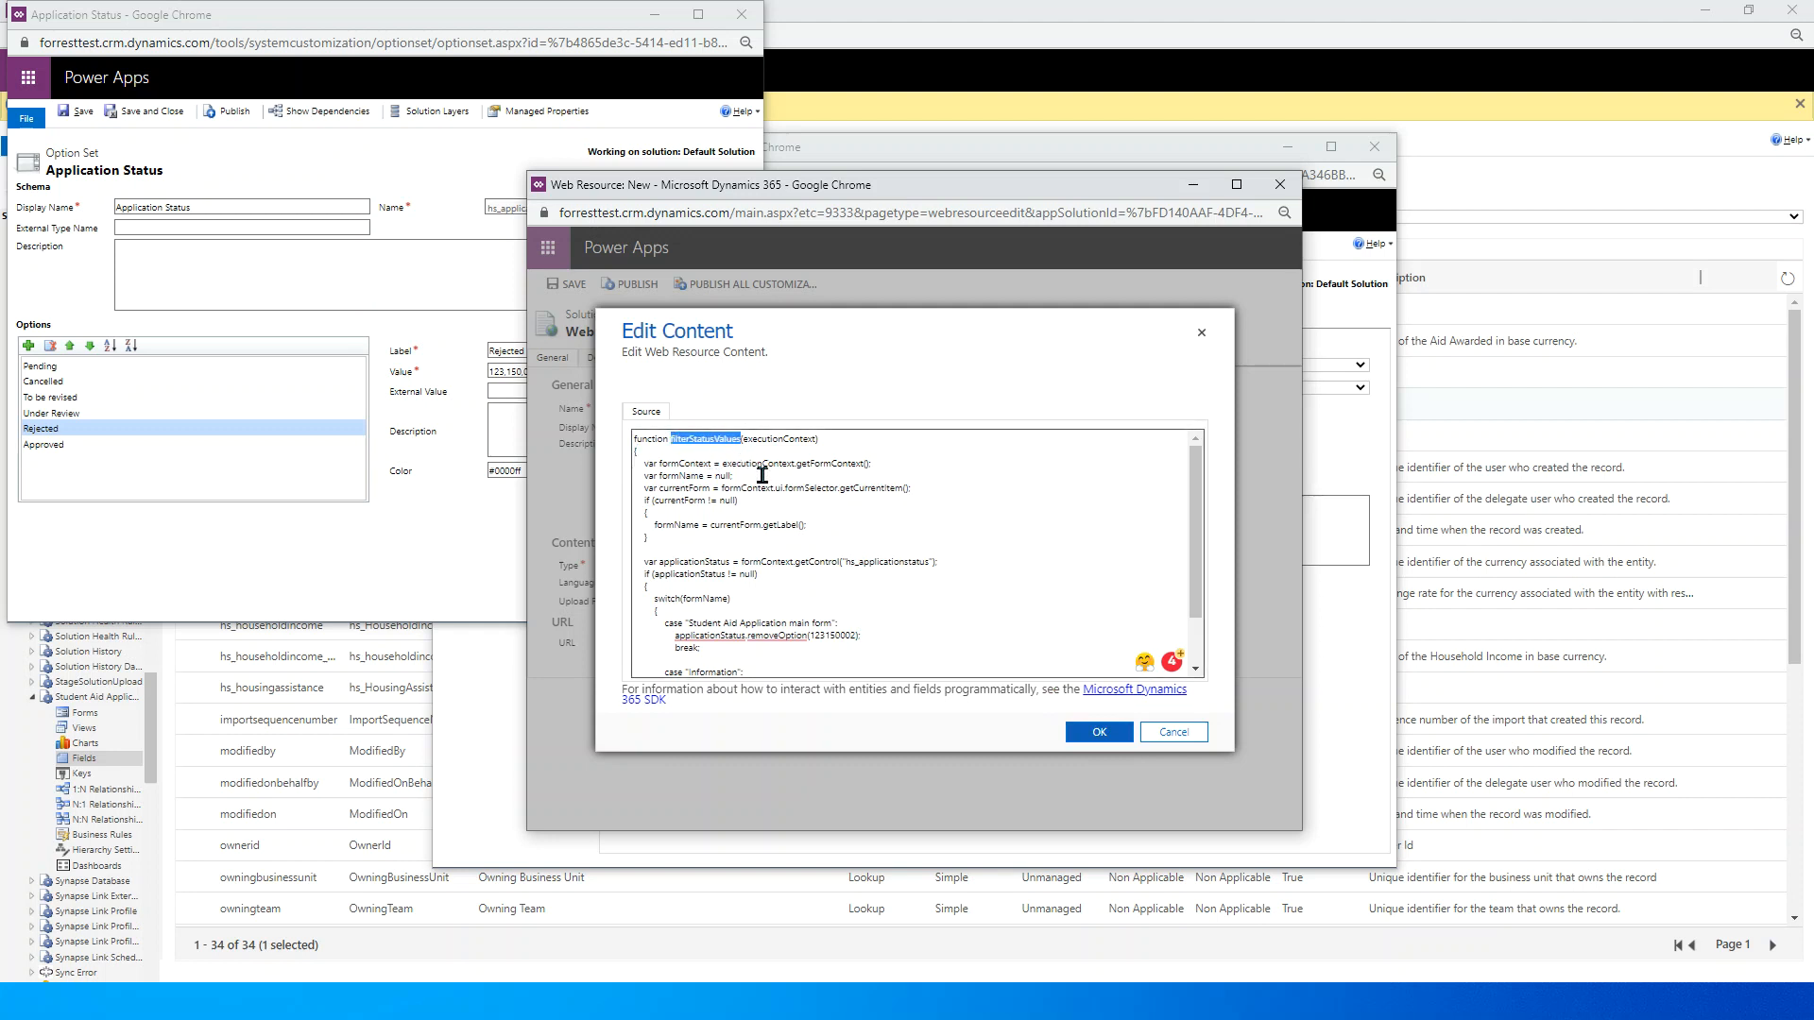
{"action": "left_click", "coordinate": [1096, 731]}
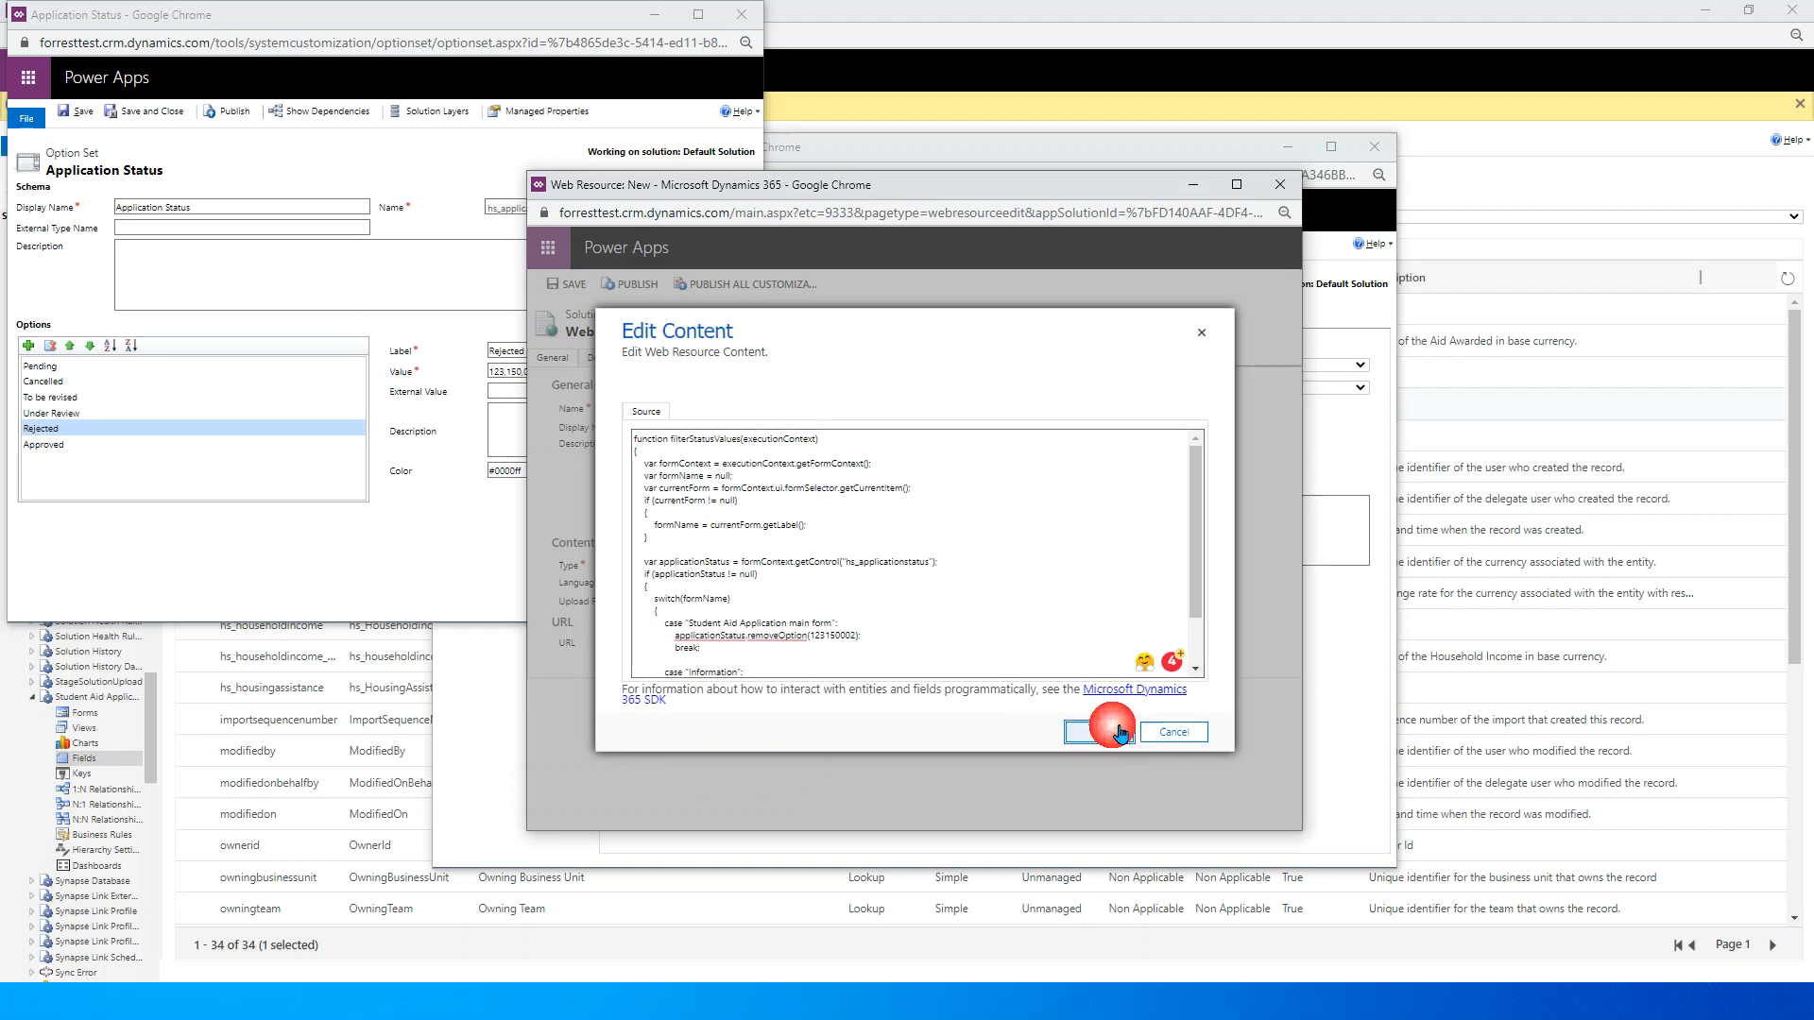
Step: Save and publish the web resource, then close it and the Application Status field window
{"action": "left_click", "coordinate": [1098, 733]}
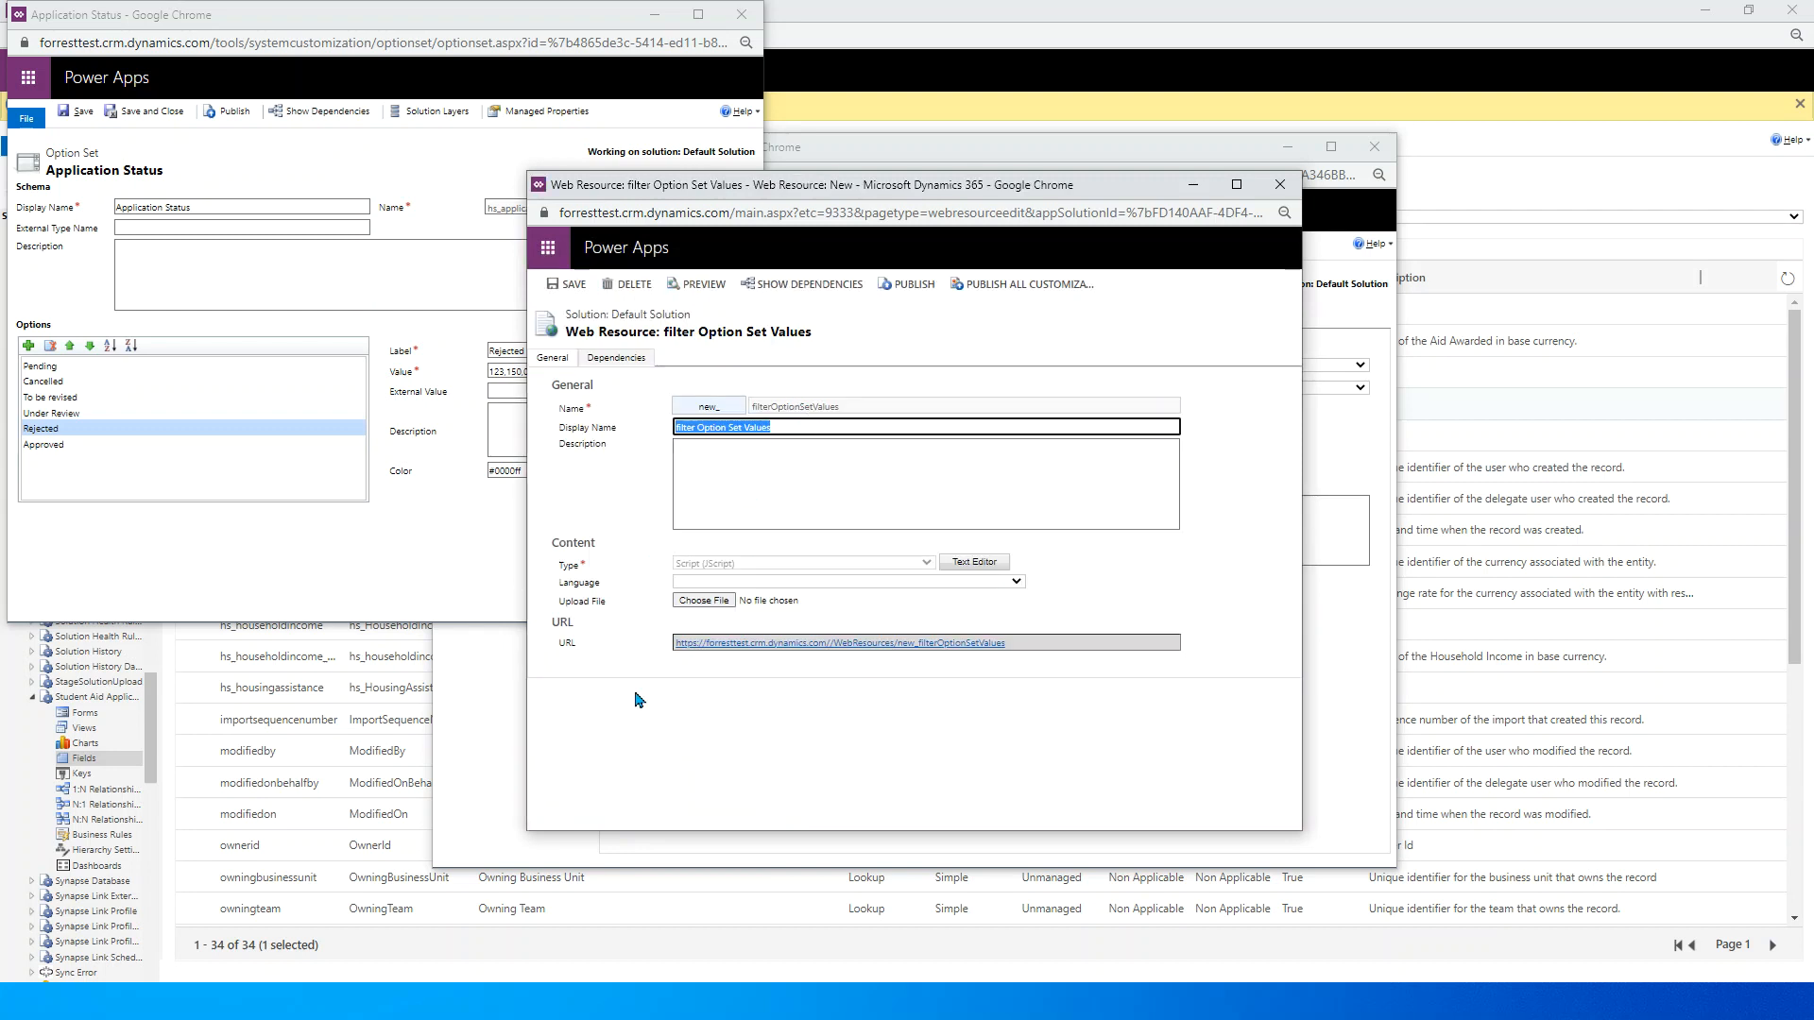
{"action": "mouse_move", "coordinate": [695, 283]}
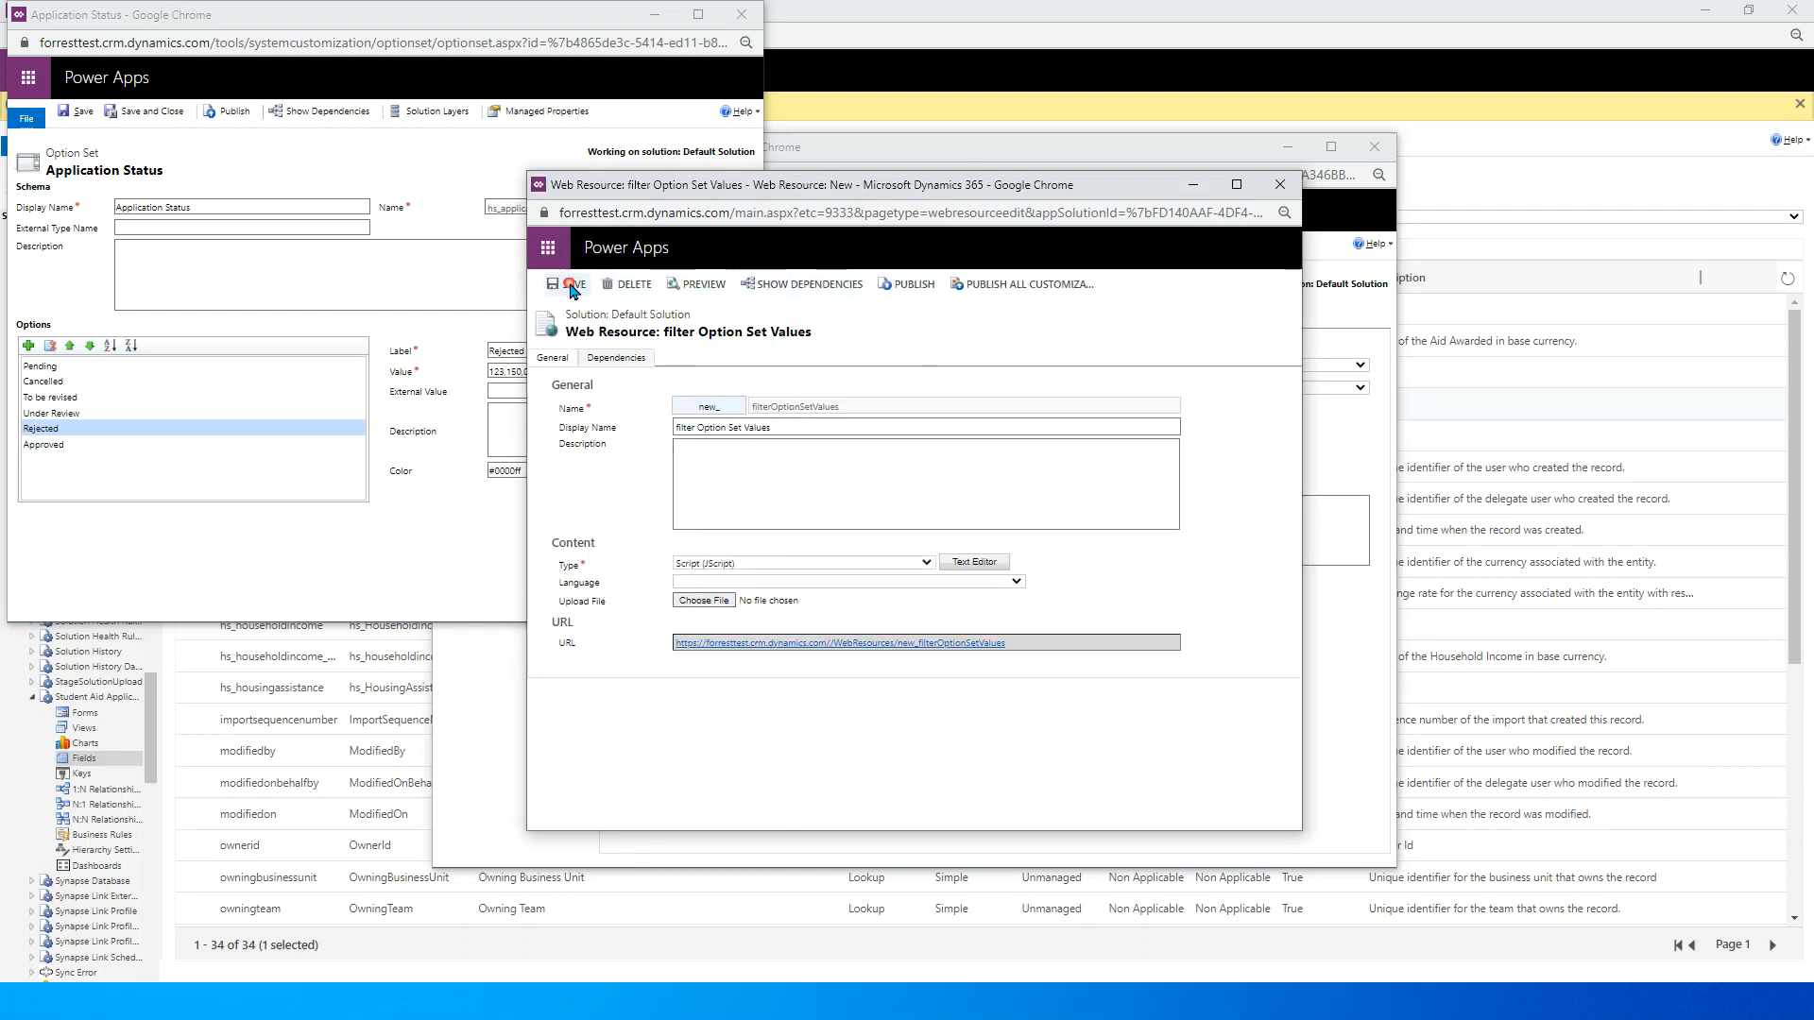
{"action": "left_click", "coordinate": [567, 284]}
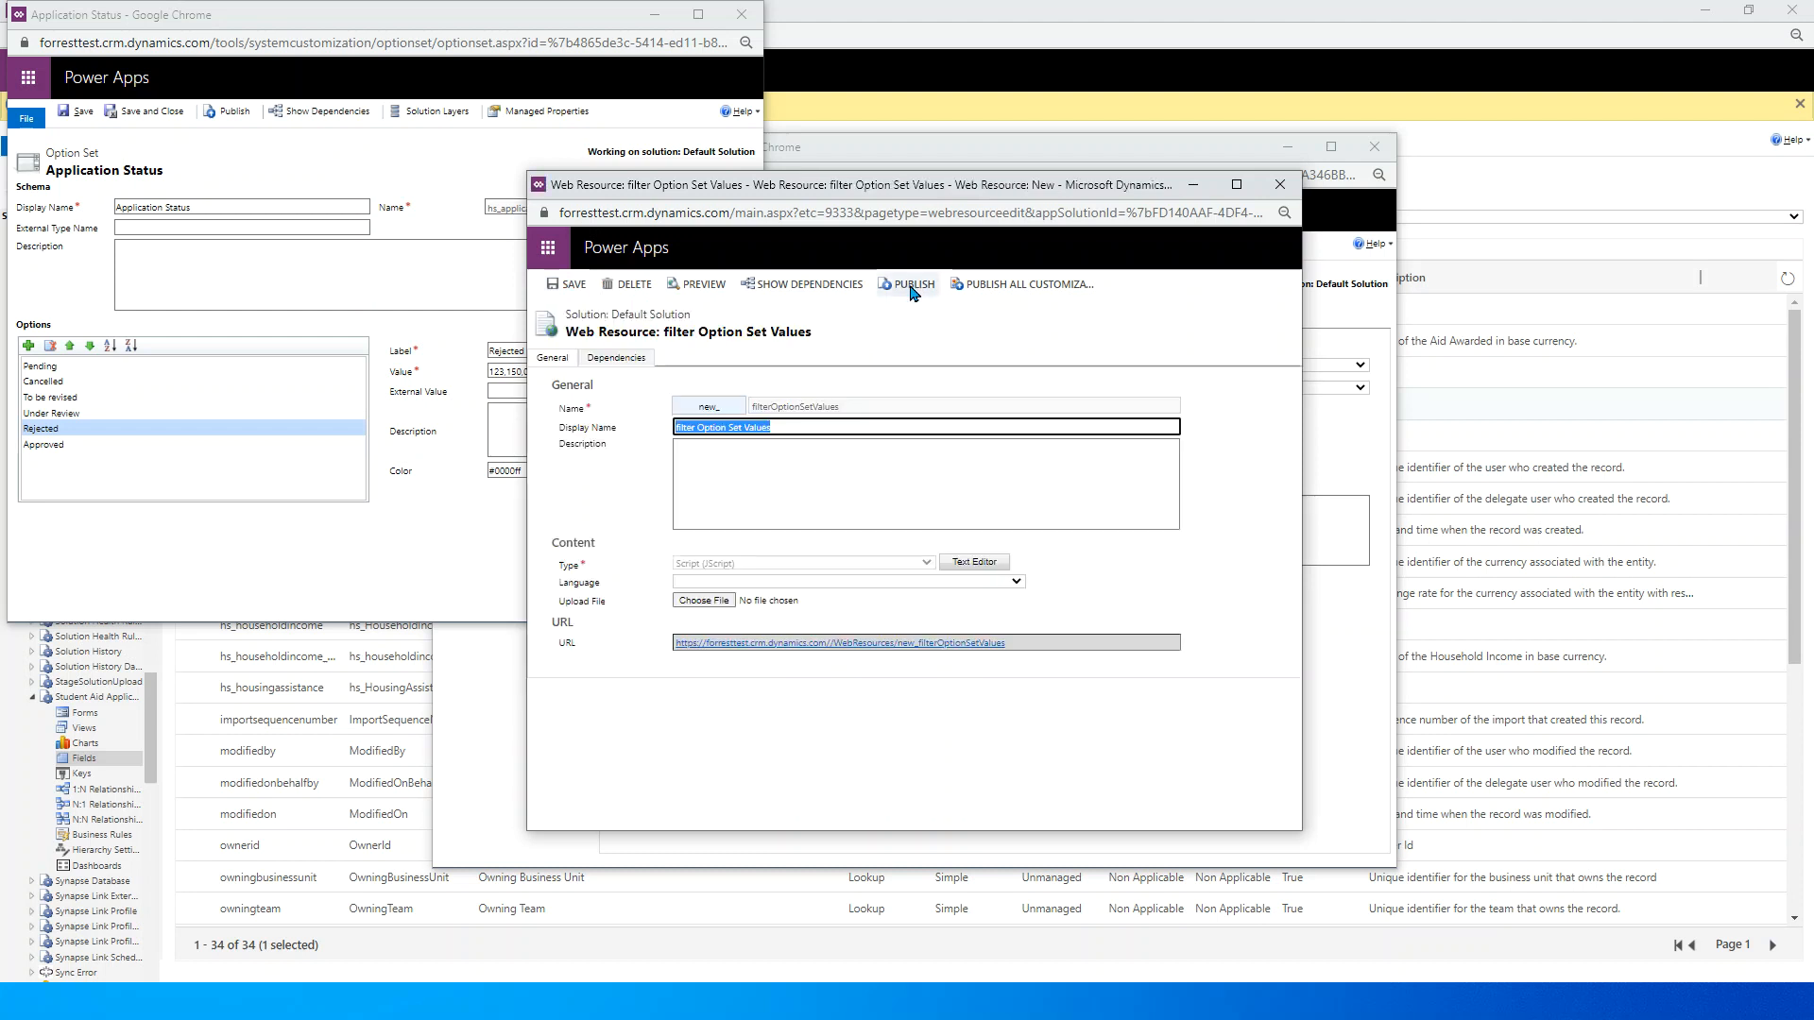
{"action": "left_click", "coordinate": [914, 284]}
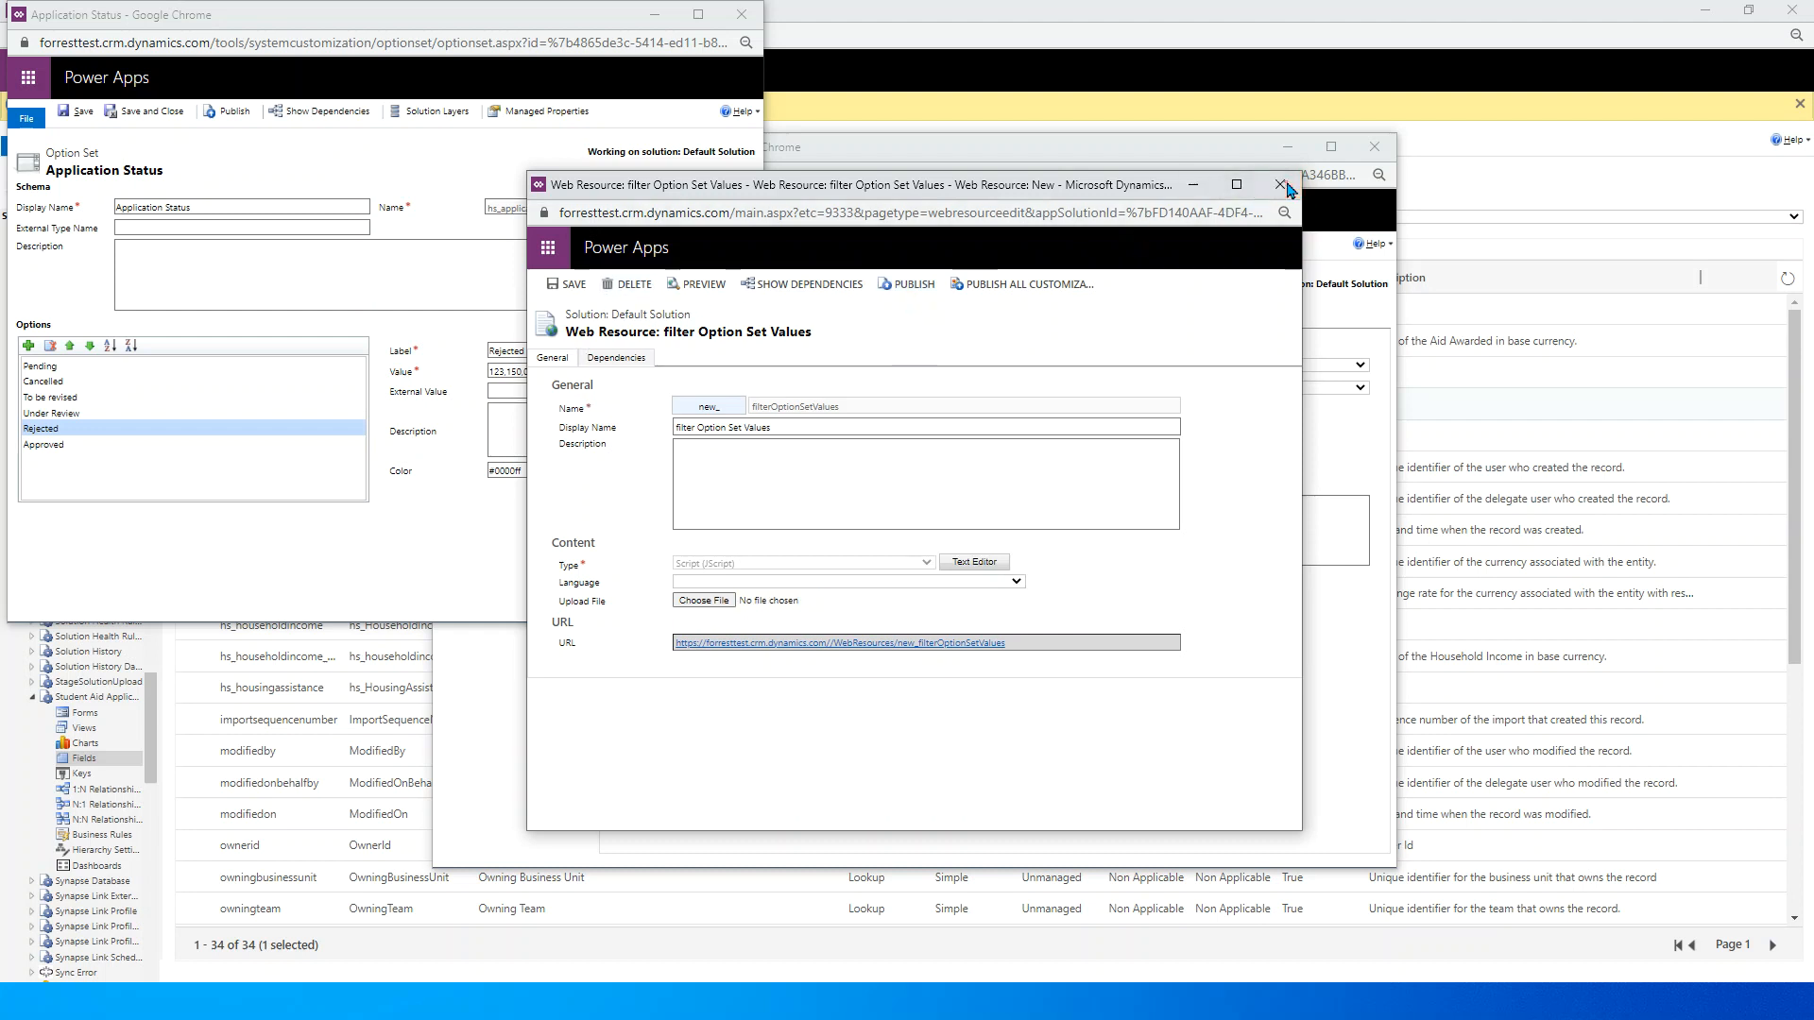
{"action": "left_click", "coordinate": [1279, 183]}
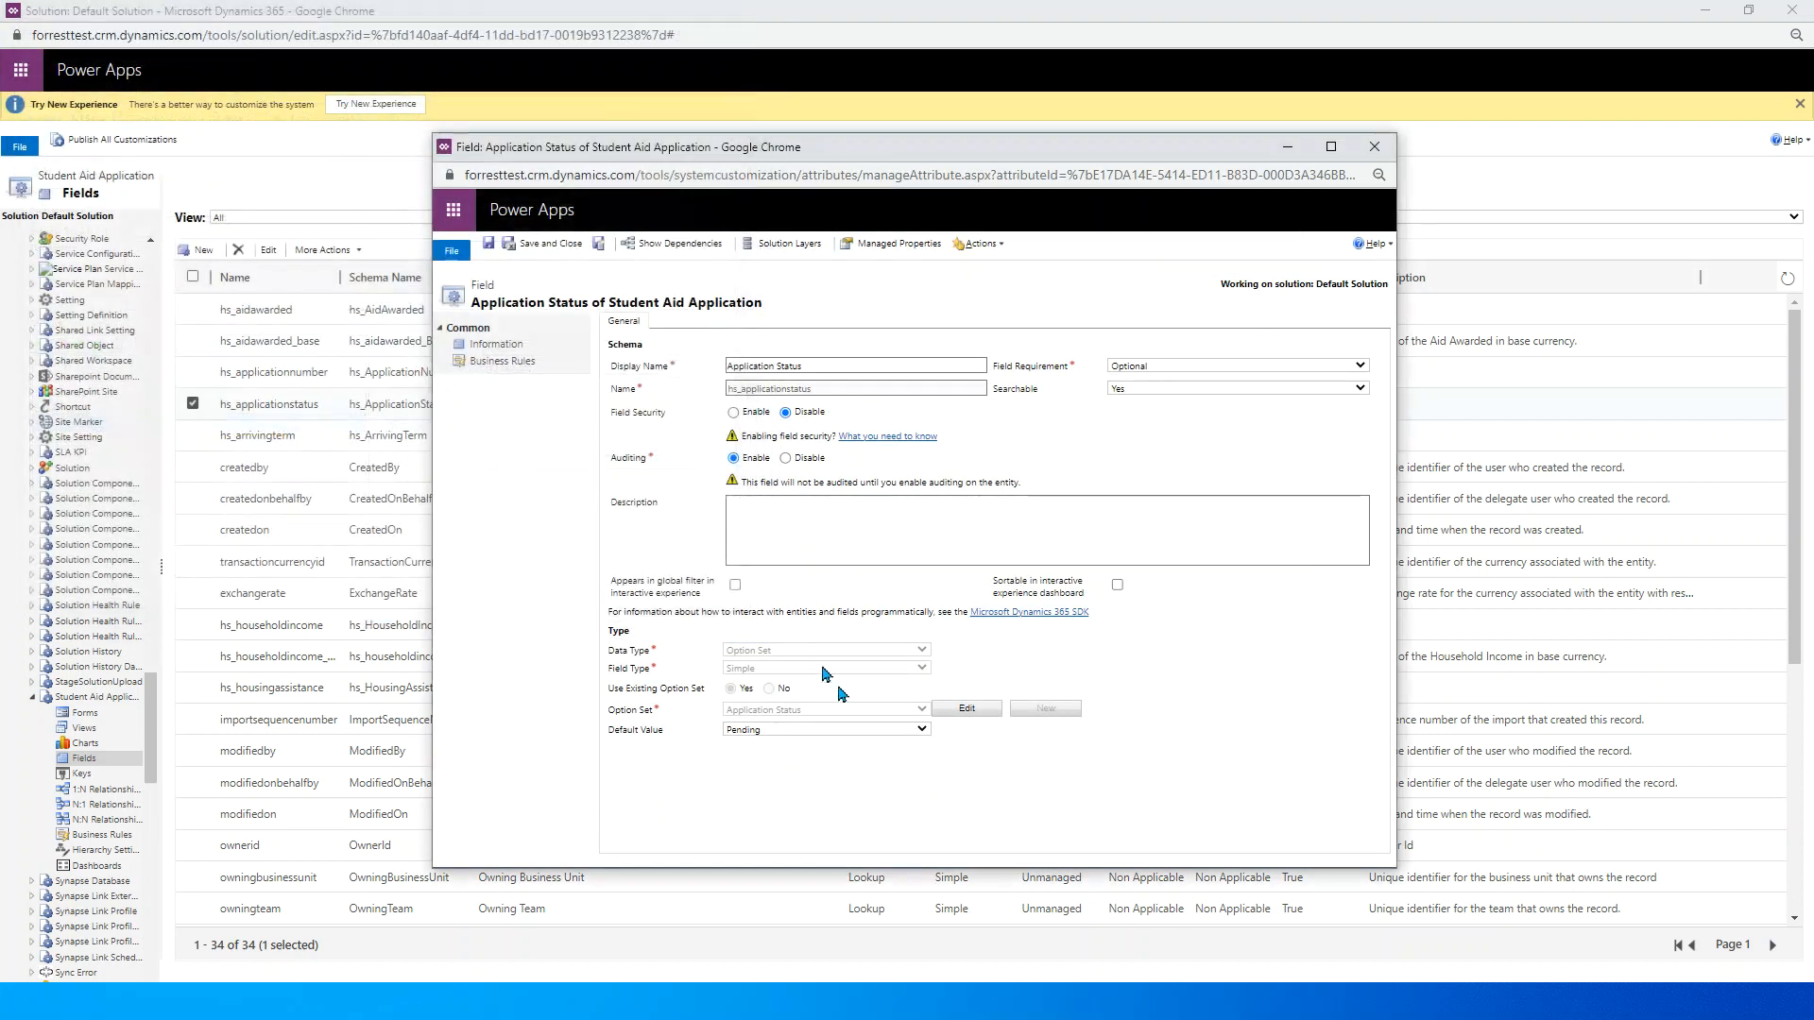
{"action": "mouse_move", "coordinate": [1374, 148]}
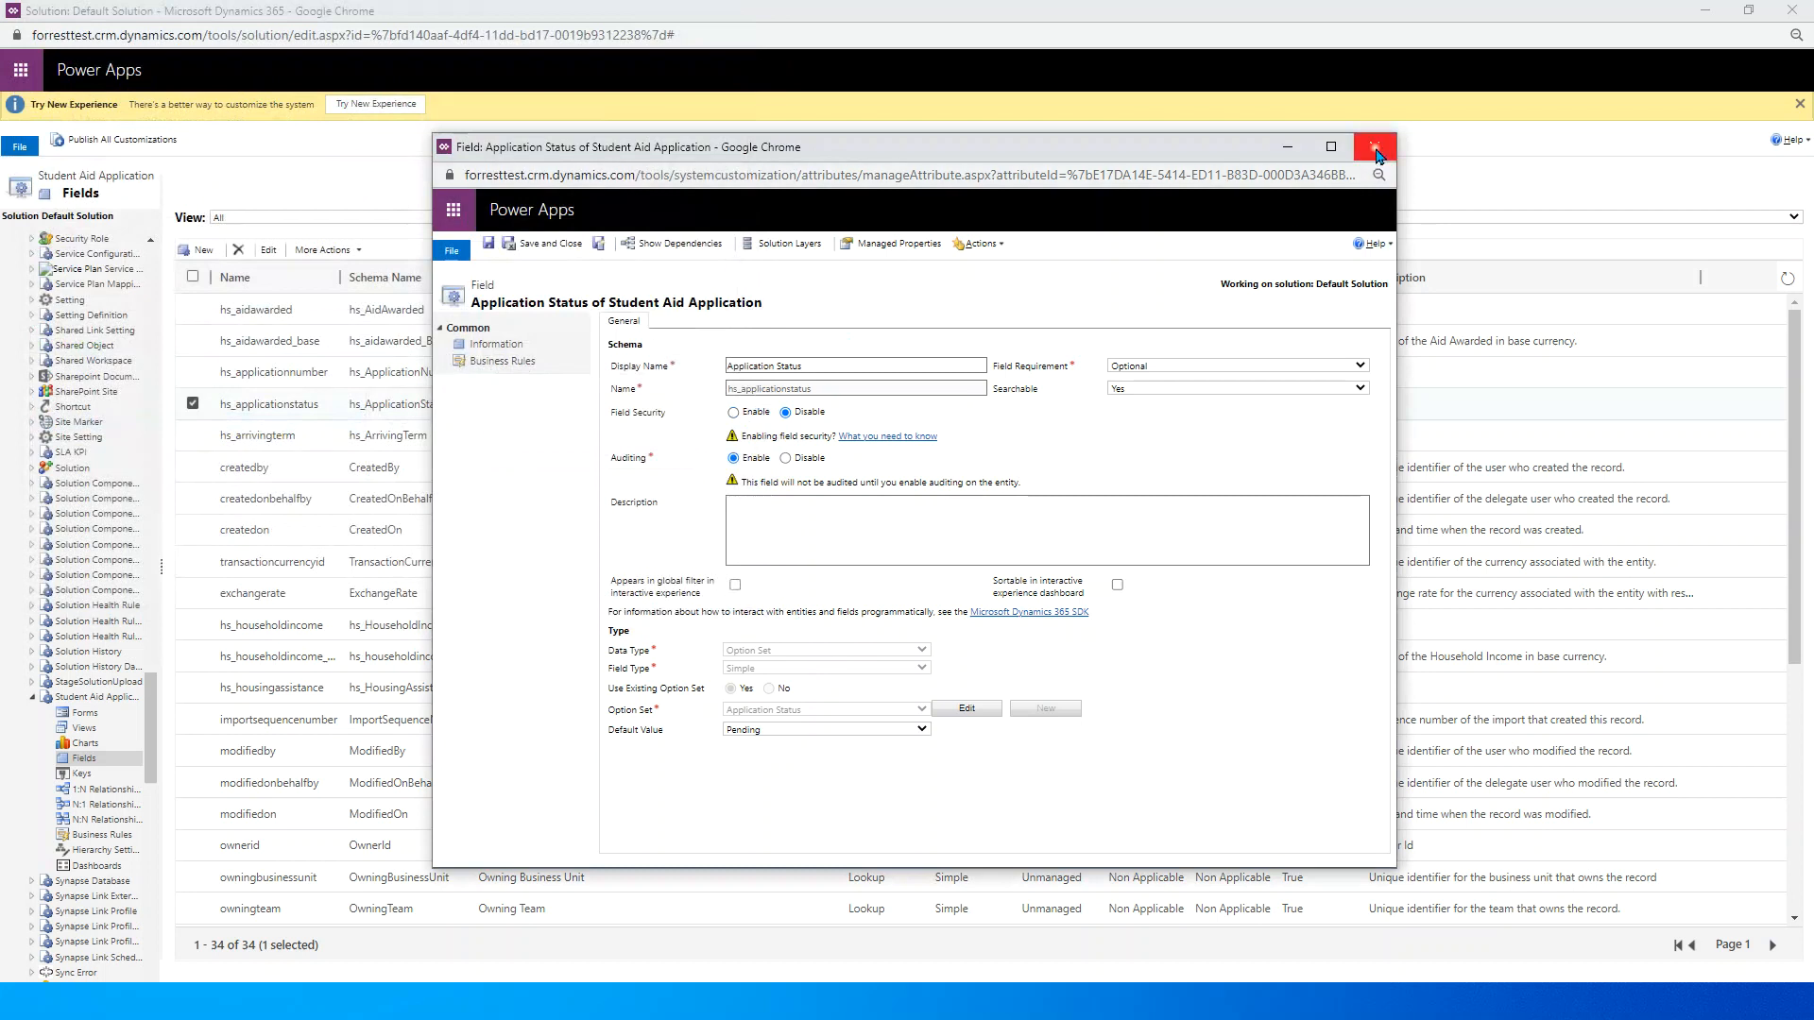
{"action": "left_click", "coordinate": [1375, 145]}
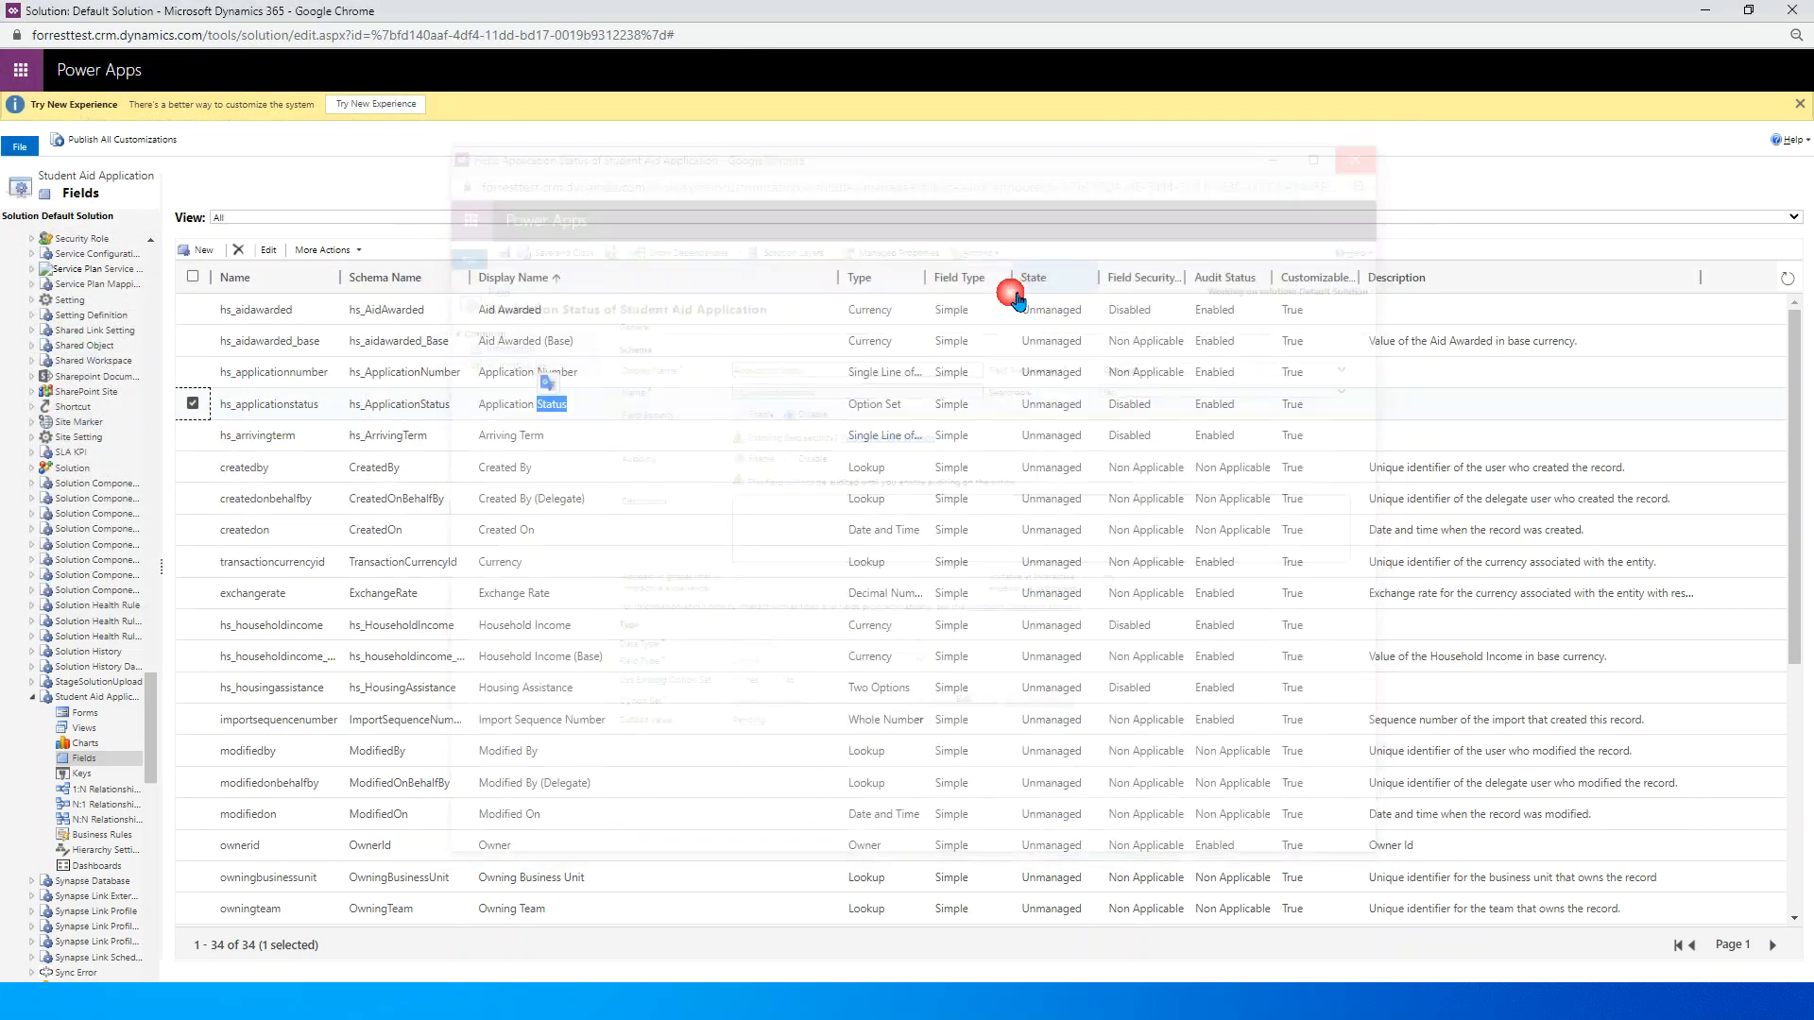
{"action": "key", "text": "alt+tab"}
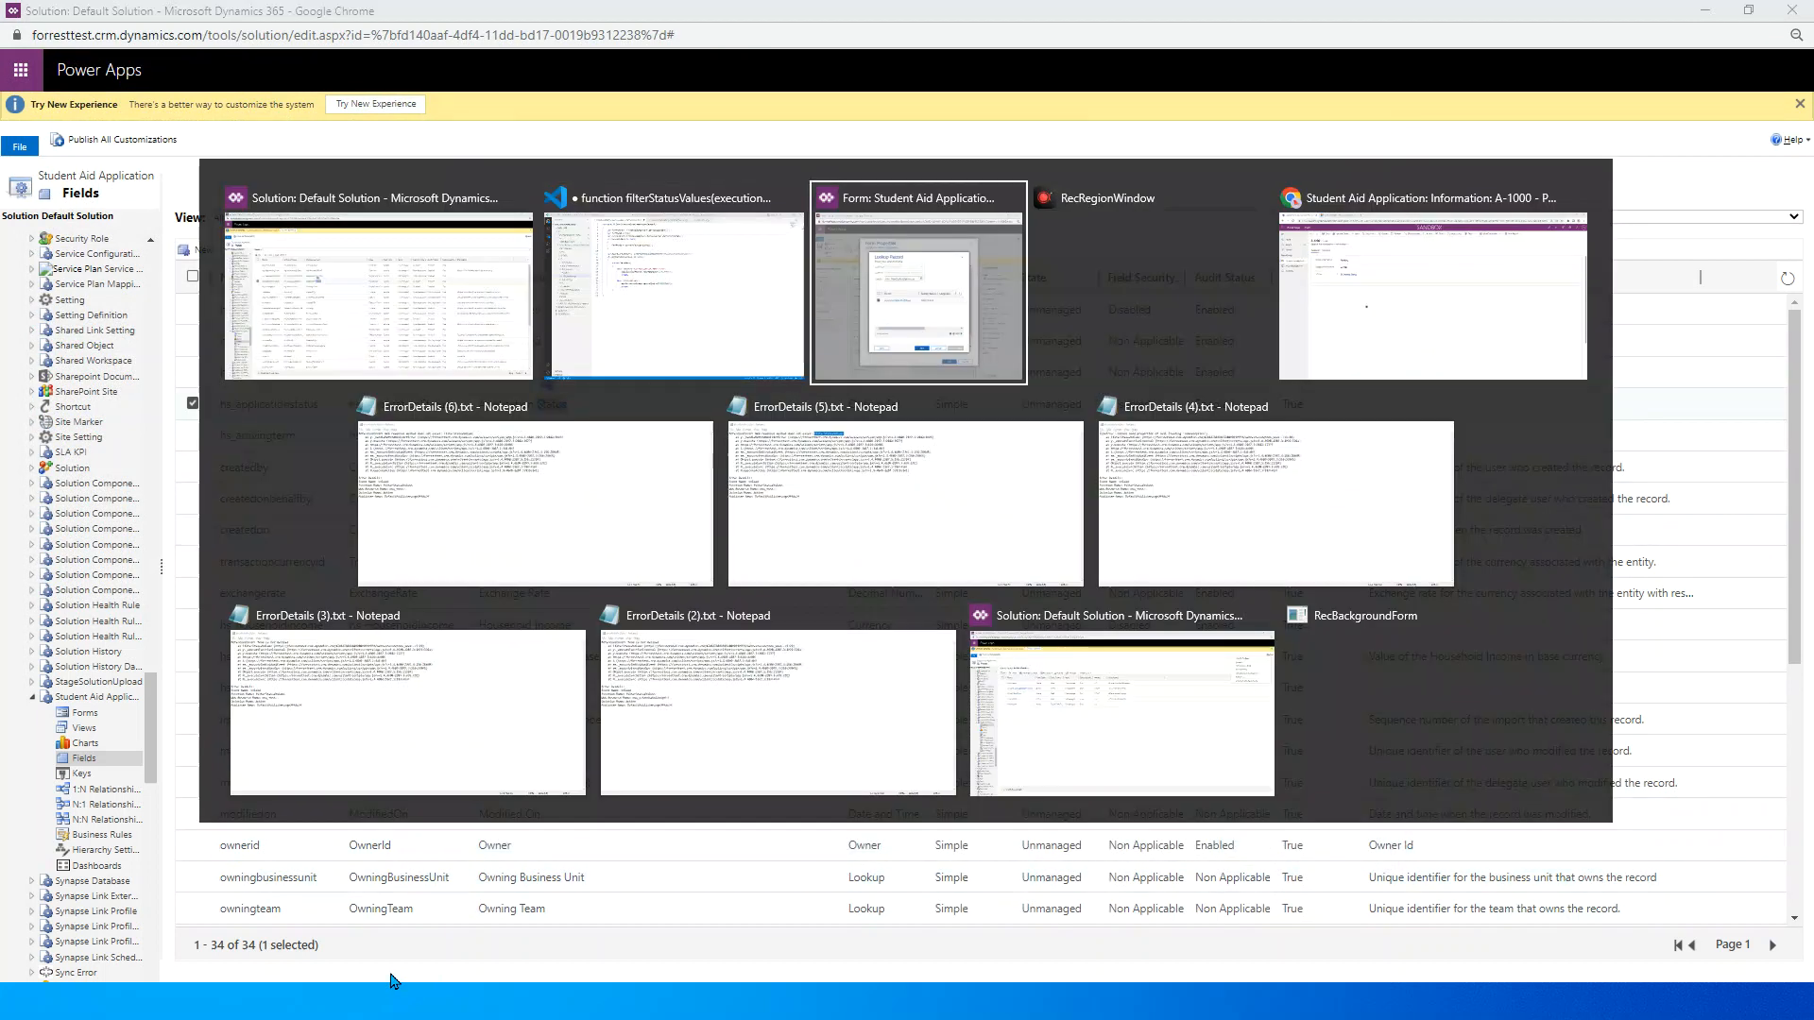
Step: Add OnLoad handler filterStatusValues from new_filterOptionSetValues with execution context, then publish the form
{"action": "left_click", "coordinate": [918, 283]}
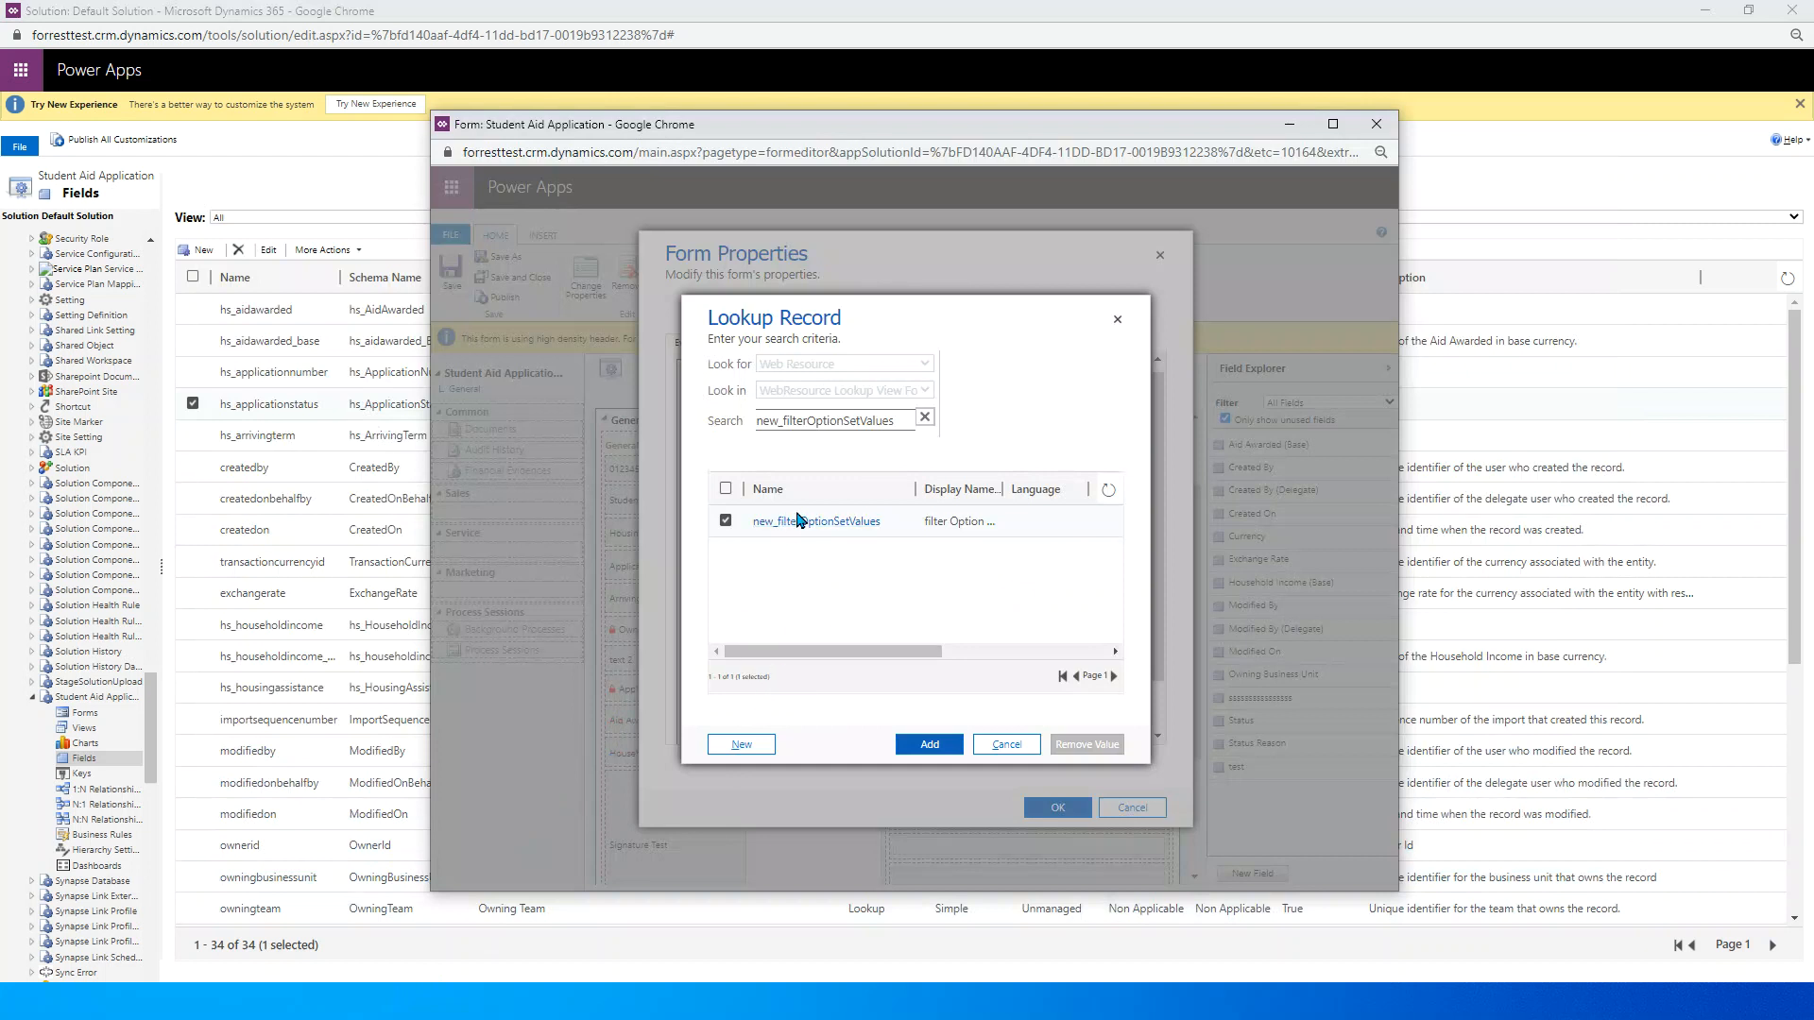
{"action": "left_click", "coordinate": [927, 744]}
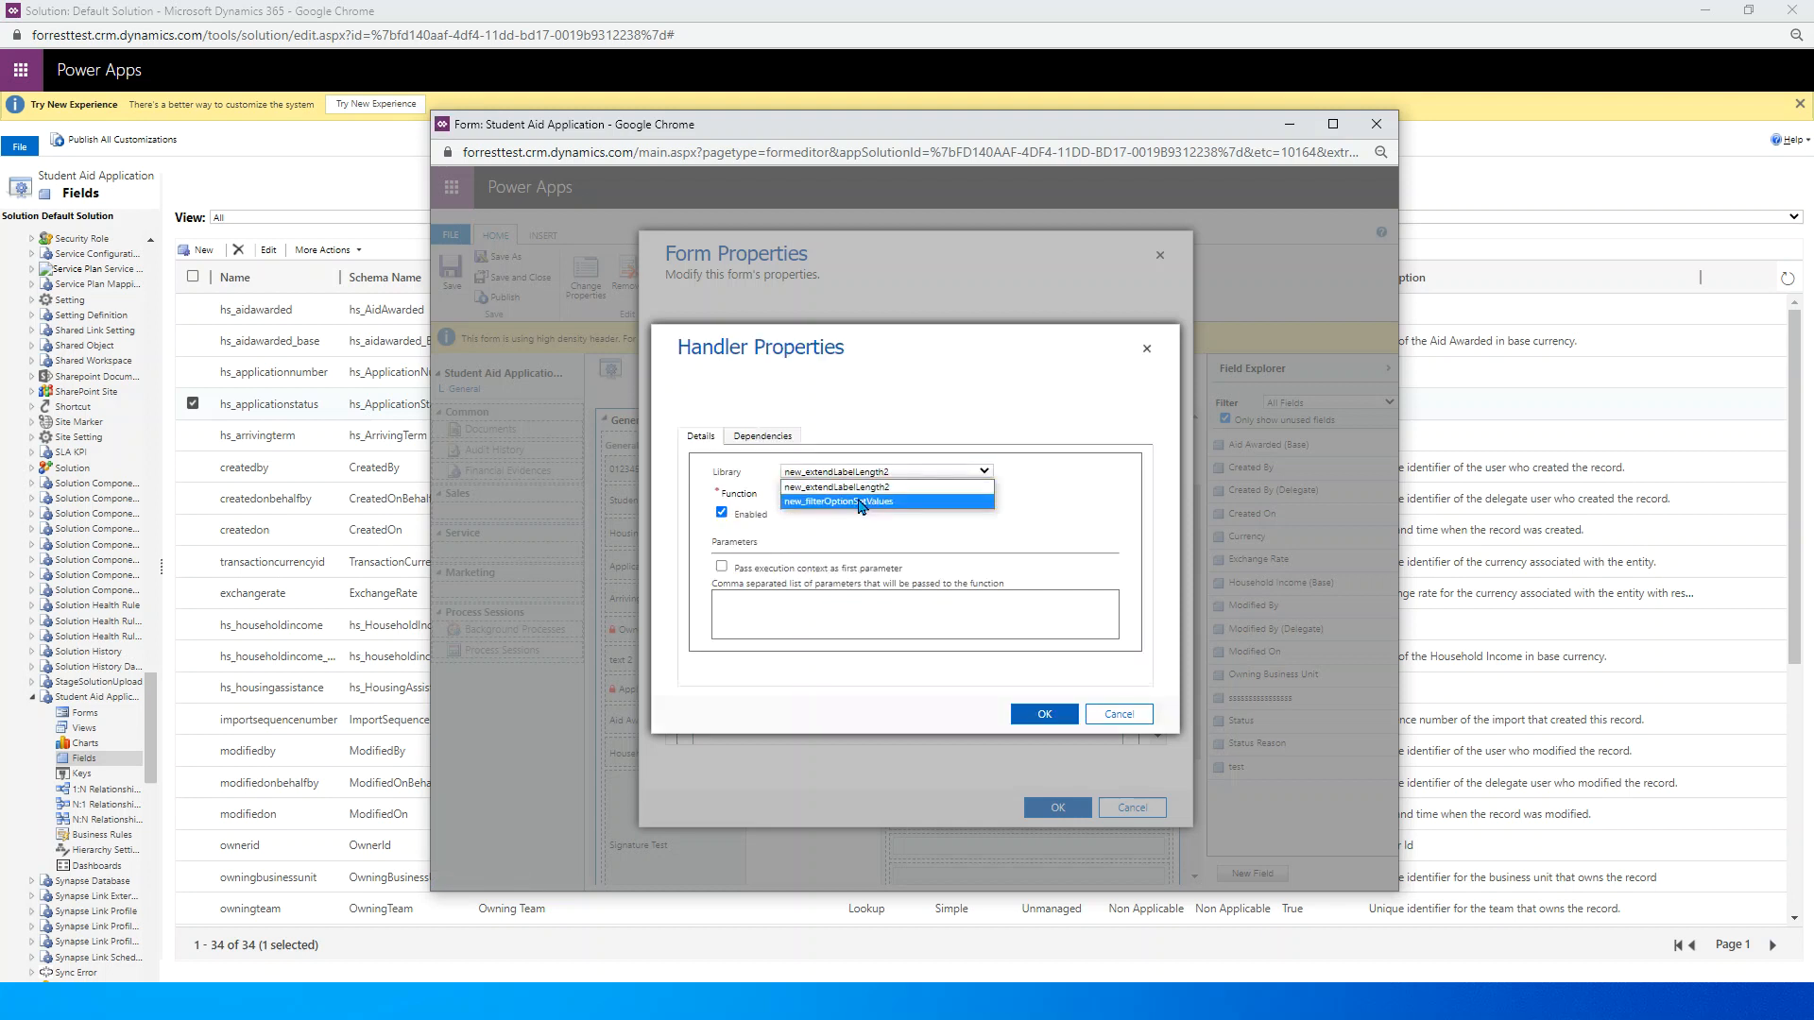
{"action": "mouse_move", "coordinate": [835, 500]}
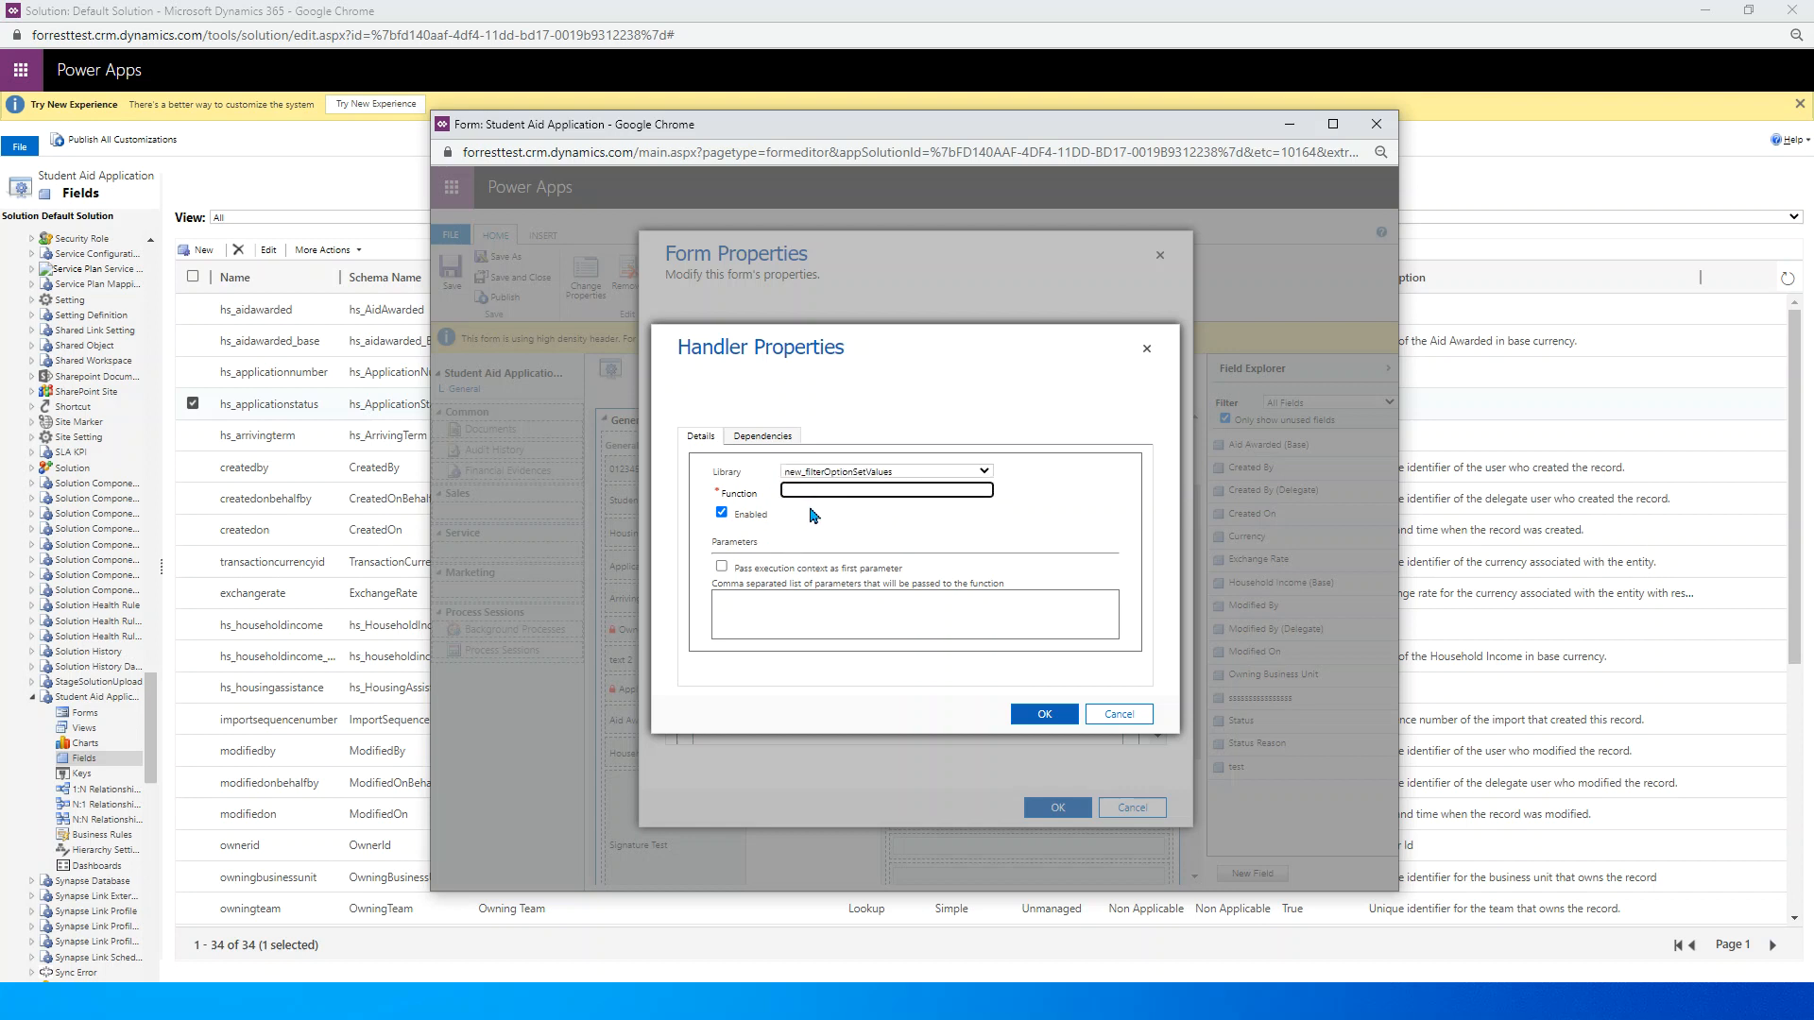
{"action": "type", "text": "filterStatusValues"}
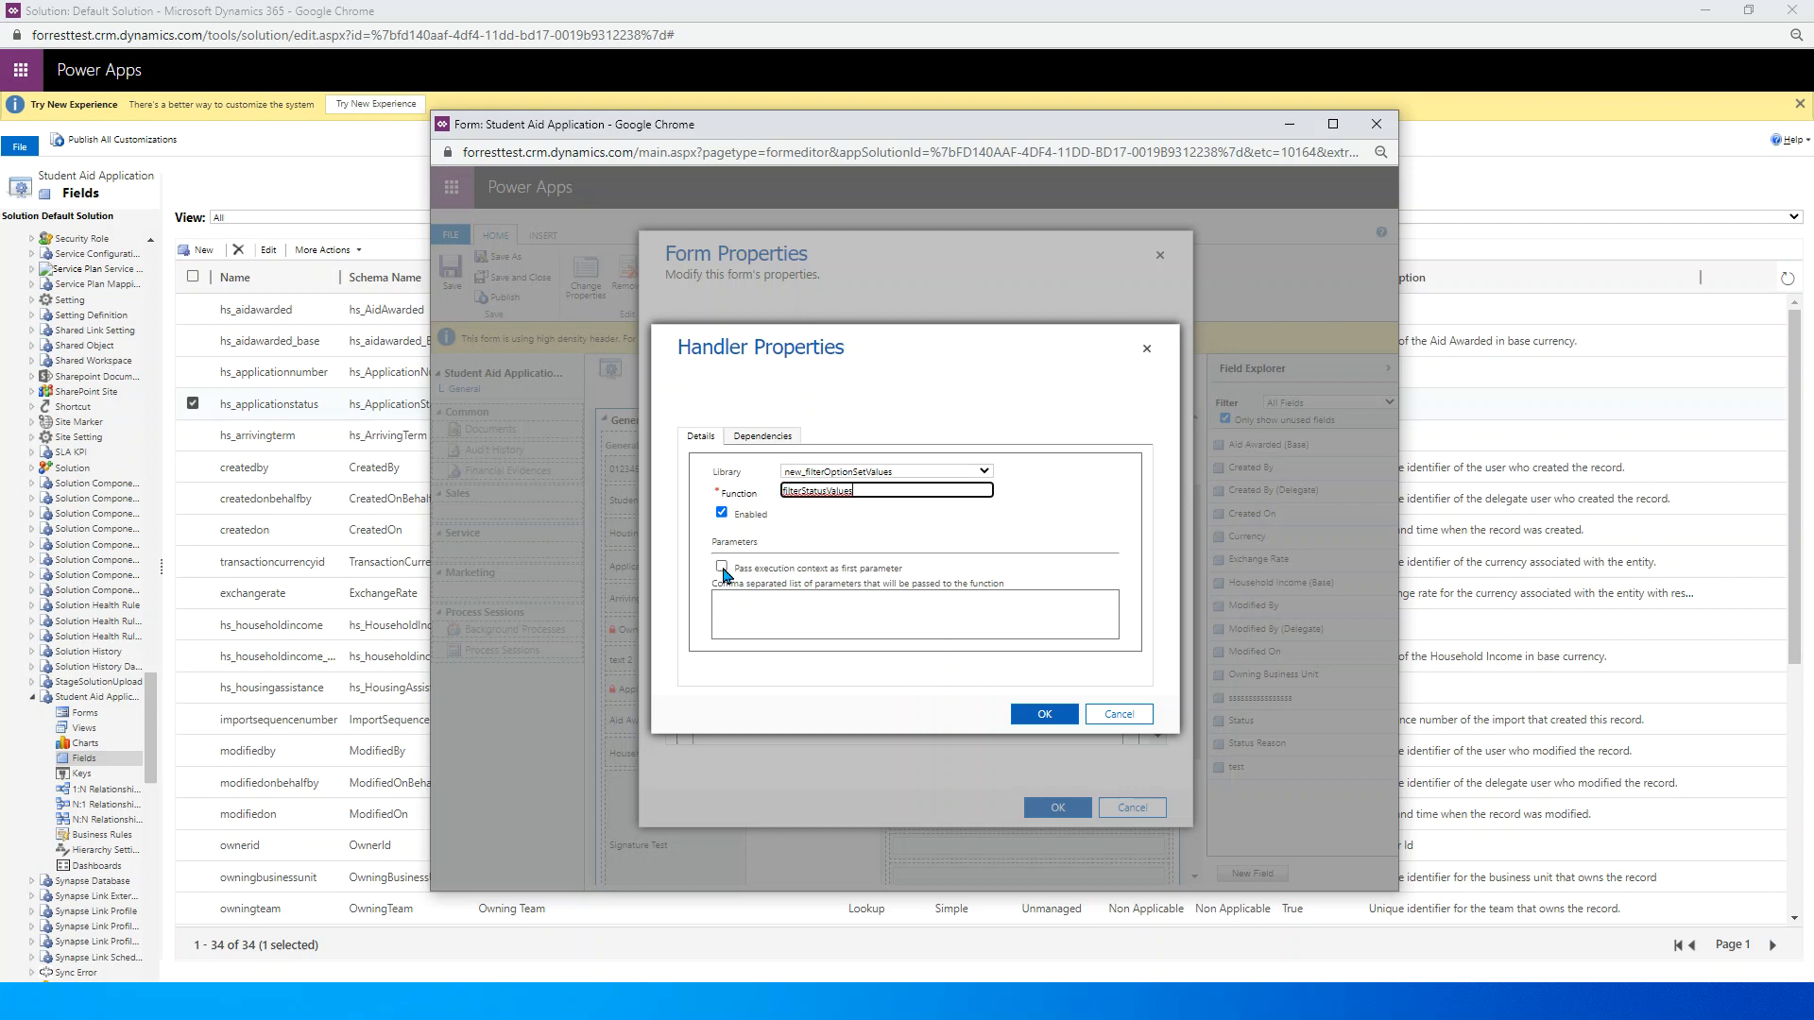
{"action": "left_click", "coordinate": [722, 569]}
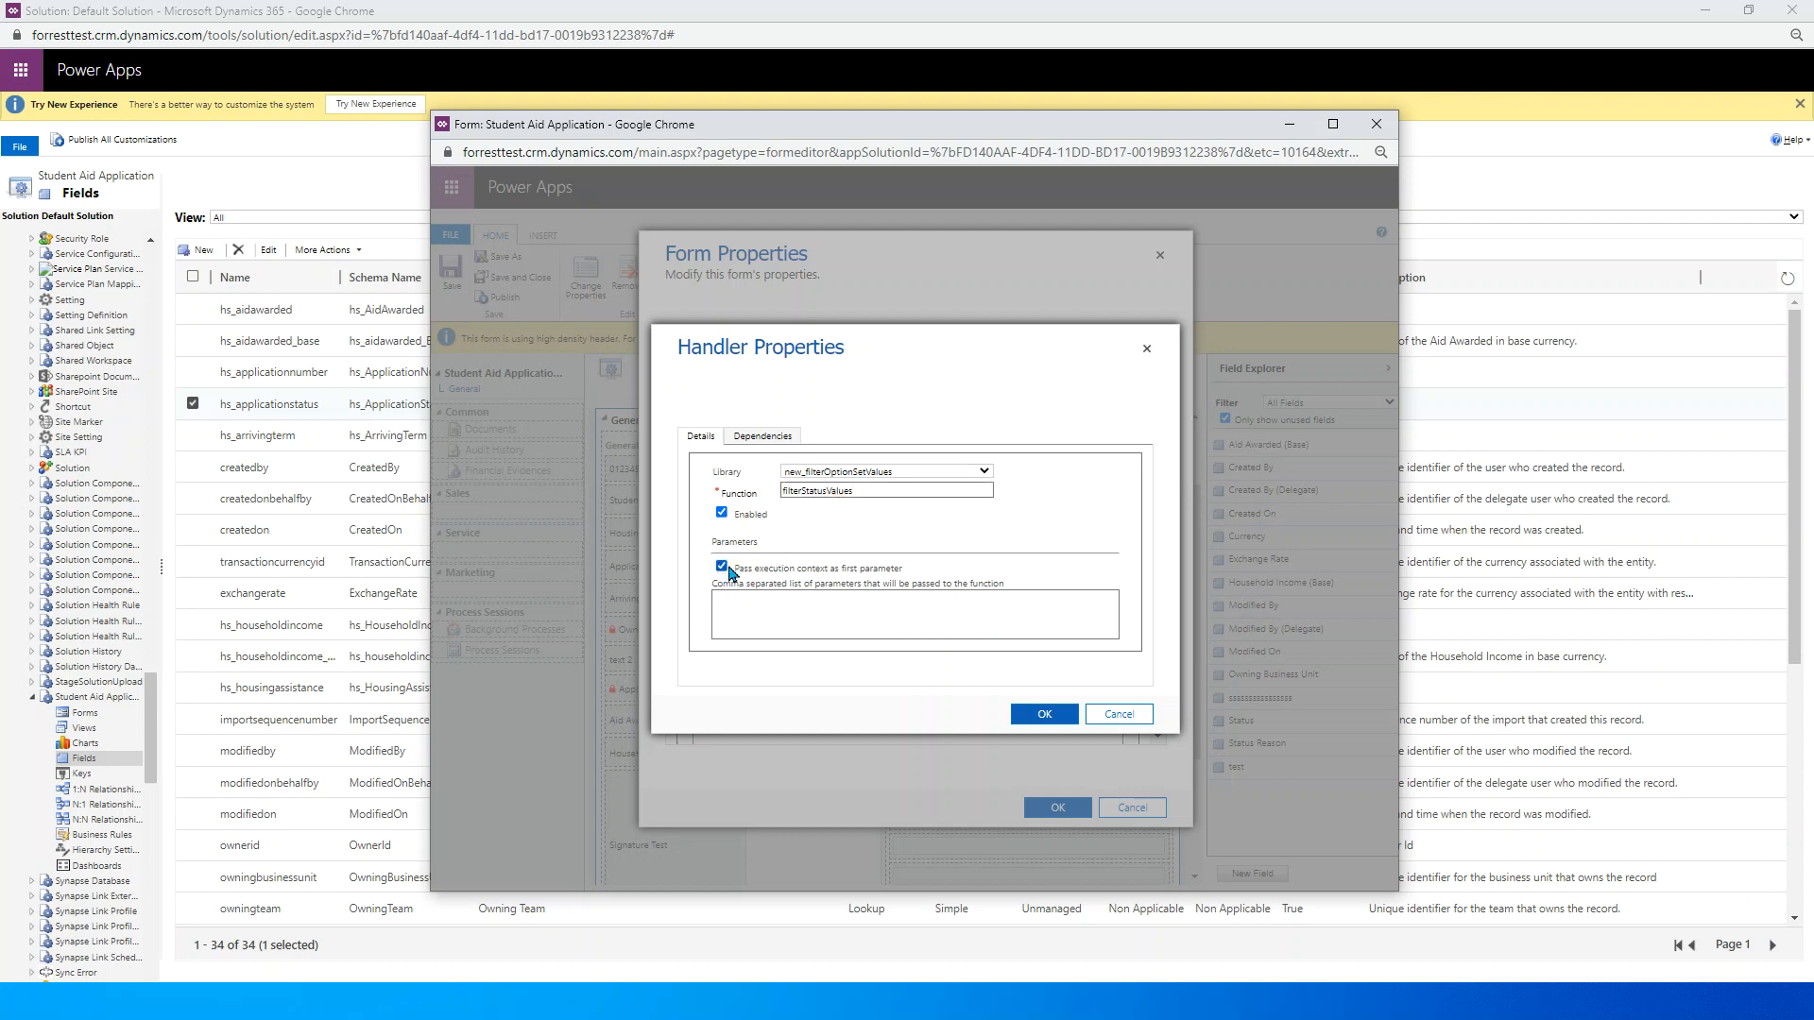
{"action": "left_click", "coordinate": [1043, 712]}
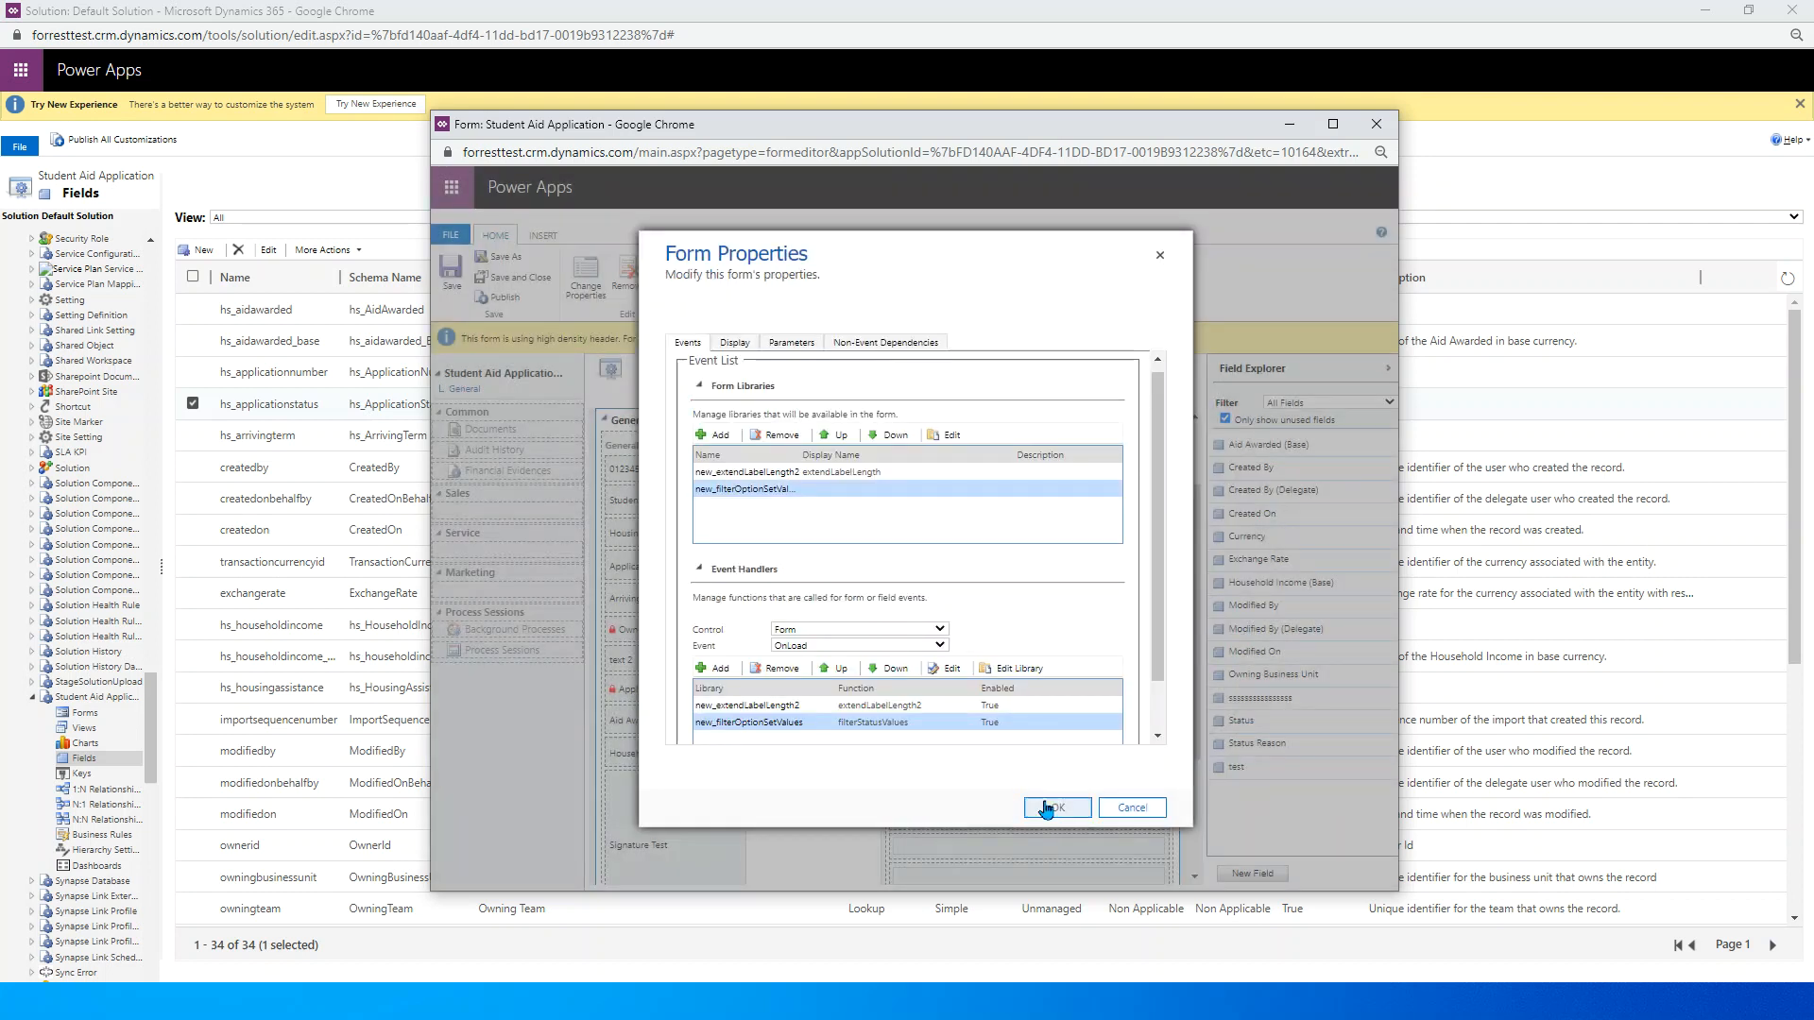
{"action": "left_click", "coordinate": [1055, 807]}
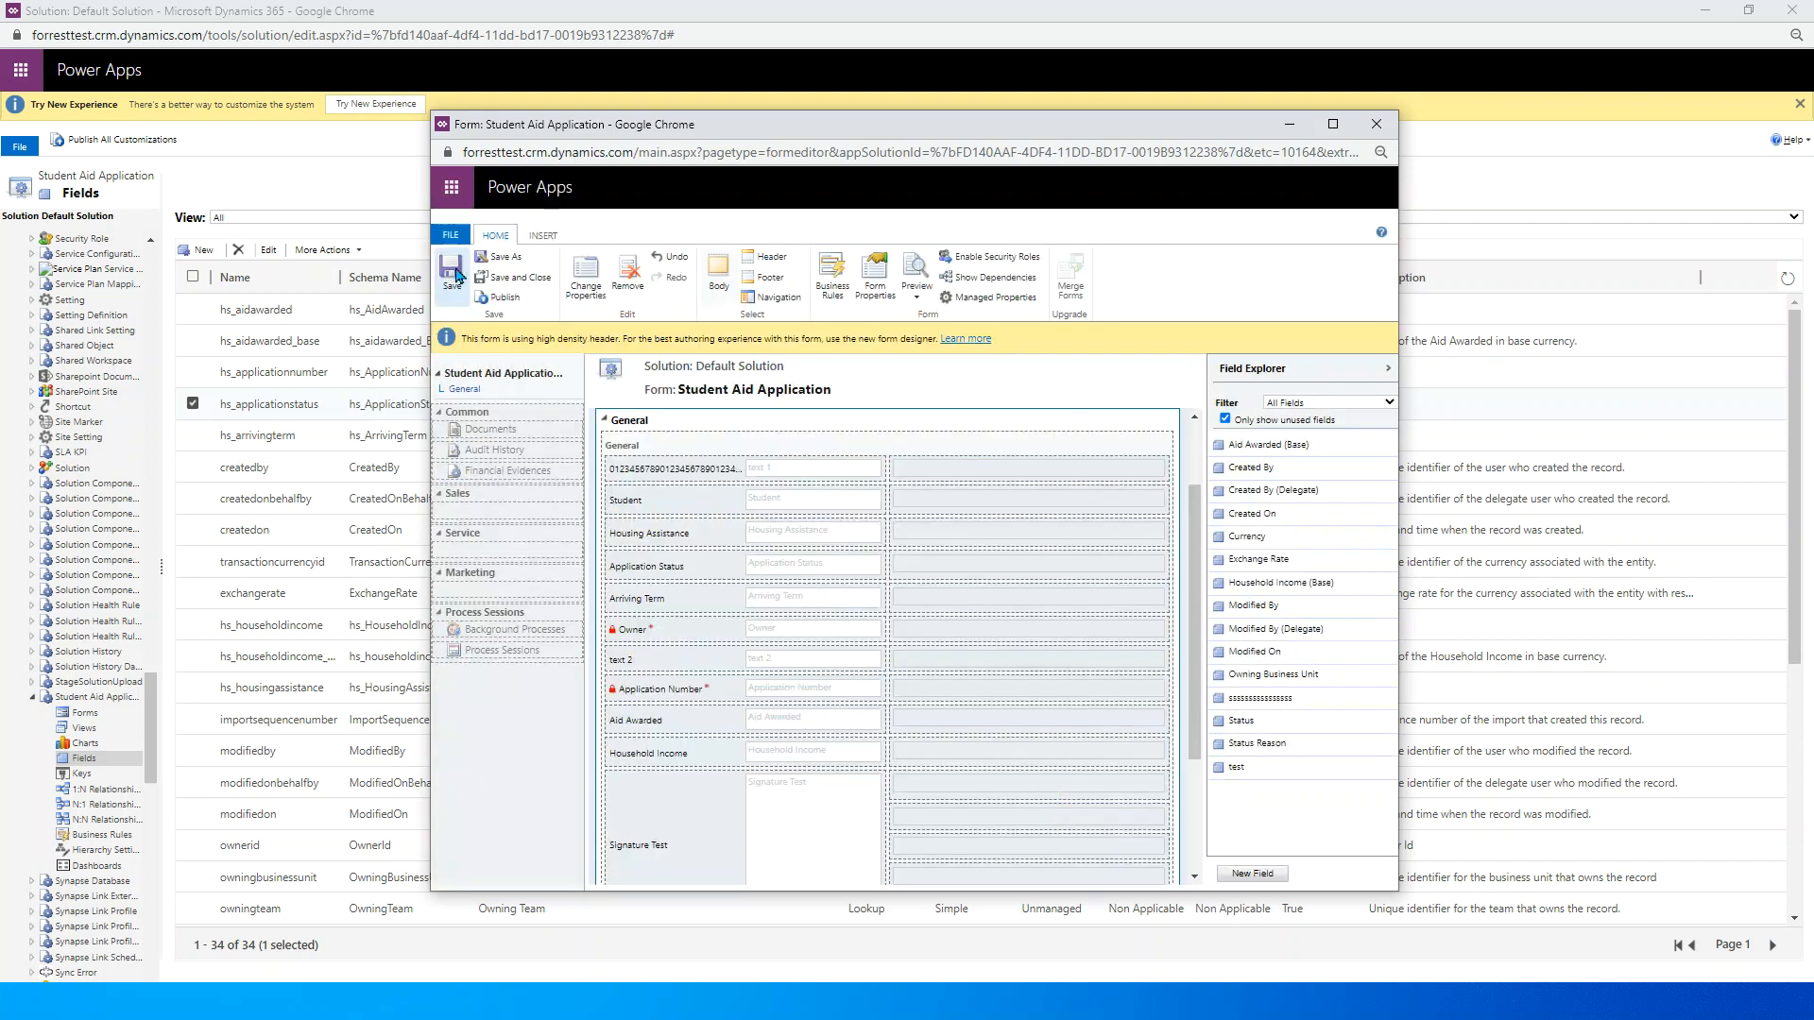
{"action": "mouse_move", "coordinate": [502, 297]}
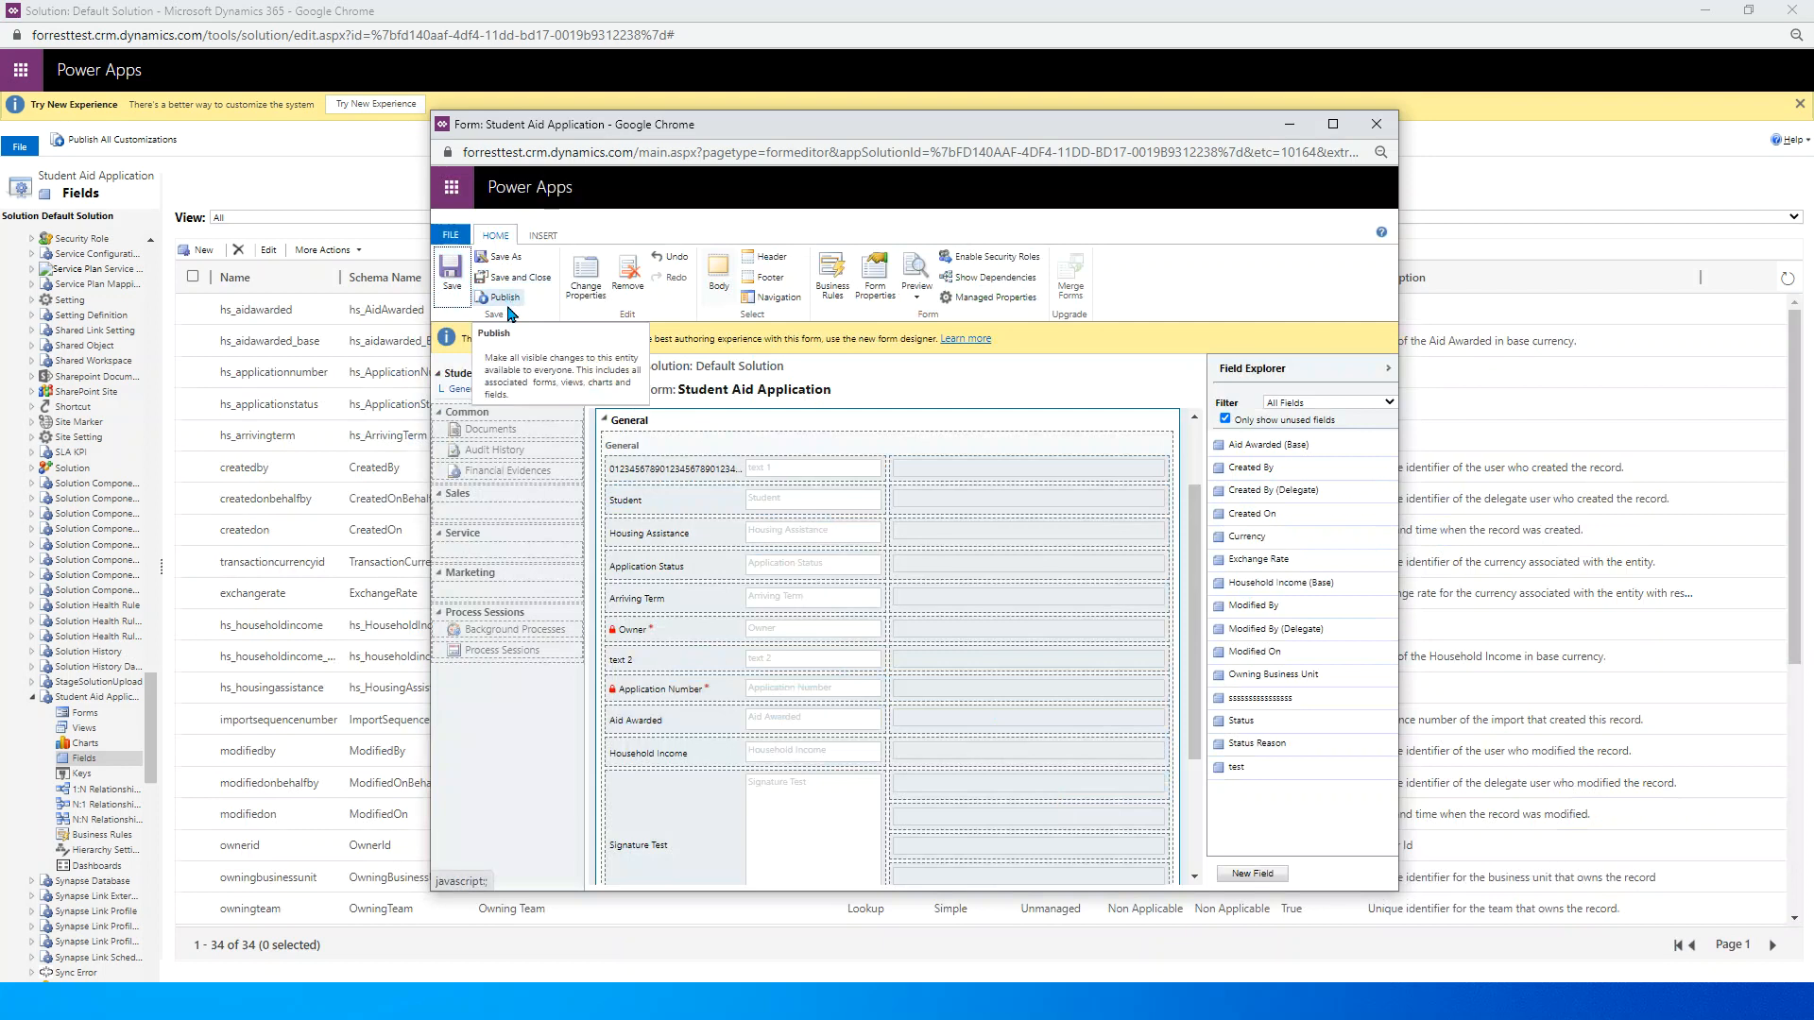
{"action": "left_click", "coordinate": [499, 296]}
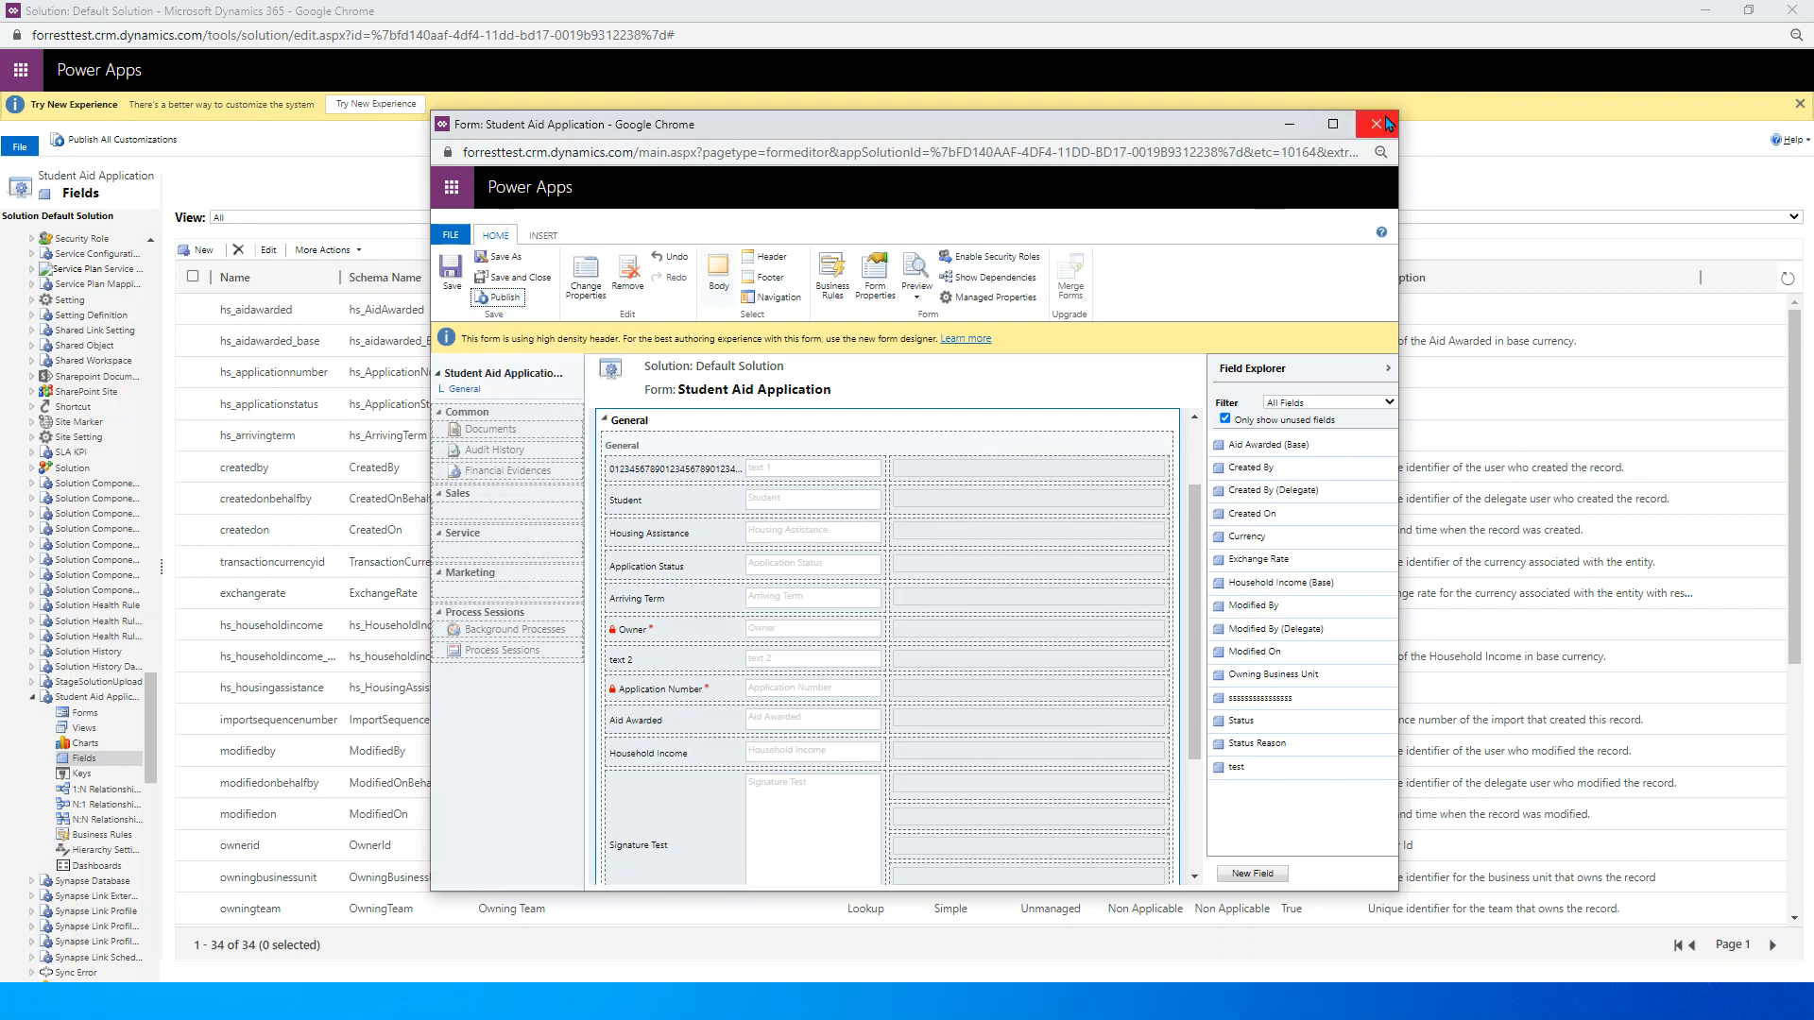
Step: Close the form editor and show the Student Aid Application forms list
{"action": "left_click", "coordinate": [1373, 124]}
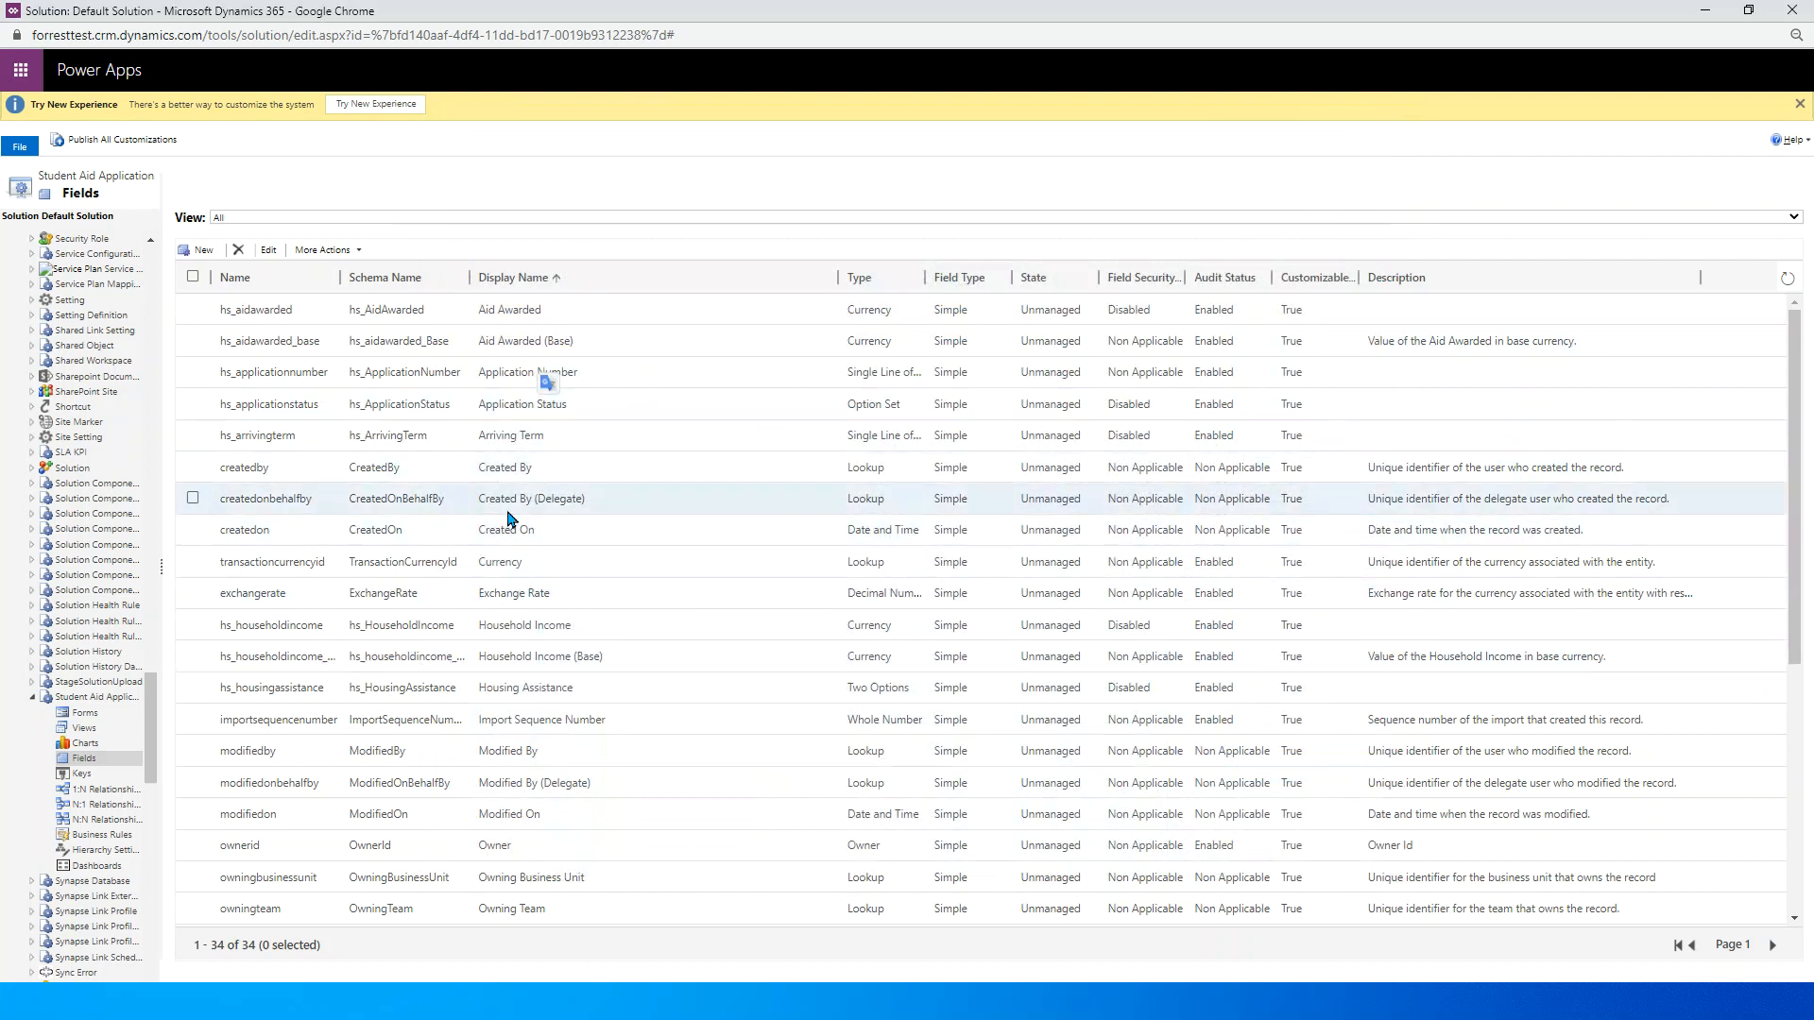
{"action": "mouse_move", "coordinate": [508, 718]}
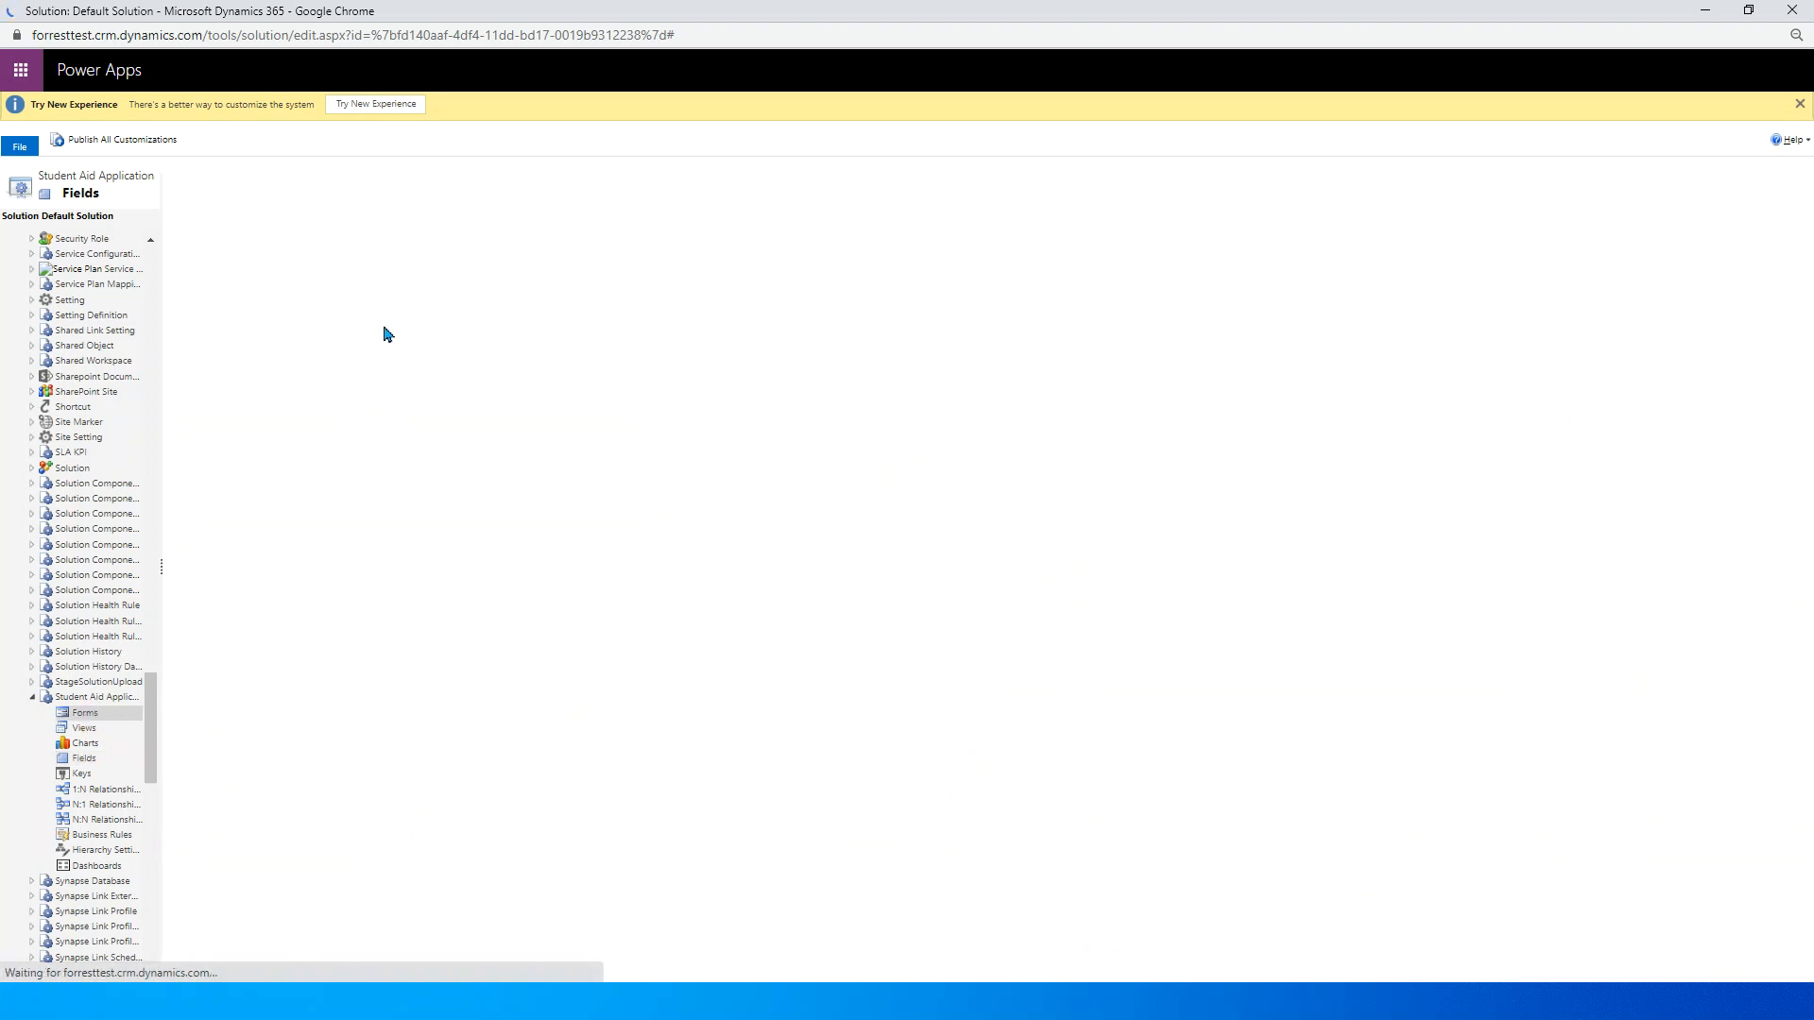
{"action": "left_click", "coordinate": [83, 712]}
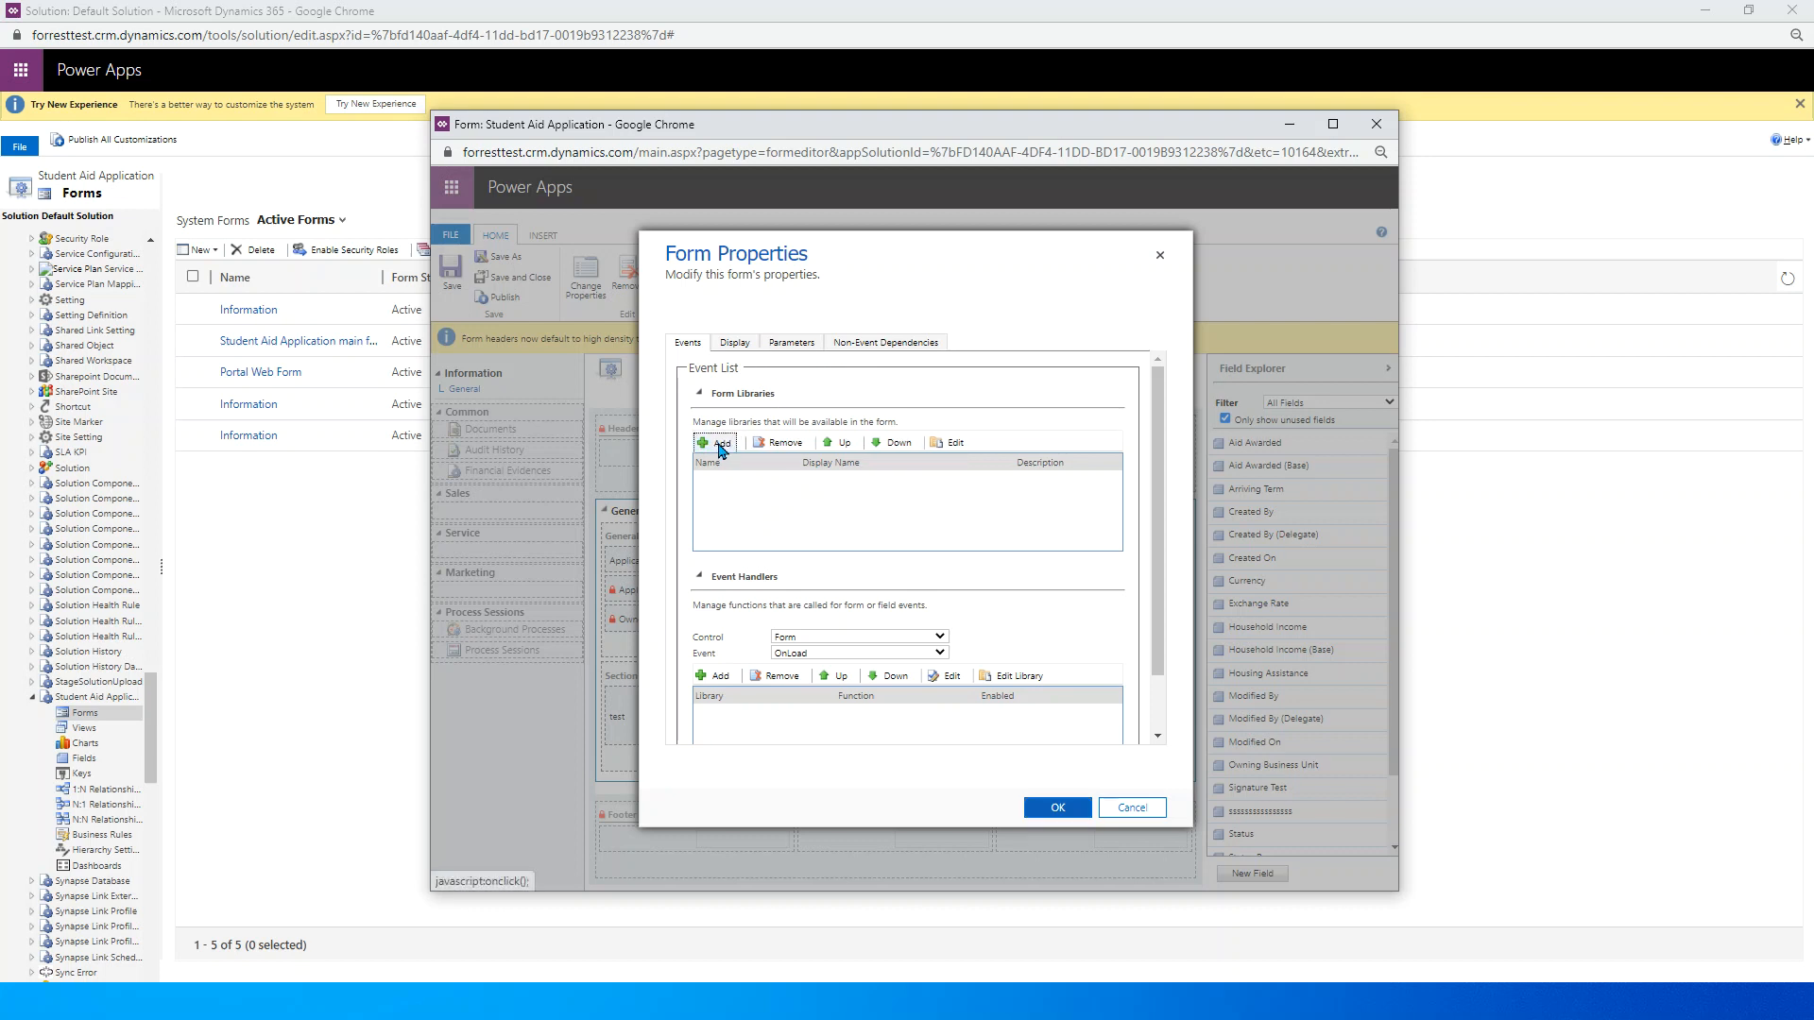
Step: Search web resources for 'new_' and add new_filterOptionSetValues as a library on the Information form
{"action": "left_click", "coordinate": [714, 442]}
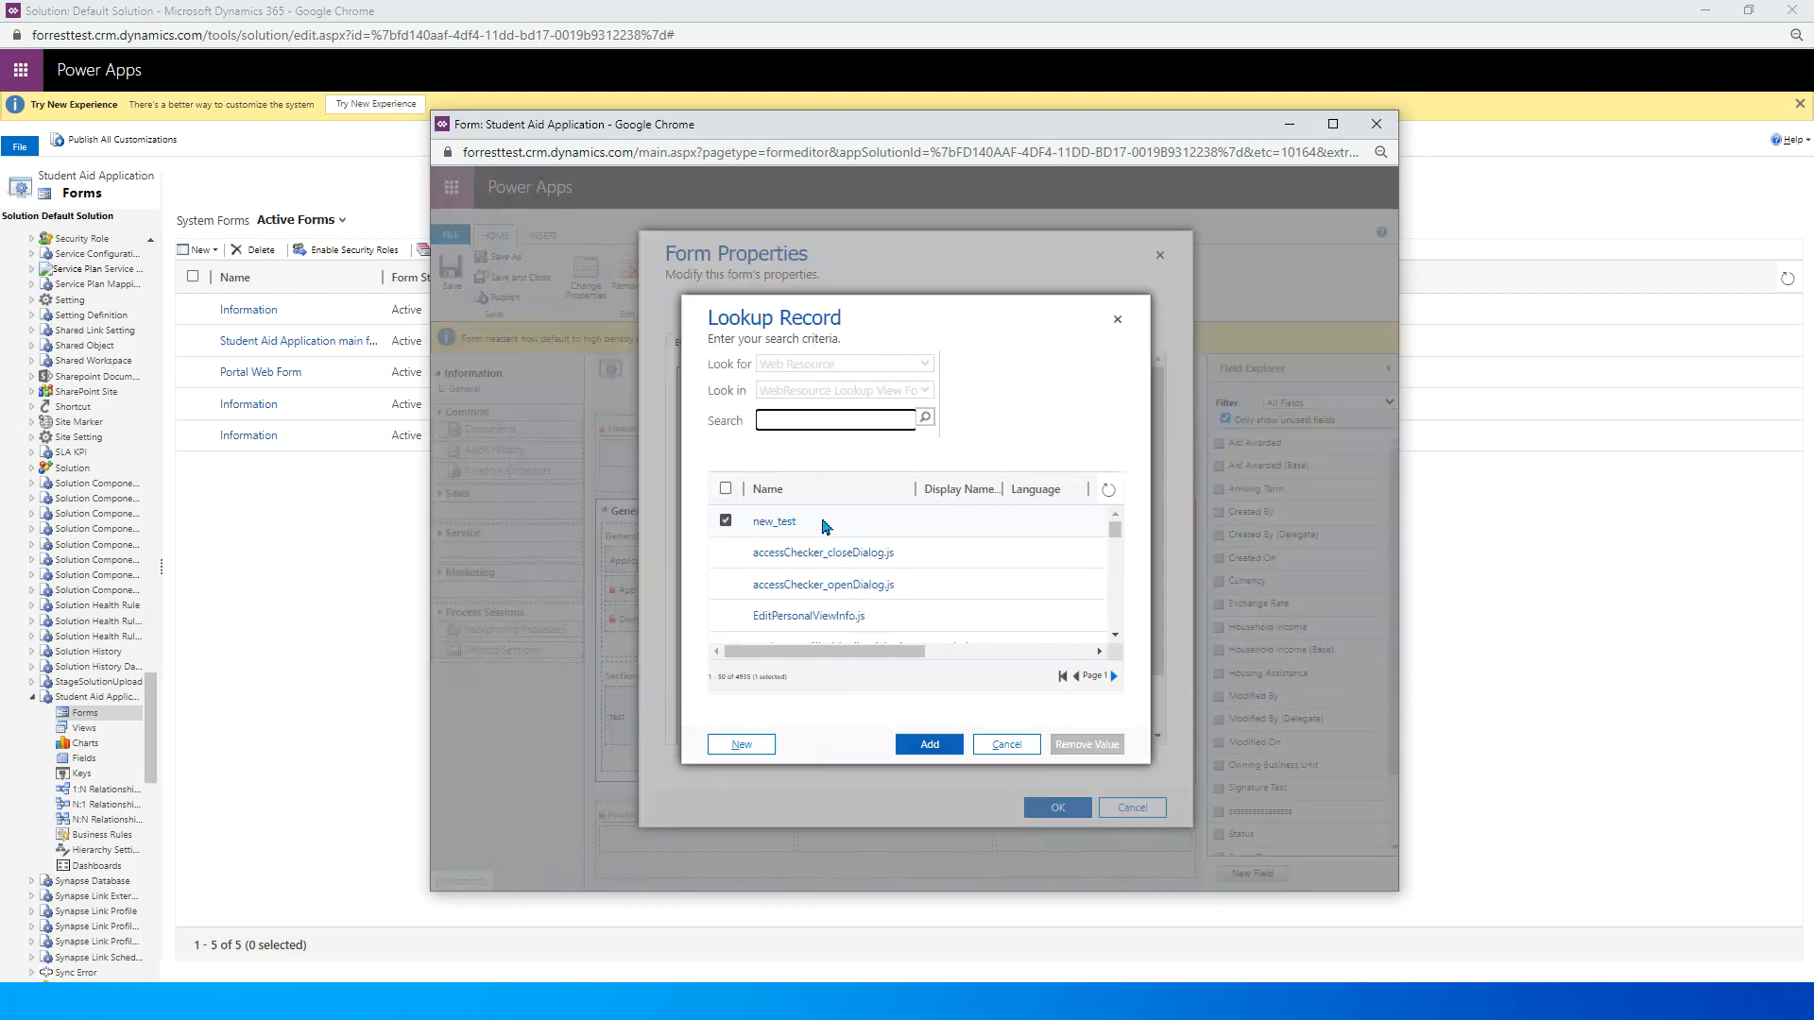
{"action": "left_click", "coordinate": [833, 419]}
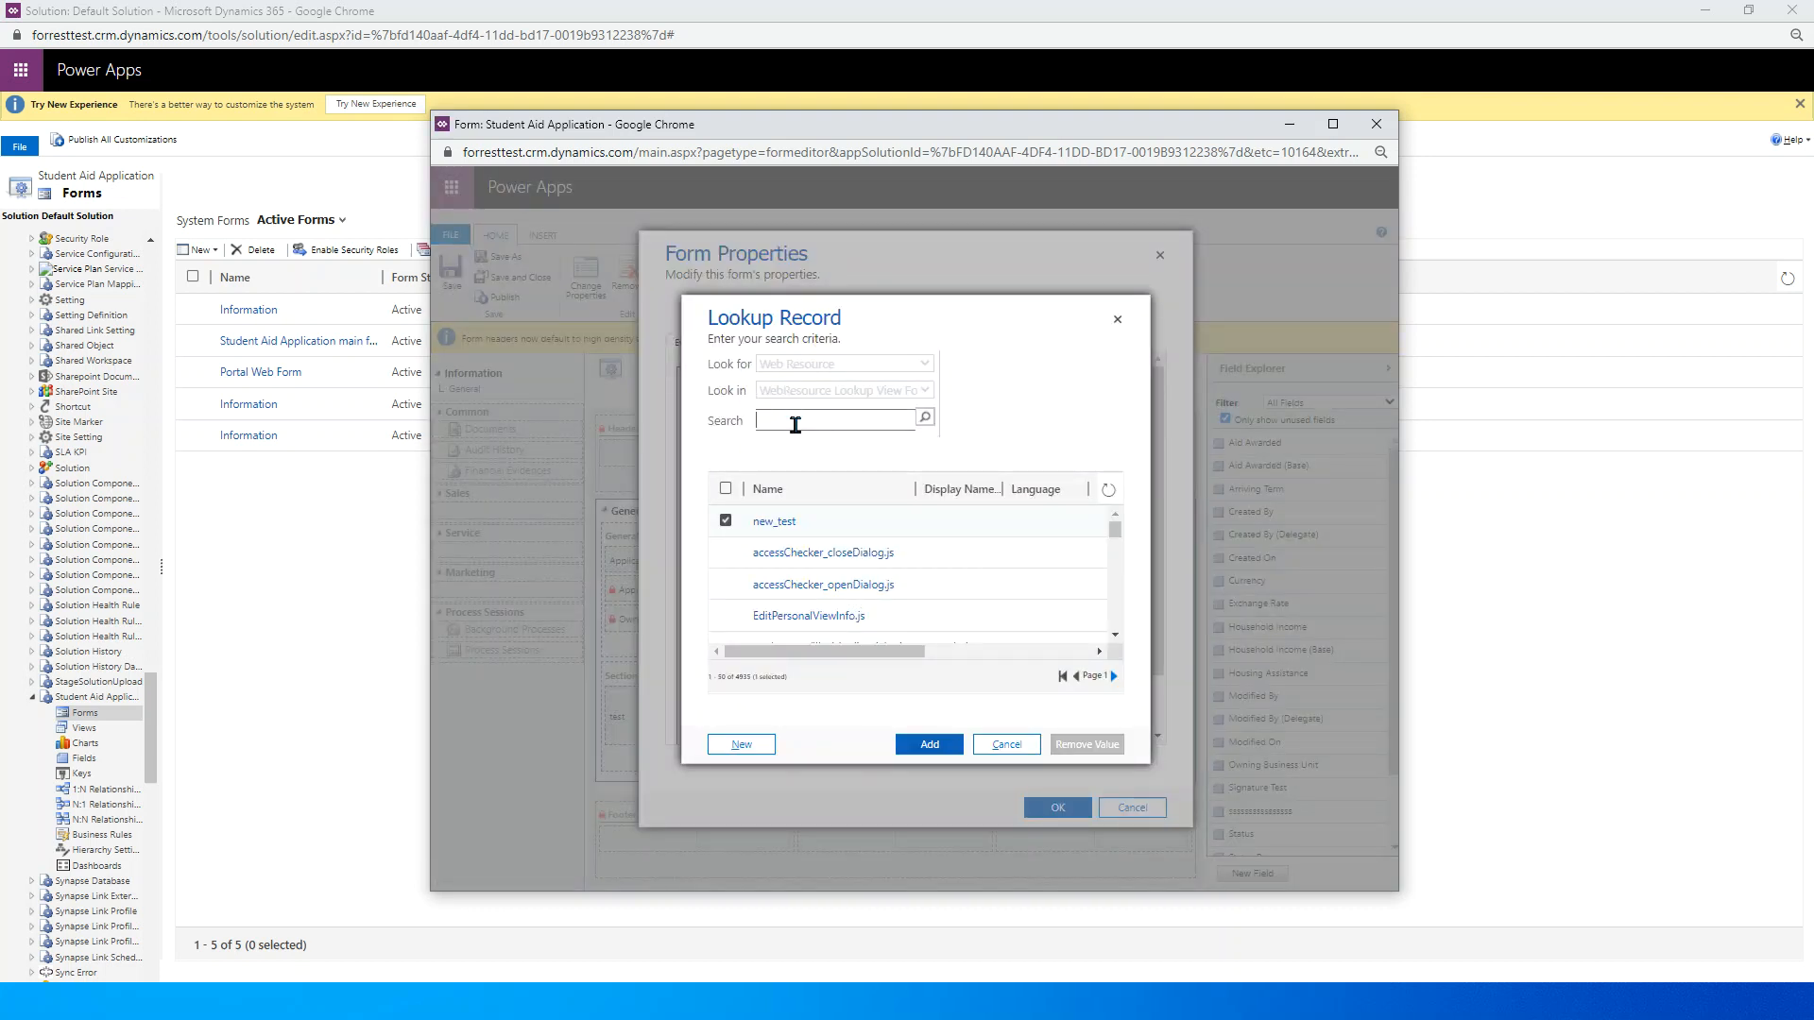
{"action": "type", "text": "filter"}
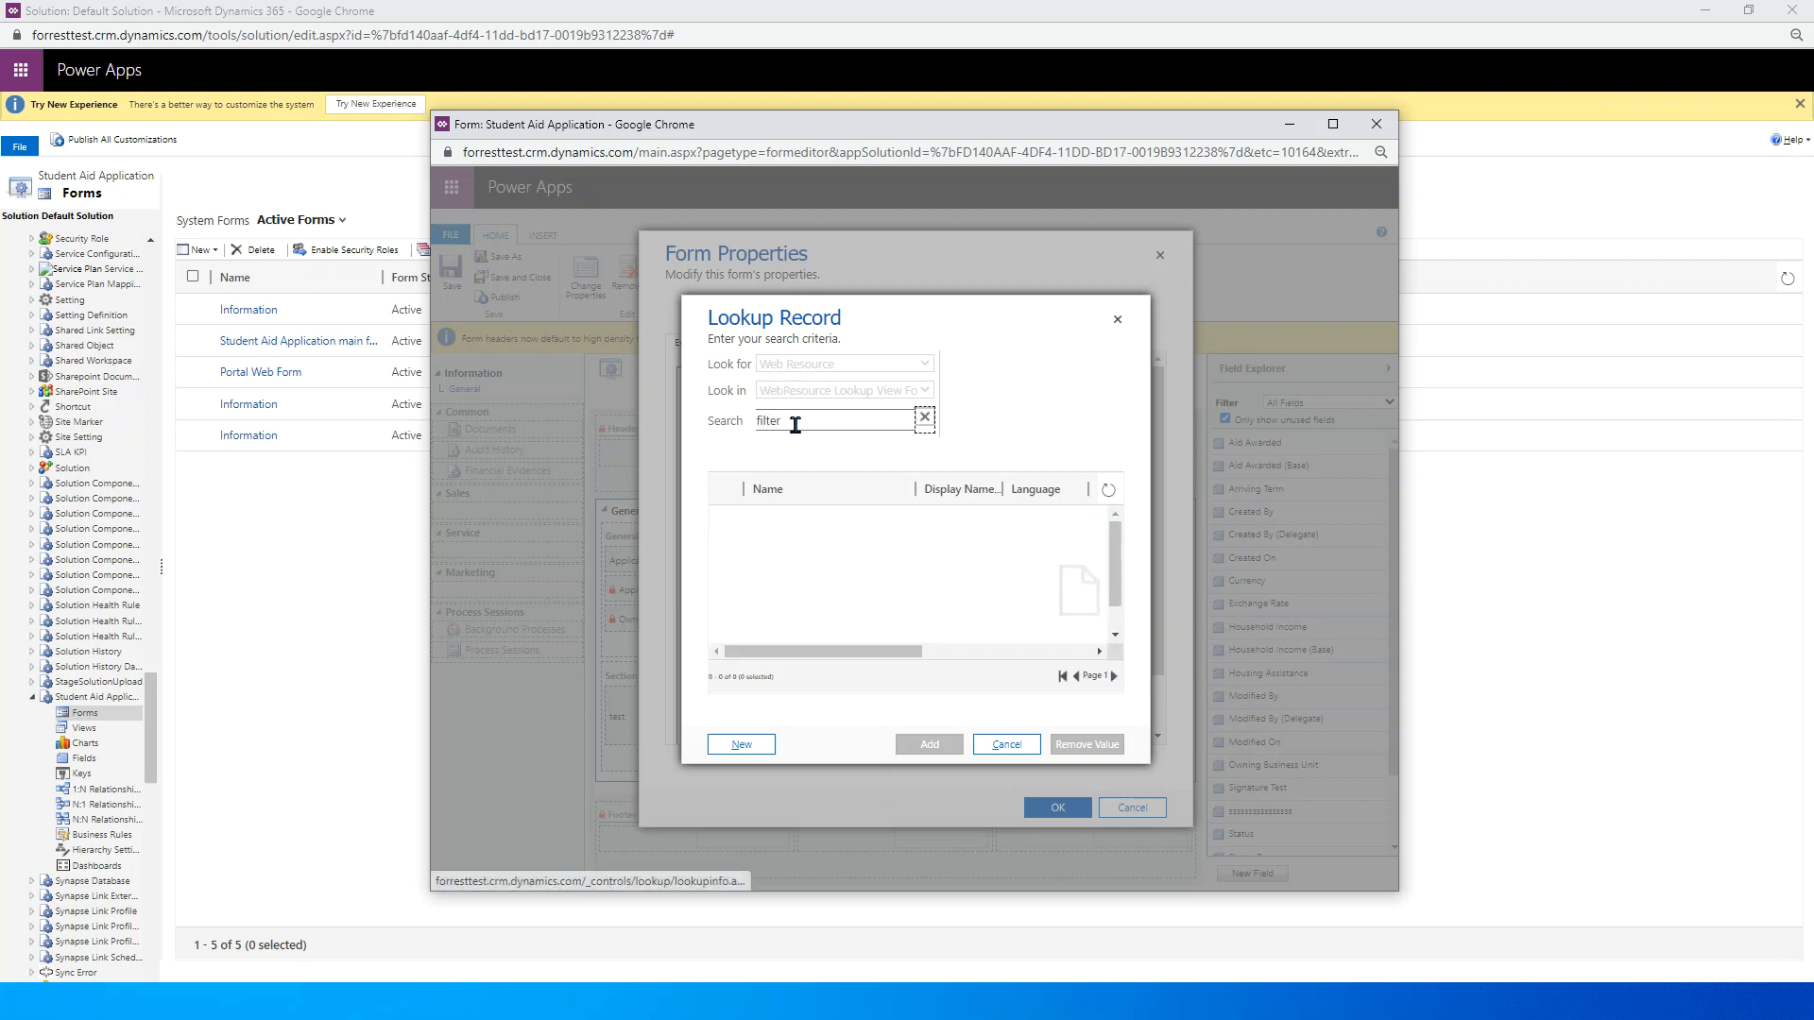
{"action": "left_click", "coordinate": [924, 418]}
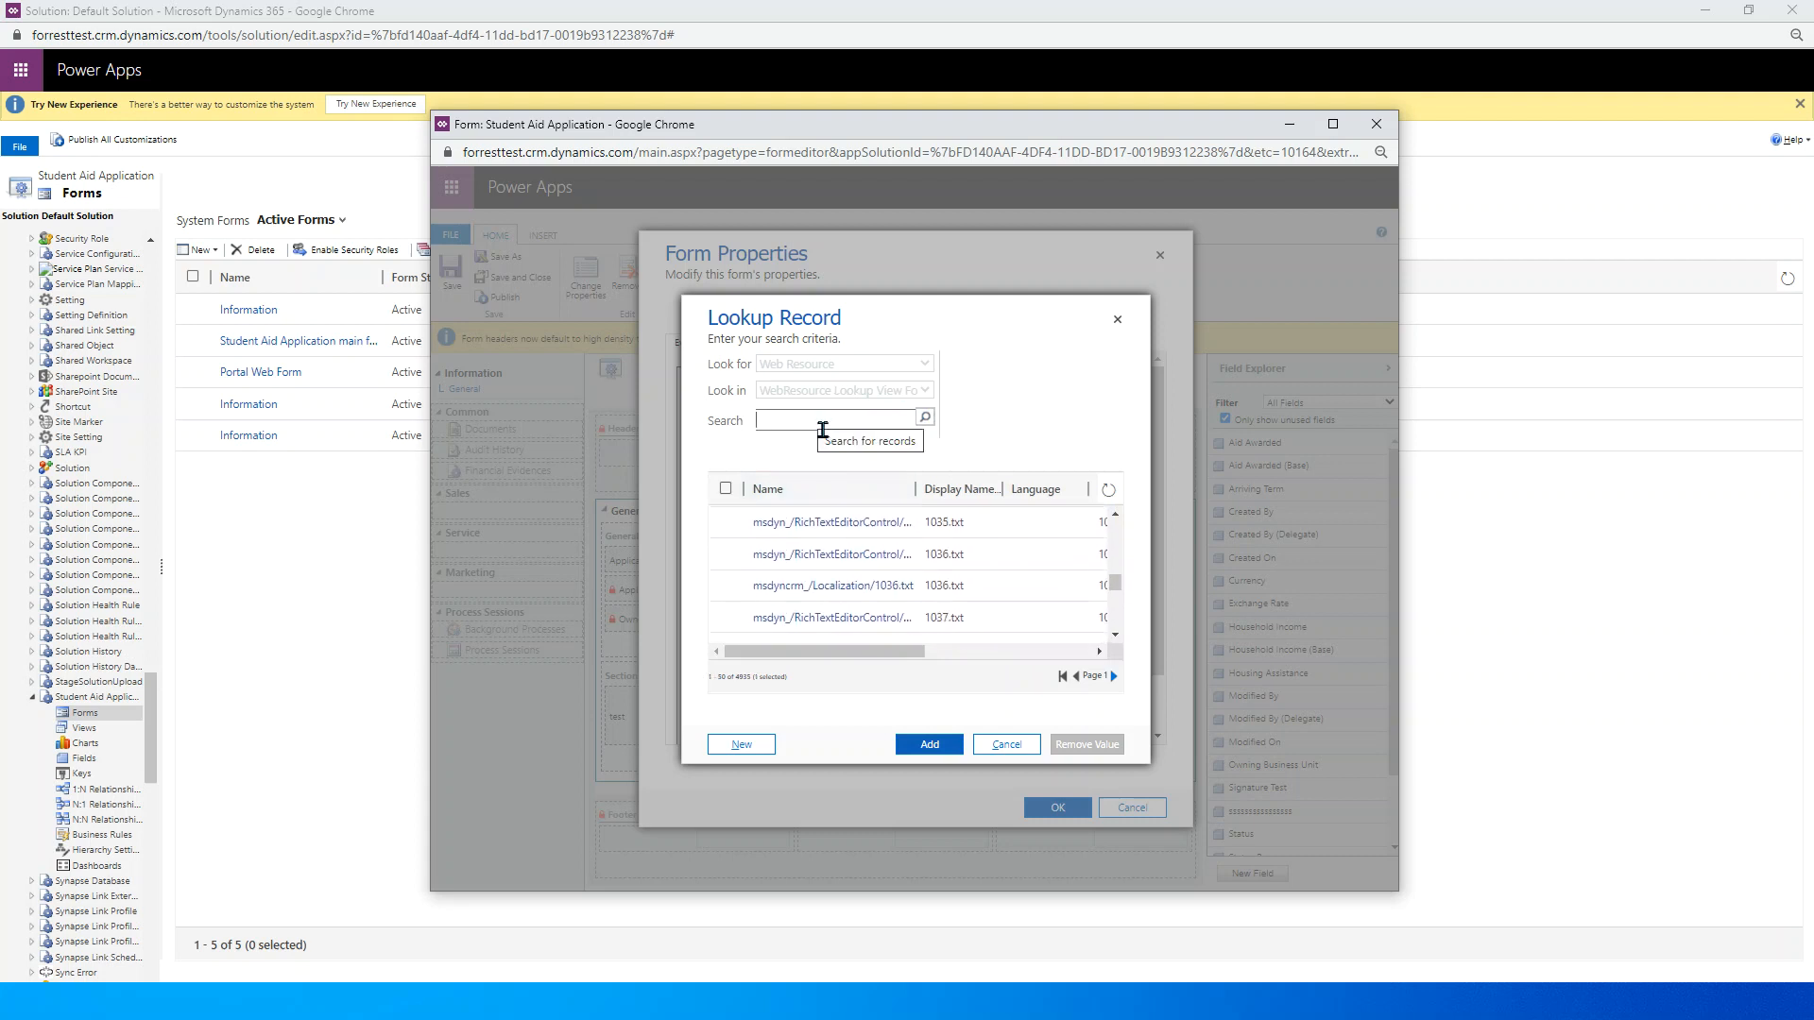
{"action": "type", "text": "new"}
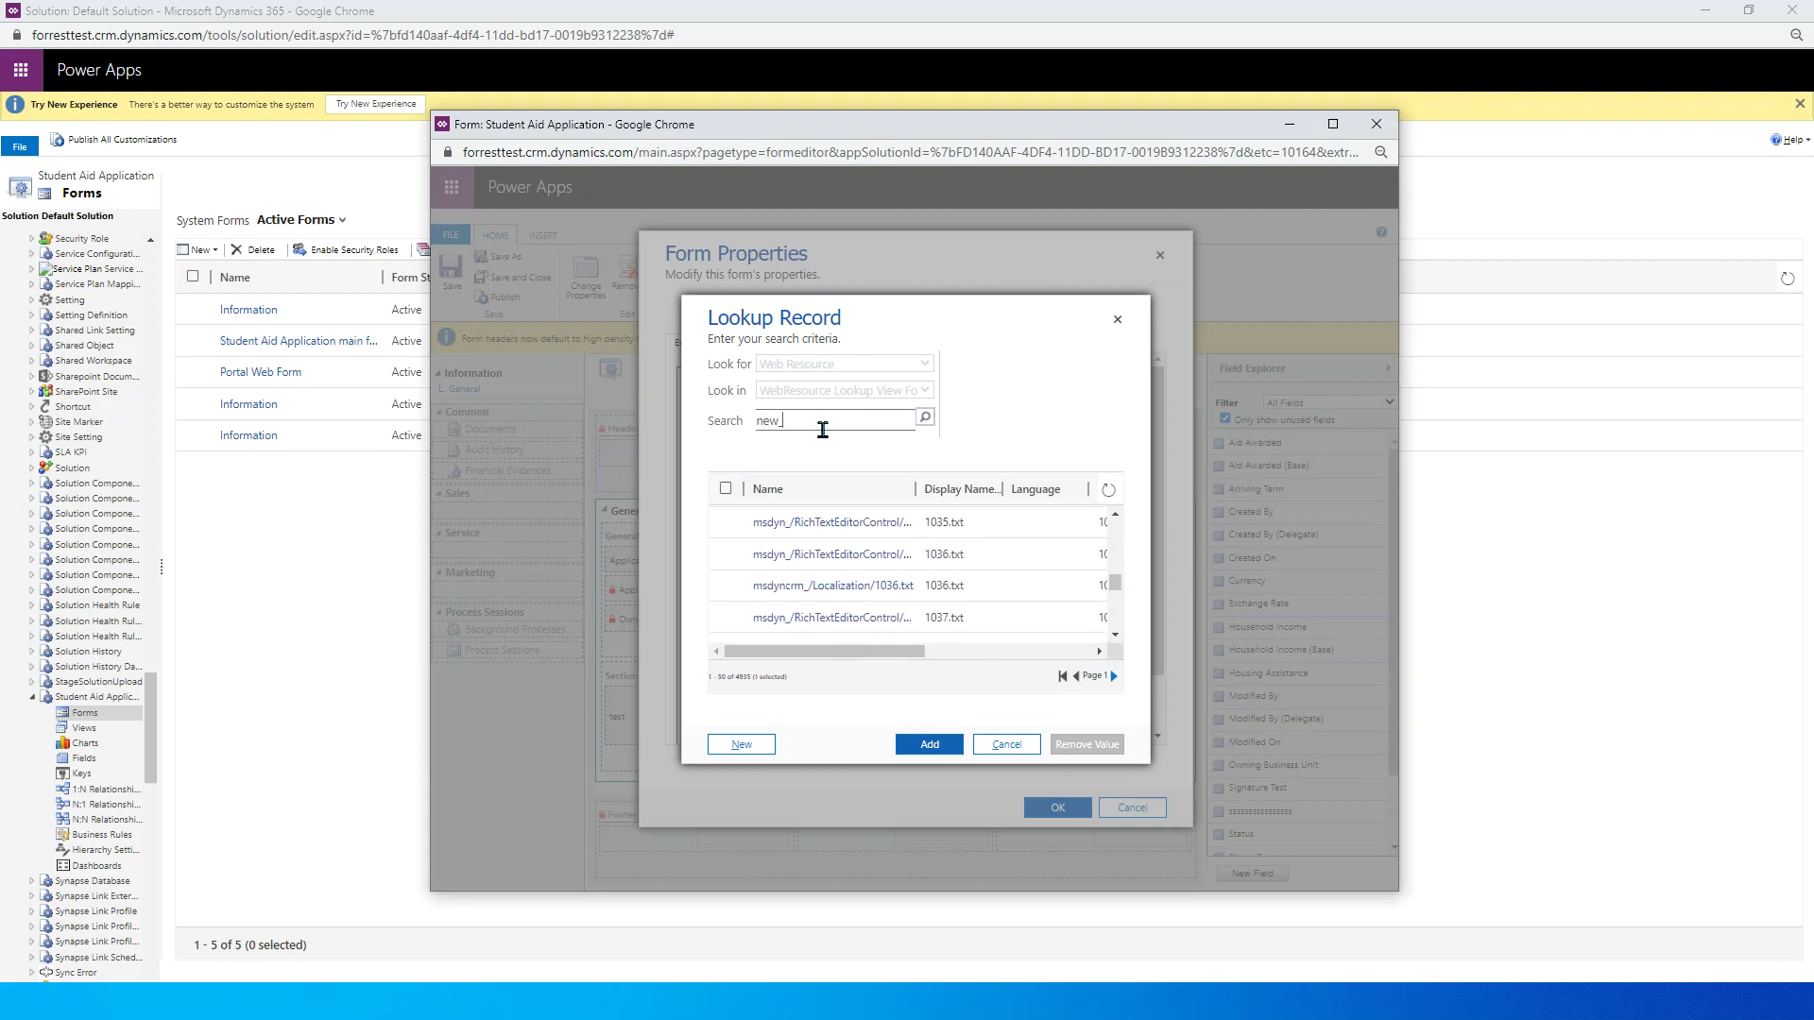
{"action": "left_click", "coordinate": [924, 415]}
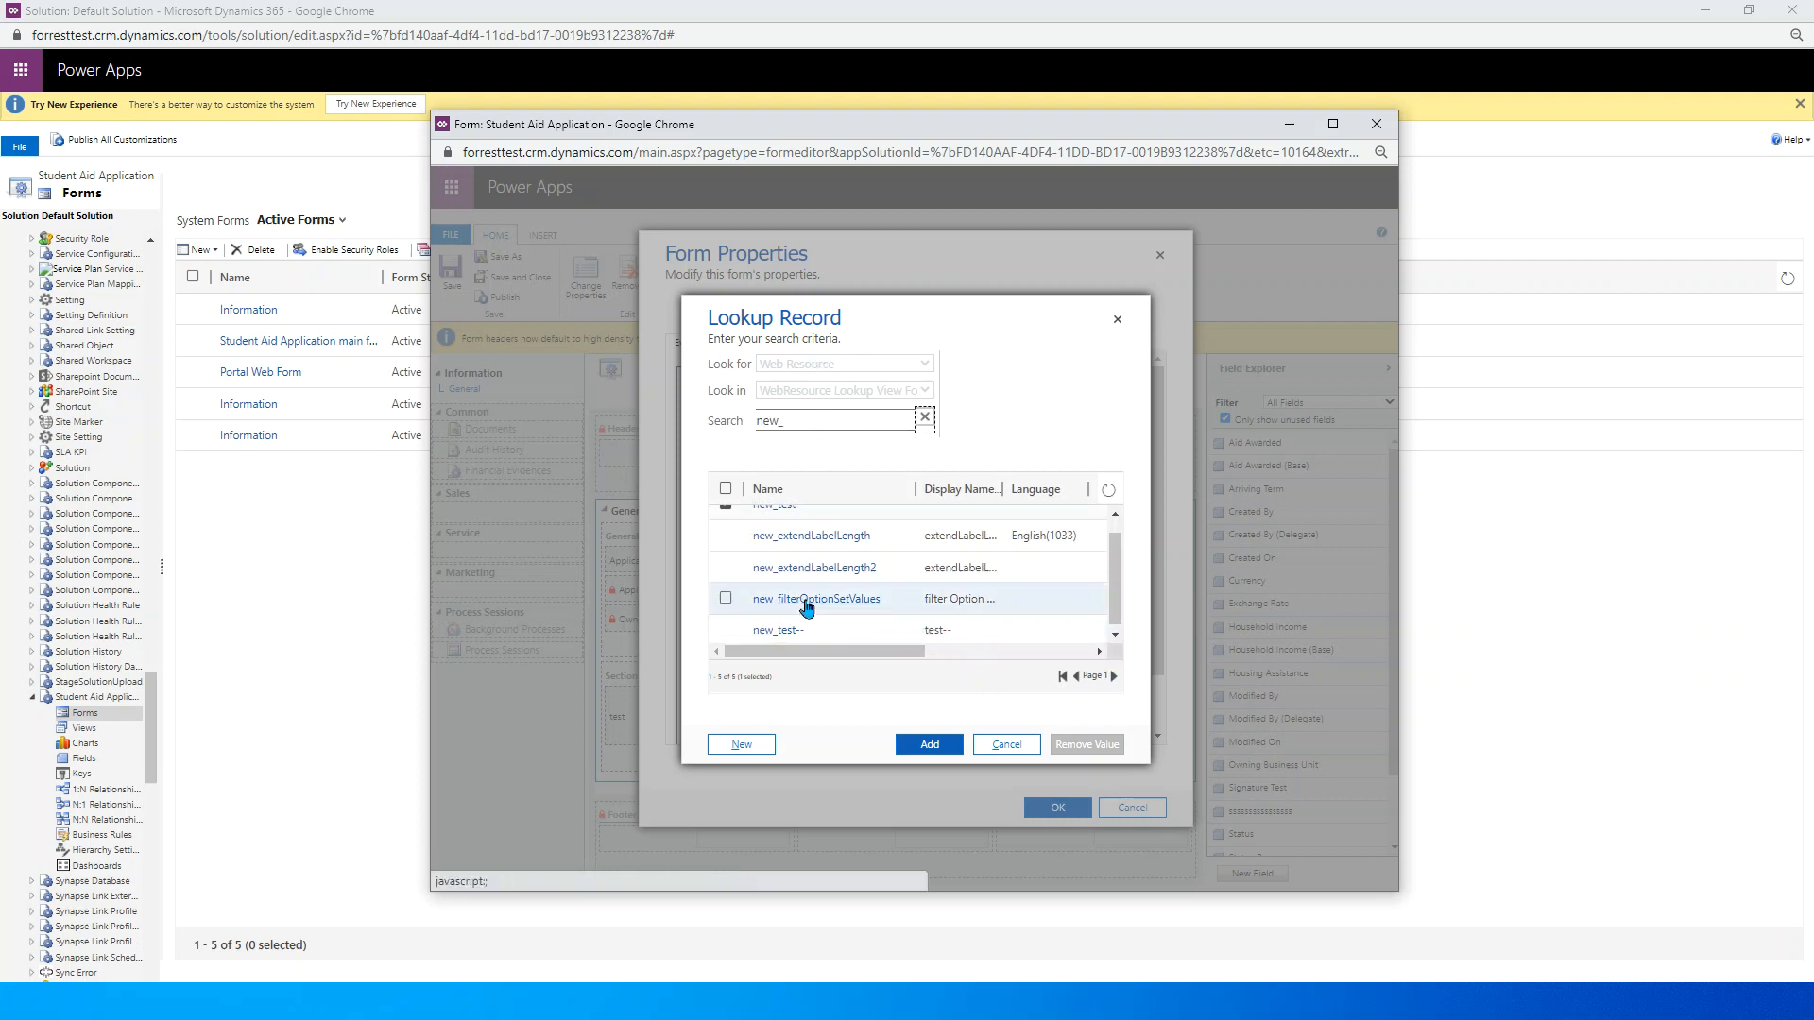
{"action": "left_click", "coordinate": [725, 614]}
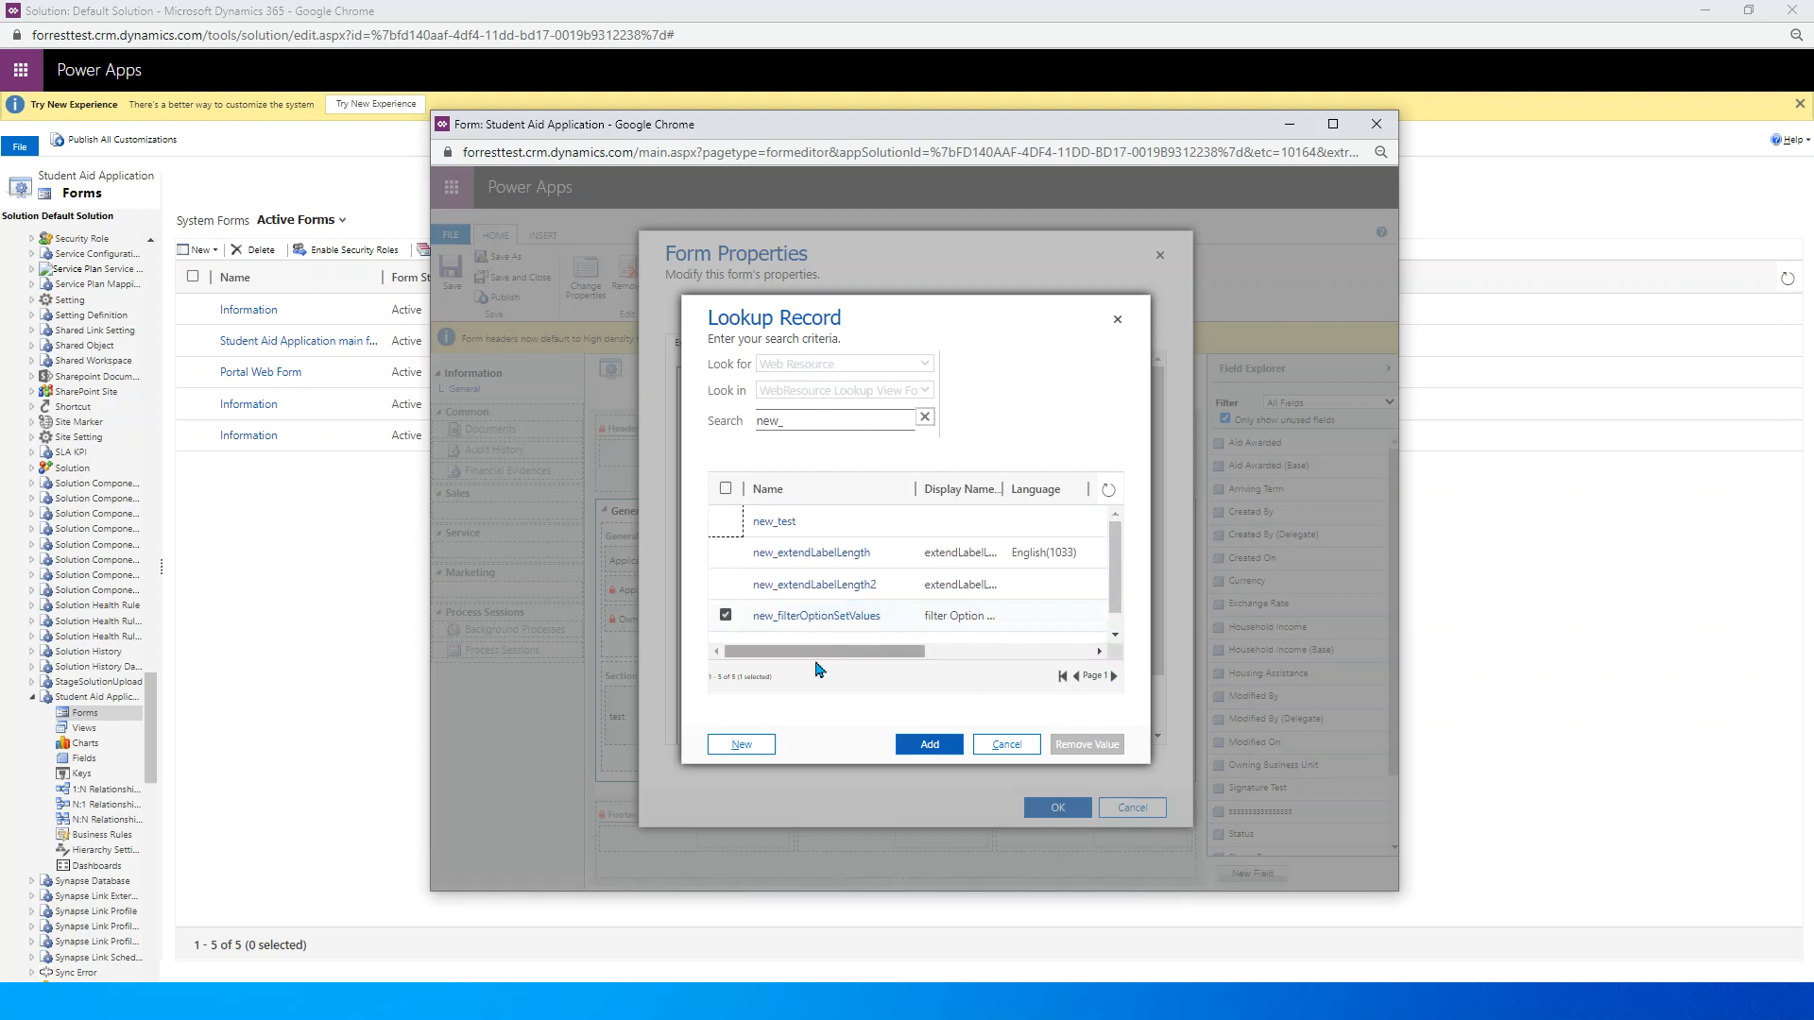
{"action": "left_click", "coordinate": [927, 744]}
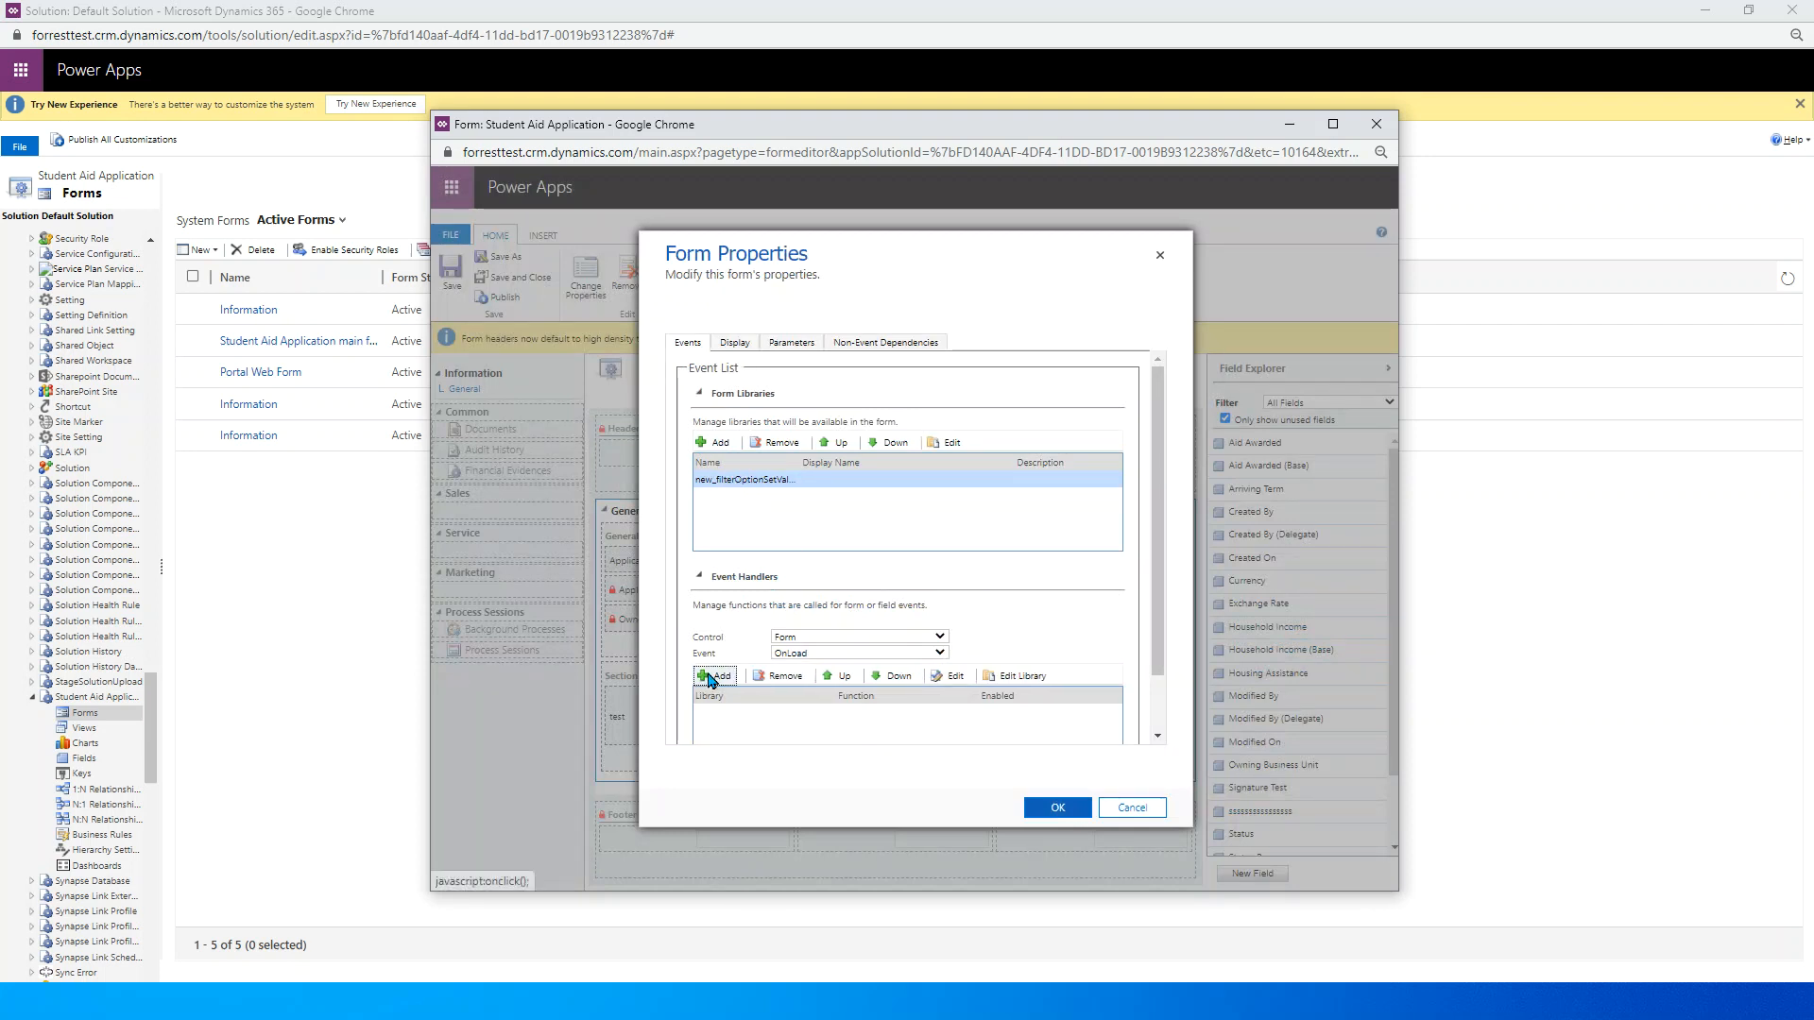
Step: Register filterStatusValues as the OnLoad event handler, apply the form properties and save the form
{"action": "left_click", "coordinate": [715, 676]}
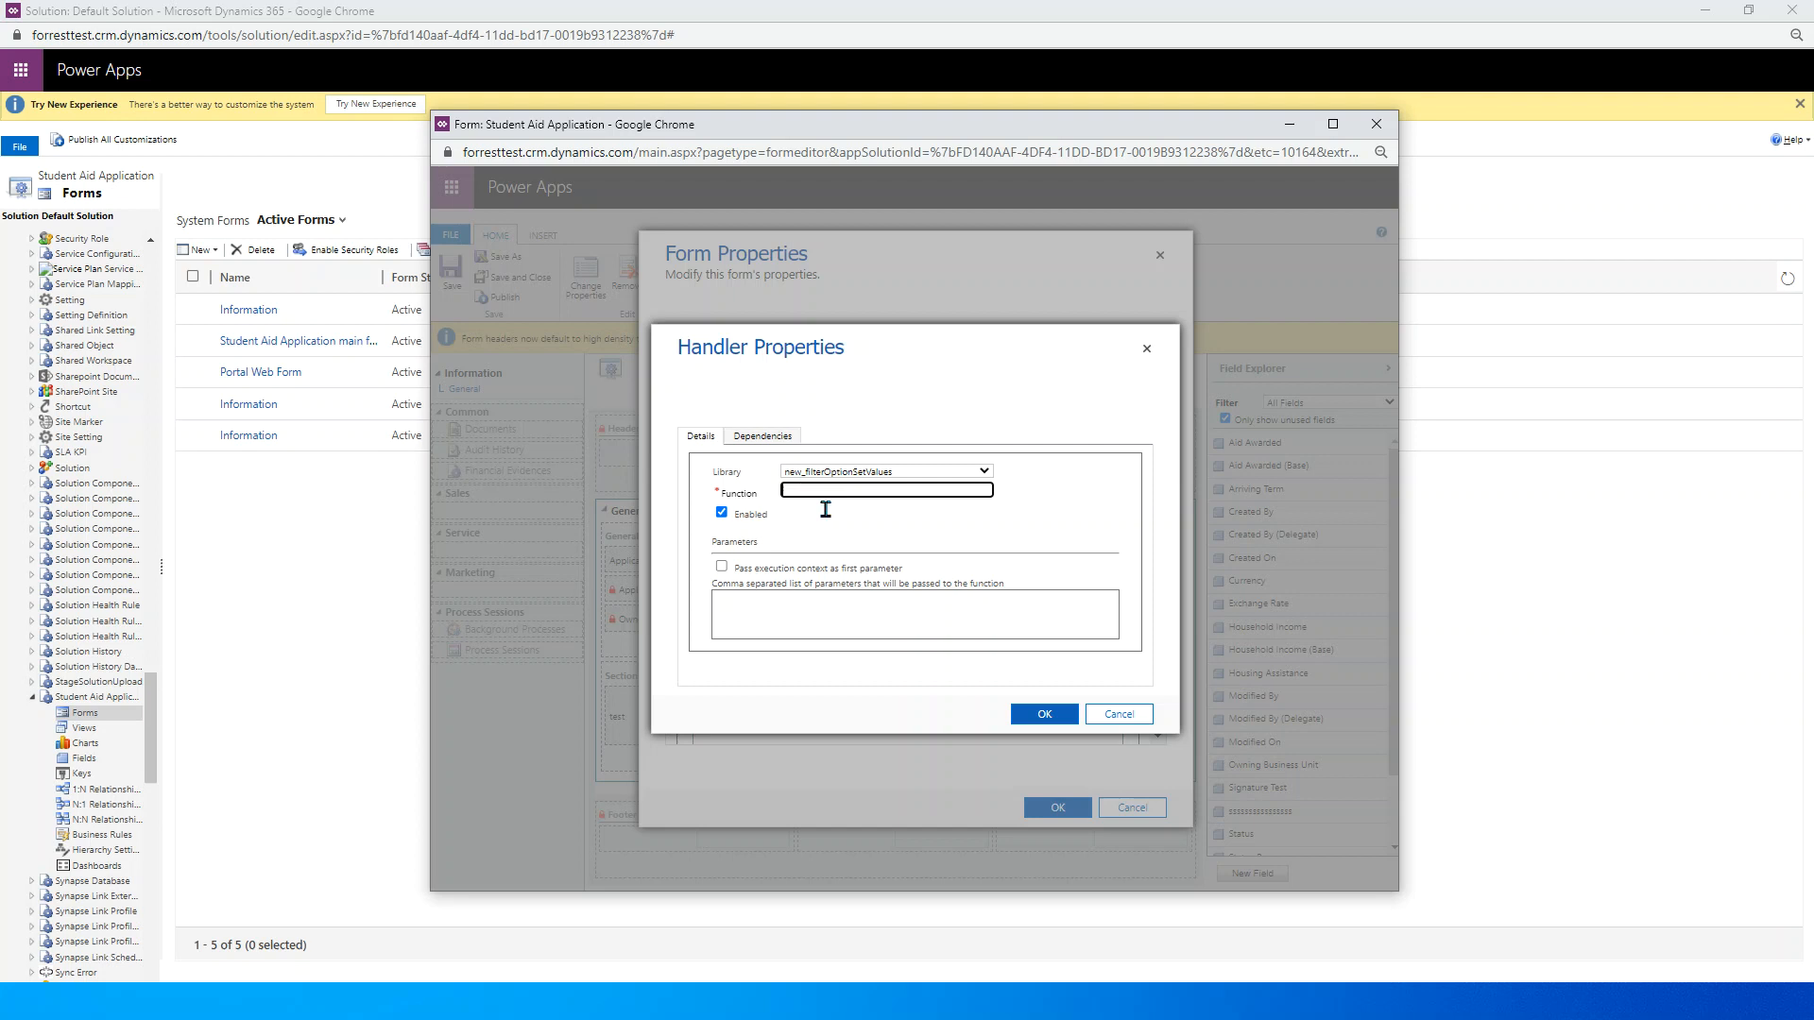
{"action": "type", "text": "filterStatusValues"}
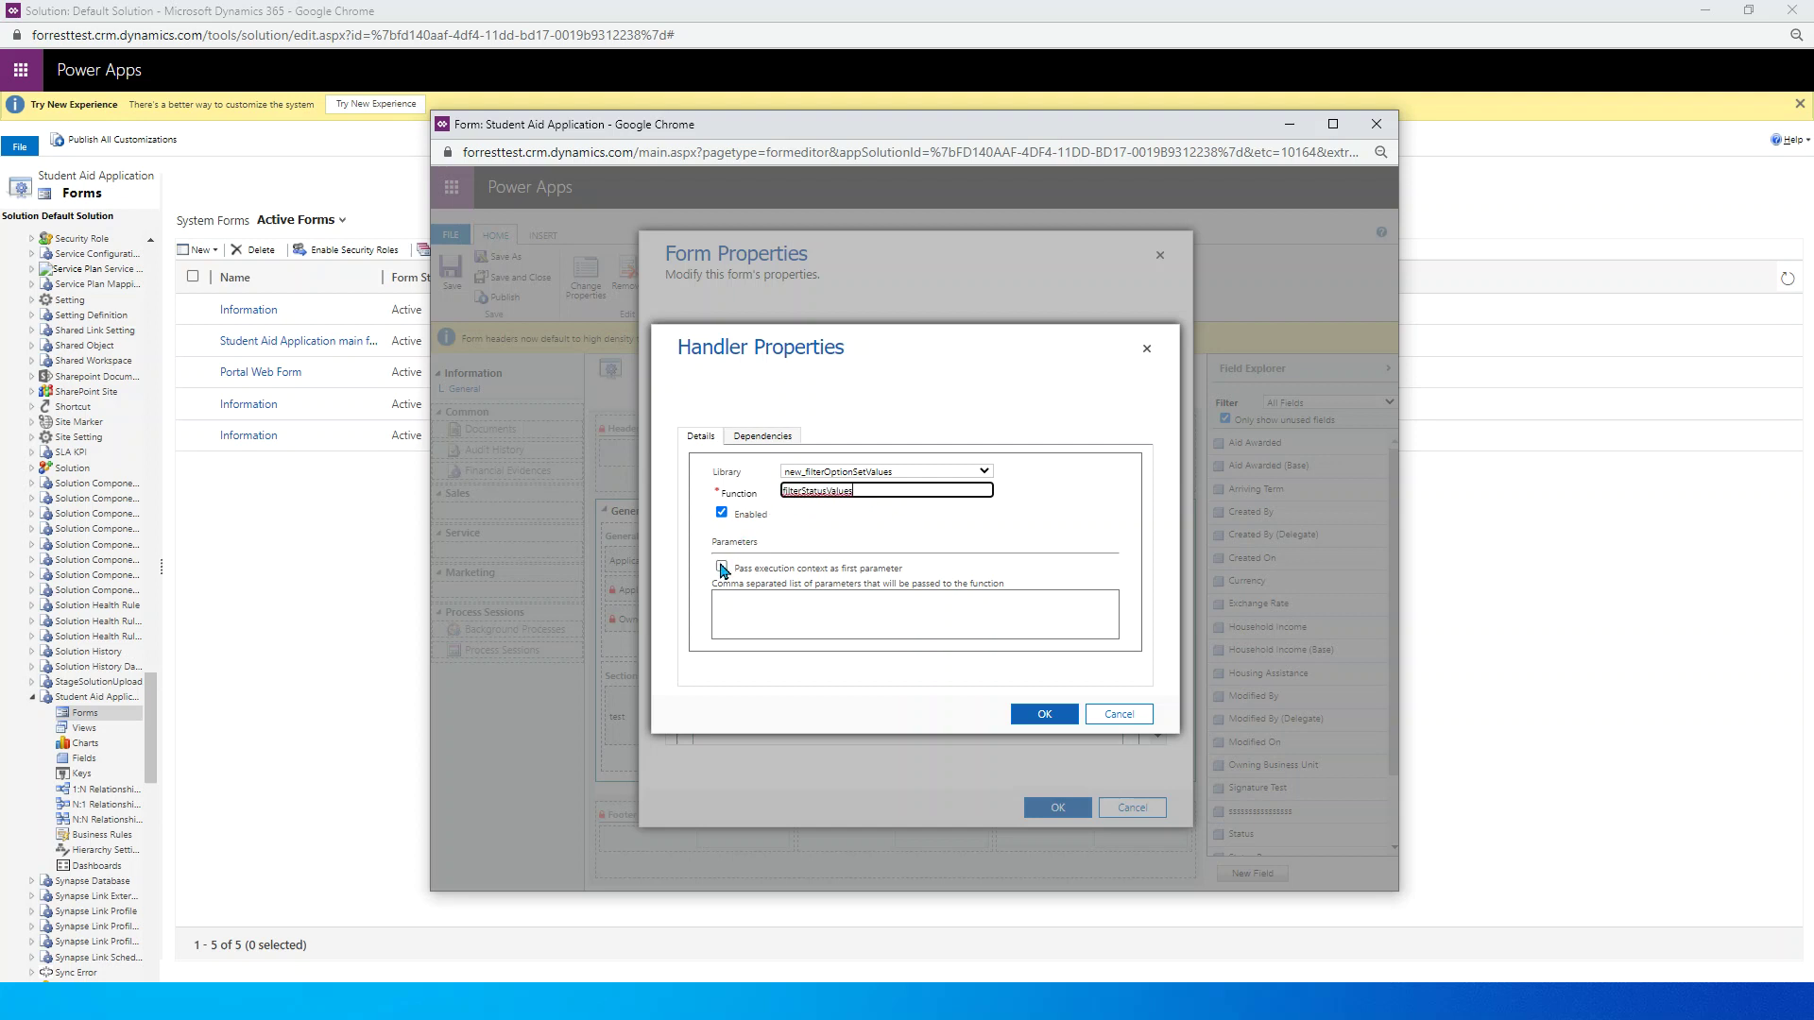
{"action": "left_click", "coordinate": [1043, 714]}
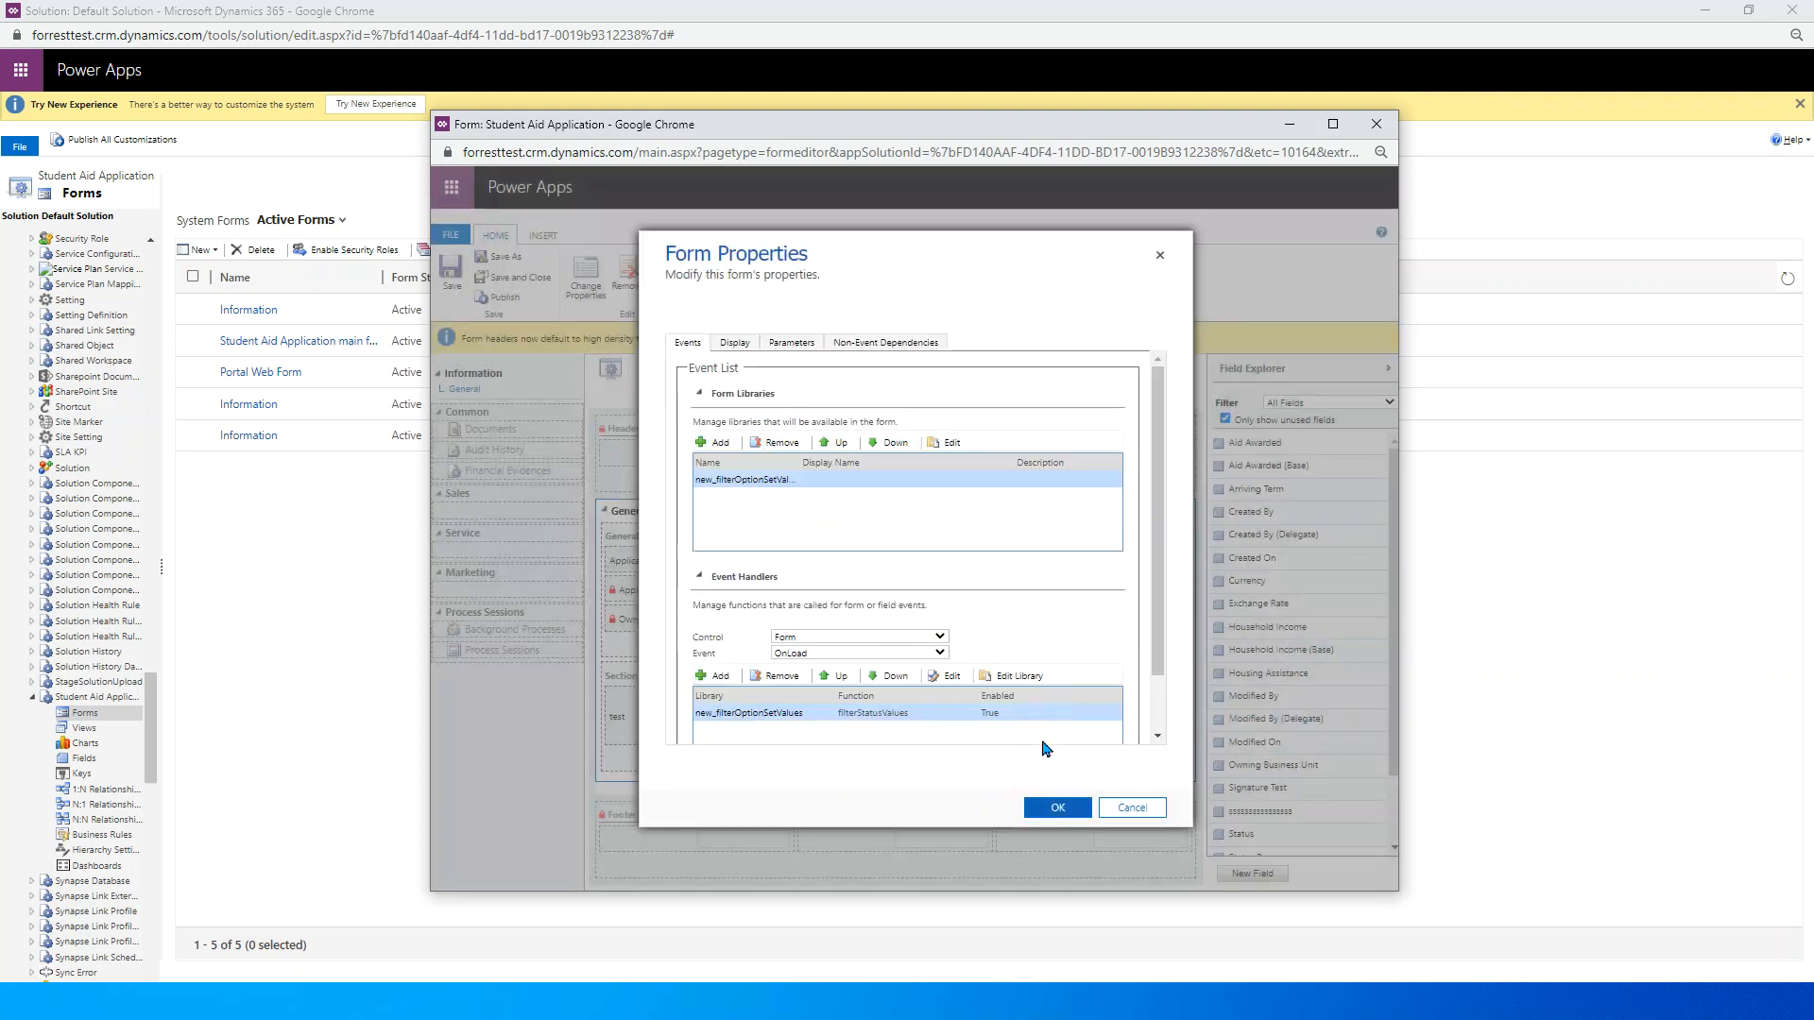
{"action": "mouse_move", "coordinate": [1054, 806]}
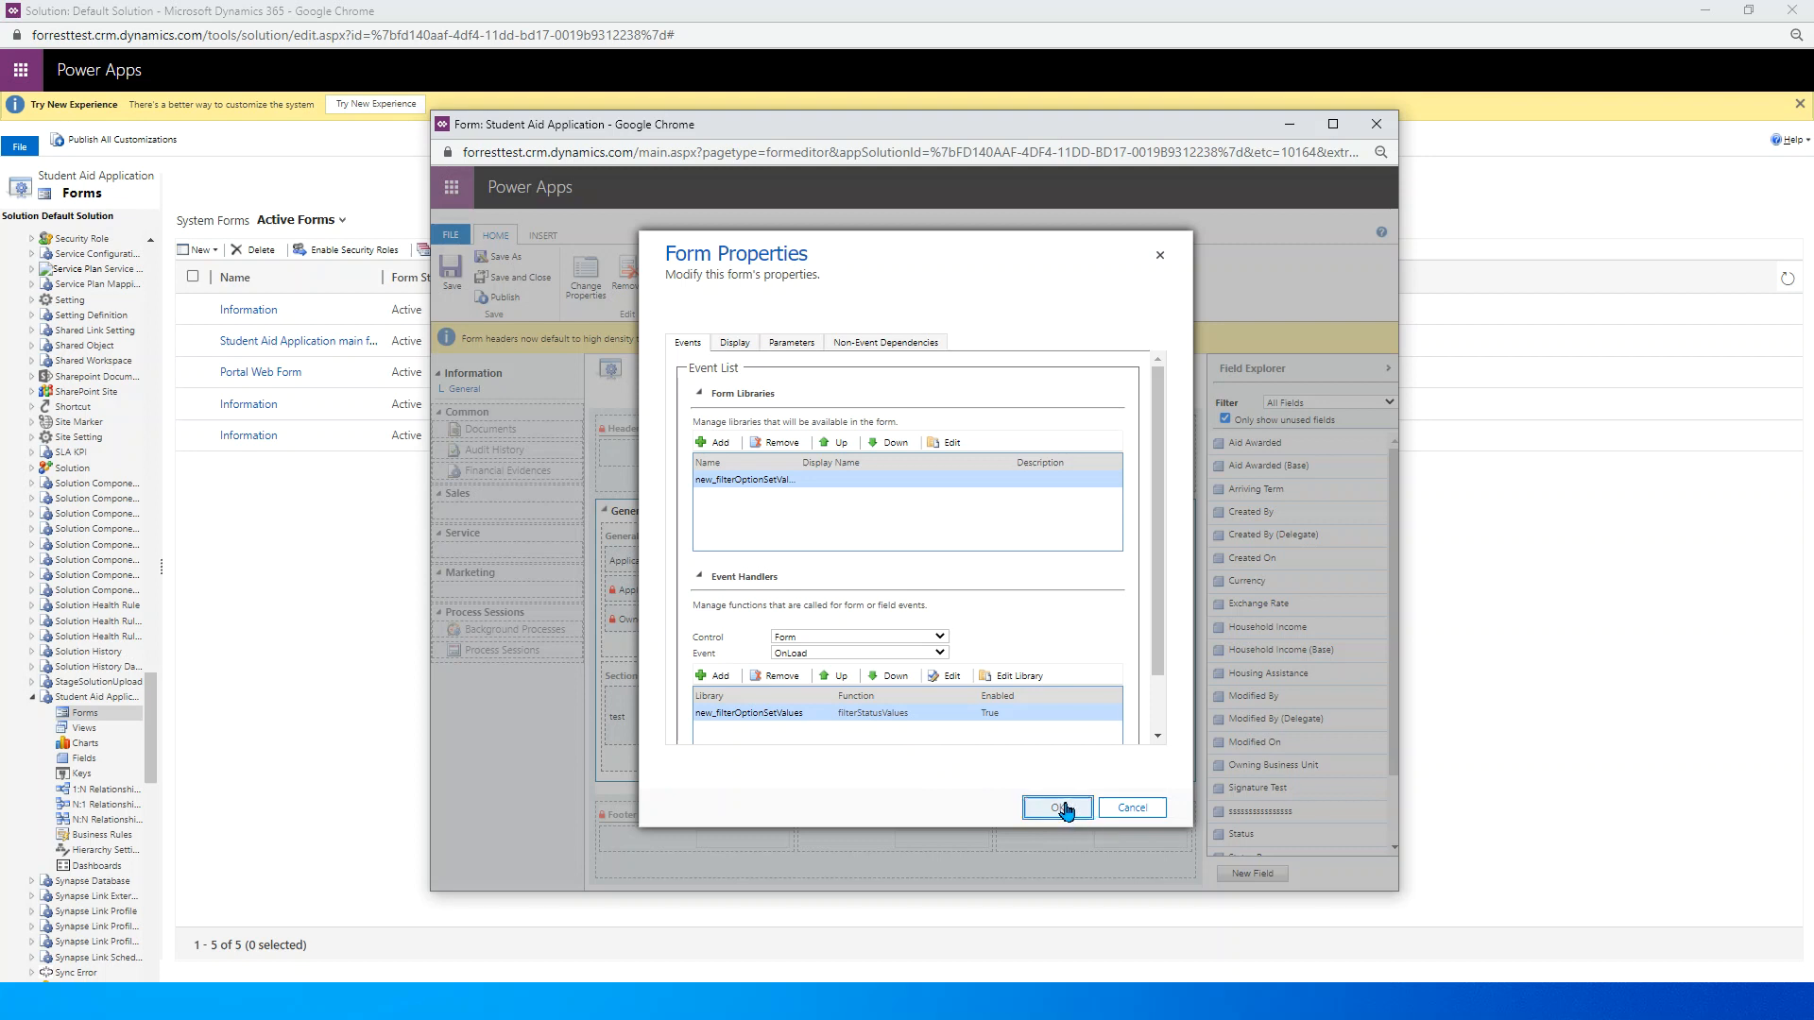
{"action": "left_click", "coordinate": [1055, 807]}
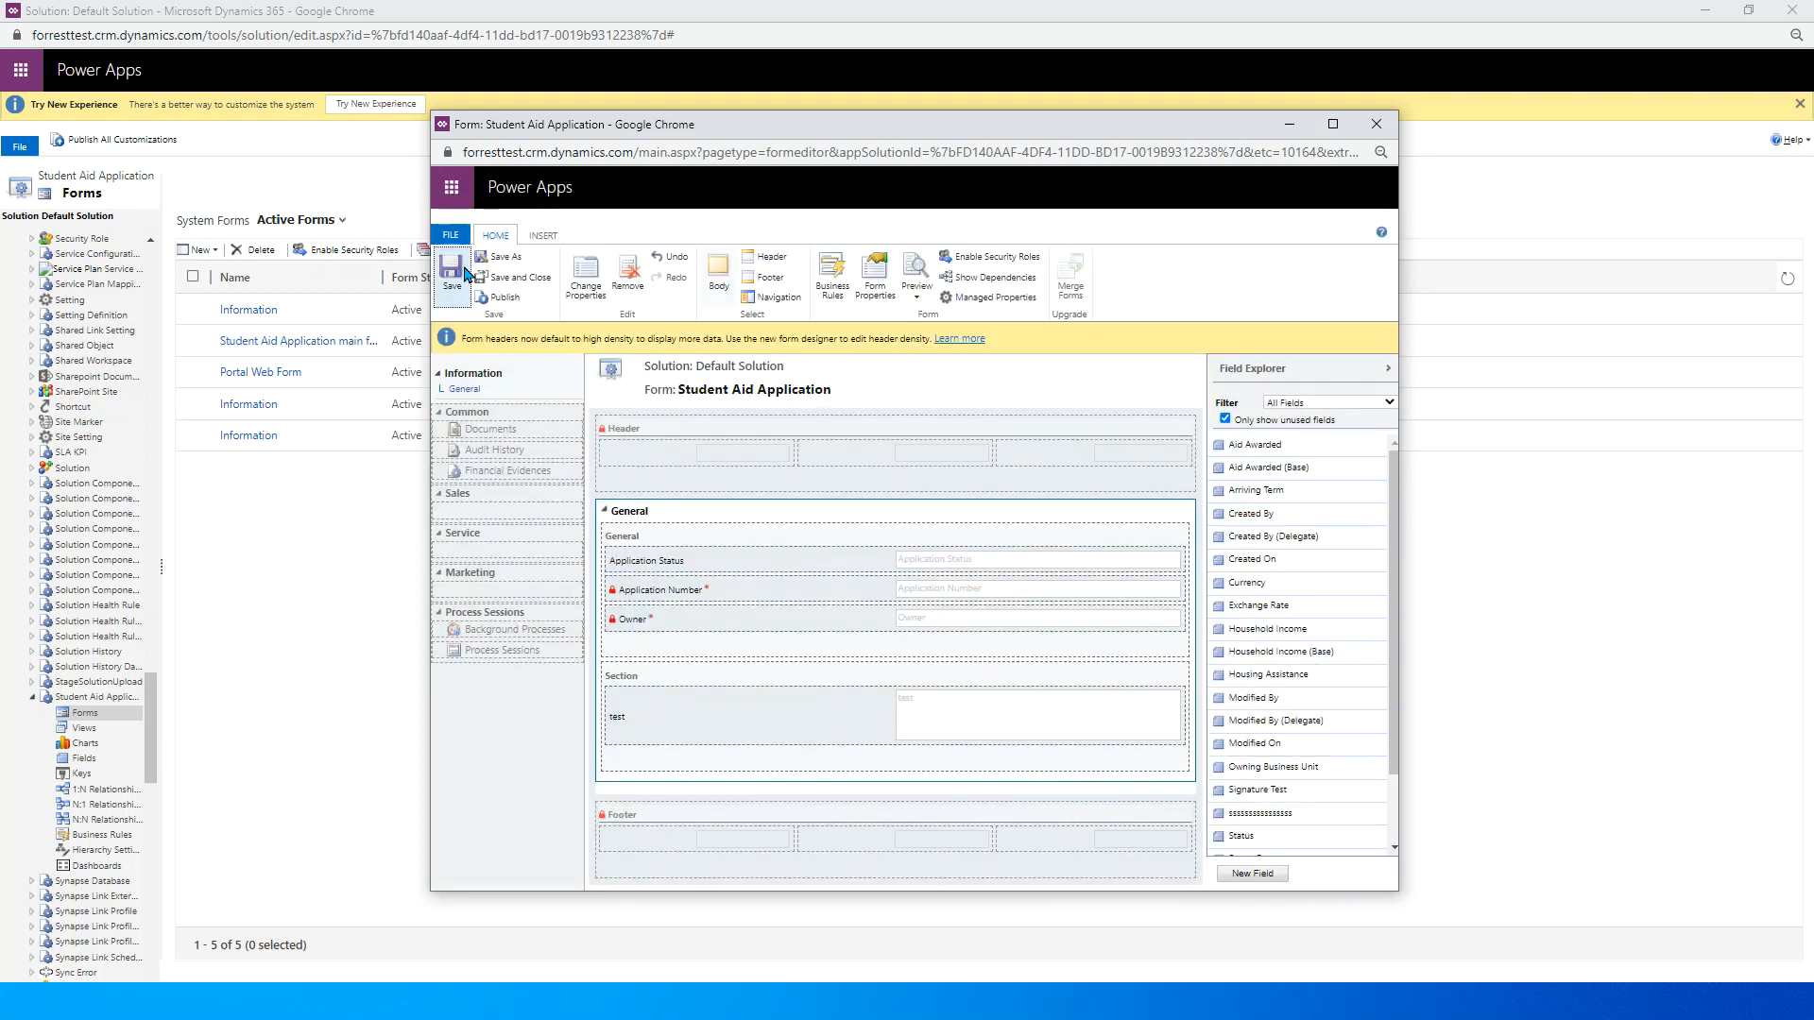
{"action": "left_click", "coordinate": [502, 297]}
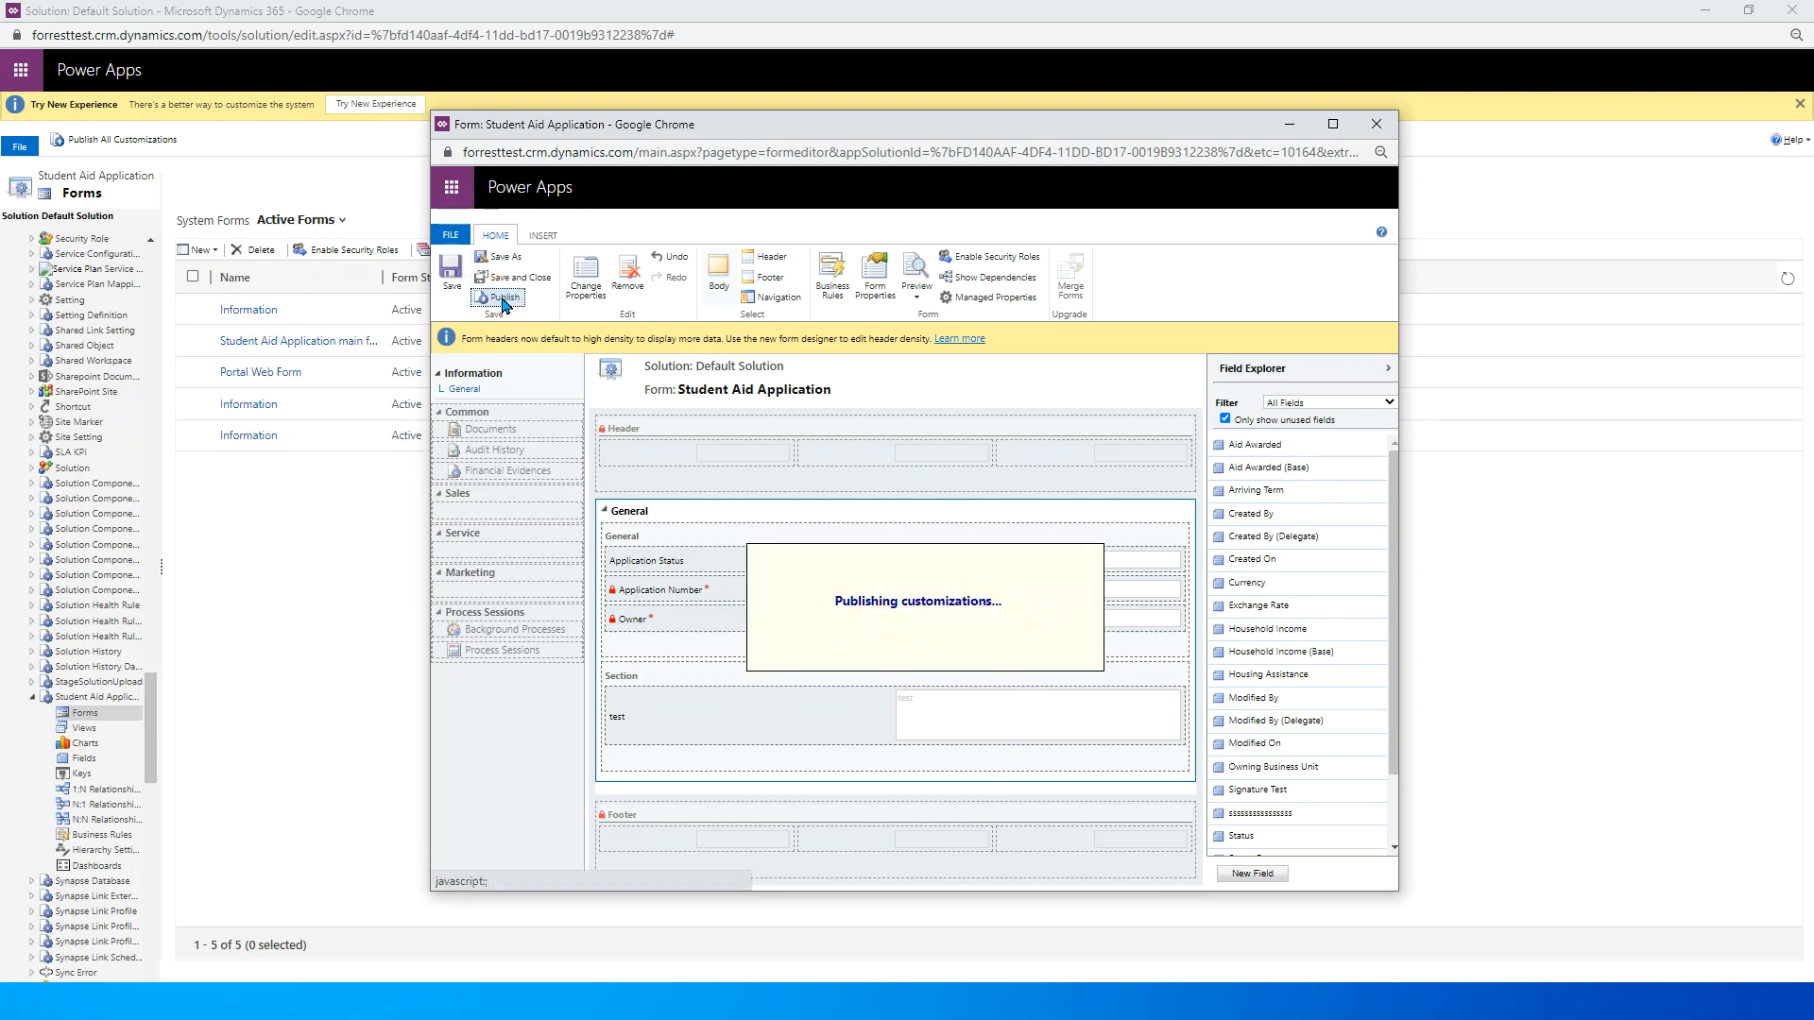
{"action": "key", "text": "alt+tab"}
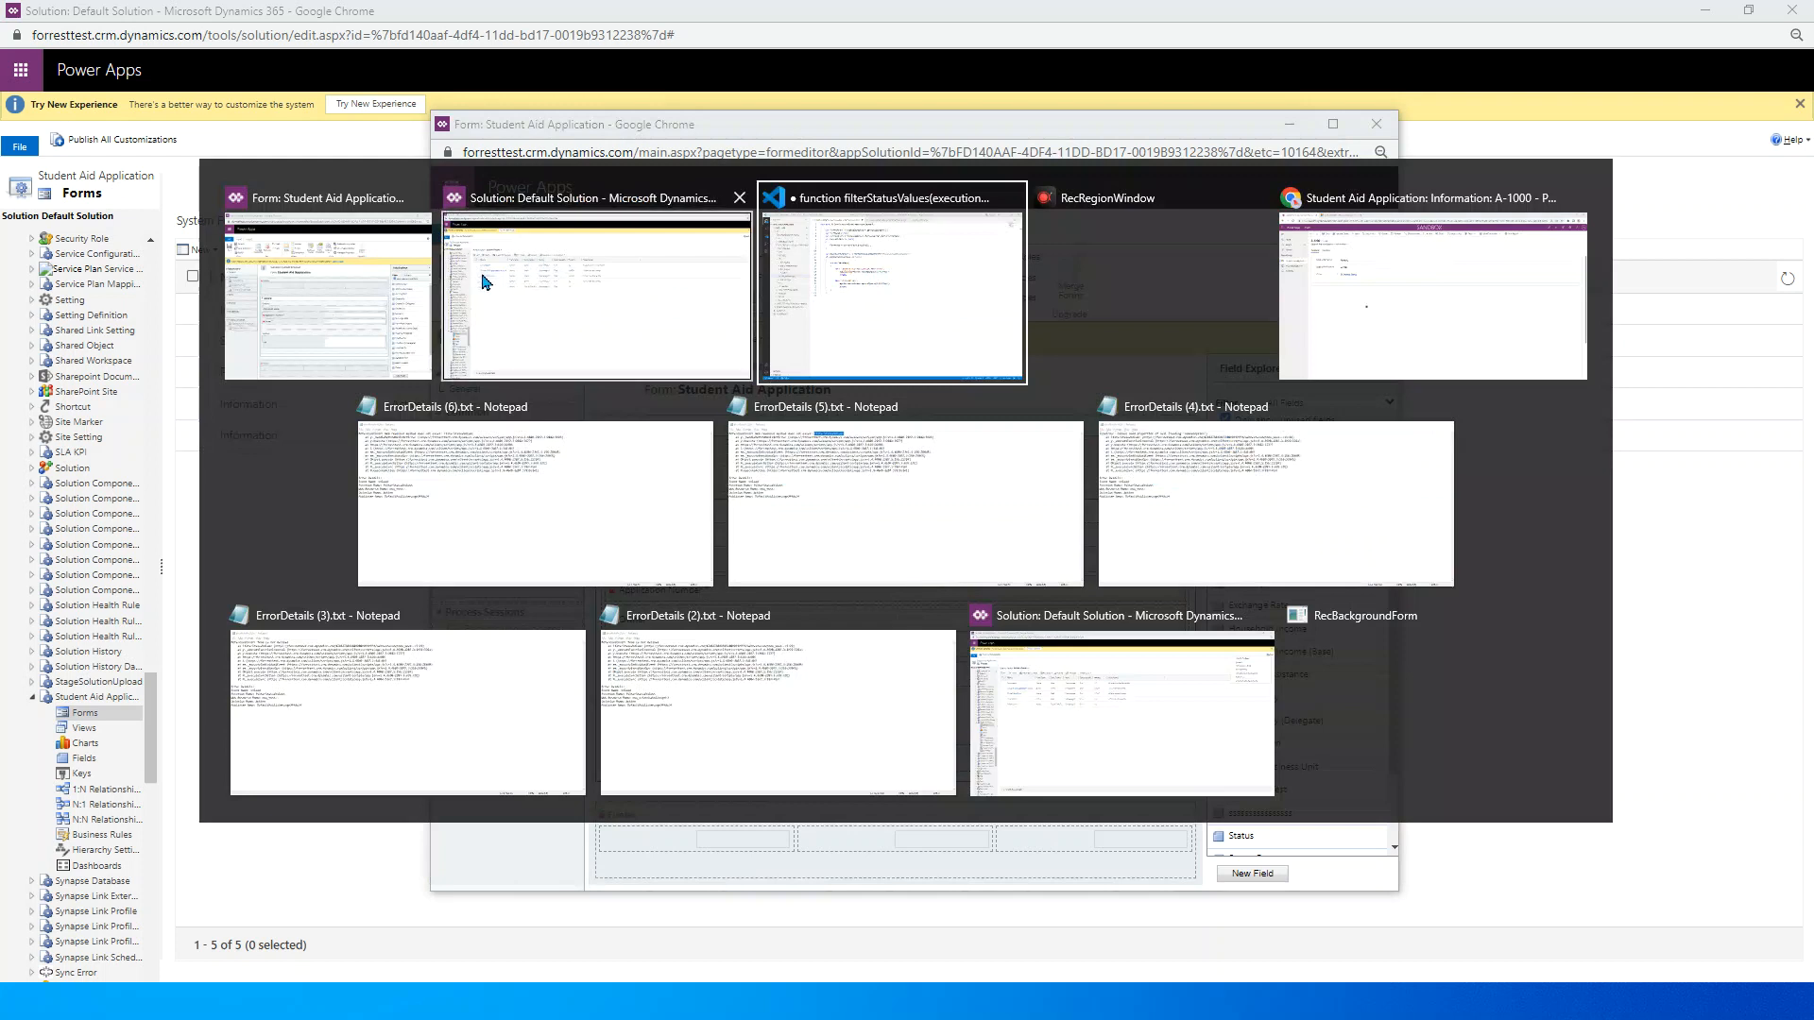
Step: Switch to record A-1000 and reveal its Application Status choices, now missing Approved
{"action": "left_click", "coordinate": [596, 289]}
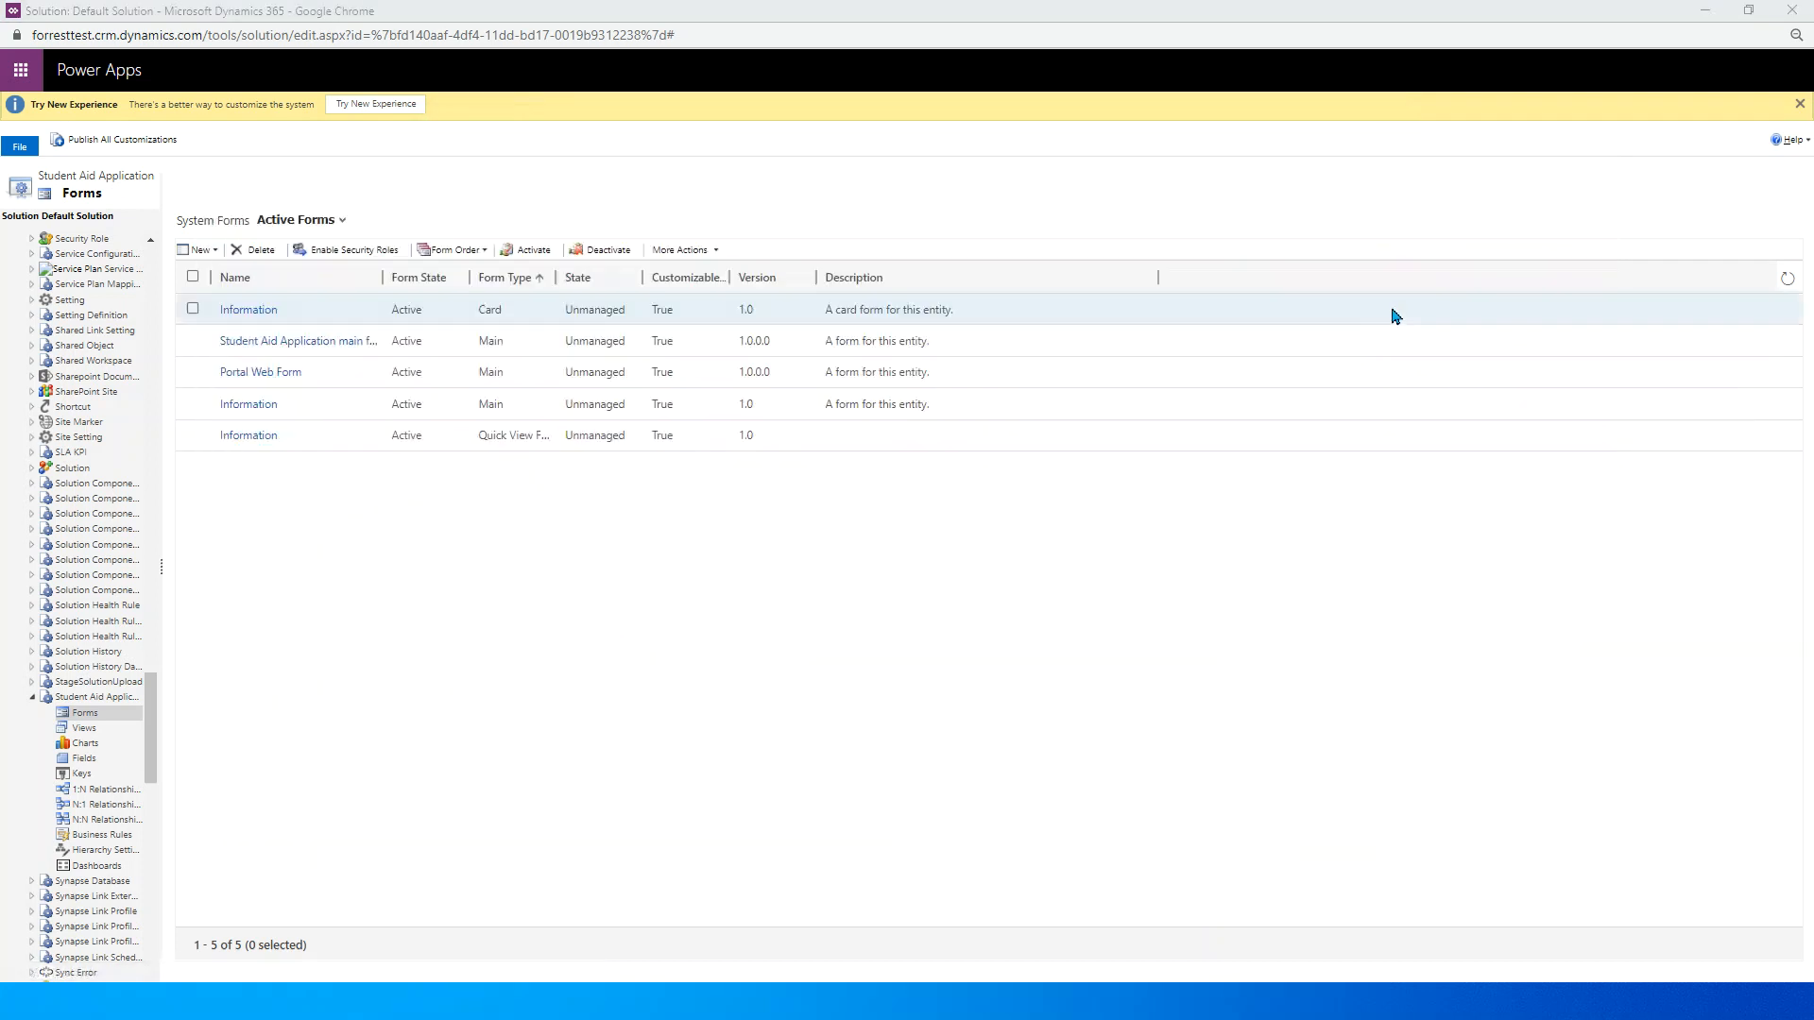
{"action": "key", "text": "alt+tab"}
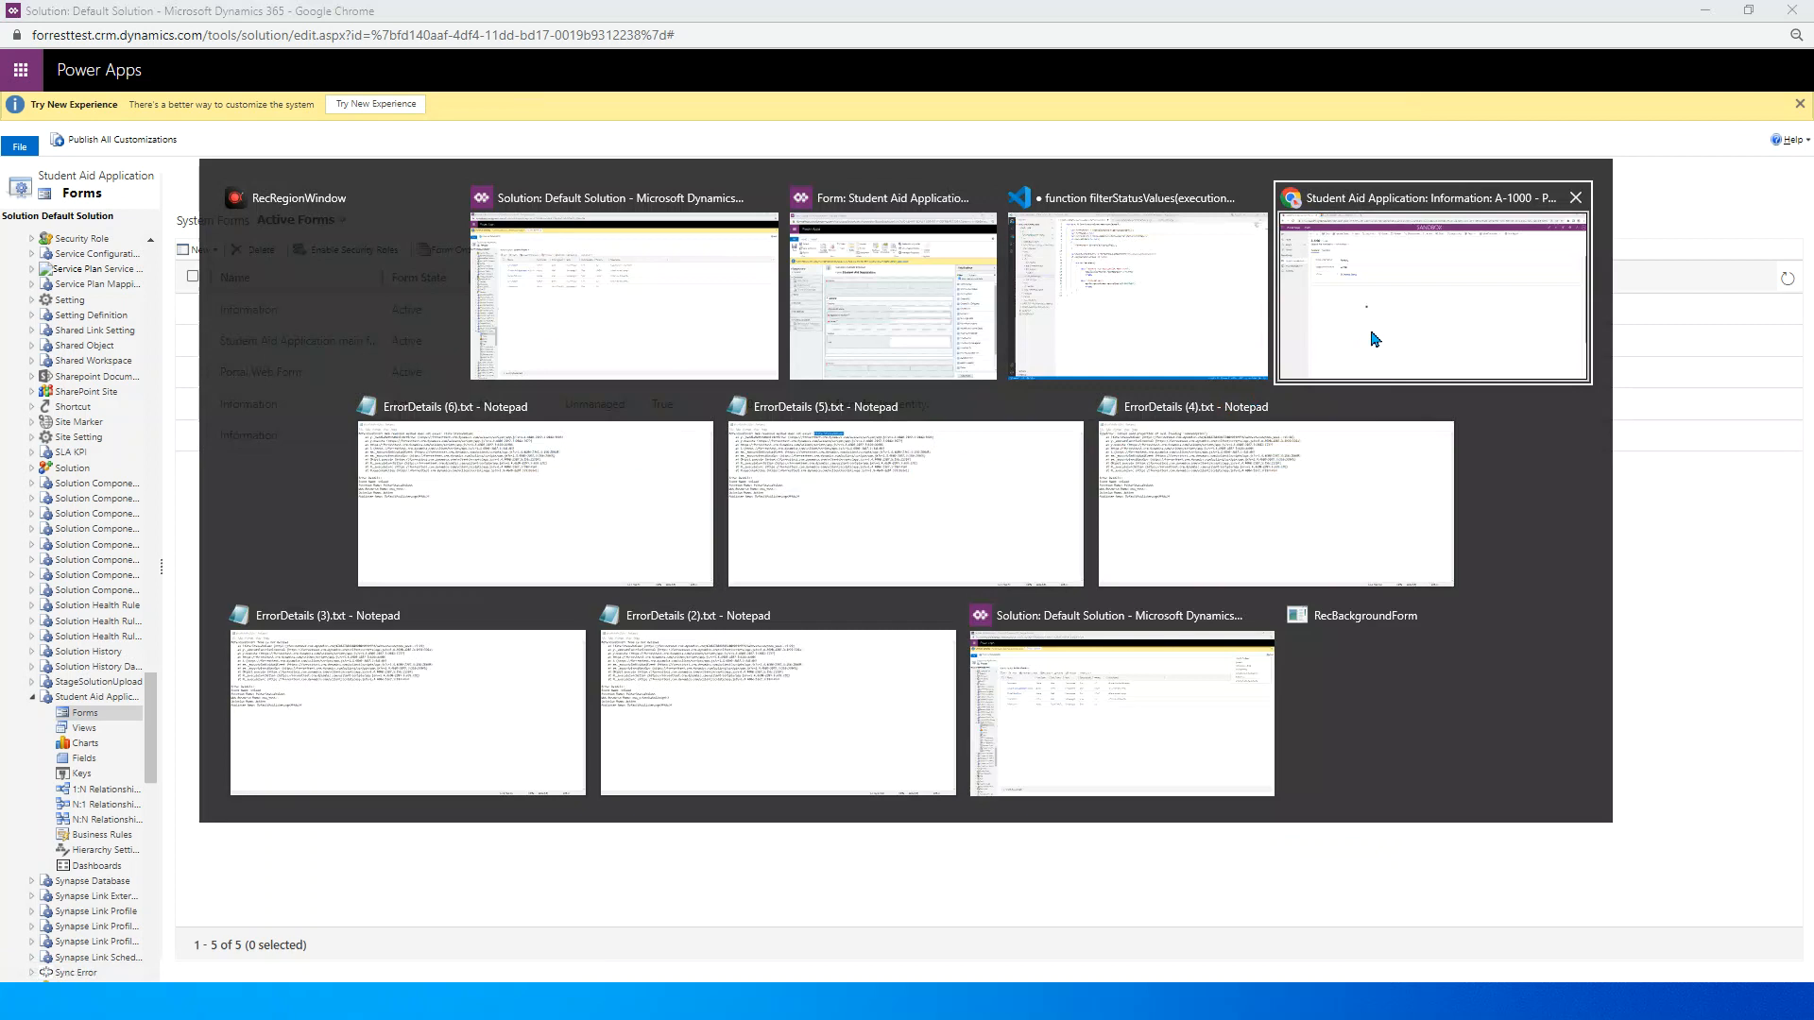
{"action": "left_click", "coordinate": [1432, 289]}
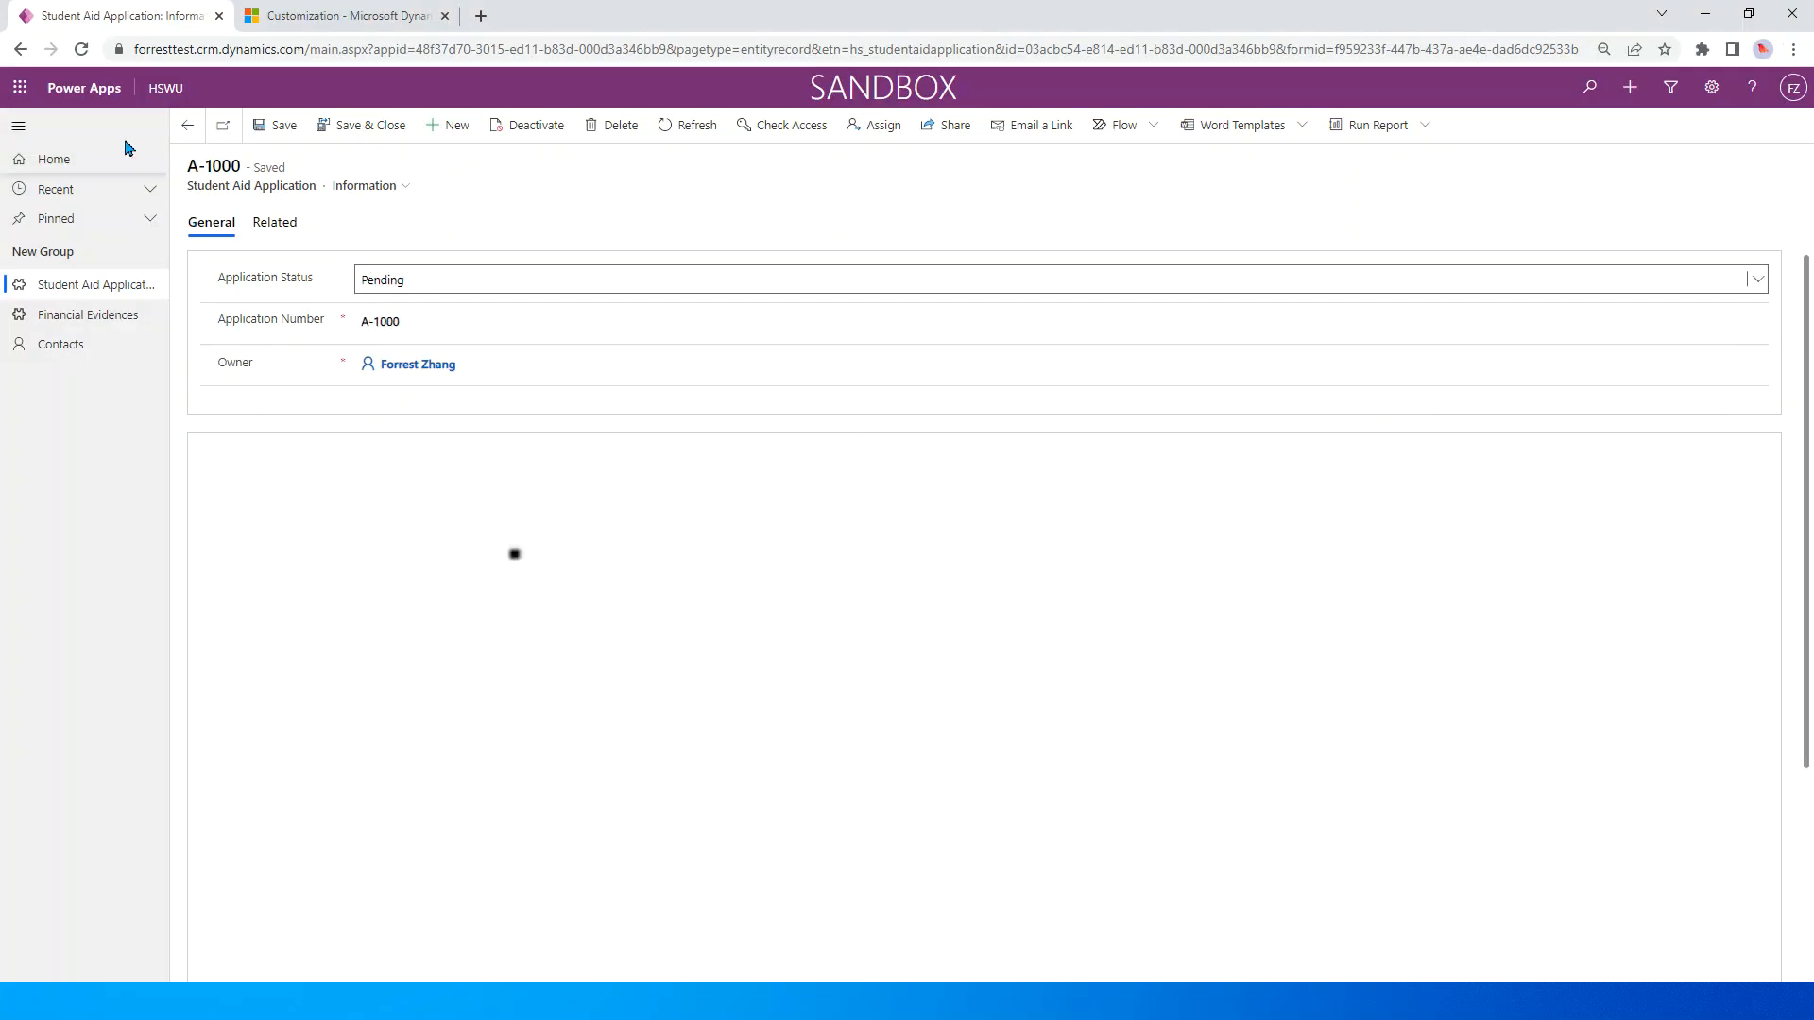
{"action": "left_click", "coordinate": [79, 50]}
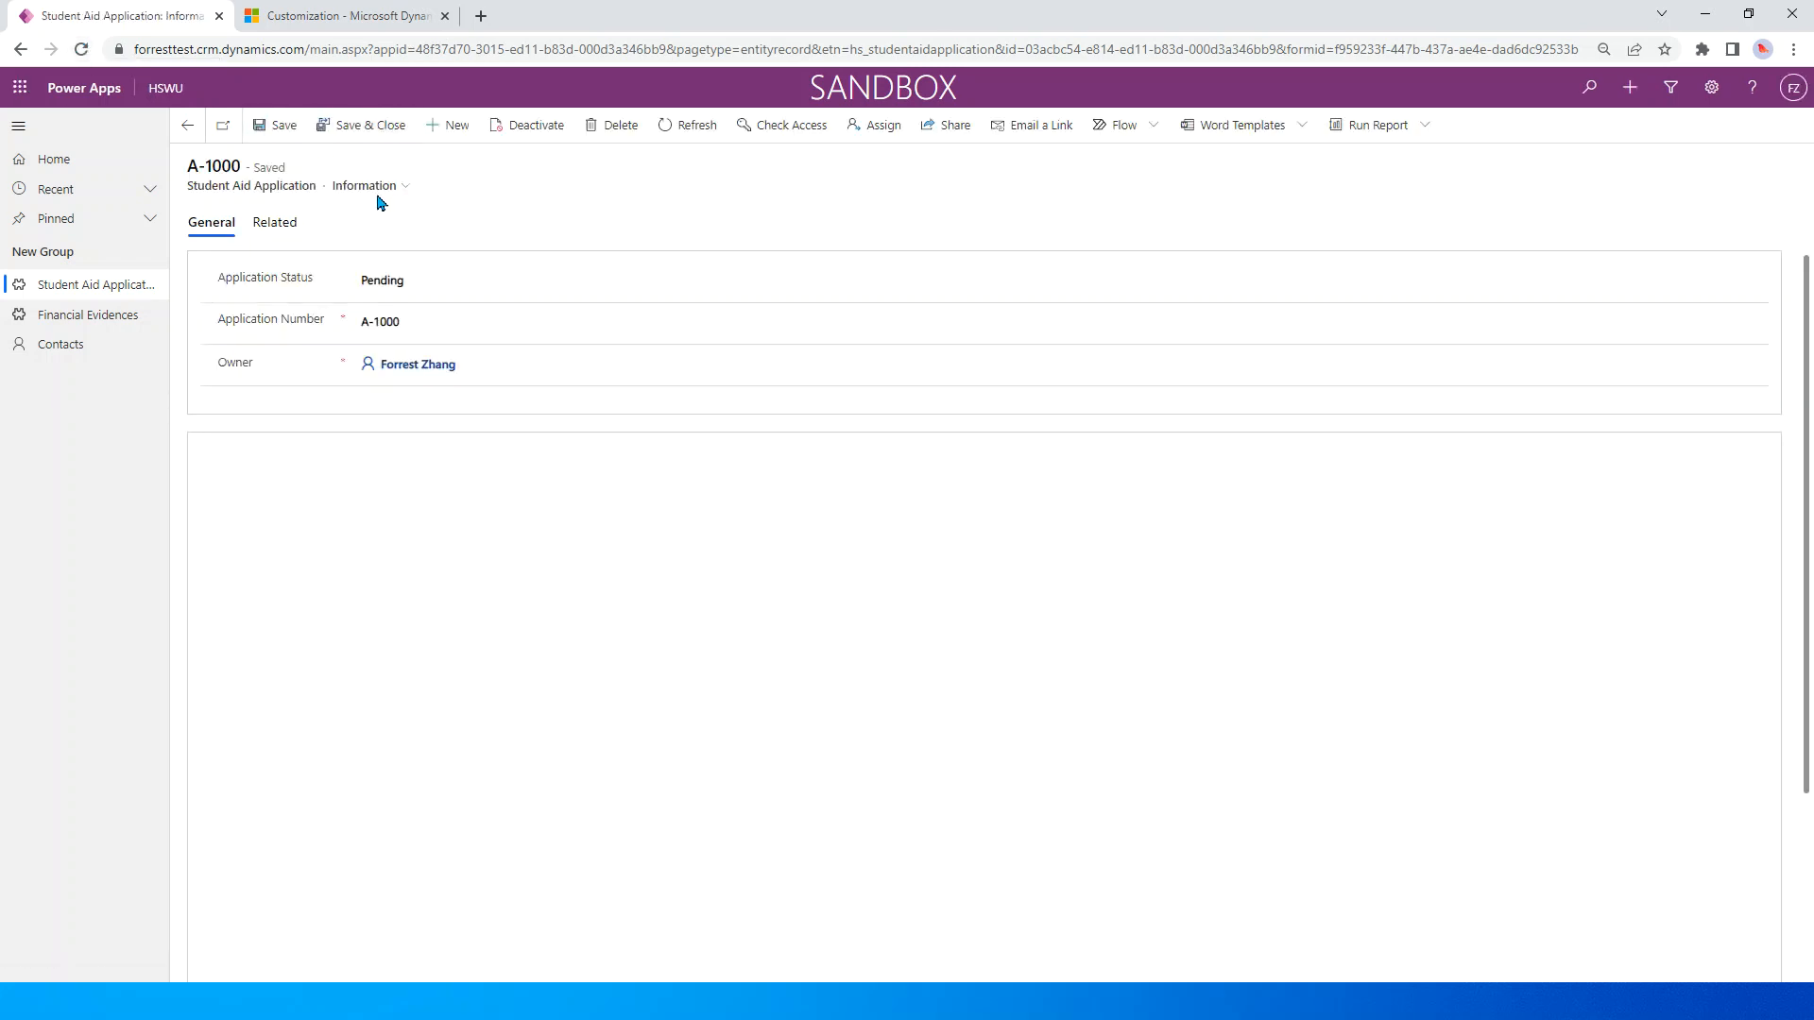
{"action": "mouse_move", "coordinate": [383, 198]}
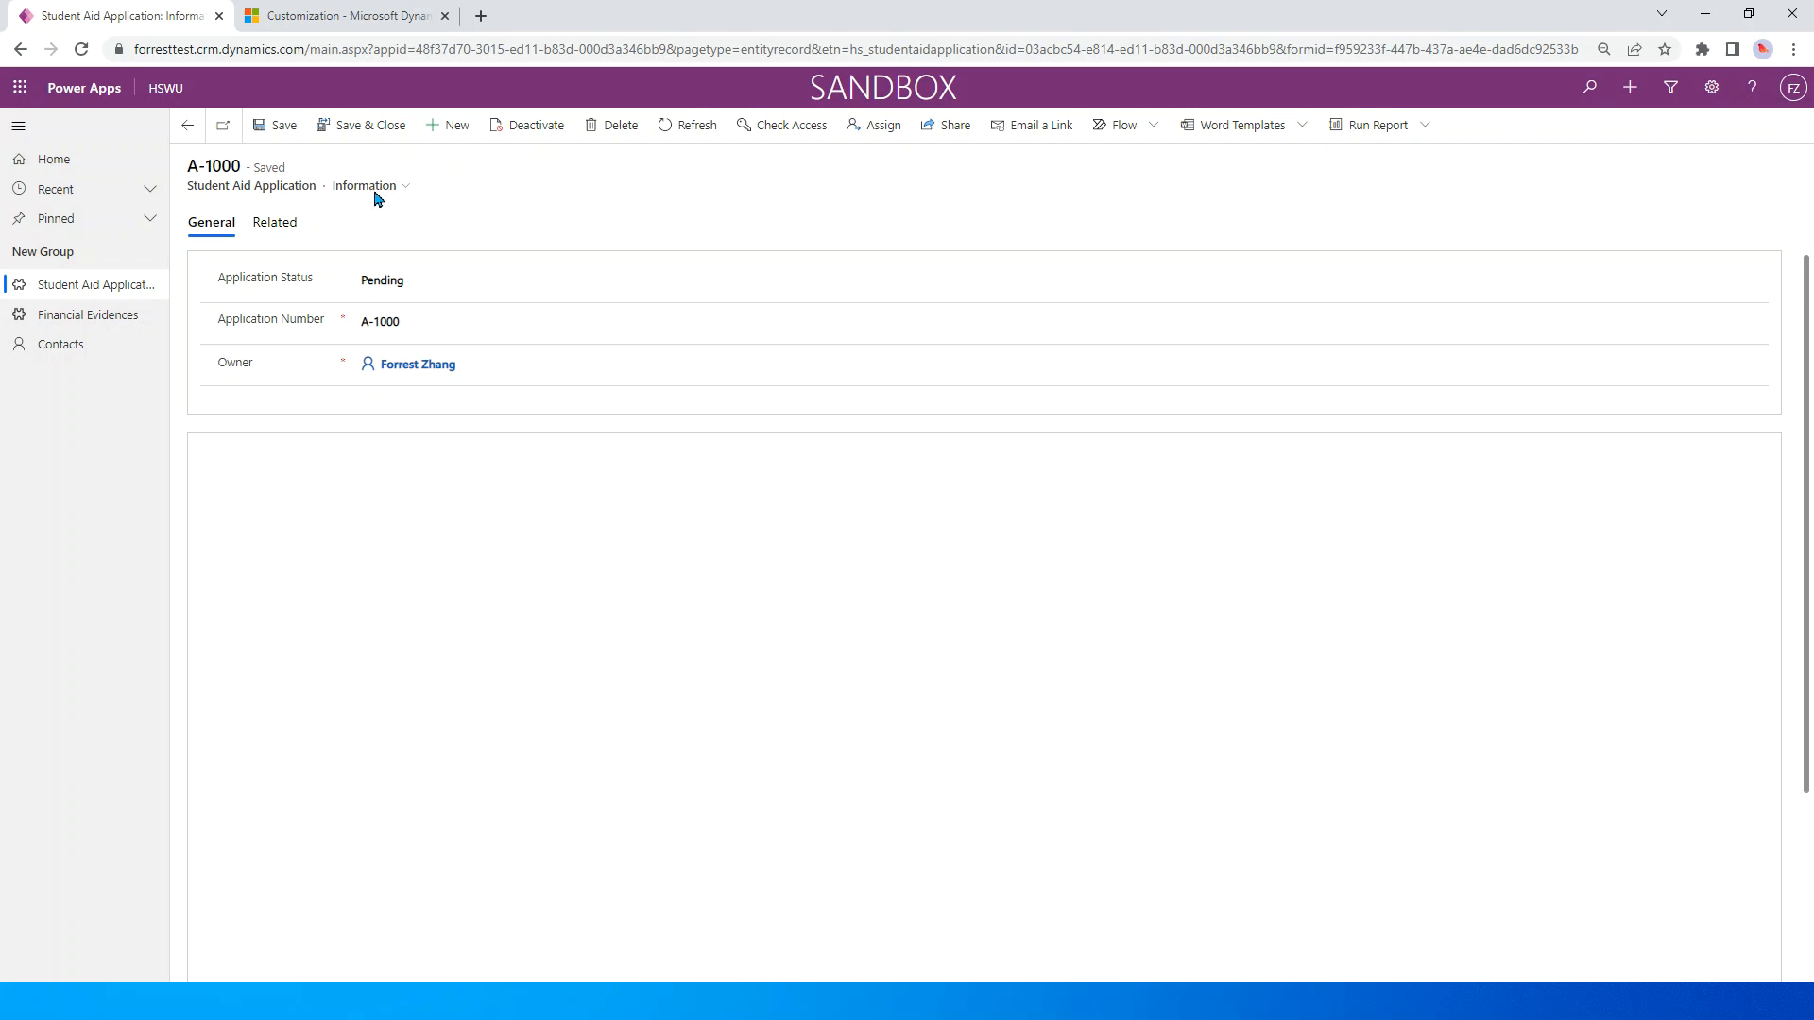
{"action": "mouse_move", "coordinate": [400, 189]}
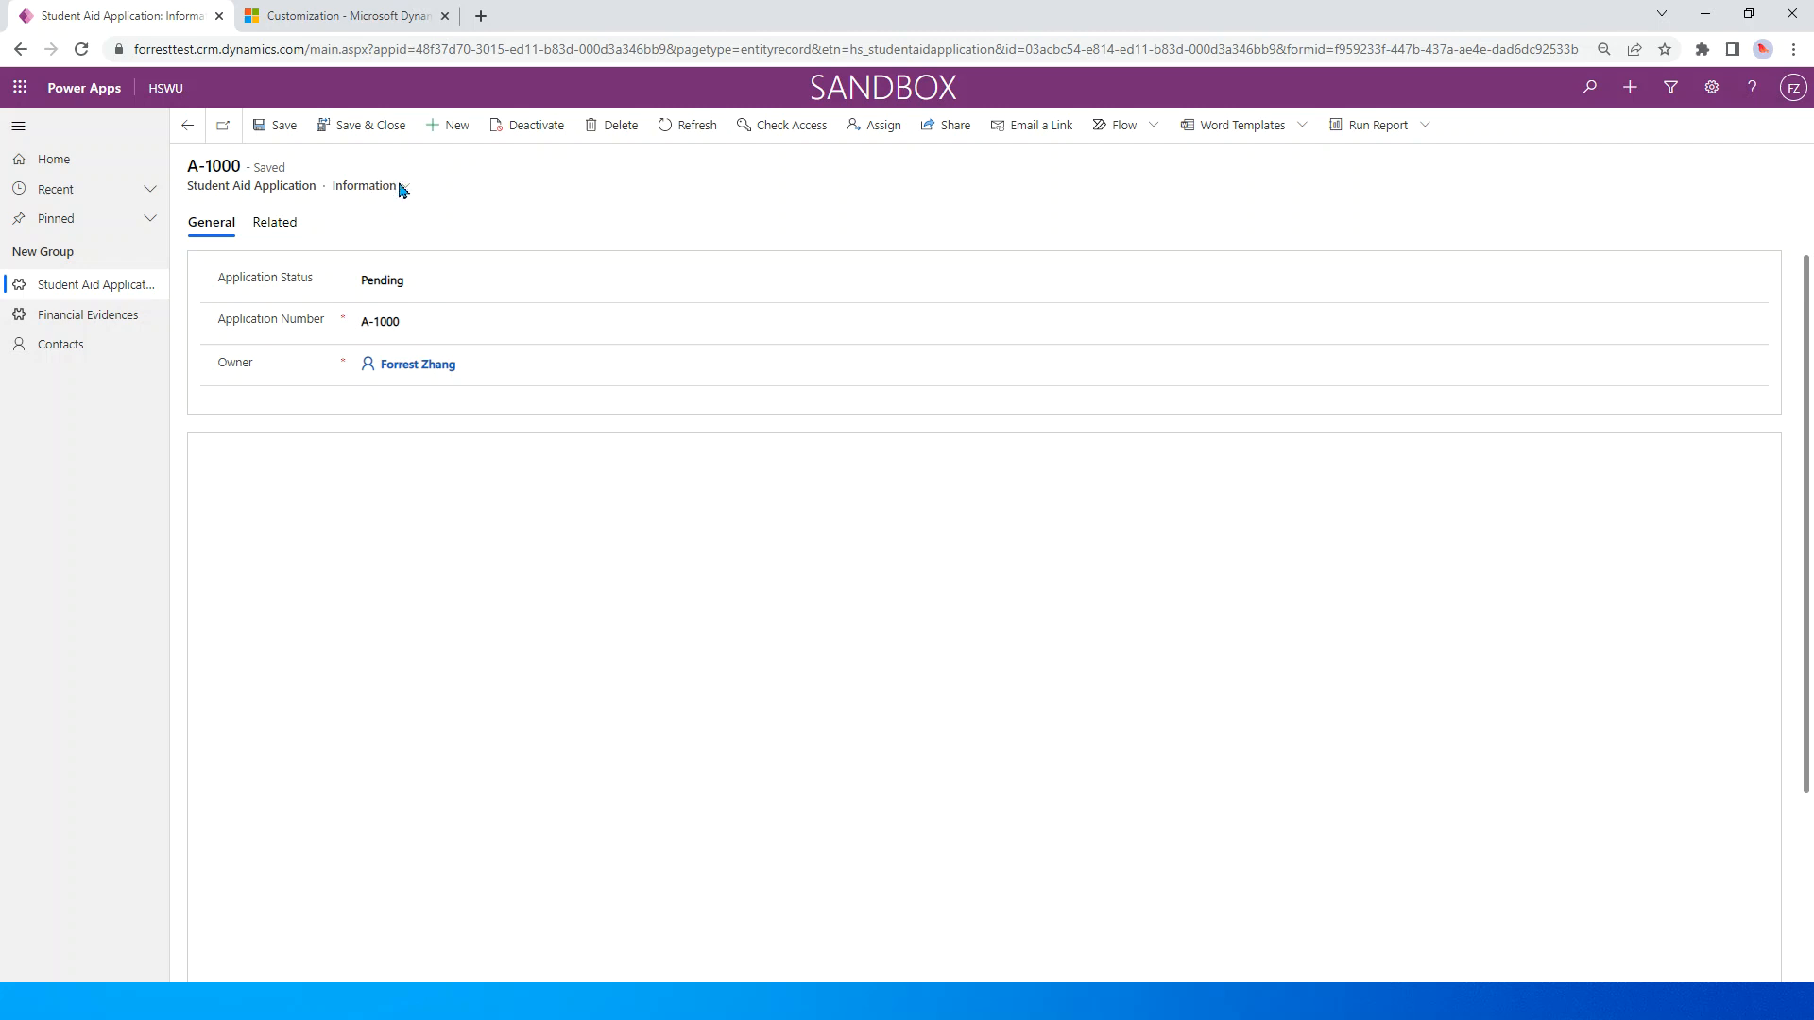
{"action": "left_click", "coordinate": [393, 280]}
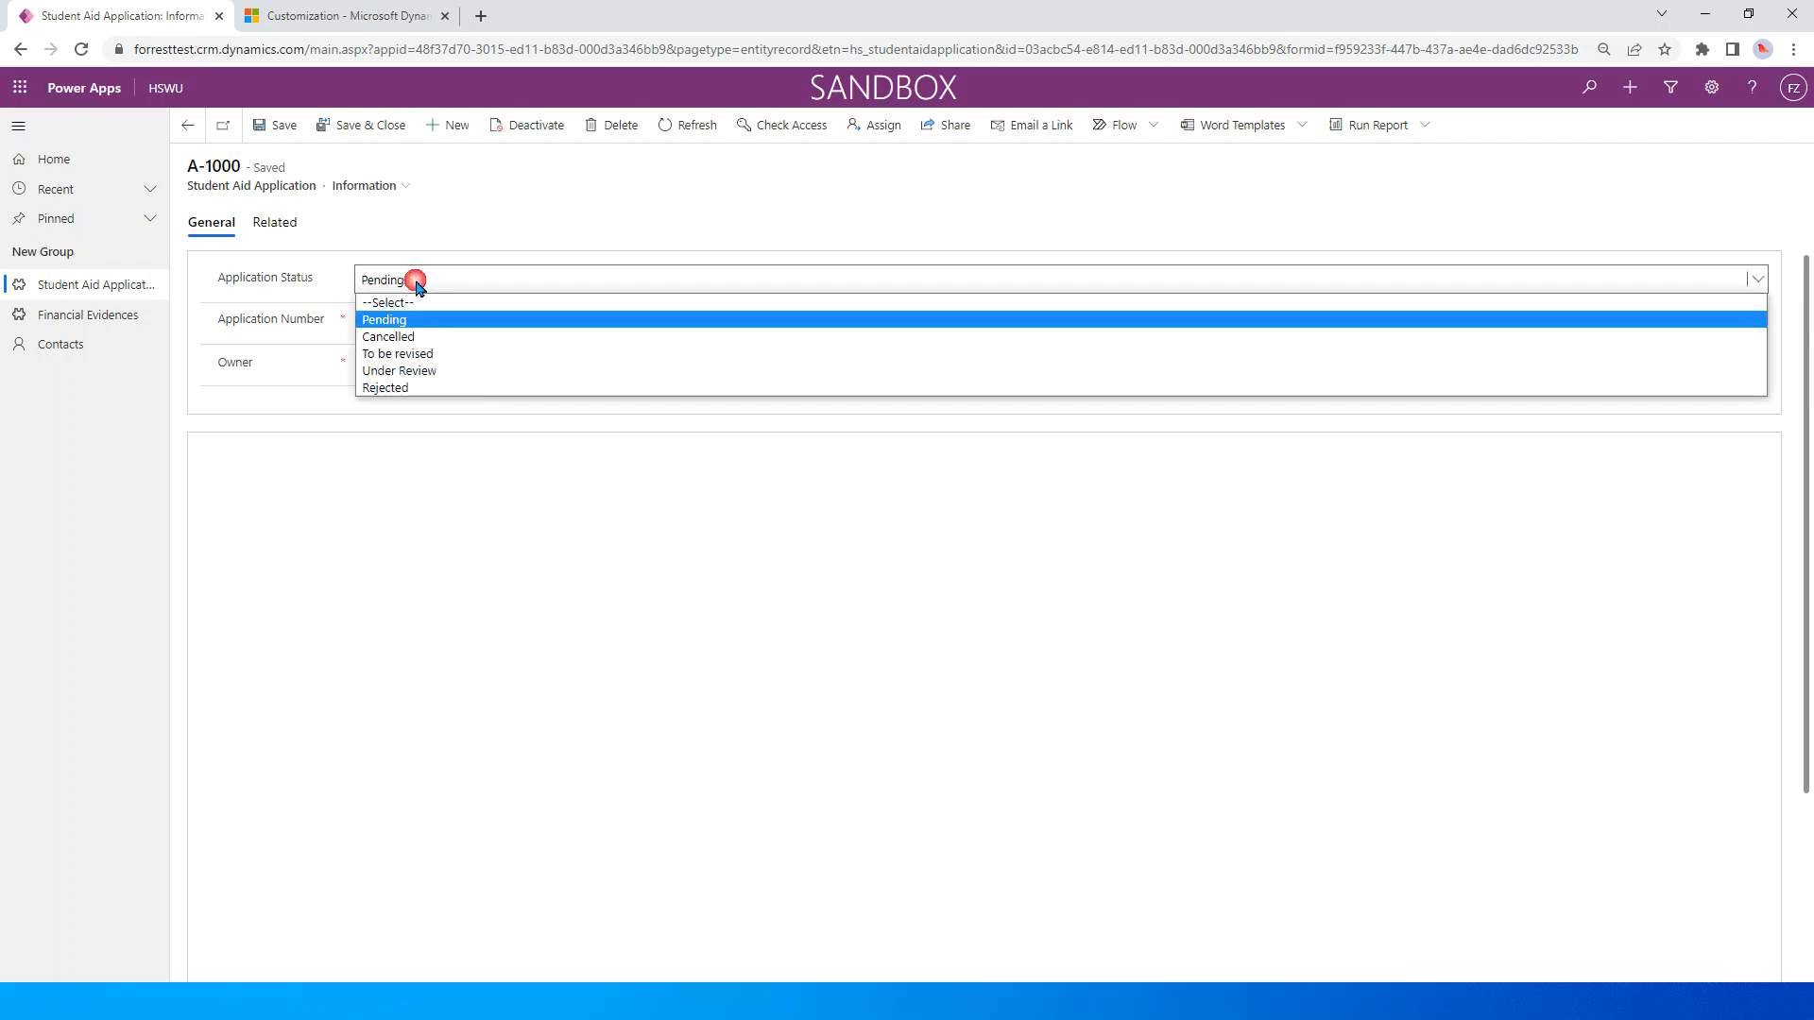
{"action": "mouse_move", "coordinate": [393, 387]}
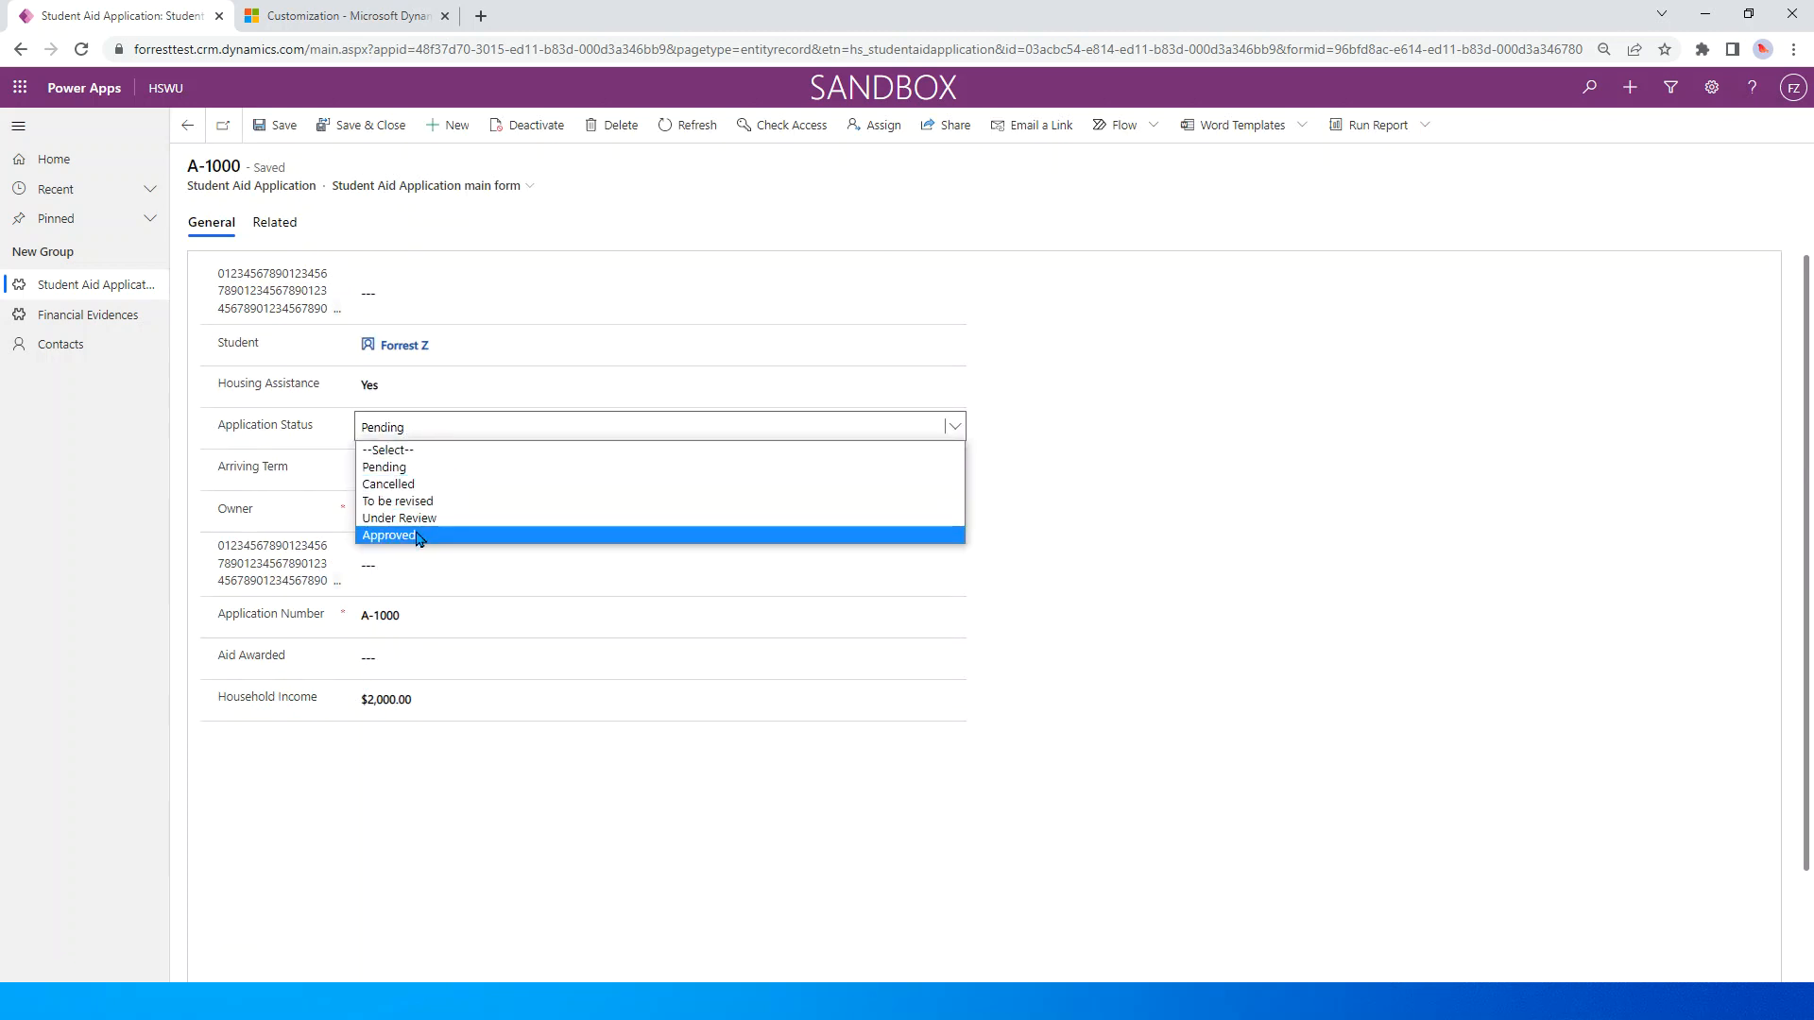
{"action": "mouse_move", "coordinate": [451, 535]}
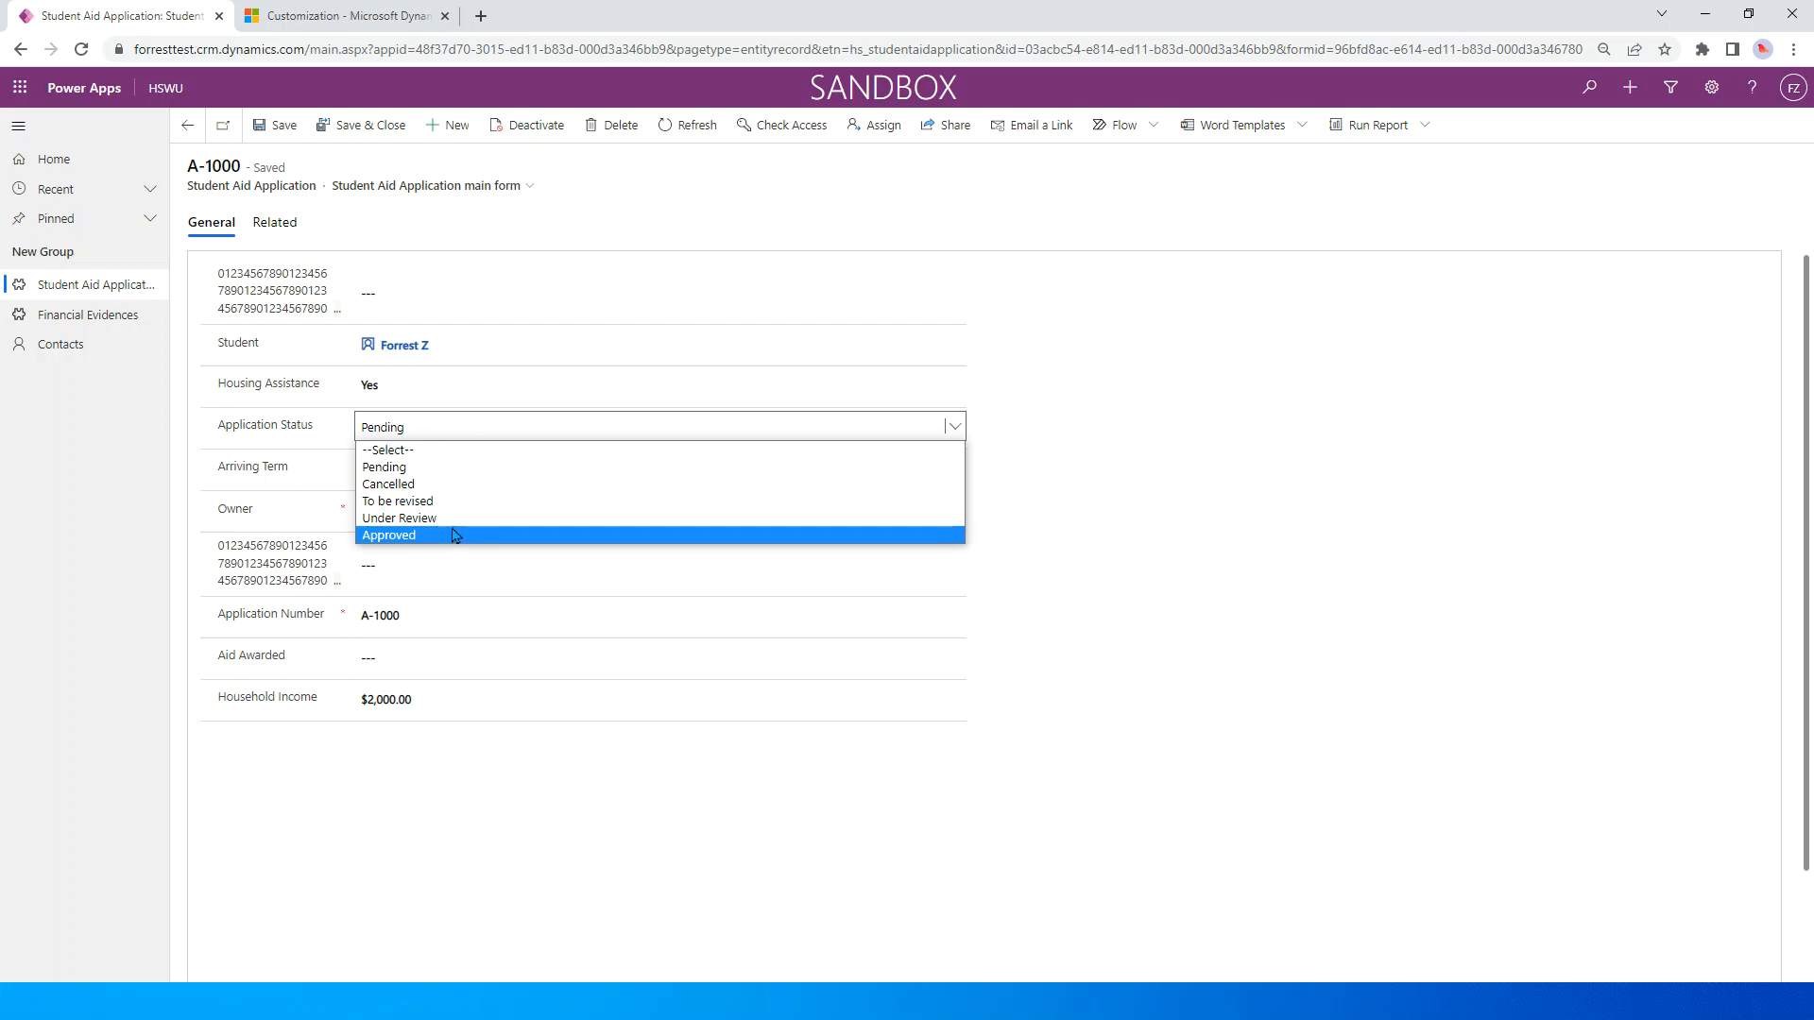
{"action": "mouse_move", "coordinate": [434, 540]}
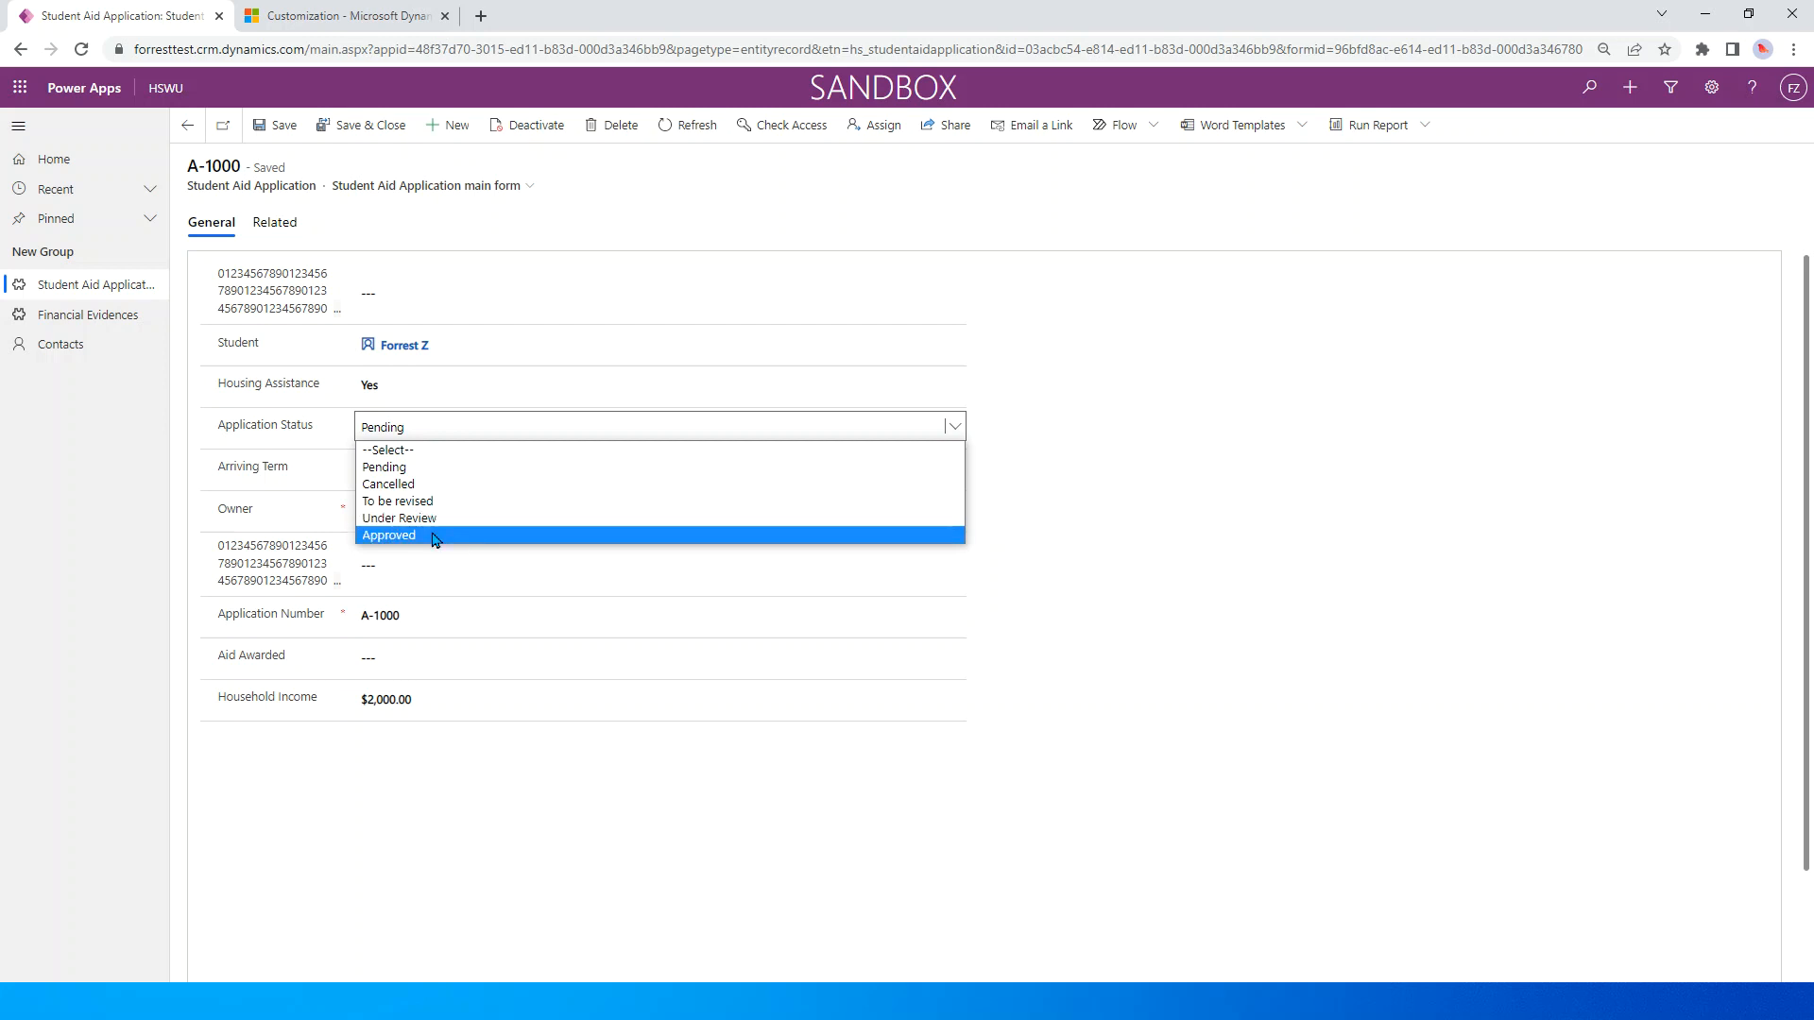
Step: Set A-1000's Application Status to Approved on the main form, leaving it unsaved
{"action": "left_click", "coordinate": [389, 535]}
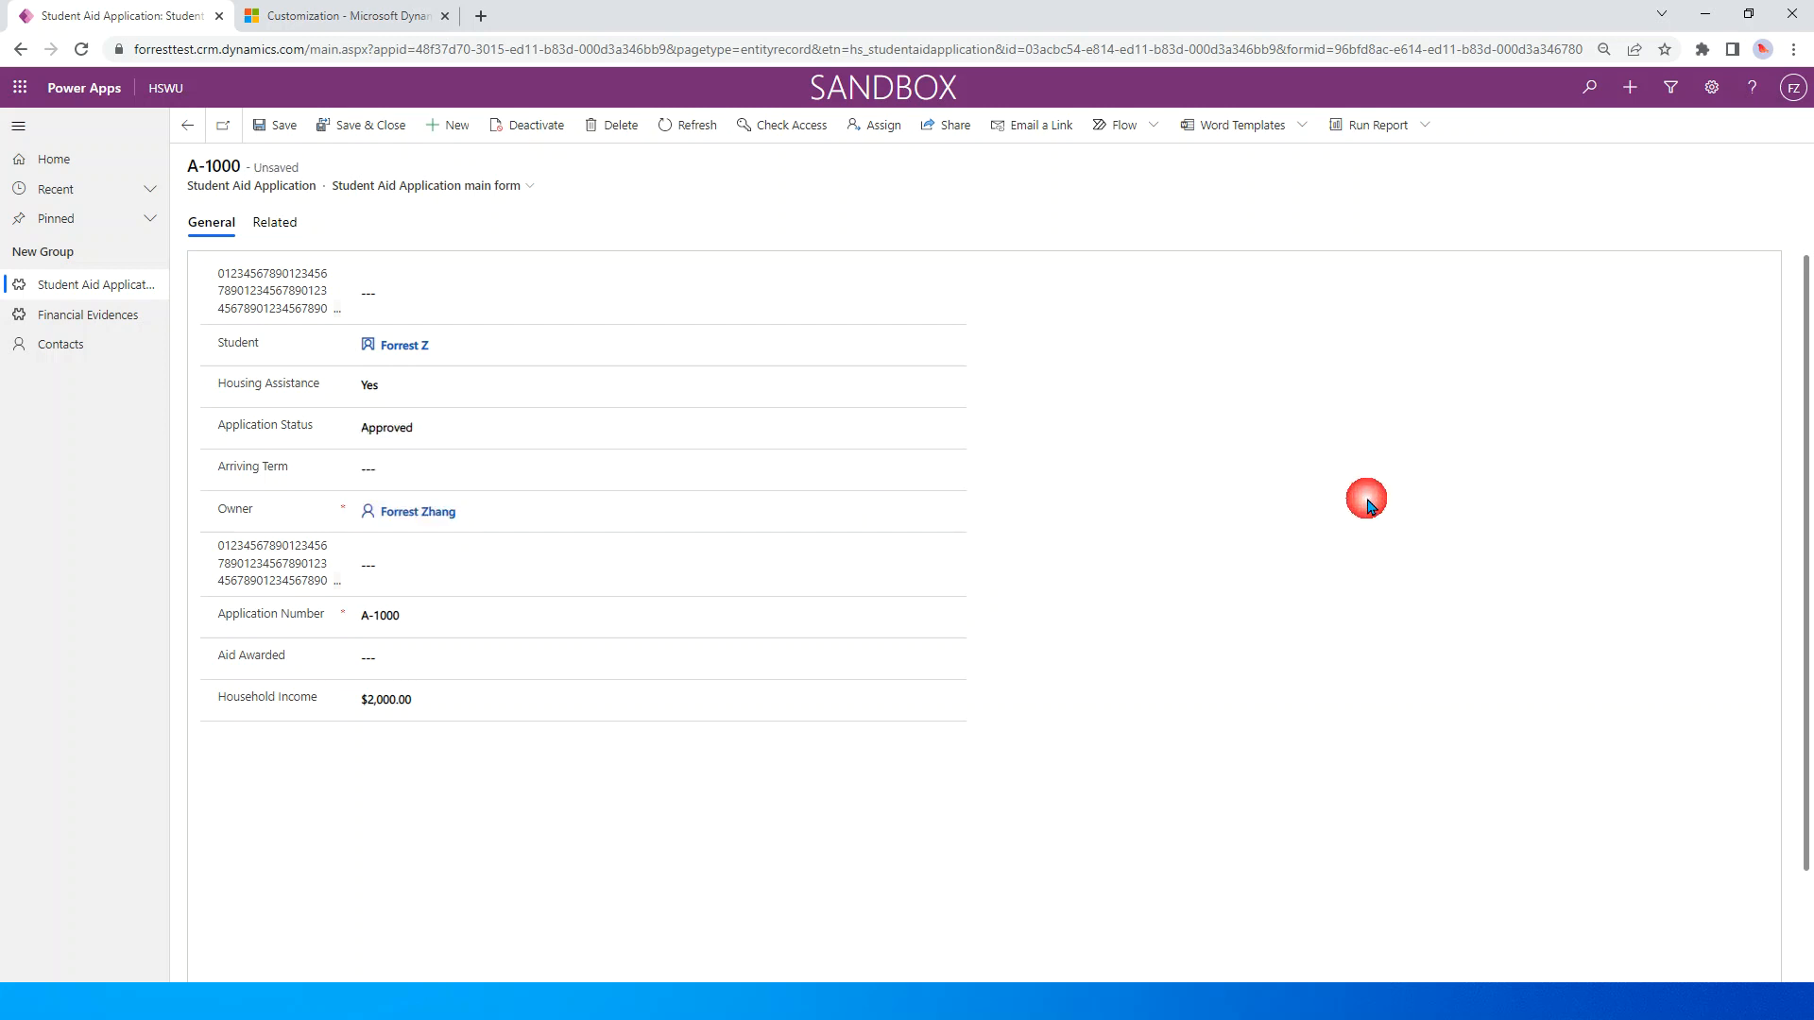
{"action": "mouse_move", "coordinate": [1370, 506]}
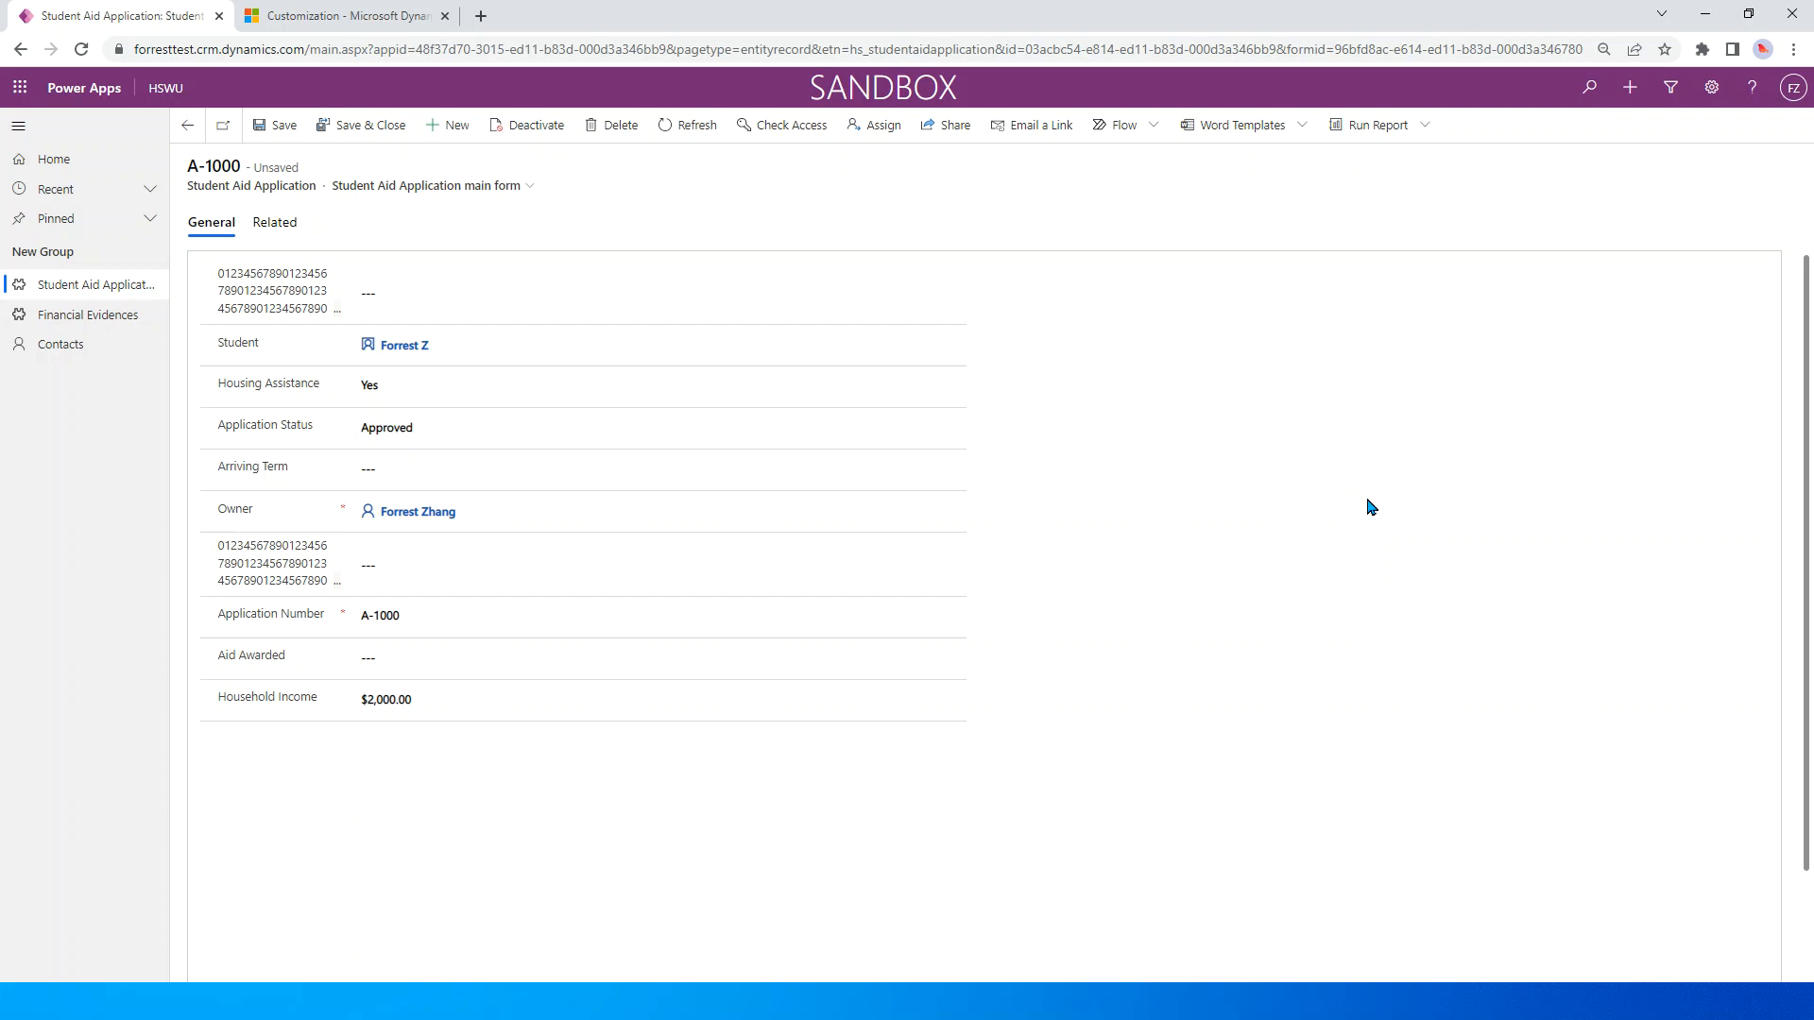
{"action": "mouse_move", "coordinate": [1192, 493]}
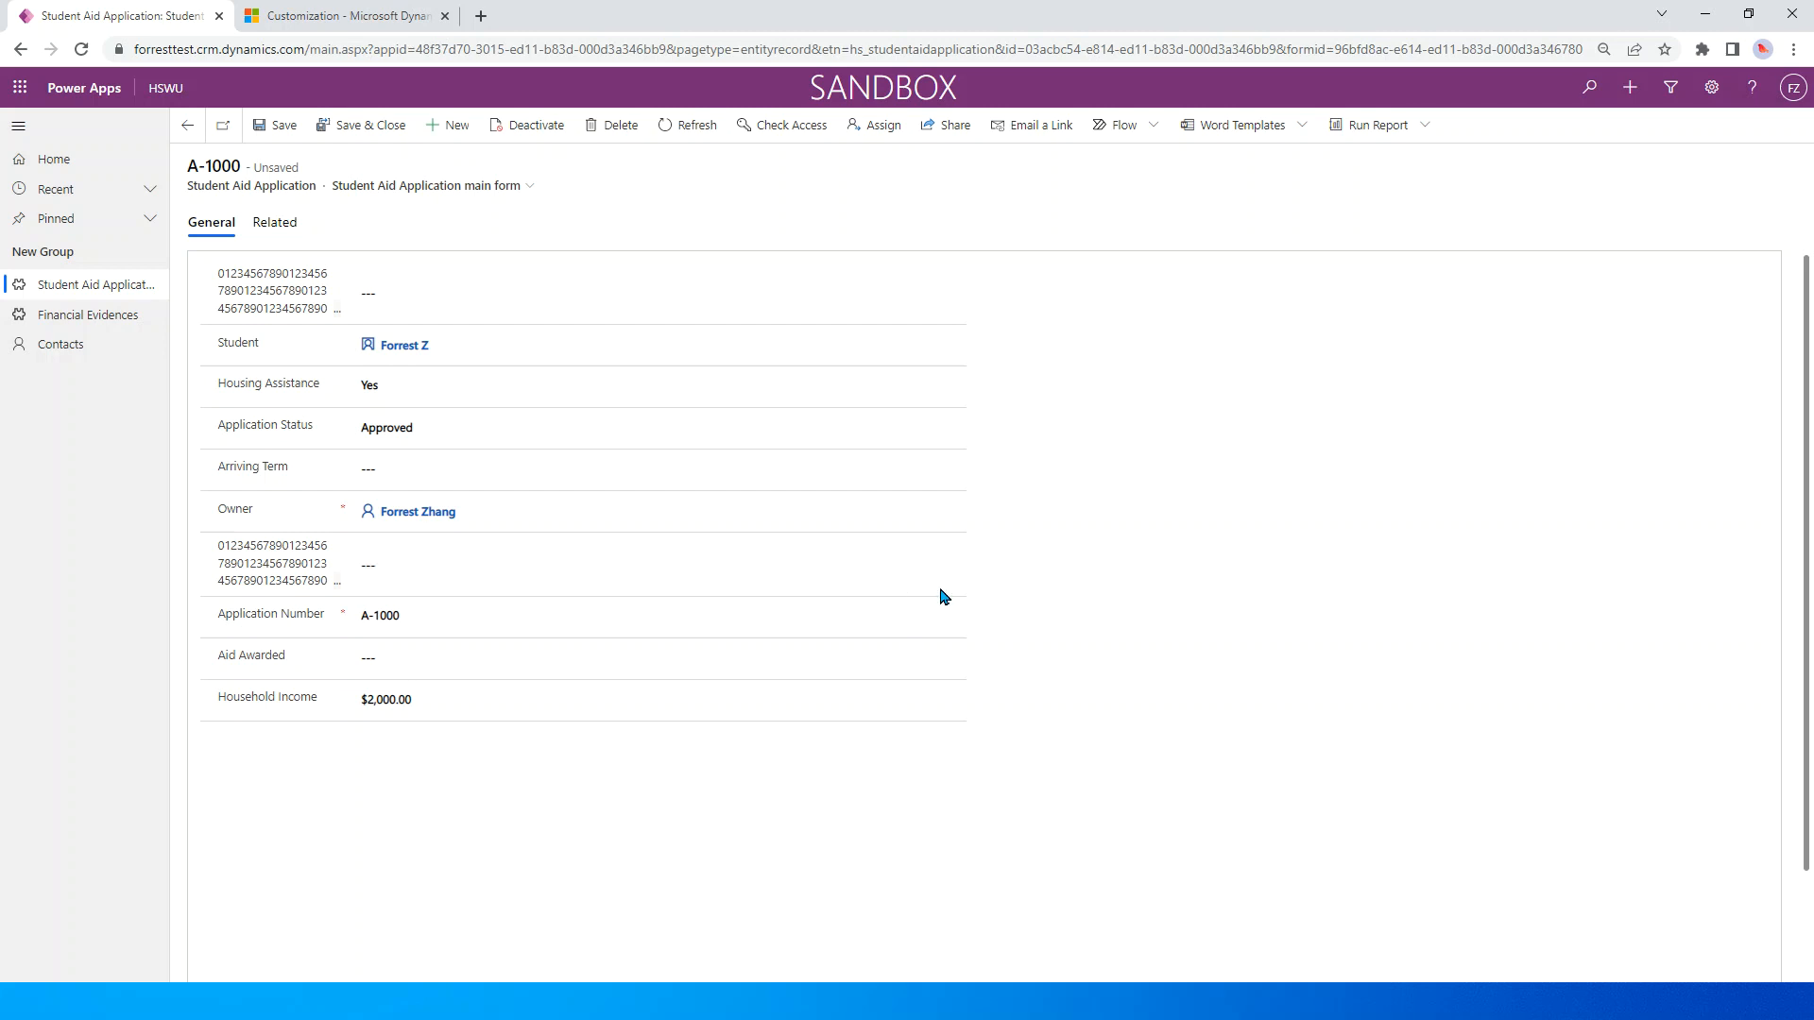
{"action": "mouse_move", "coordinate": [915, 786]}
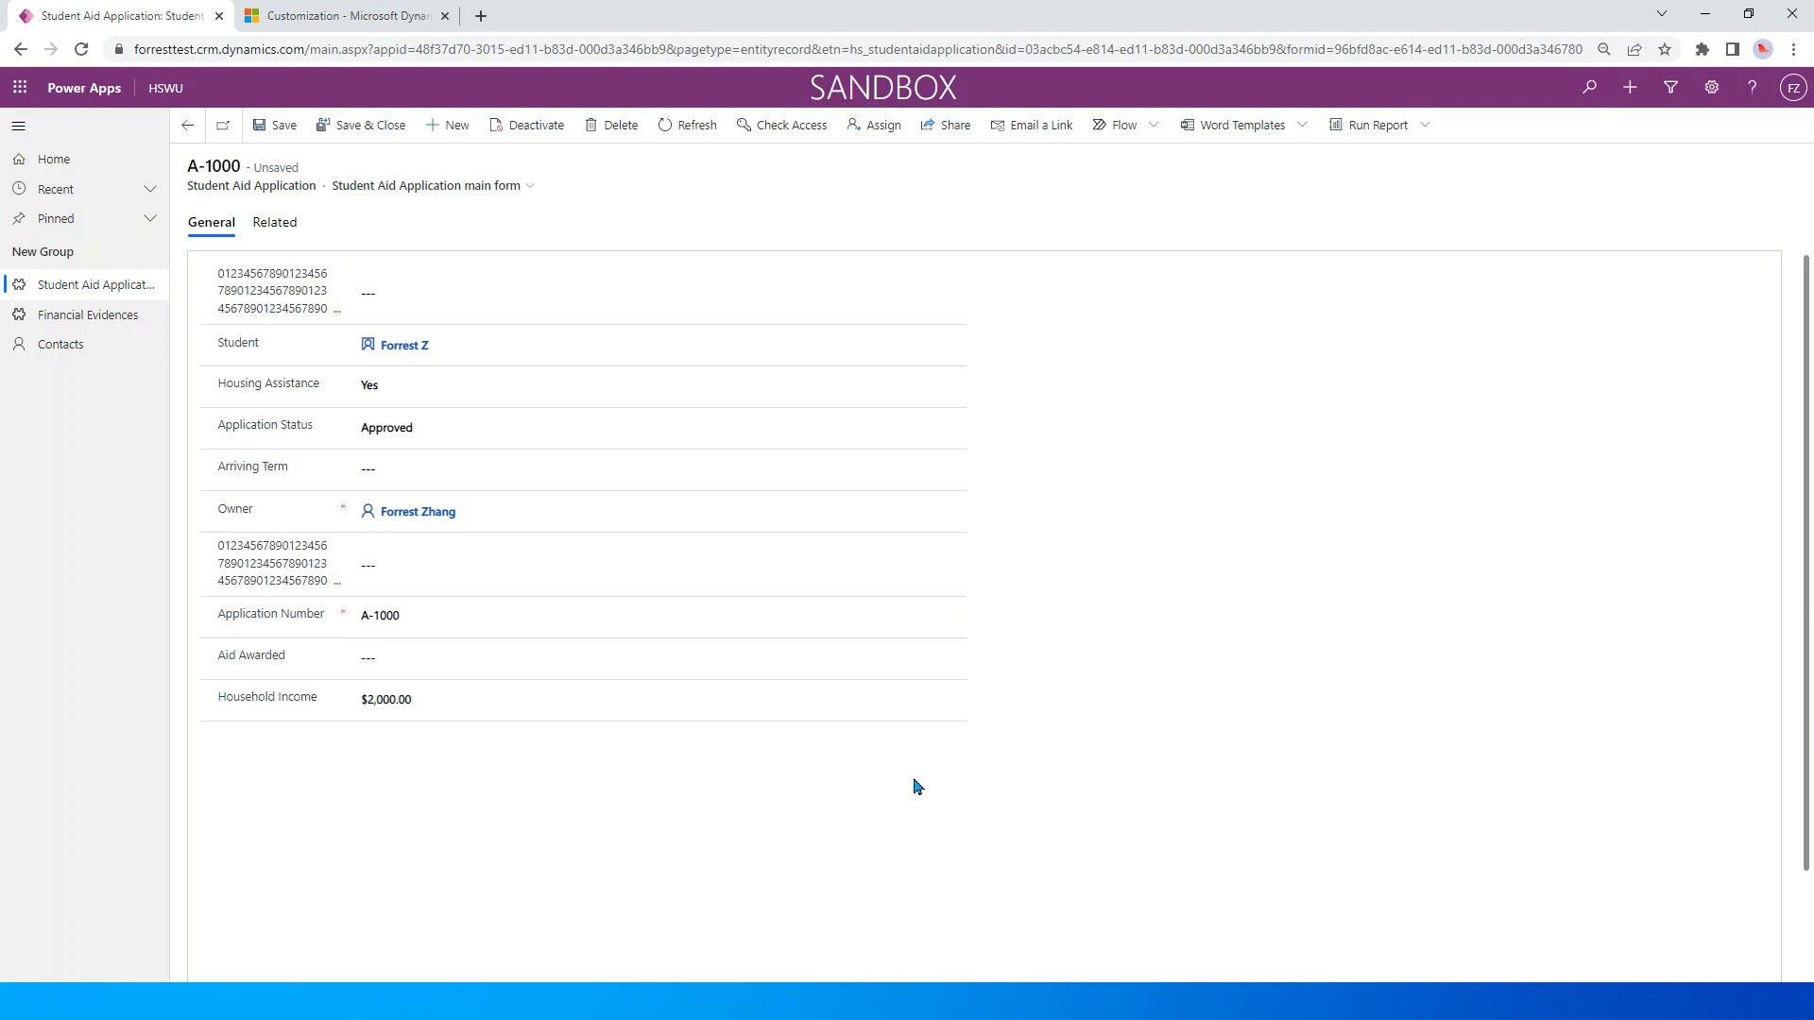
{"action": "mouse_move", "coordinate": [1235, 607]}
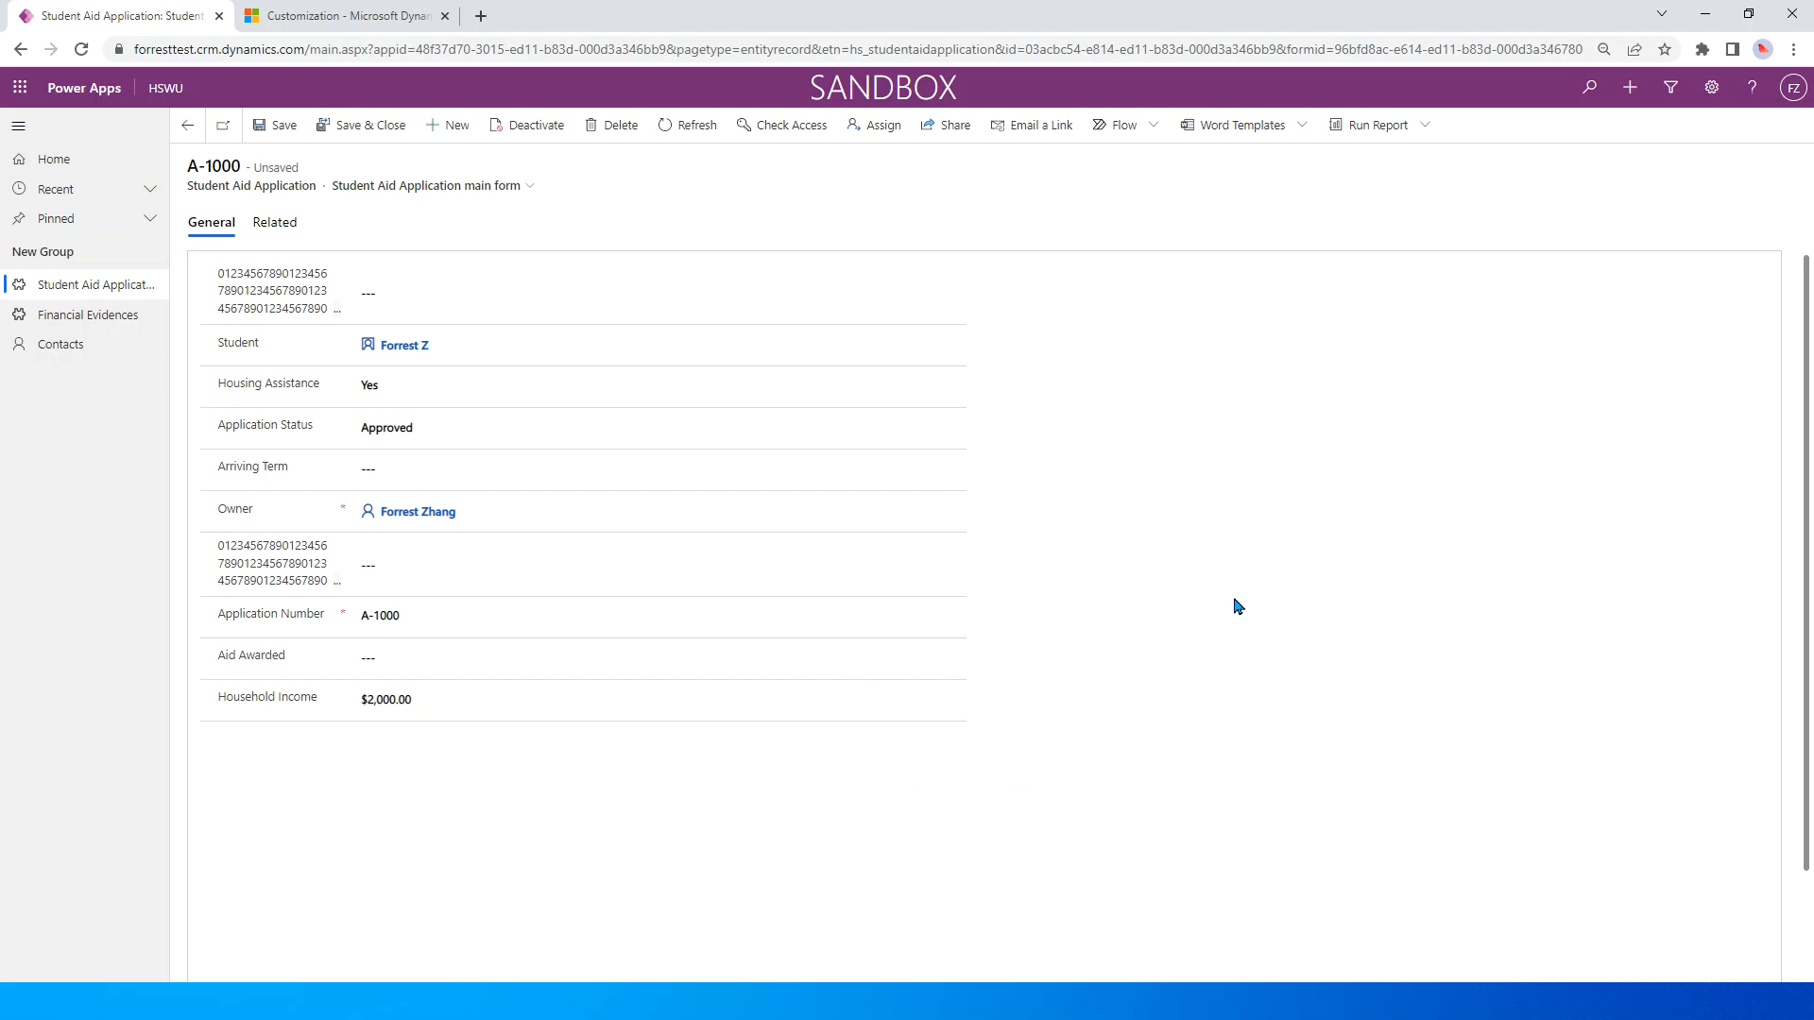
{"action": "mouse_move", "coordinate": [1224, 611]}
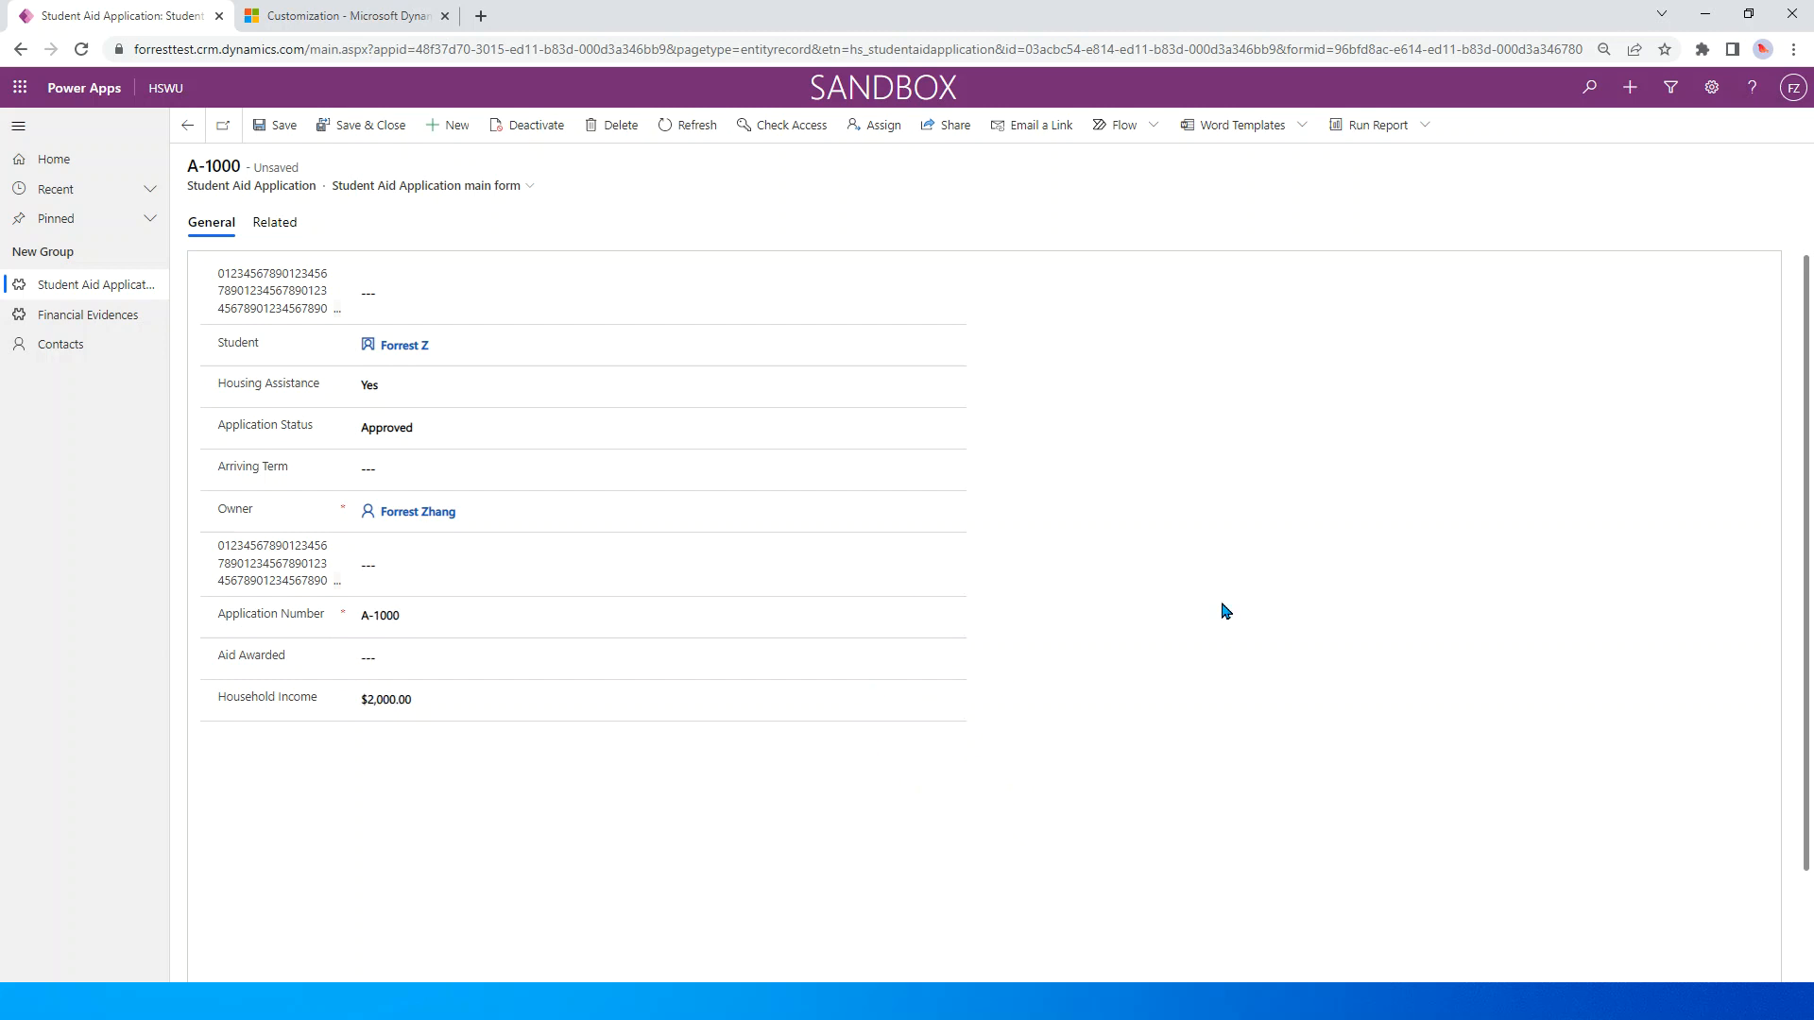